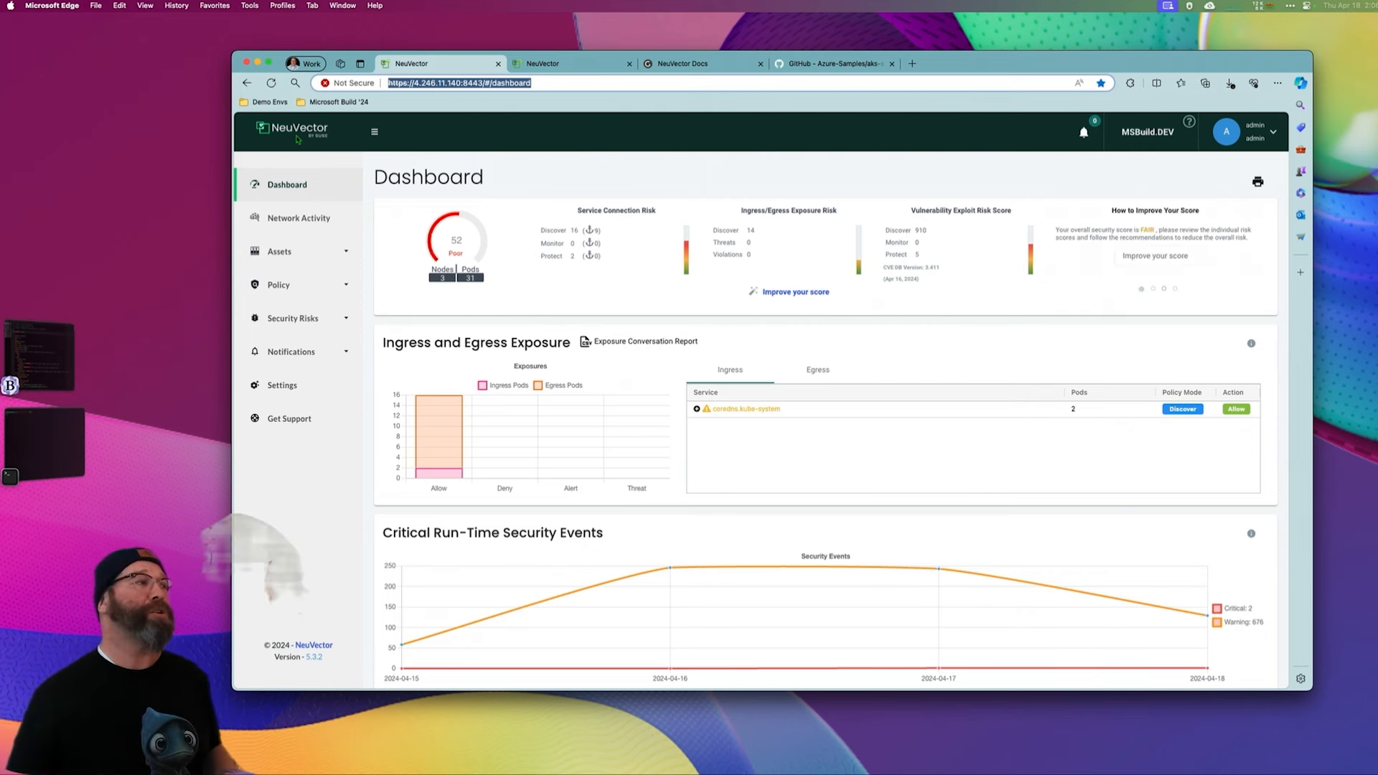
pyautogui.moveTo(294, 271)
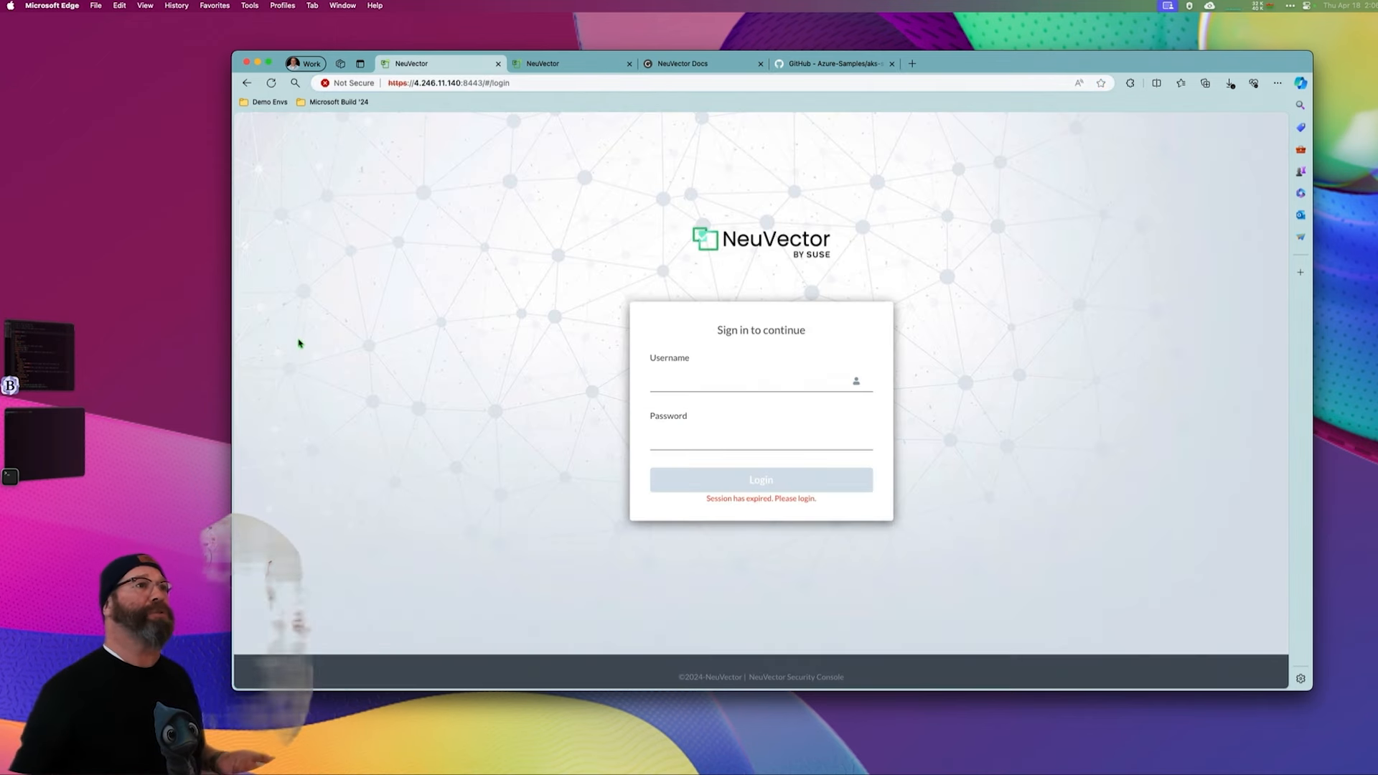
# - Sign back in to the NeuVector console as the admin user
pyautogui.write('admin')
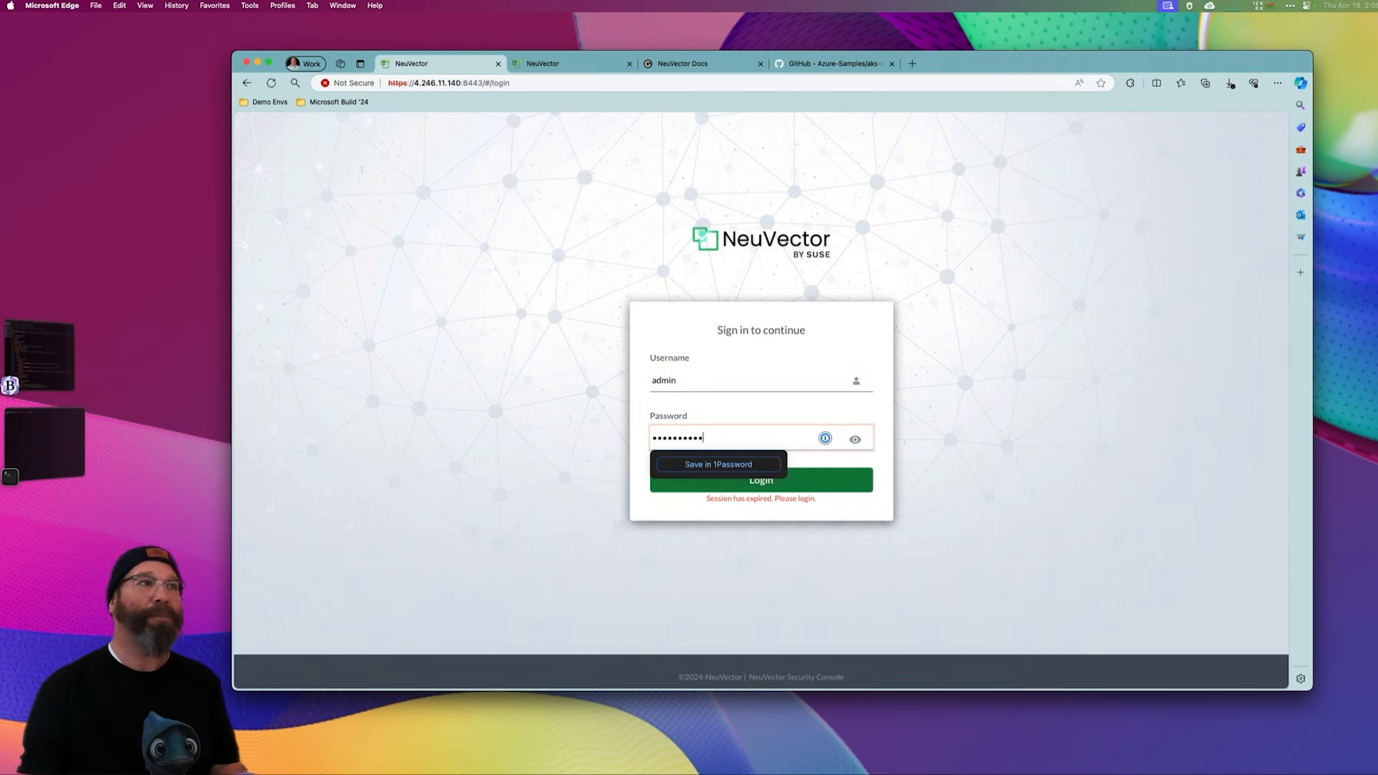
pyautogui.click(760, 479)
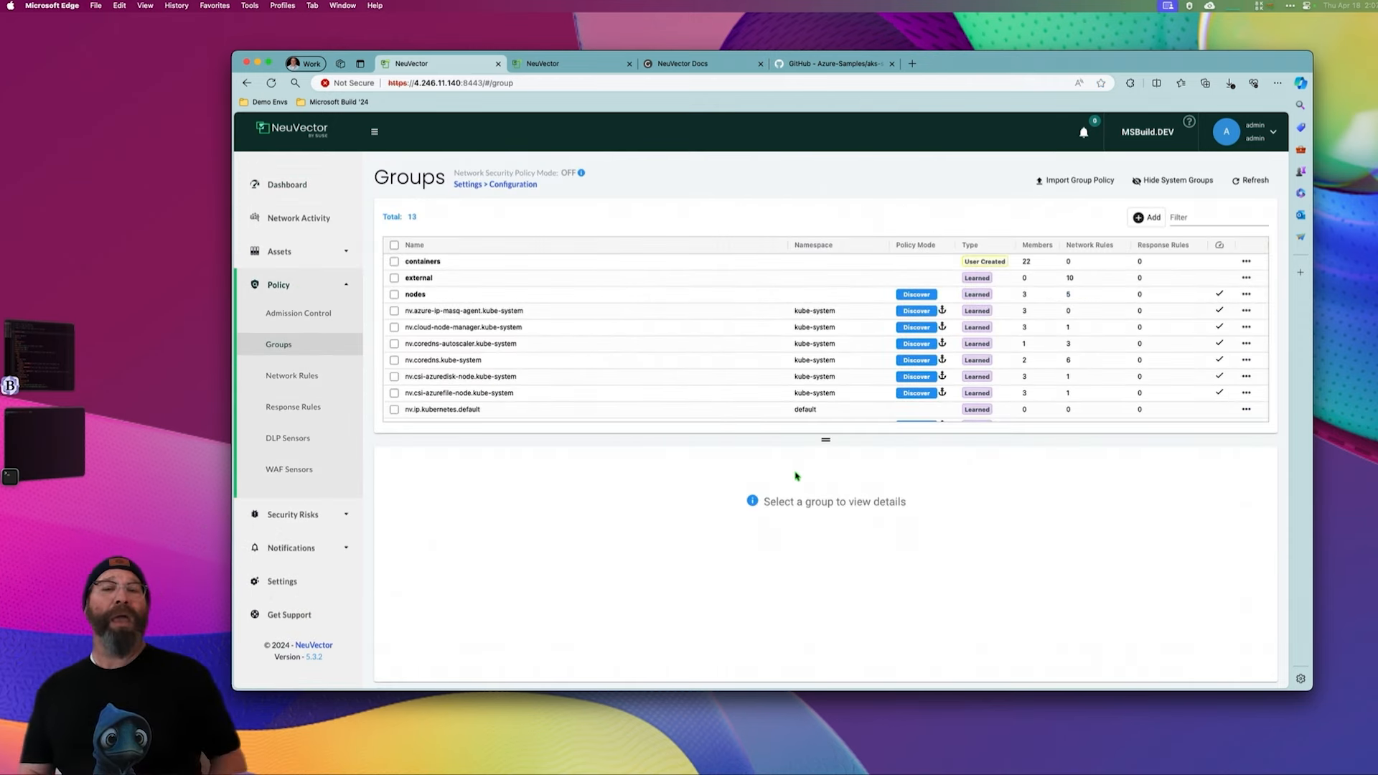
pyautogui.moveTo(665, 393)
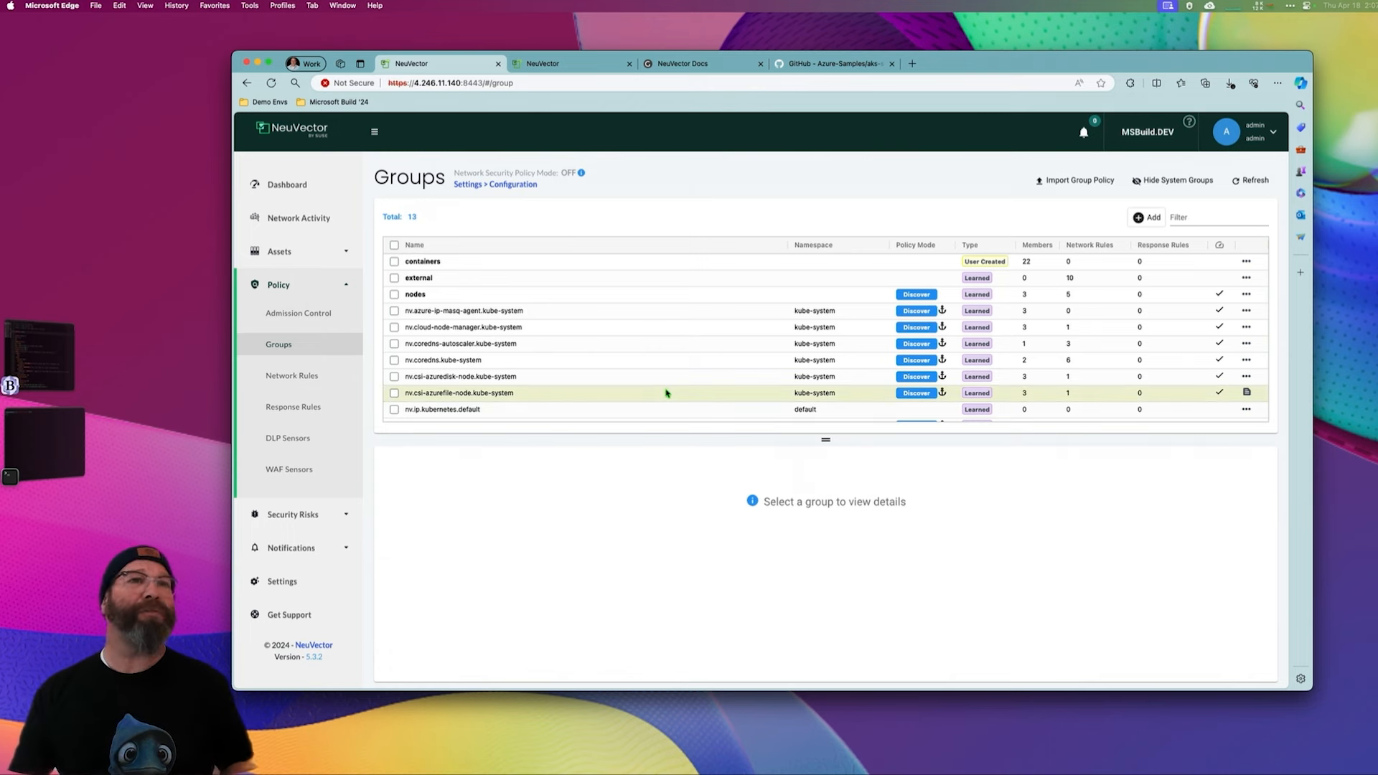
# - Show the member pods and containers of the nv.csi-azuredisk-node.kube-system group
pyautogui.scroll(-3)
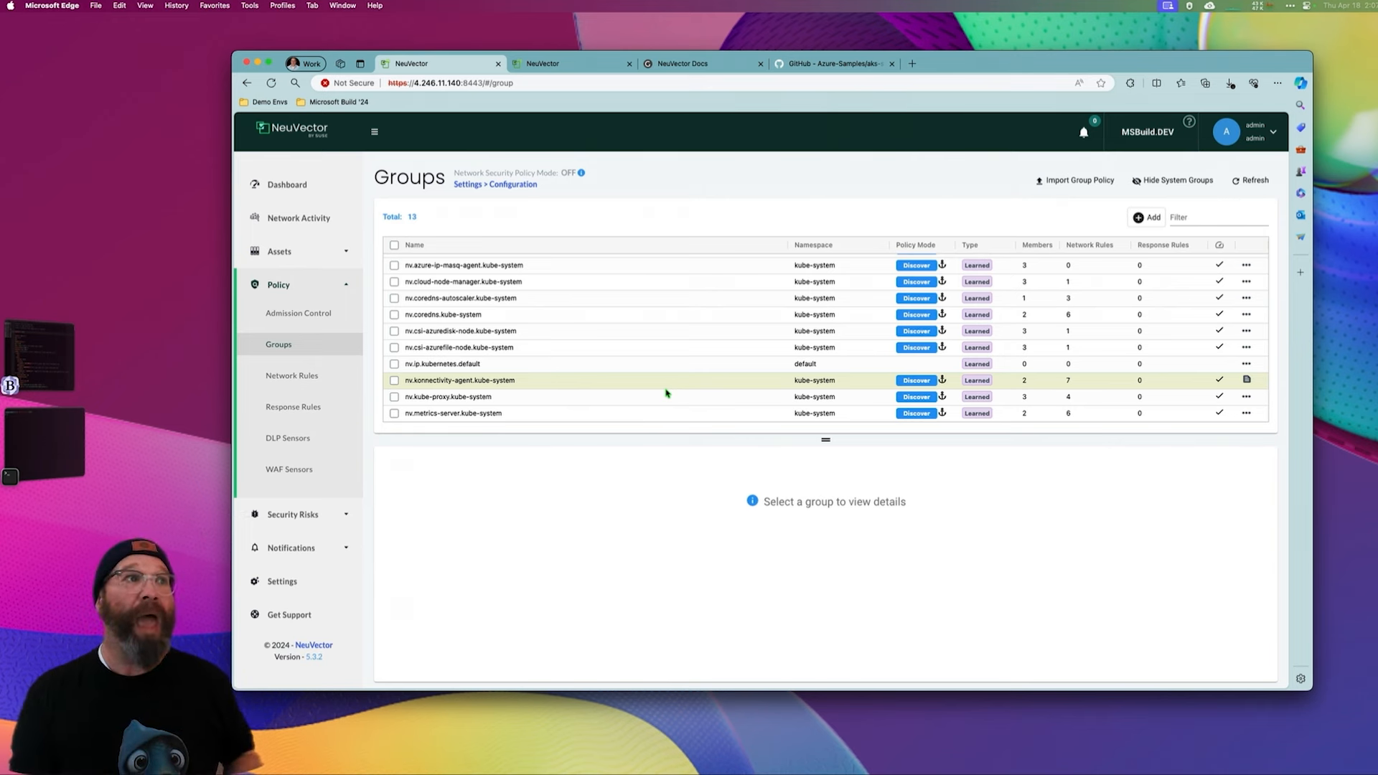
pyautogui.moveTo(547, 401)
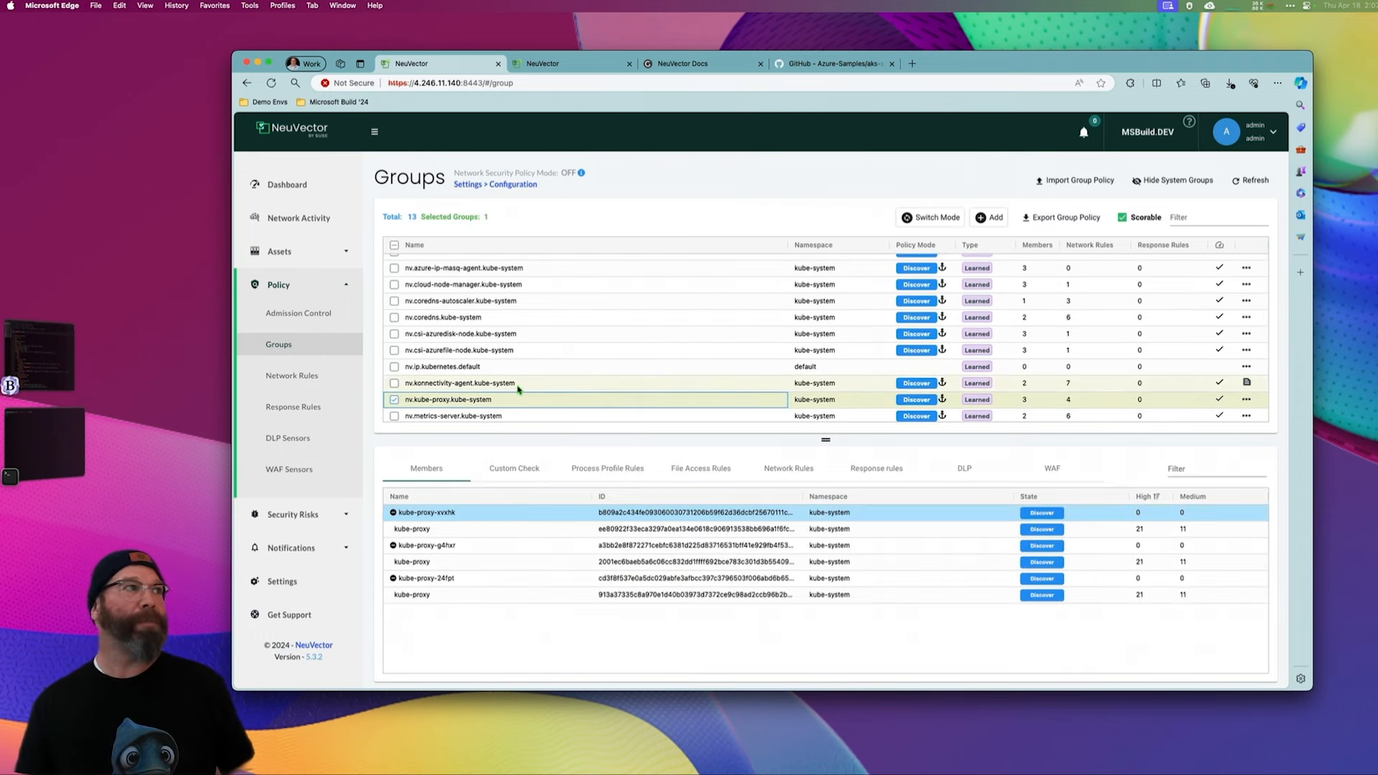
pyautogui.click(457, 333)
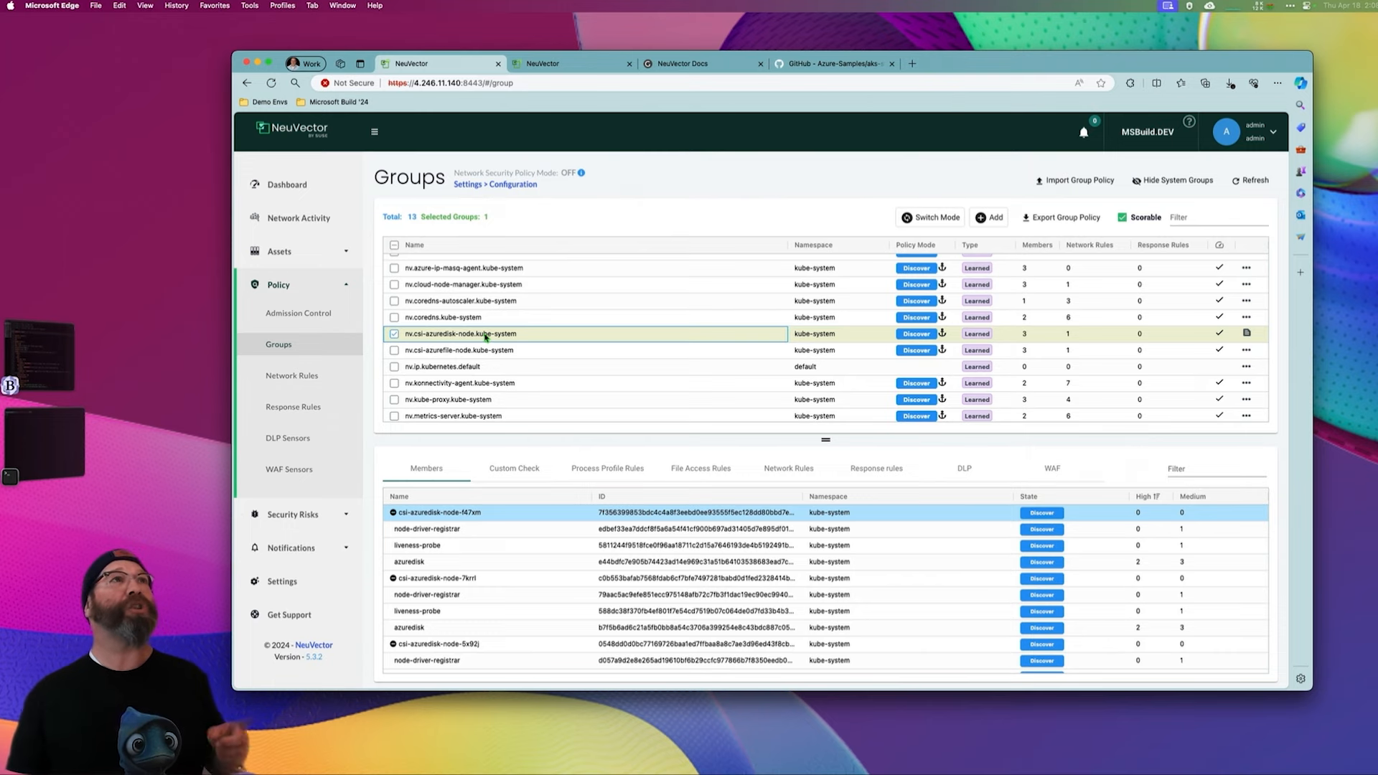
# - Bring up the aks-store-demo README with its services table in GitHub
pyautogui.click(831, 63)
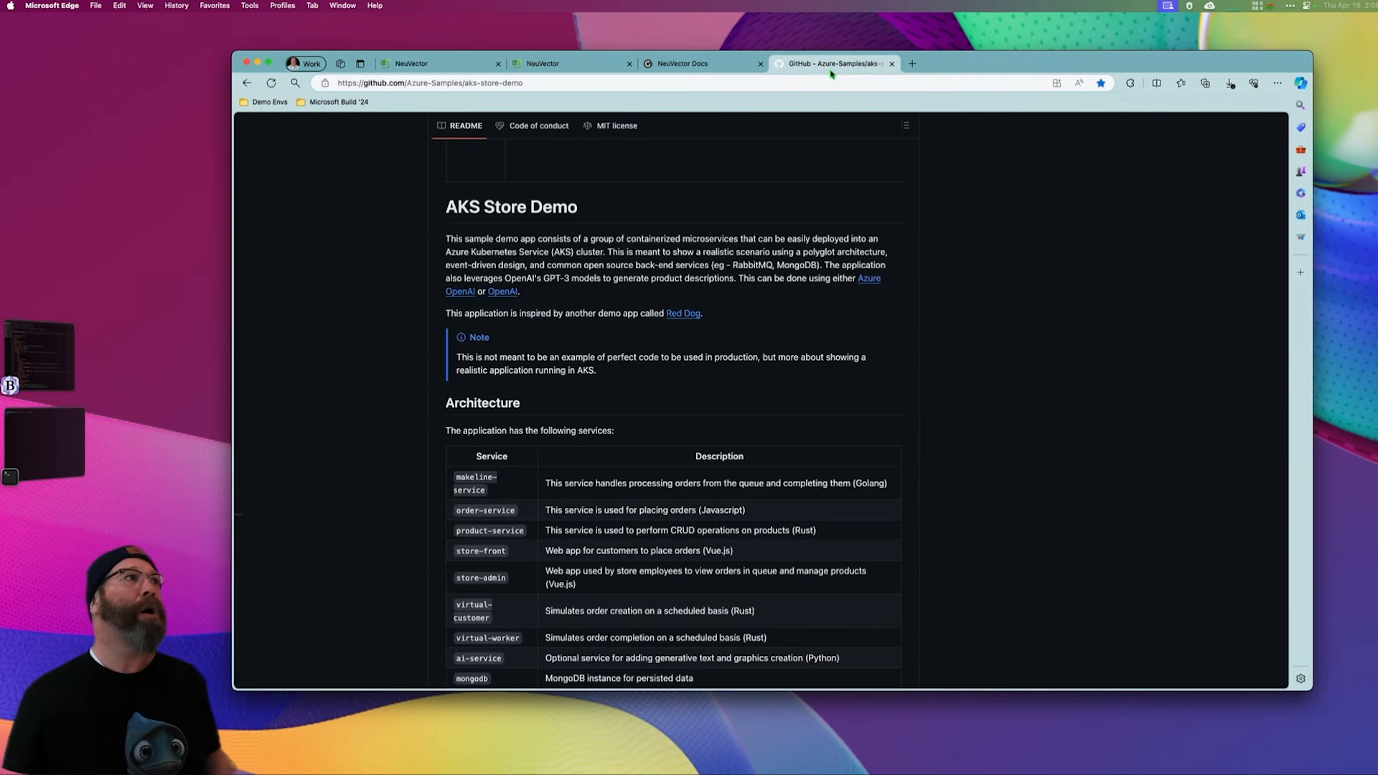
pyautogui.moveTo(606, 132)
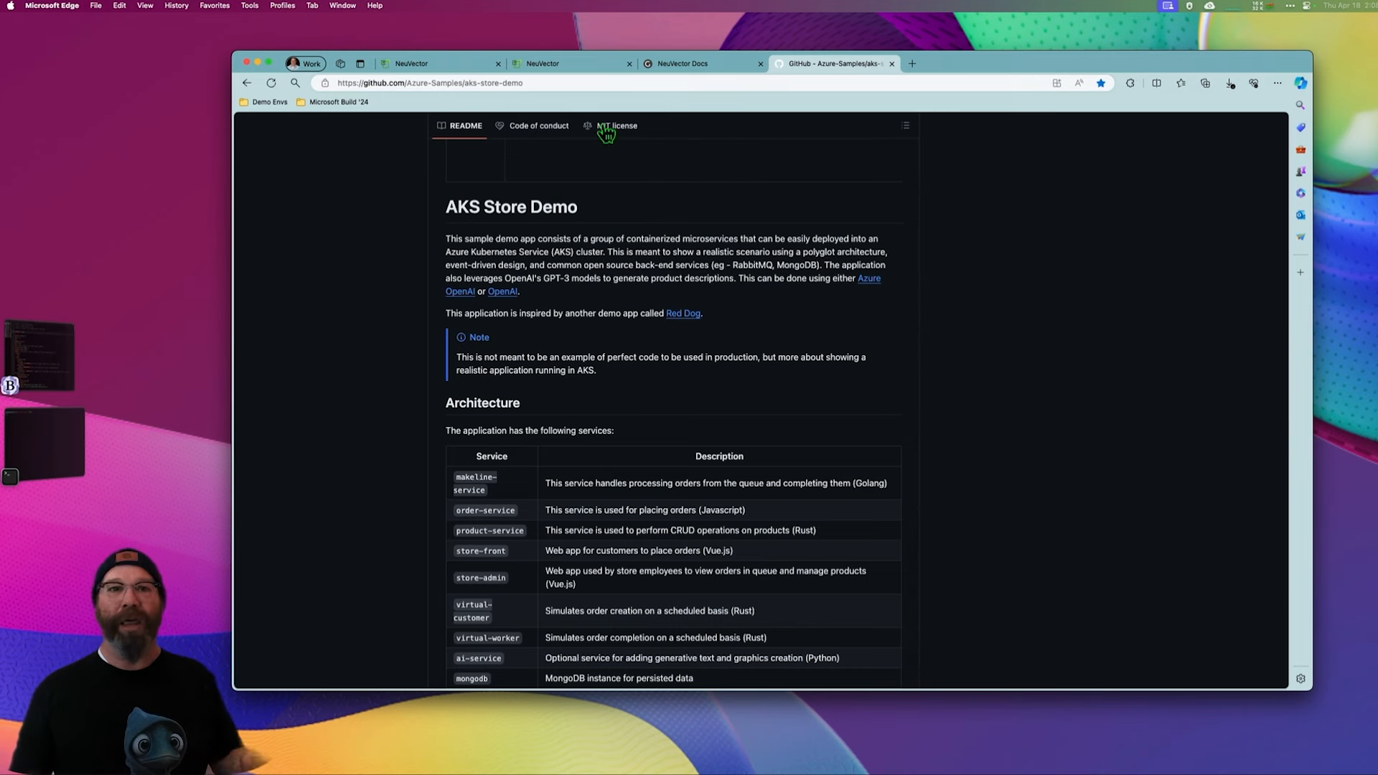
pyautogui.moveTo(852, 319)
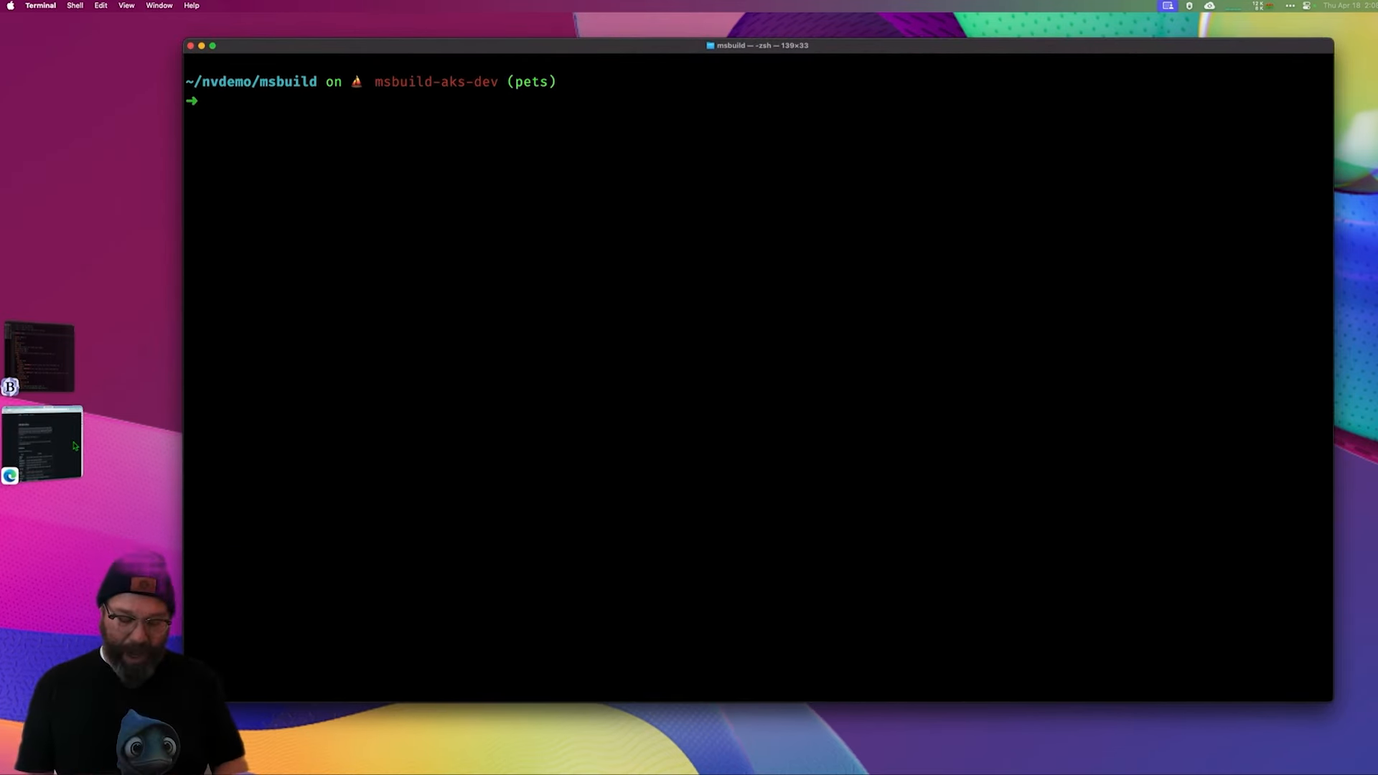
# - Run the mistyped 'k appply -f' command, which errors as an unknown command, then clear the screen
pyautogui.write('k')
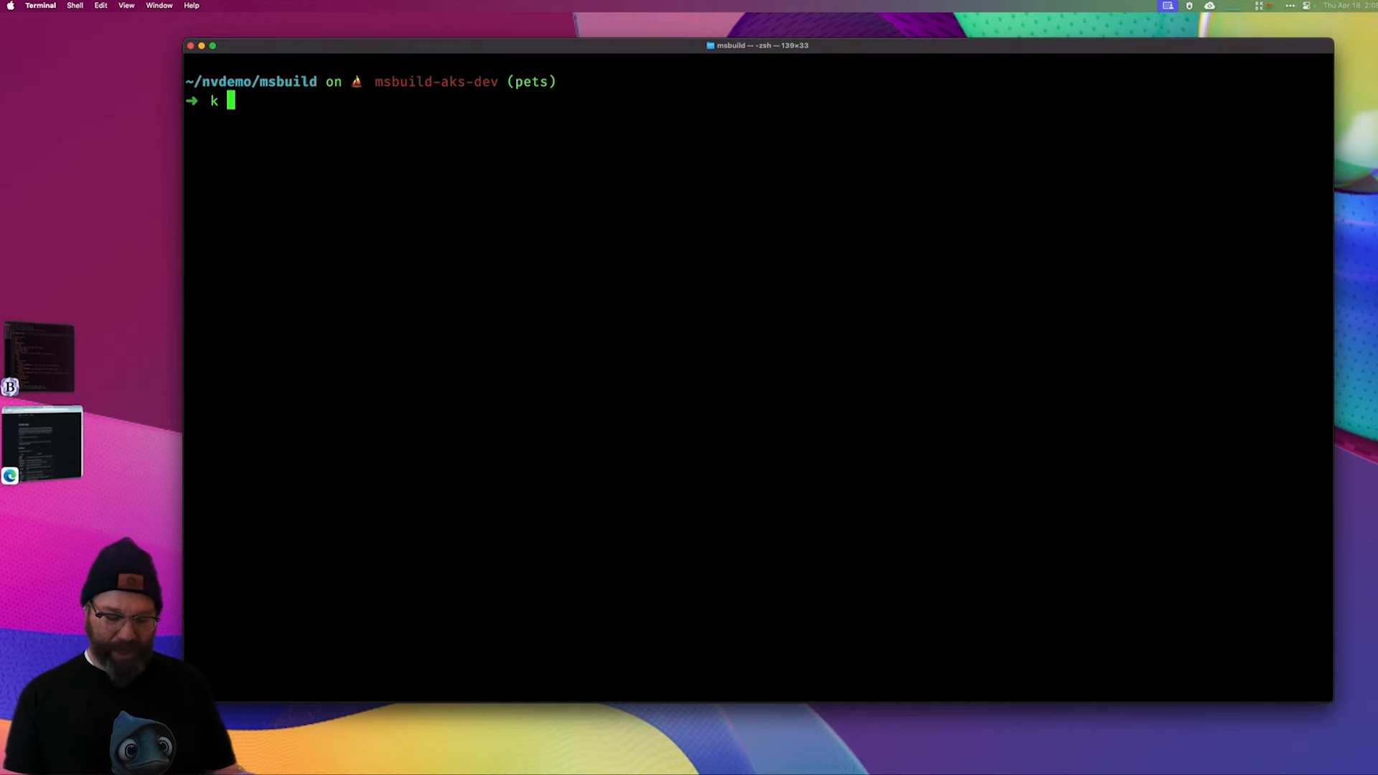
pyautogui.write('appply')
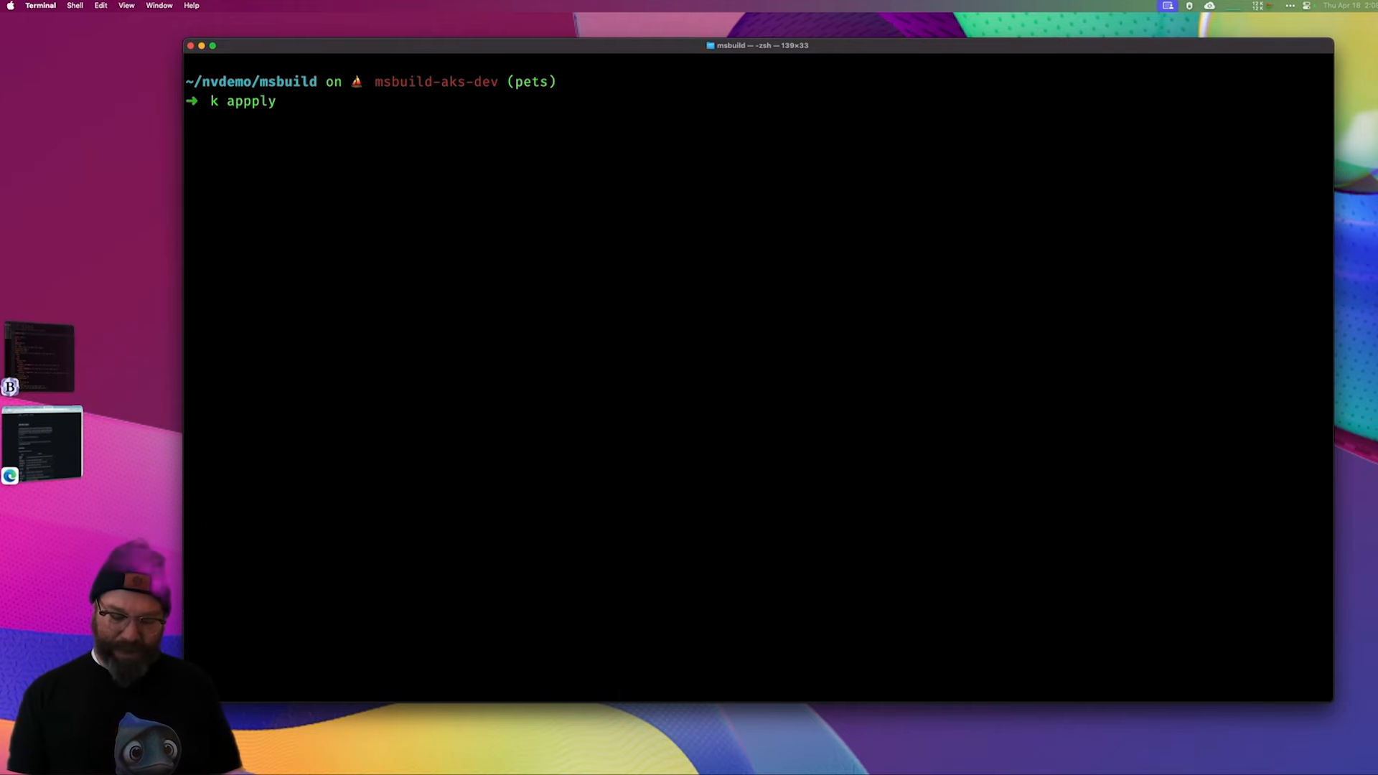
pyautogui.write('-f a')
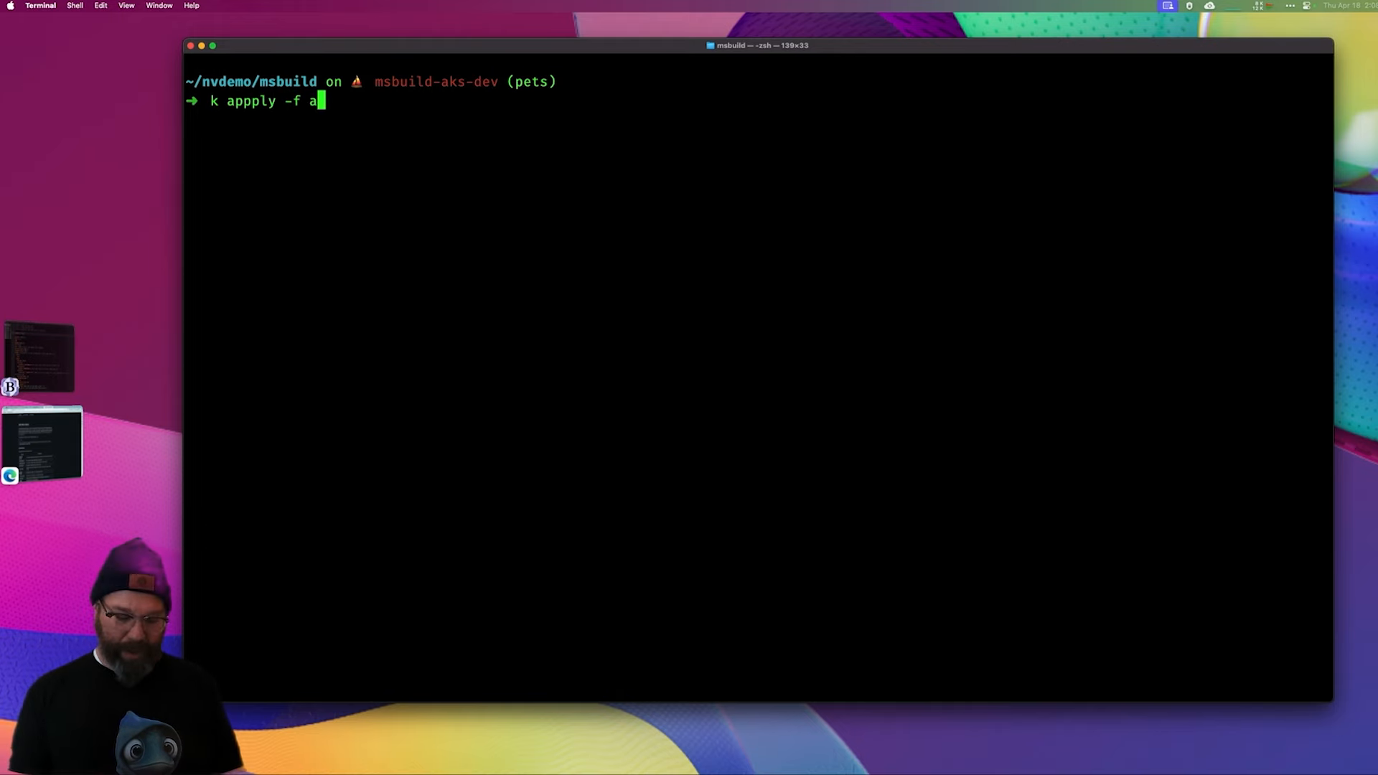
pyautogui.press('Return')
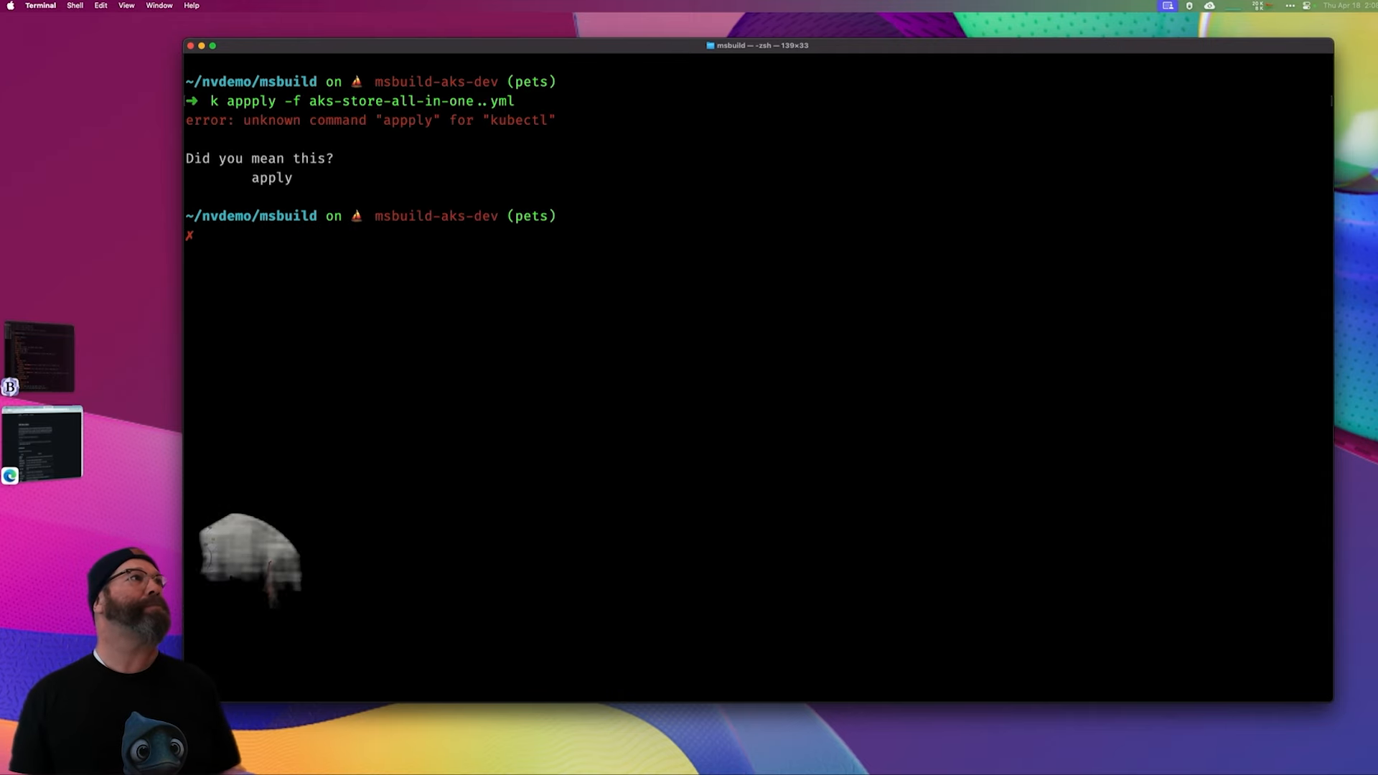
pyautogui.press('Up')
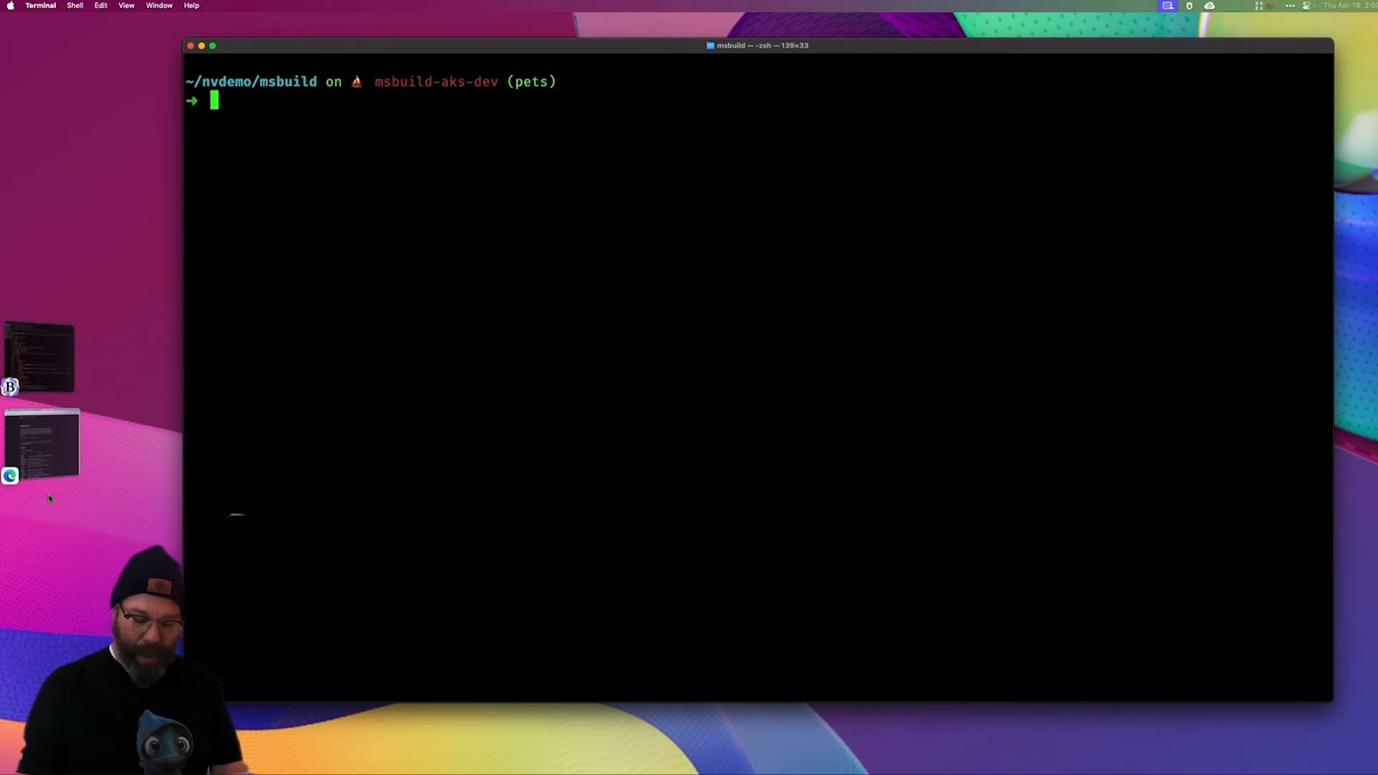
# - Enter the corrected 'k apply -f aks-store-all-in-one..yml' command at the prompt
pyautogui.write('k apply')
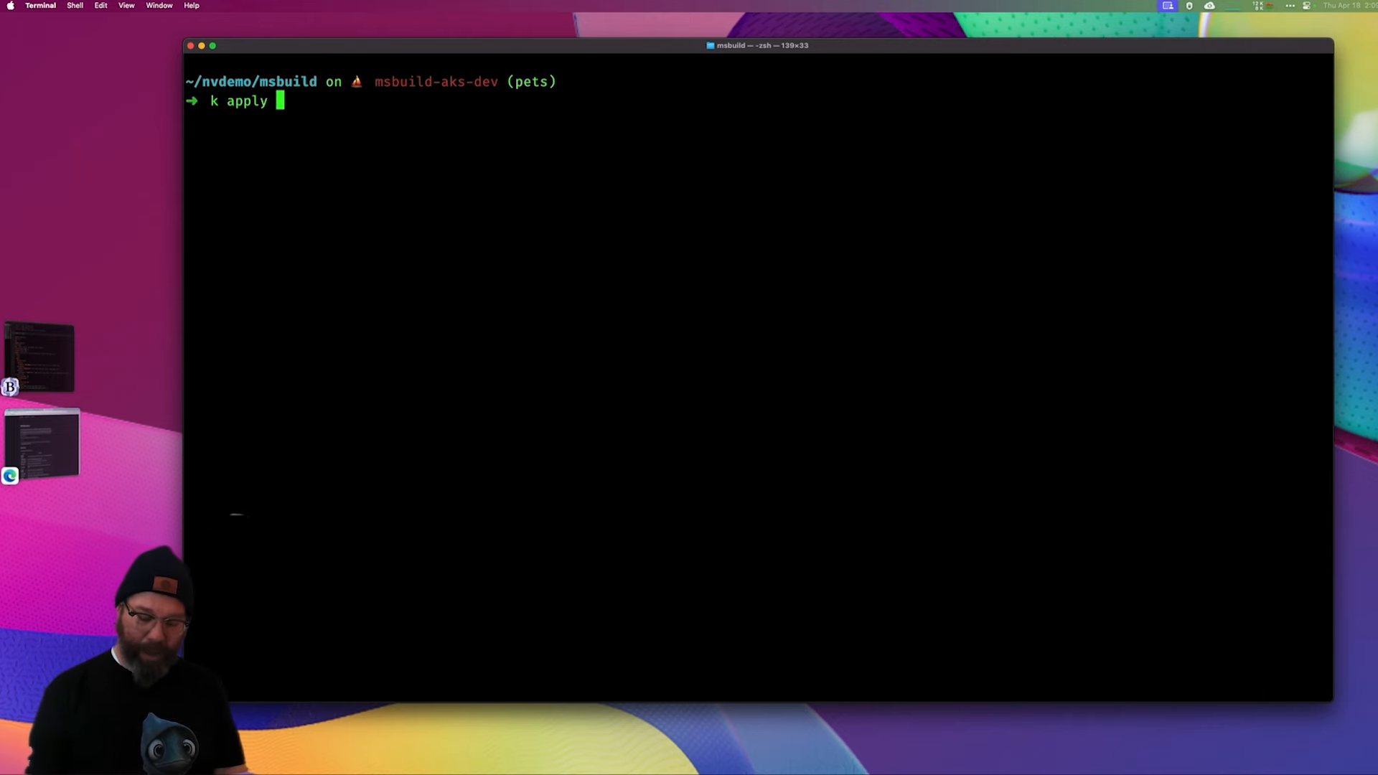
pyautogui.write('-f')
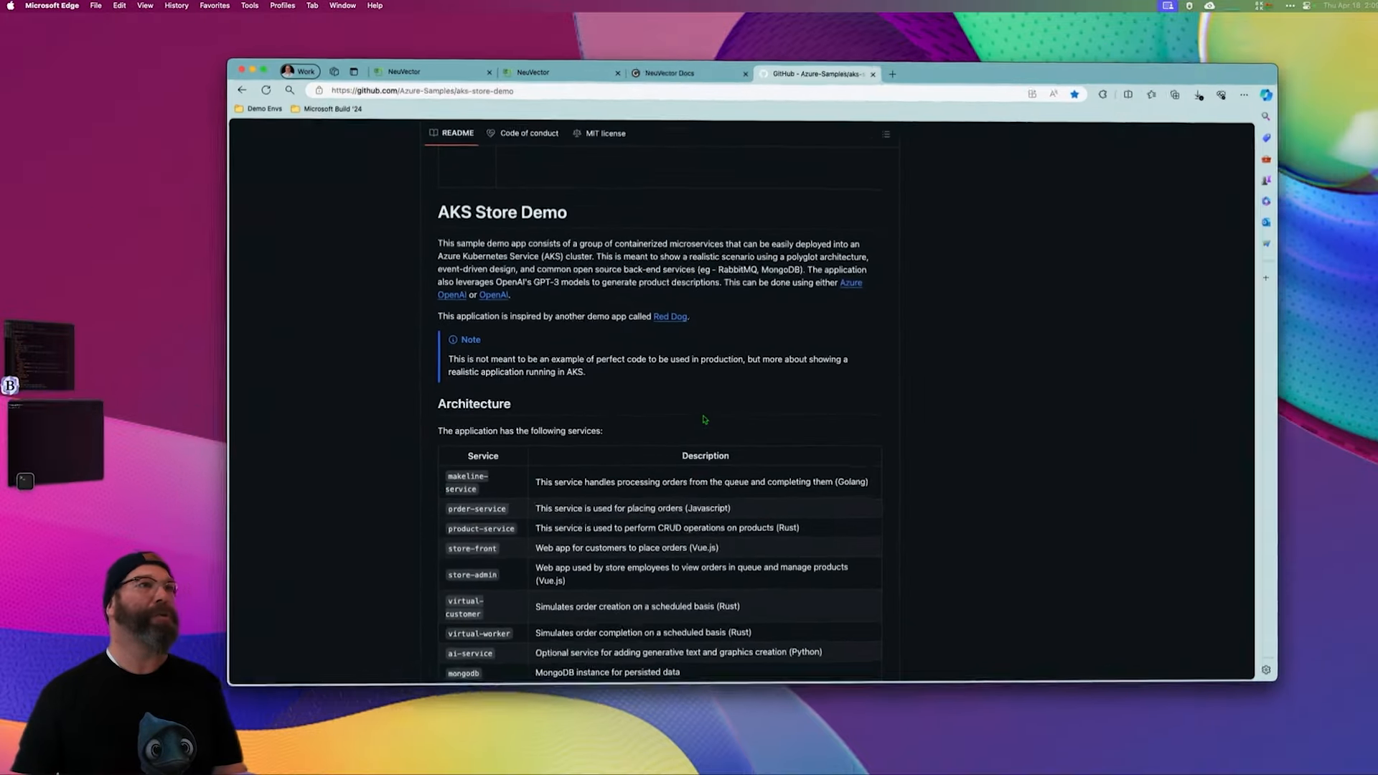
pyautogui.scroll(-3)
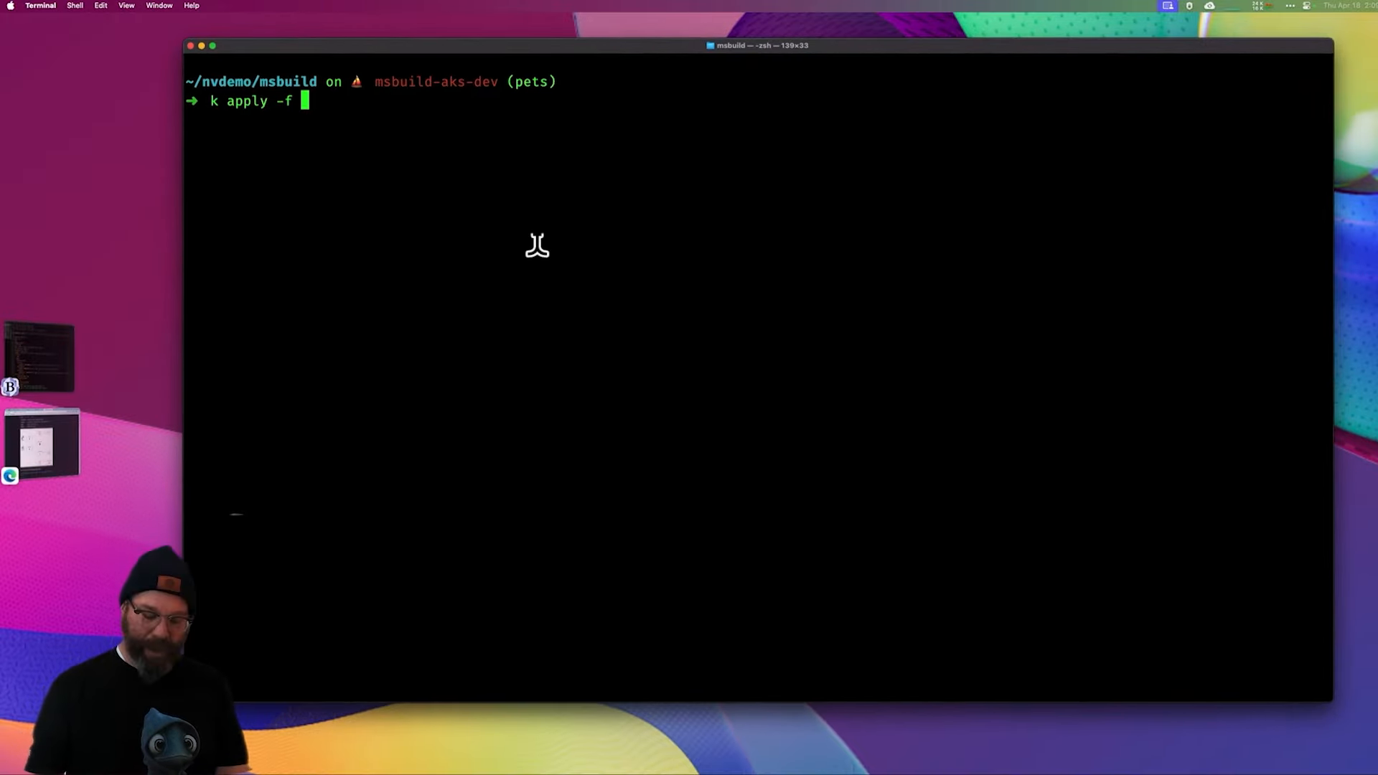
pyautogui.write('aks-store-all-in-one..yml')
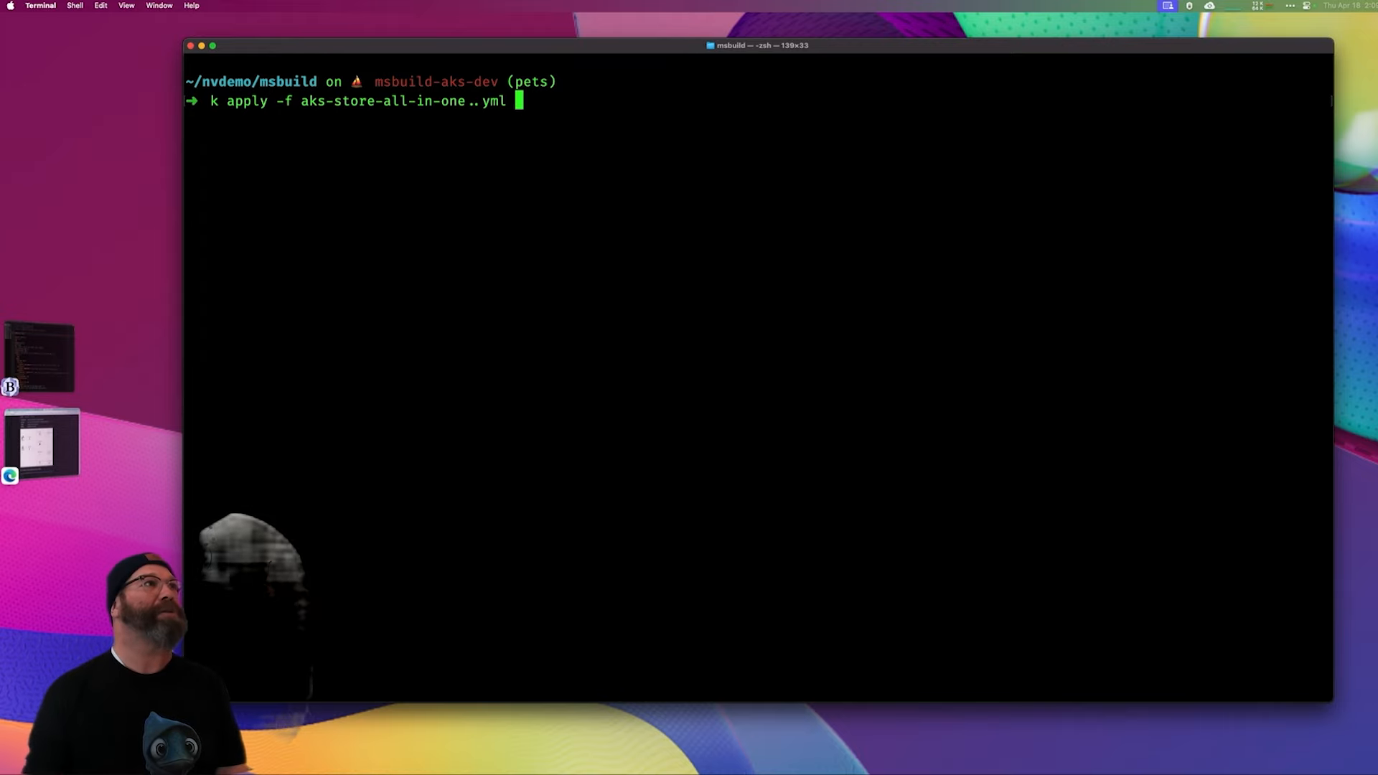
# - Deploy the store app's statefulsets, services, configmap and deployments into the pets namespace
pyautogui.press('Return')
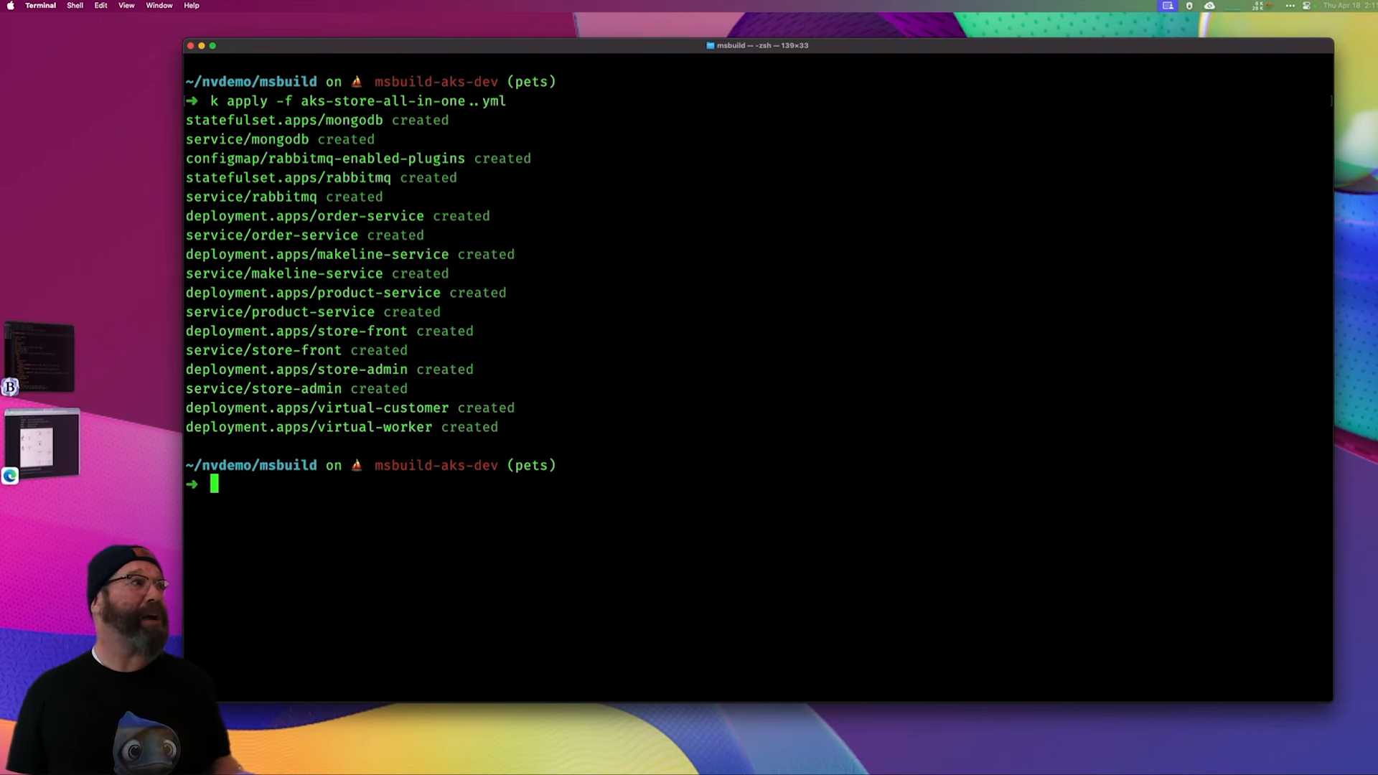
# - Start a 'k get pod' listing and return to the NeuVector console tab
pyautogui.write('k g')
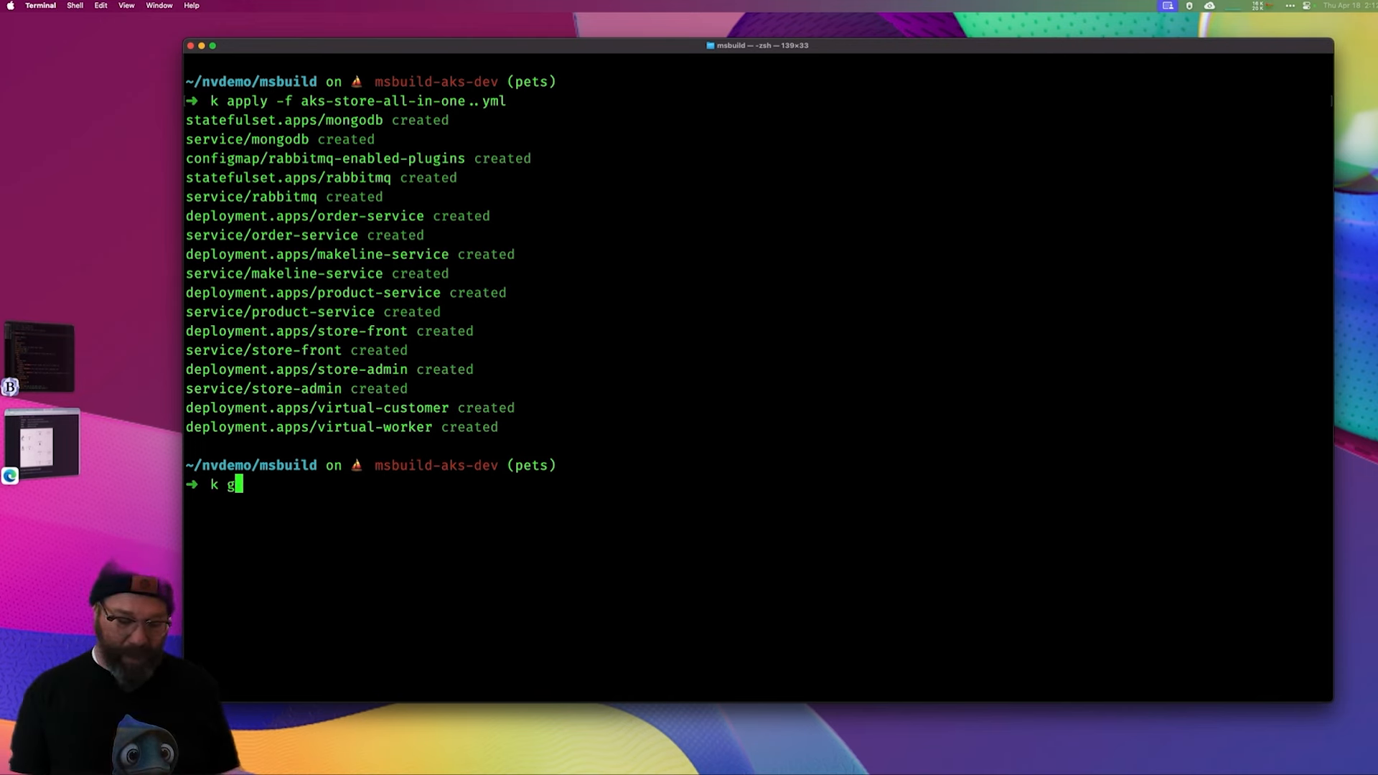
pyautogui.write('et pod')
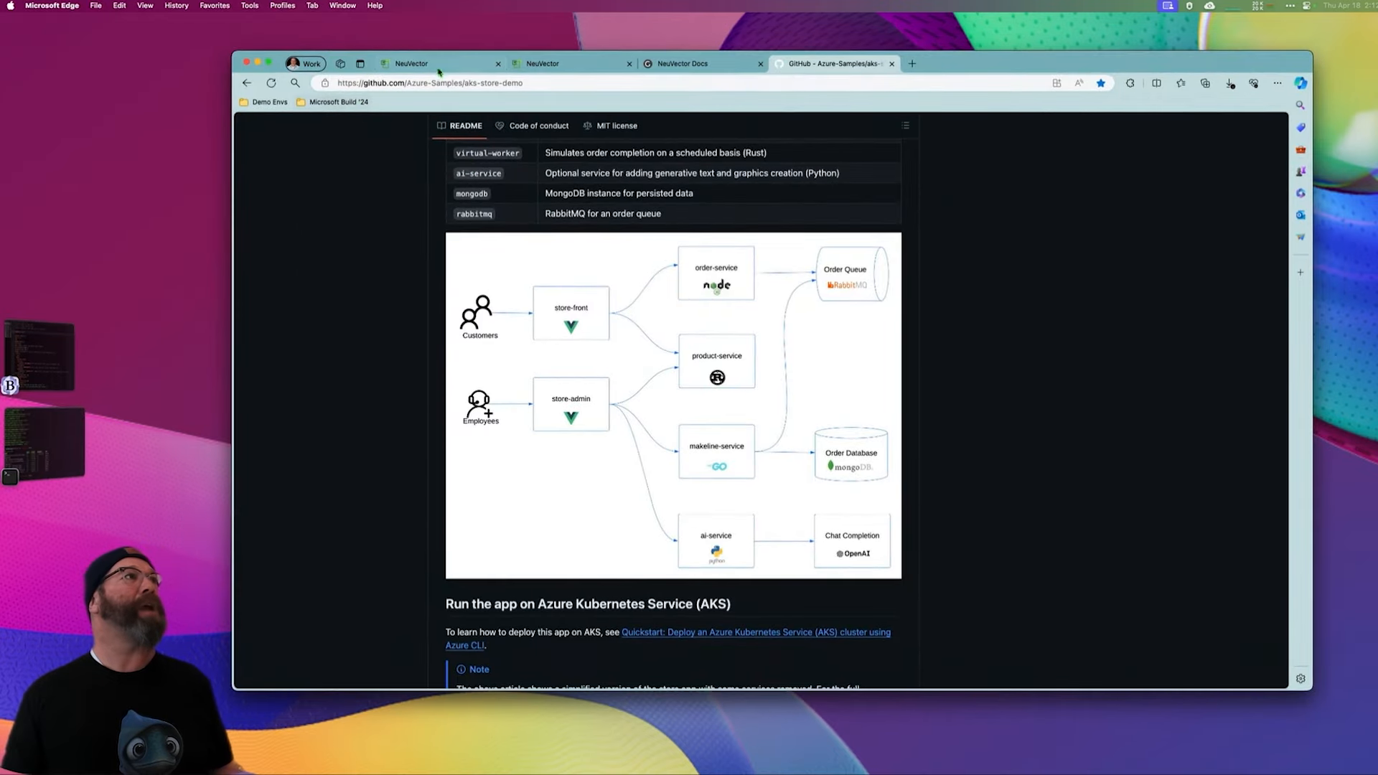
pyautogui.click(410, 63)
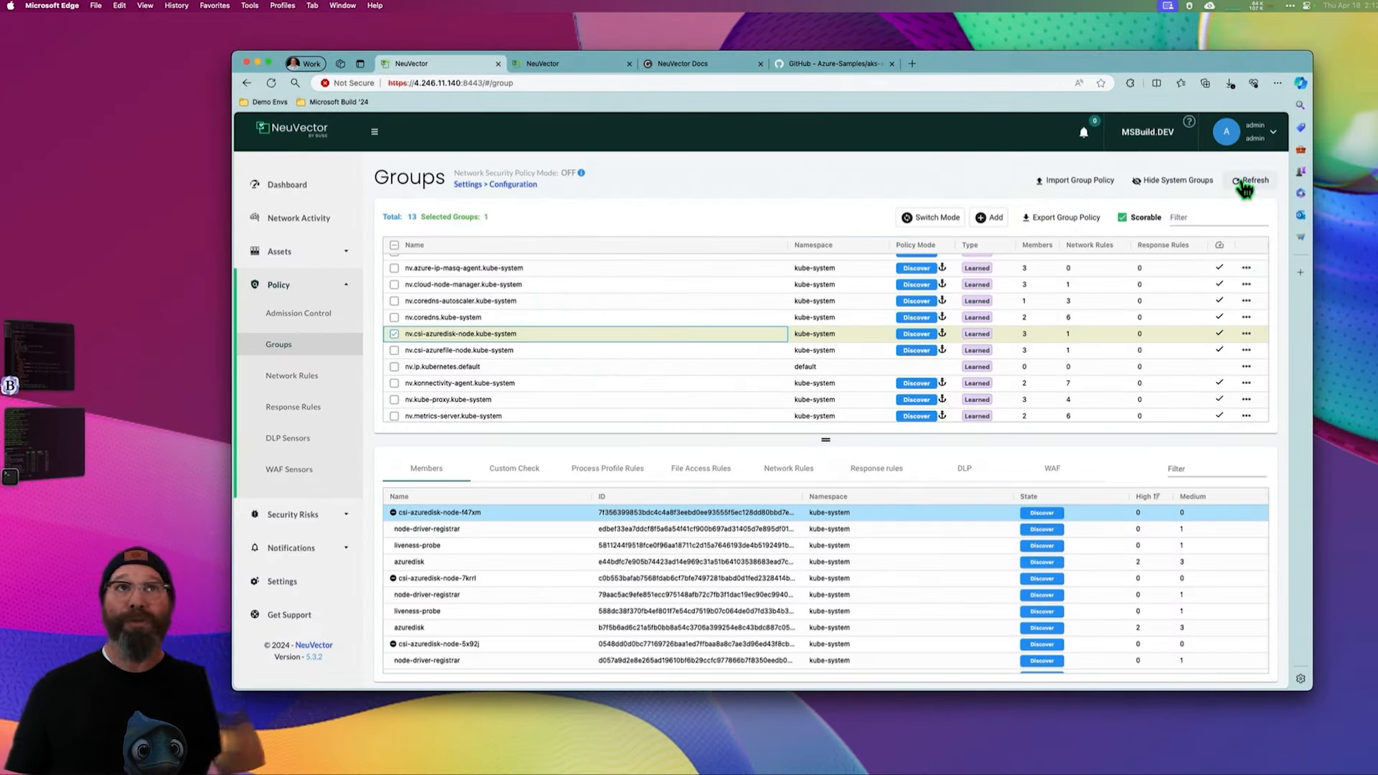
# - Refresh and sort the Groups list, then show the store-admin.pets group's pod and container members
pyautogui.click(1248, 181)
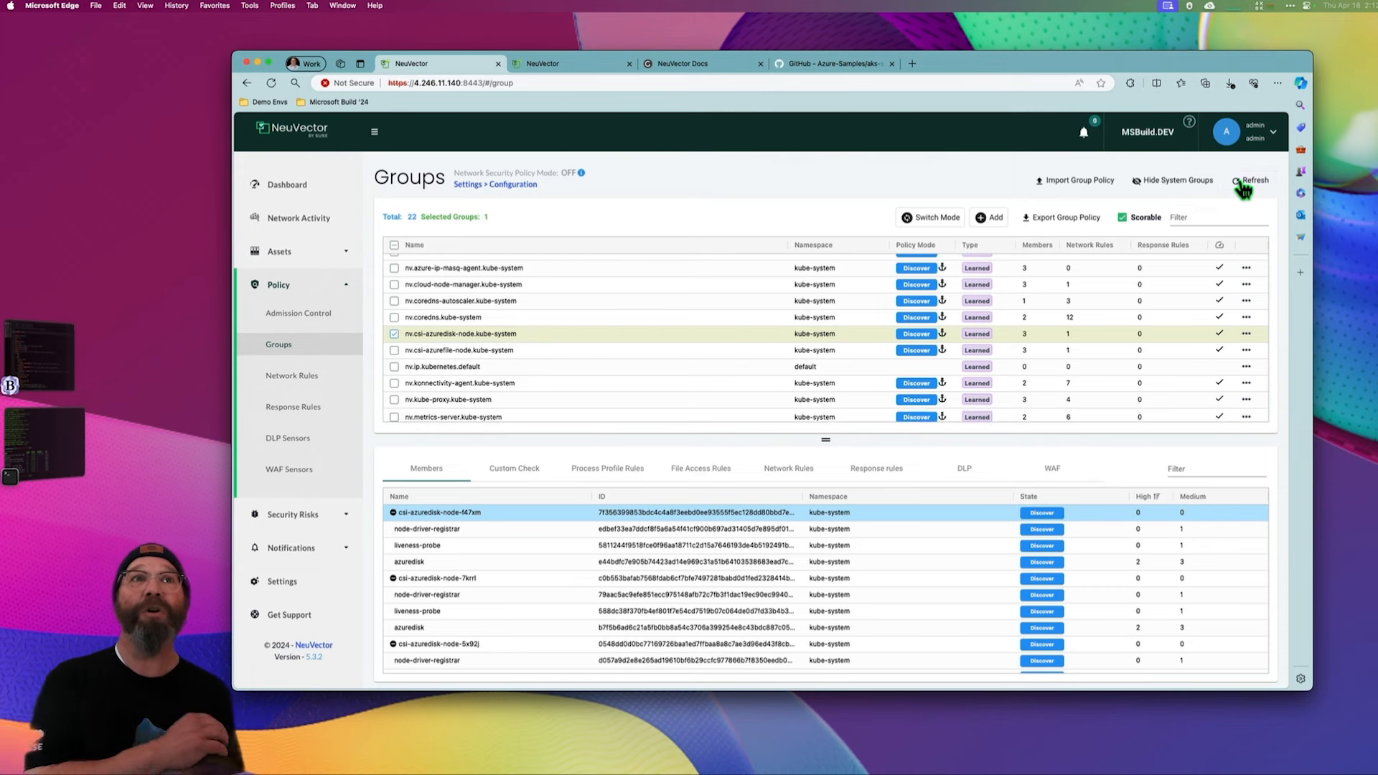
pyautogui.click(1252, 181)
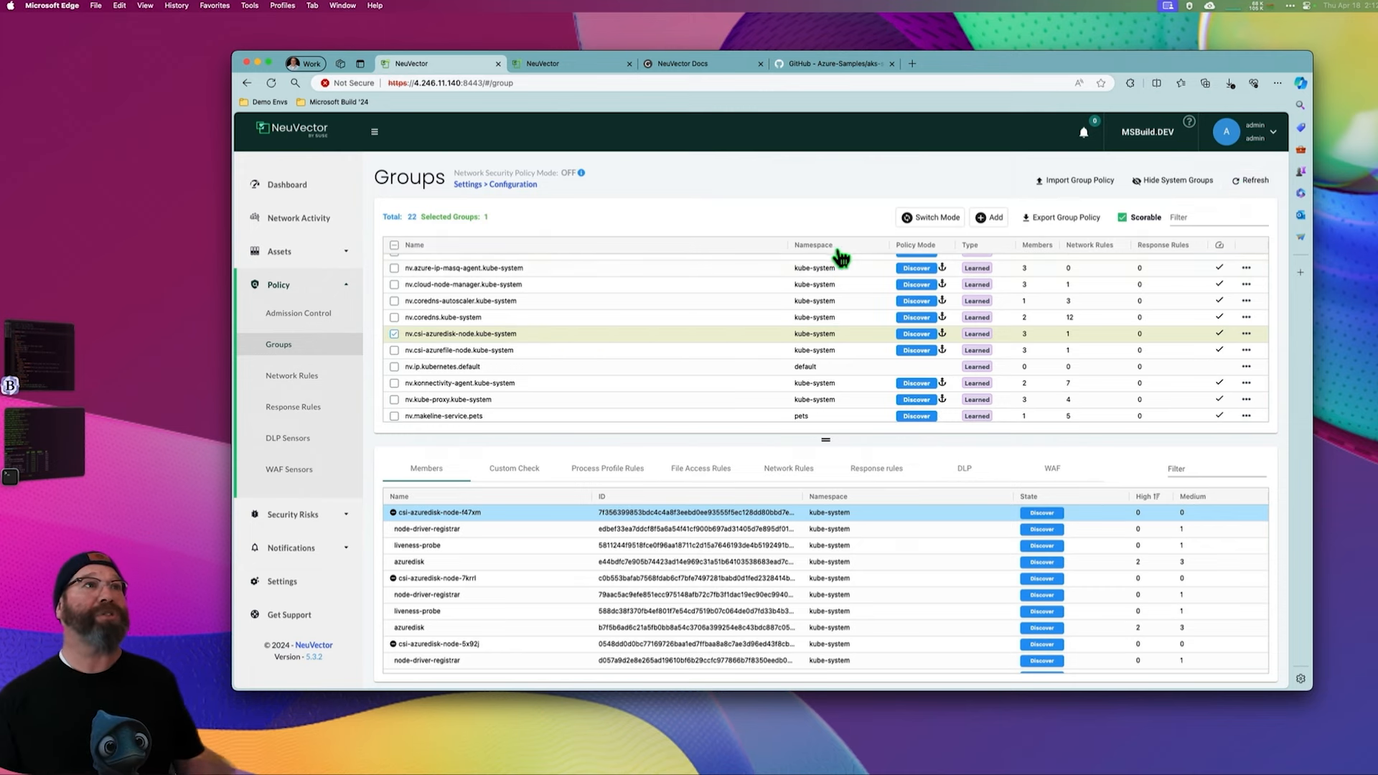
pyautogui.click(813, 245)
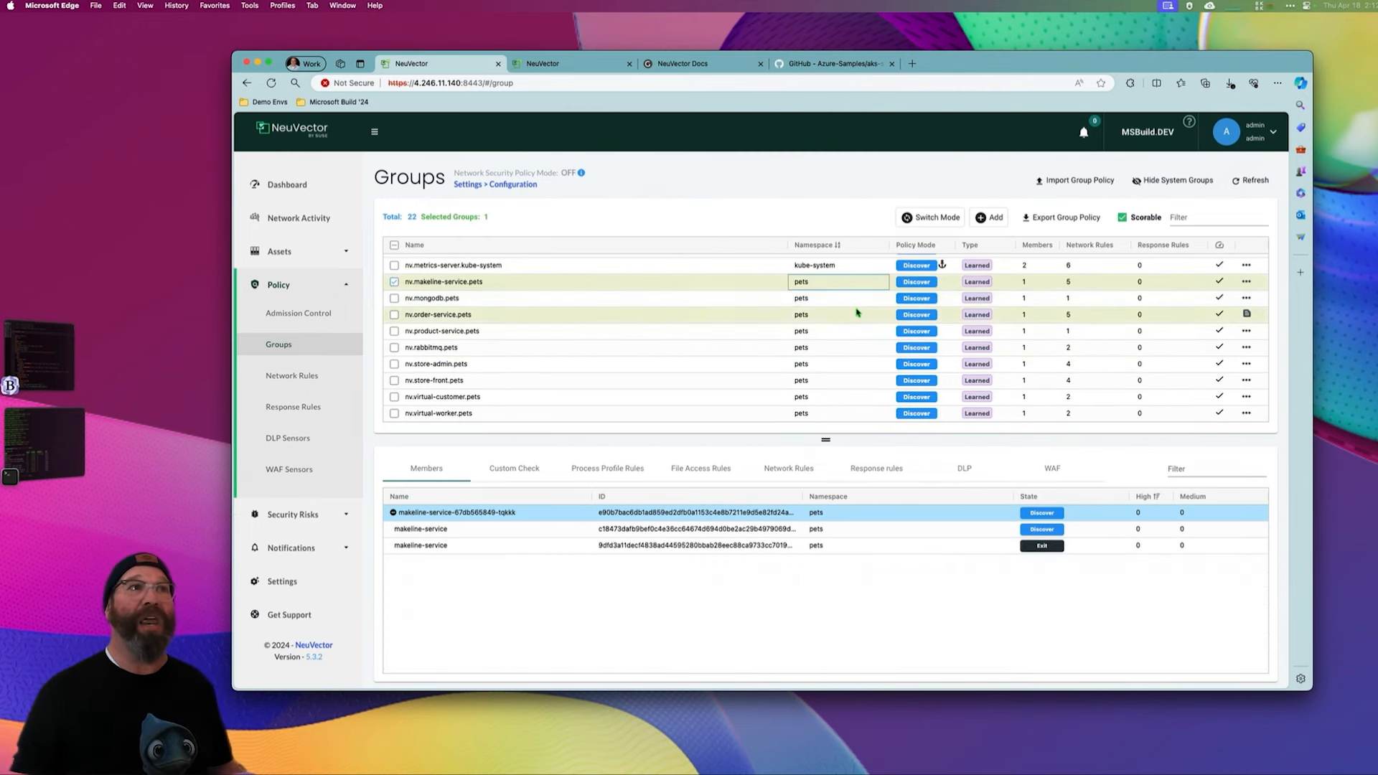
pyautogui.click(430, 347)
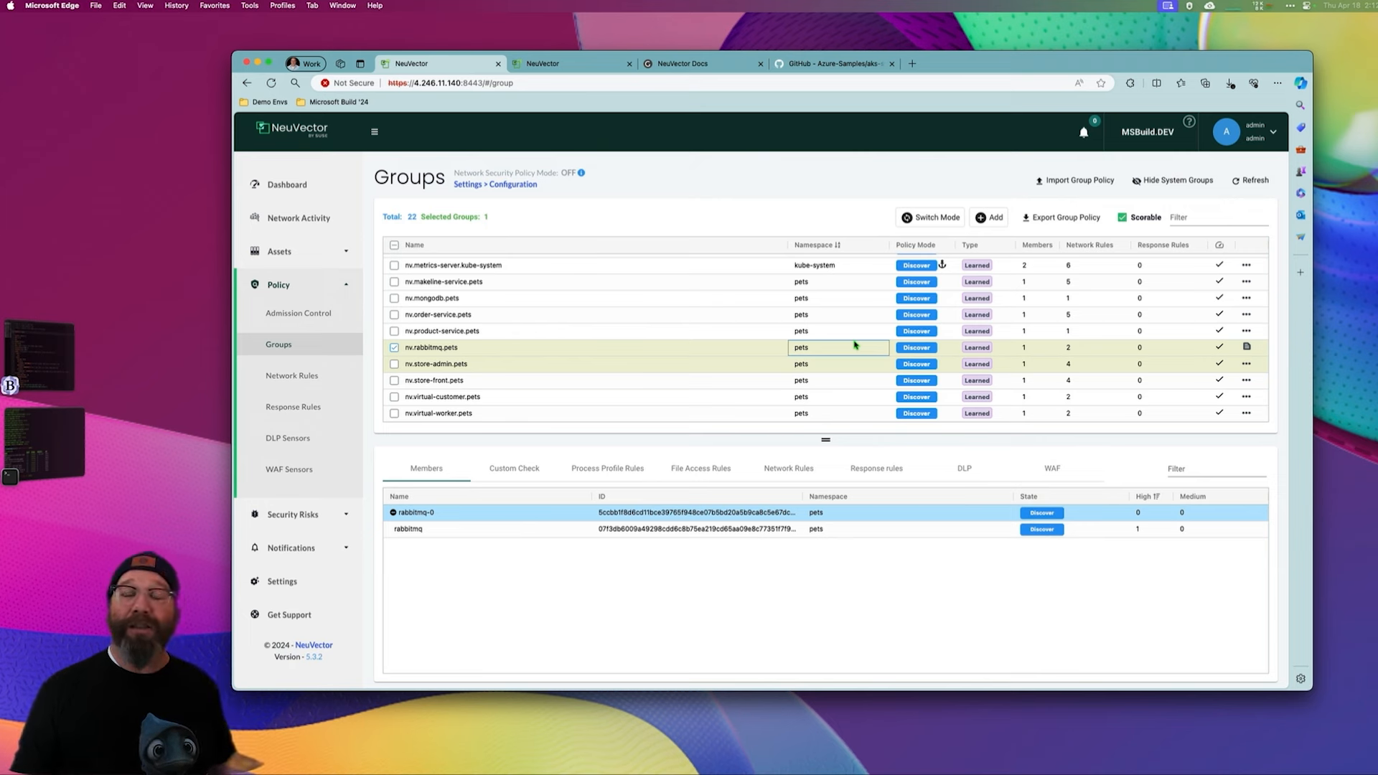
pyautogui.moveTo(659, 349)
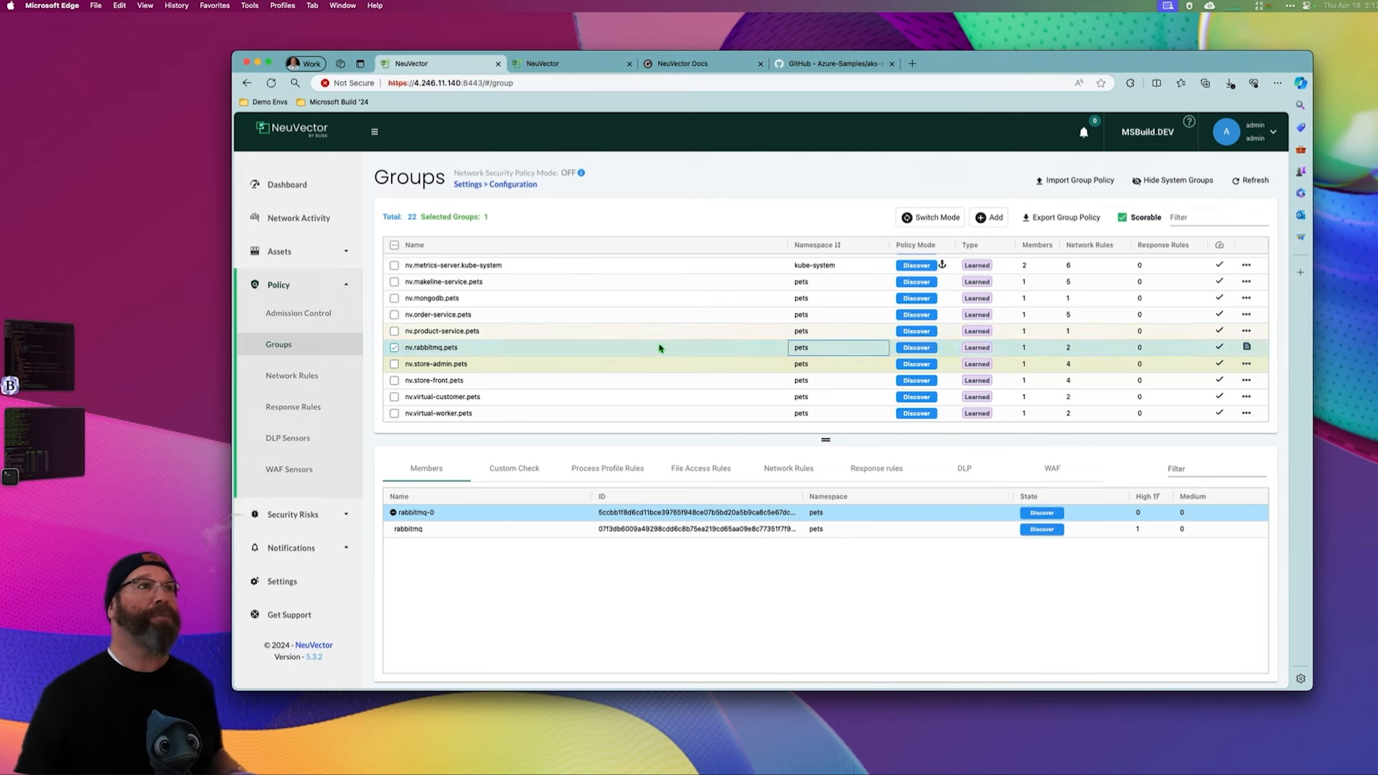
pyautogui.click(434, 364)
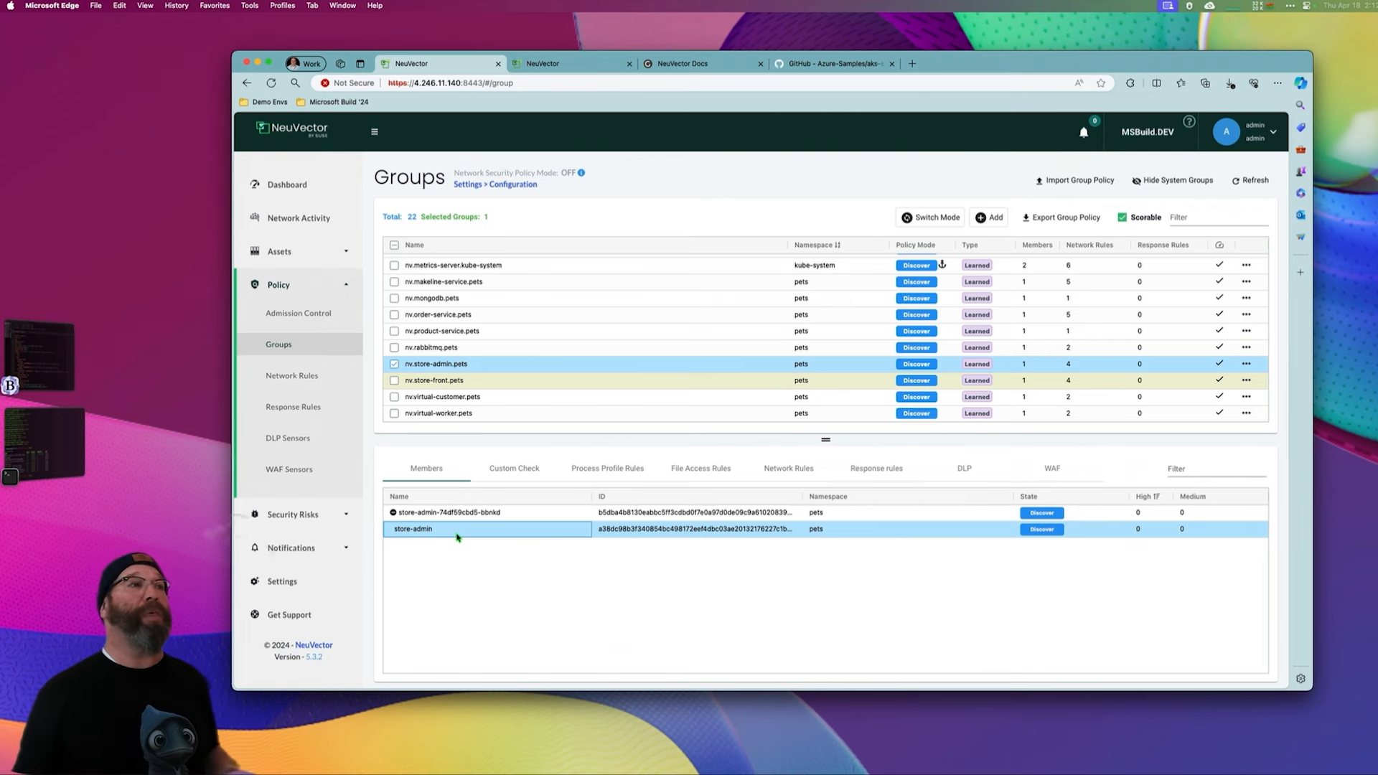
# - Show store-admin.pets' learned process rules: nginx and pause, both allowed
pyautogui.click(605, 468)
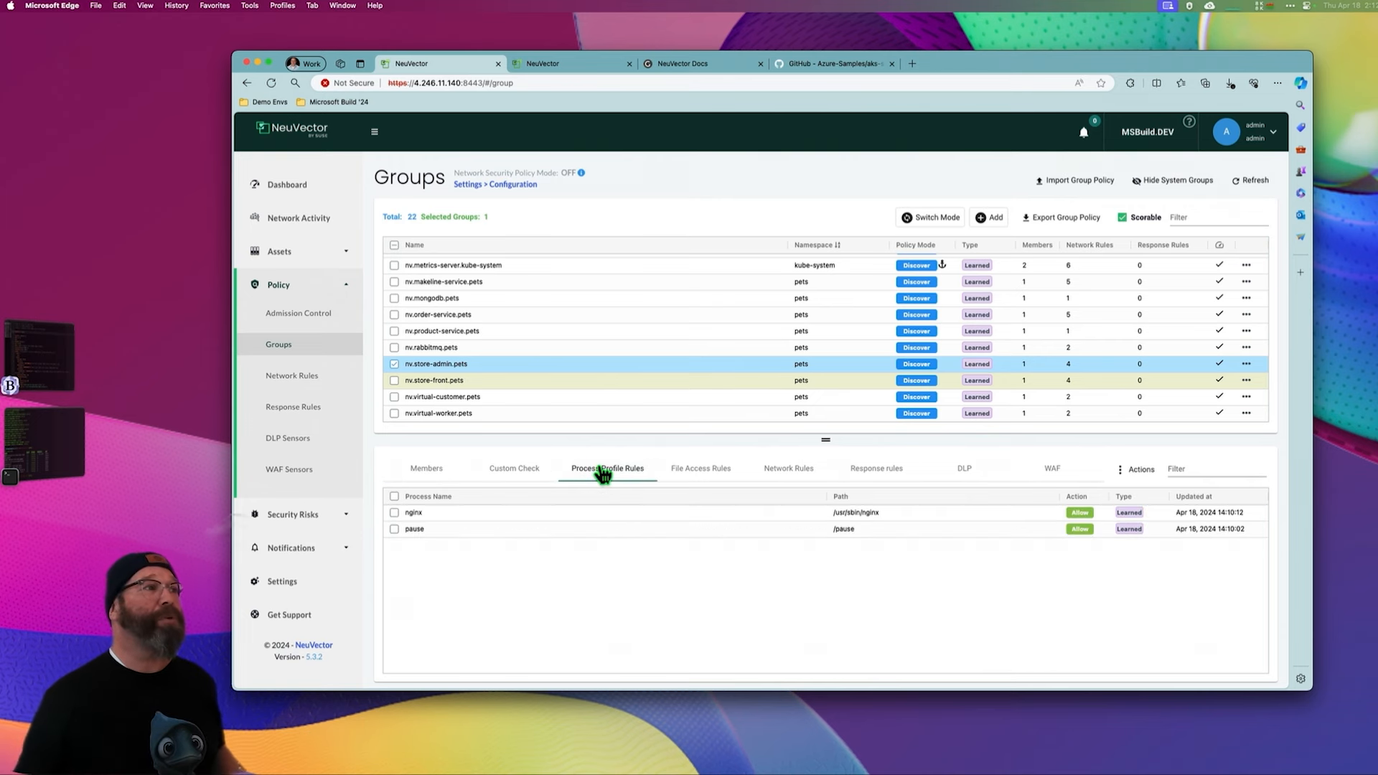
pyautogui.moveTo(544, 542)
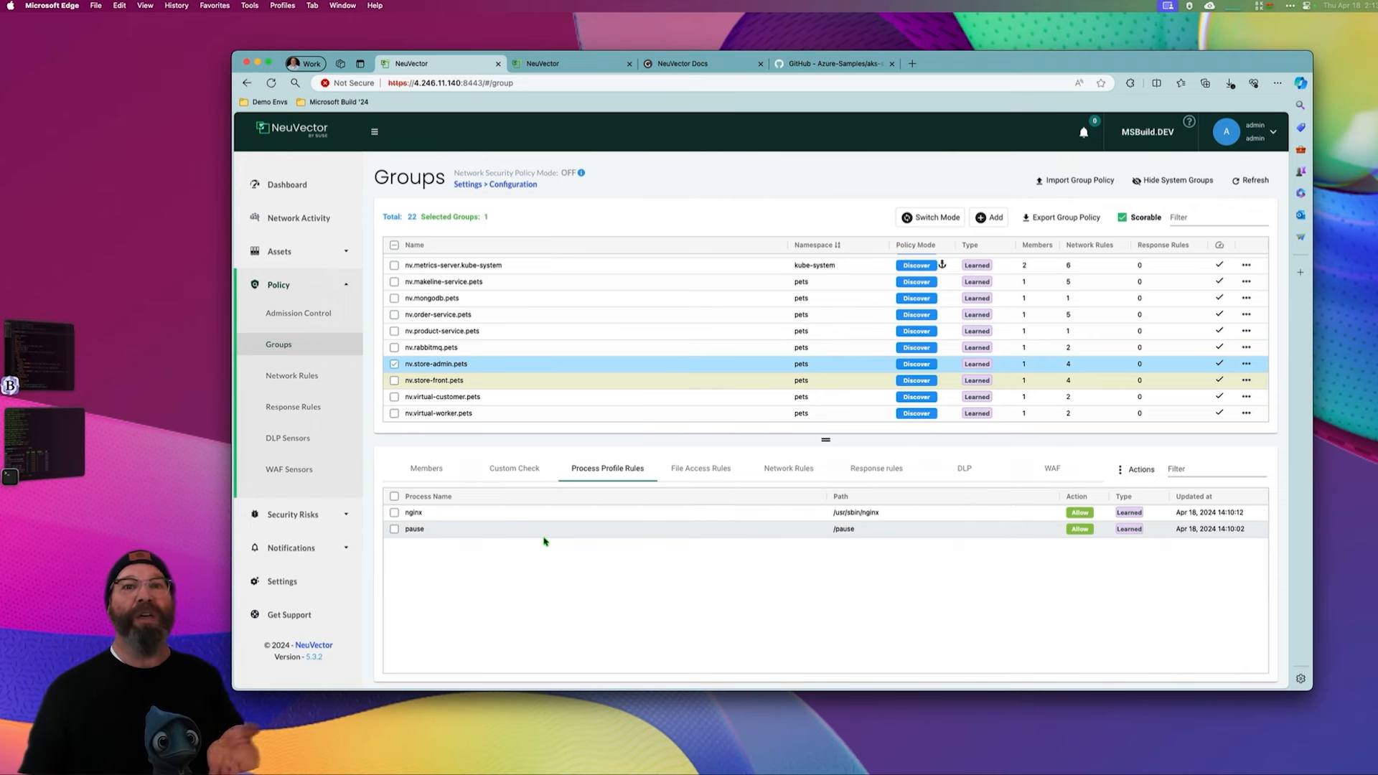
pyautogui.click(786, 468)
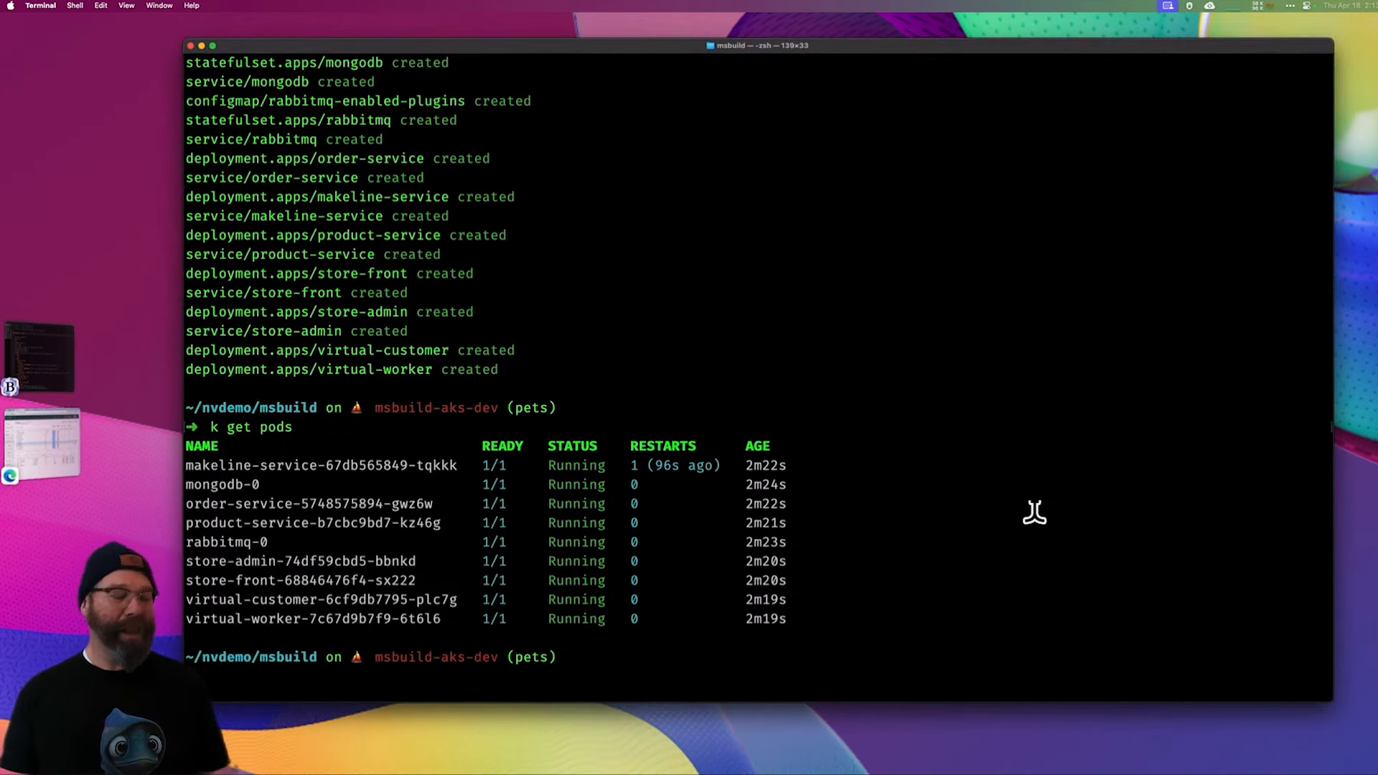
# - List the pets services with 'k get svc' and select store-front's external IP 20.3.19.158
pyautogui.write('k get svc')
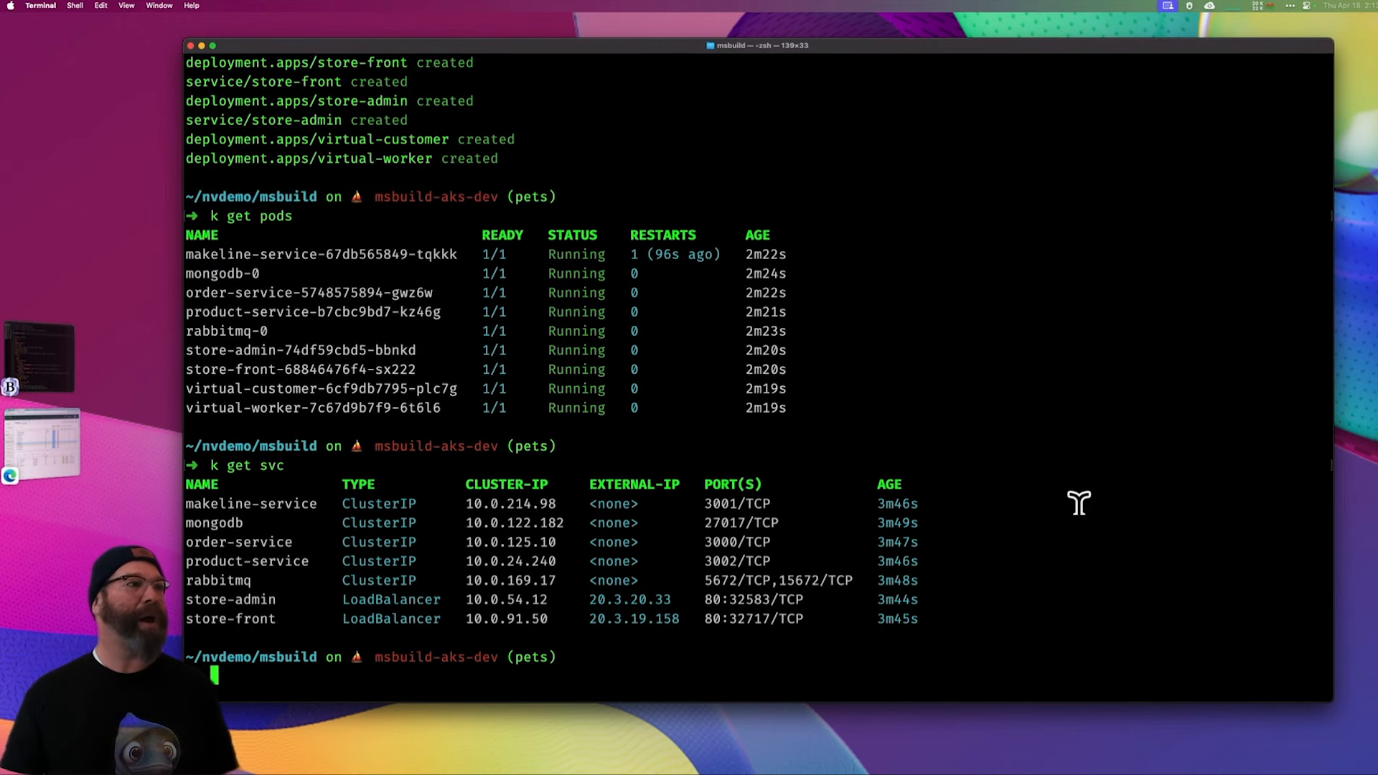
pyautogui.moveTo(632, 620)
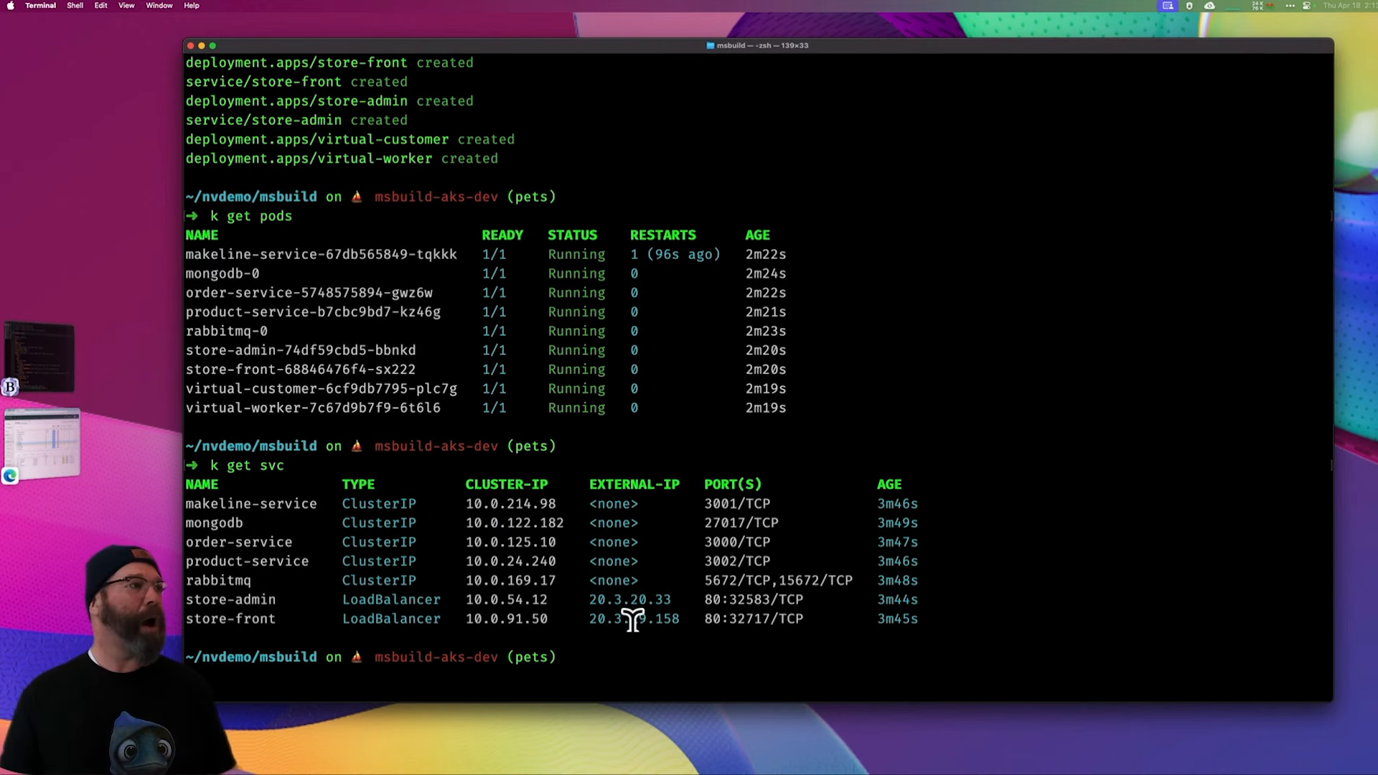
pyautogui.doubleClick(634, 617)
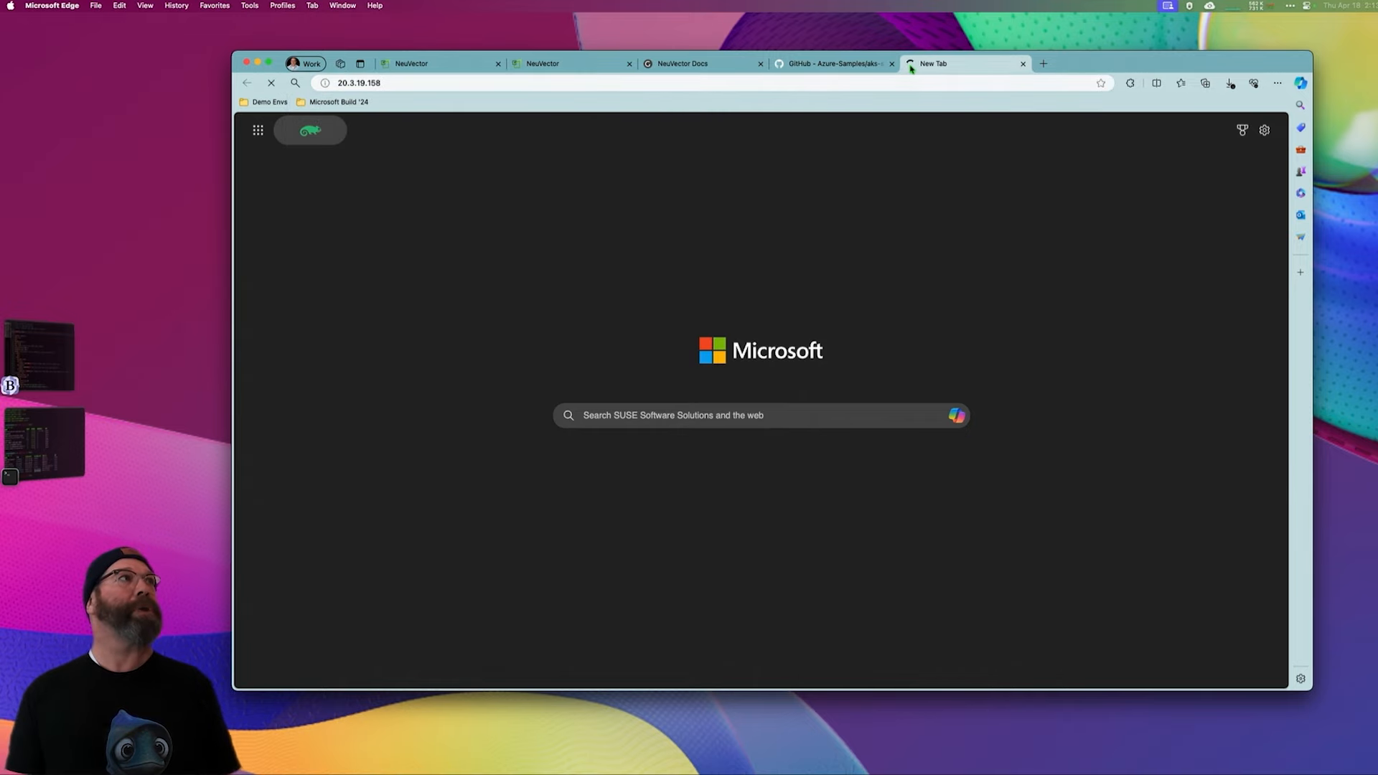
pyautogui.moveTo(912, 114)
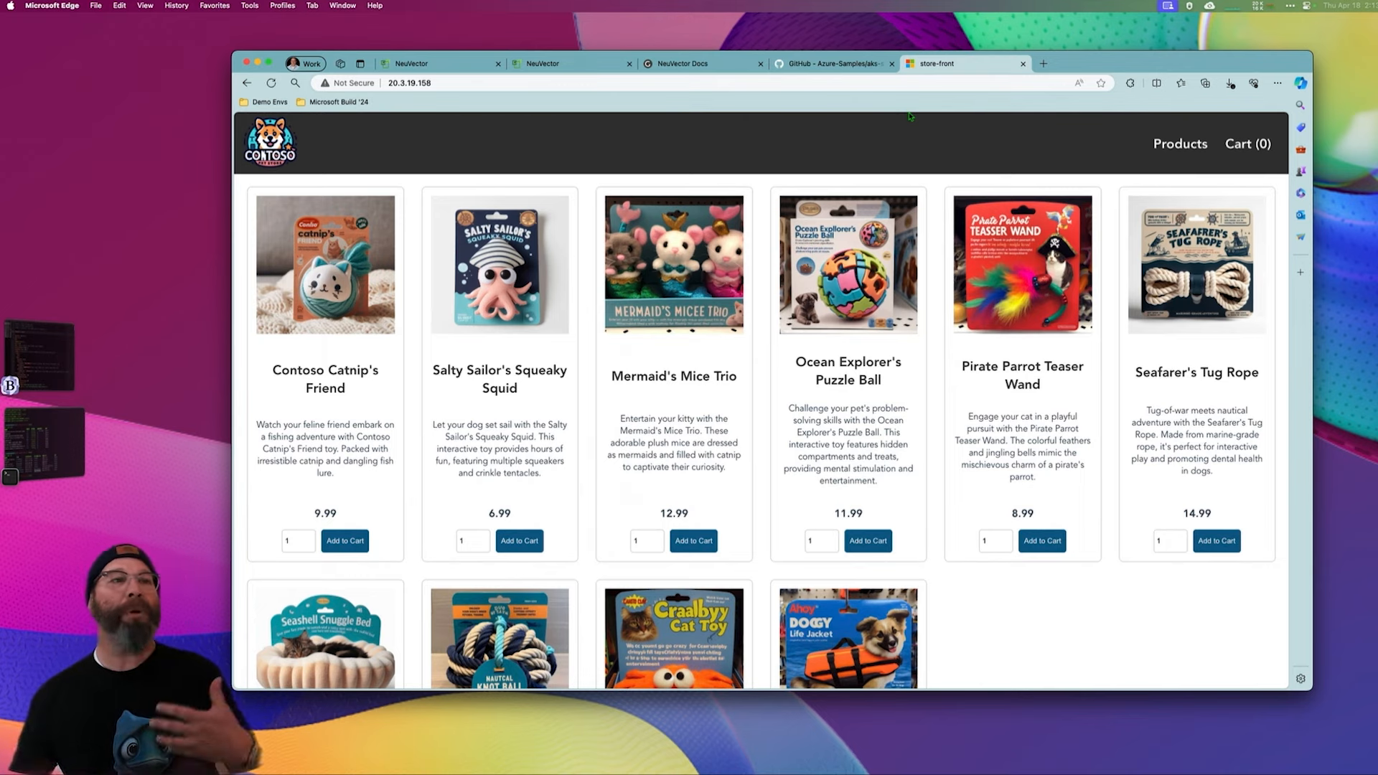
pyautogui.moveTo(1060, 563)
pyautogui.write('4')
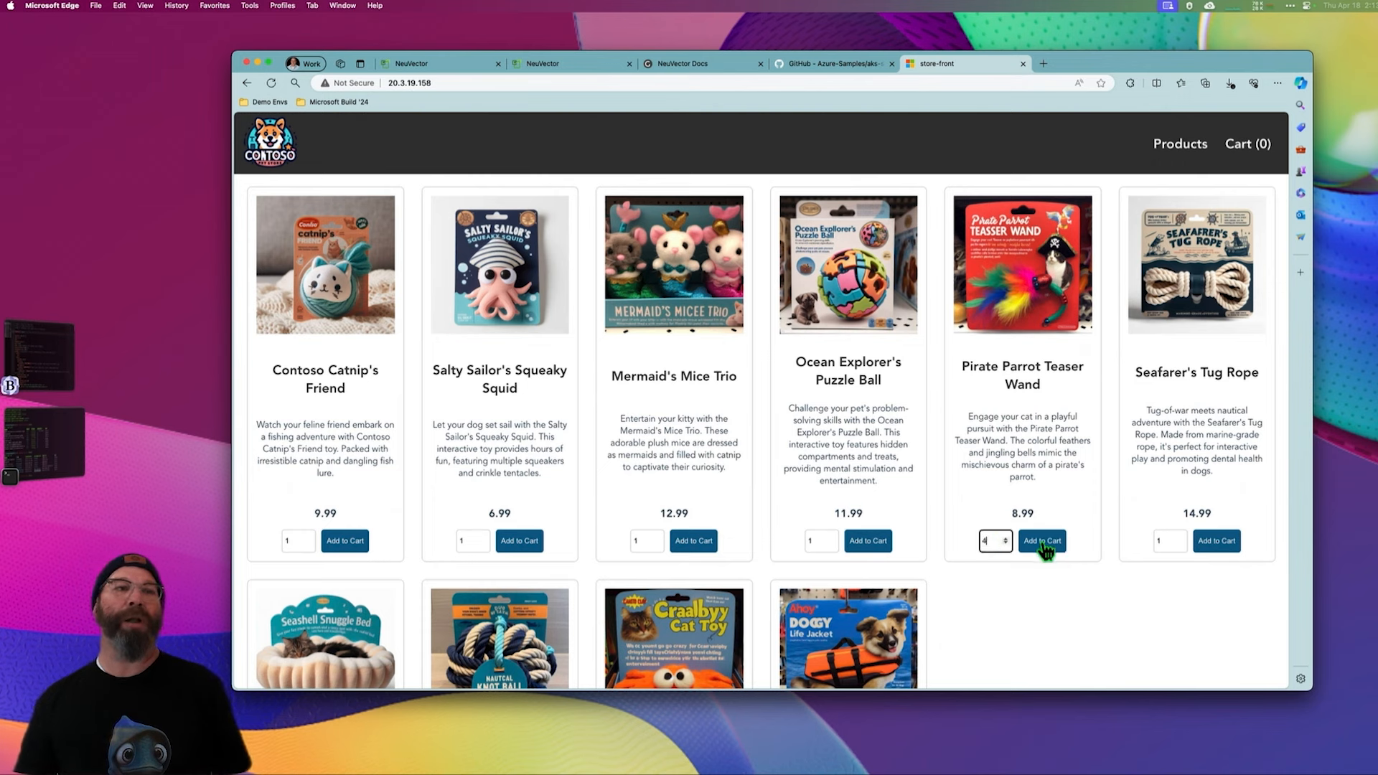
# - Add four Pirate Parrot Teaser Wands and one Mermaid's Mice Trio to the cart and check out
pyautogui.click(1042, 541)
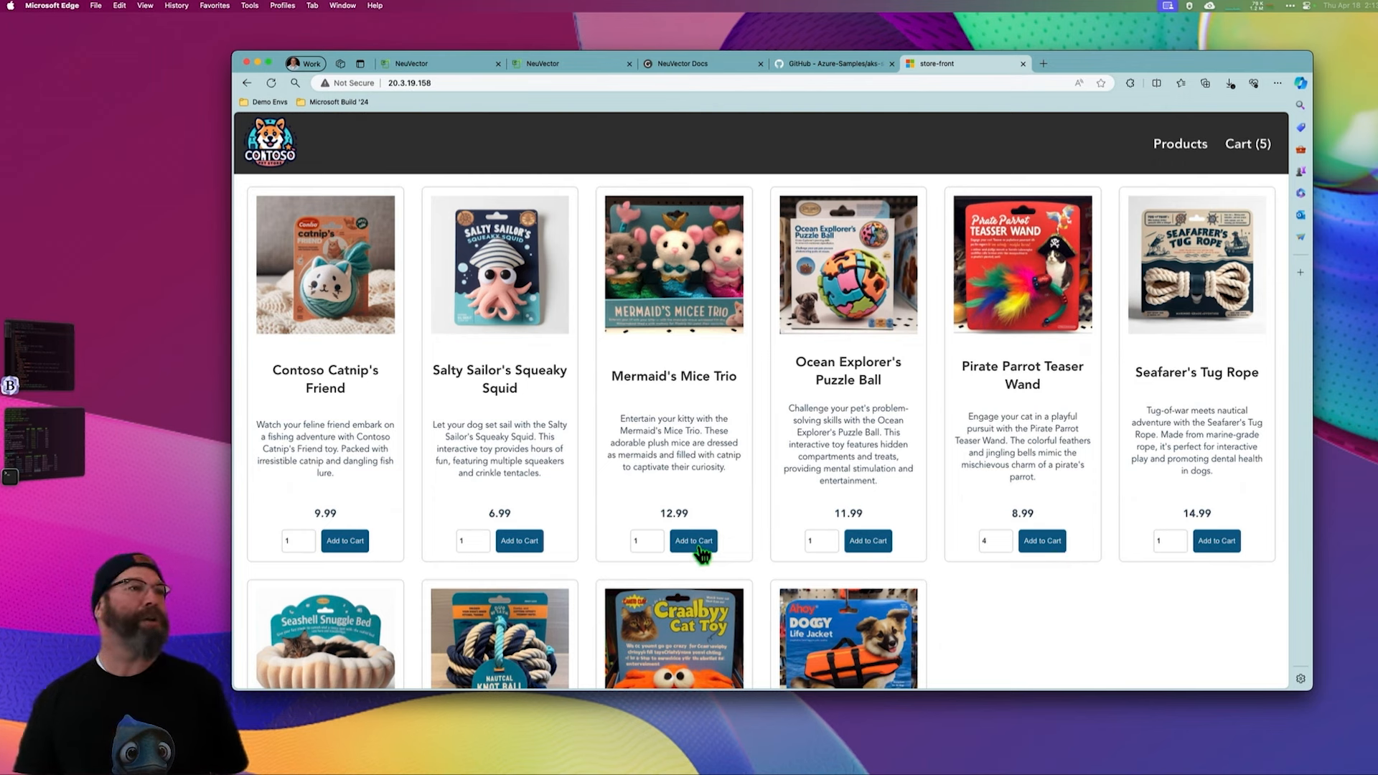
pyautogui.moveTo(1248, 143)
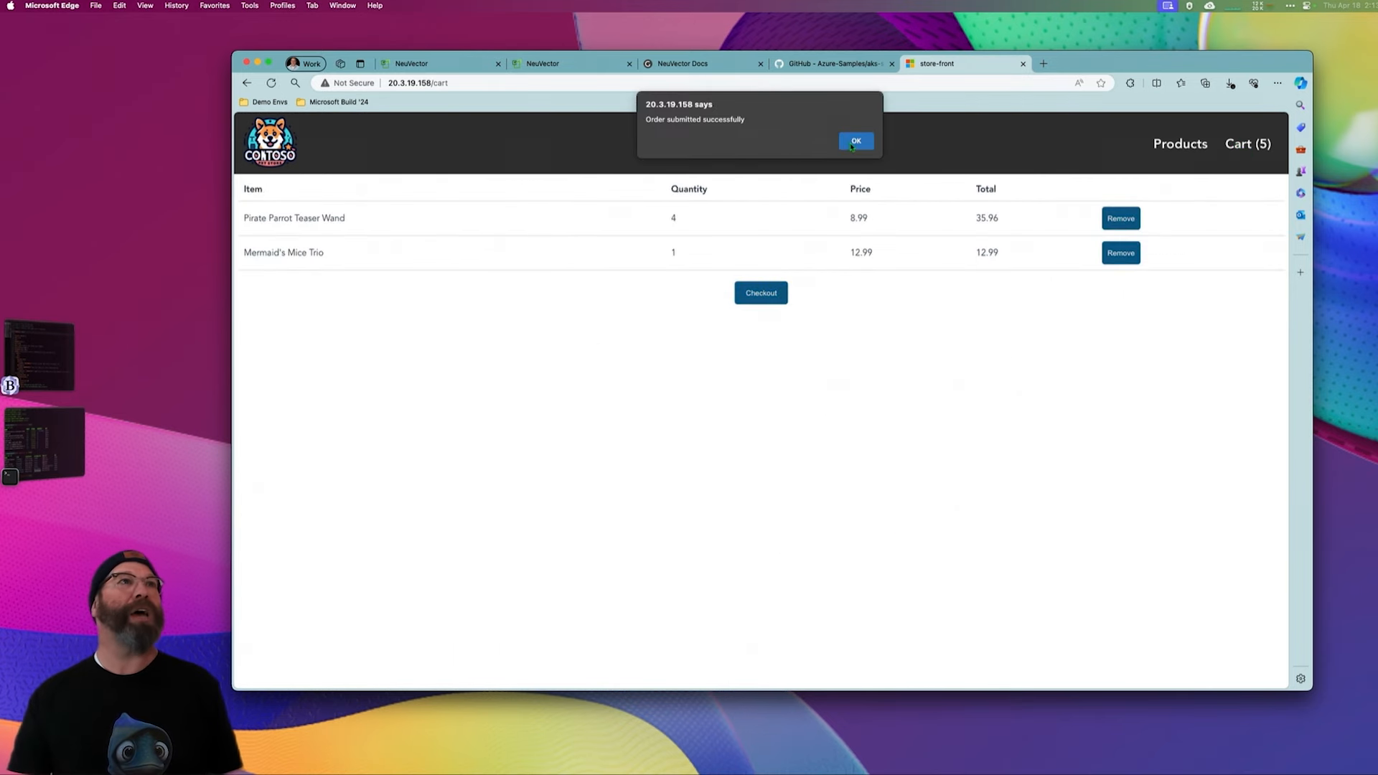
pyautogui.moveTo(649, 219)
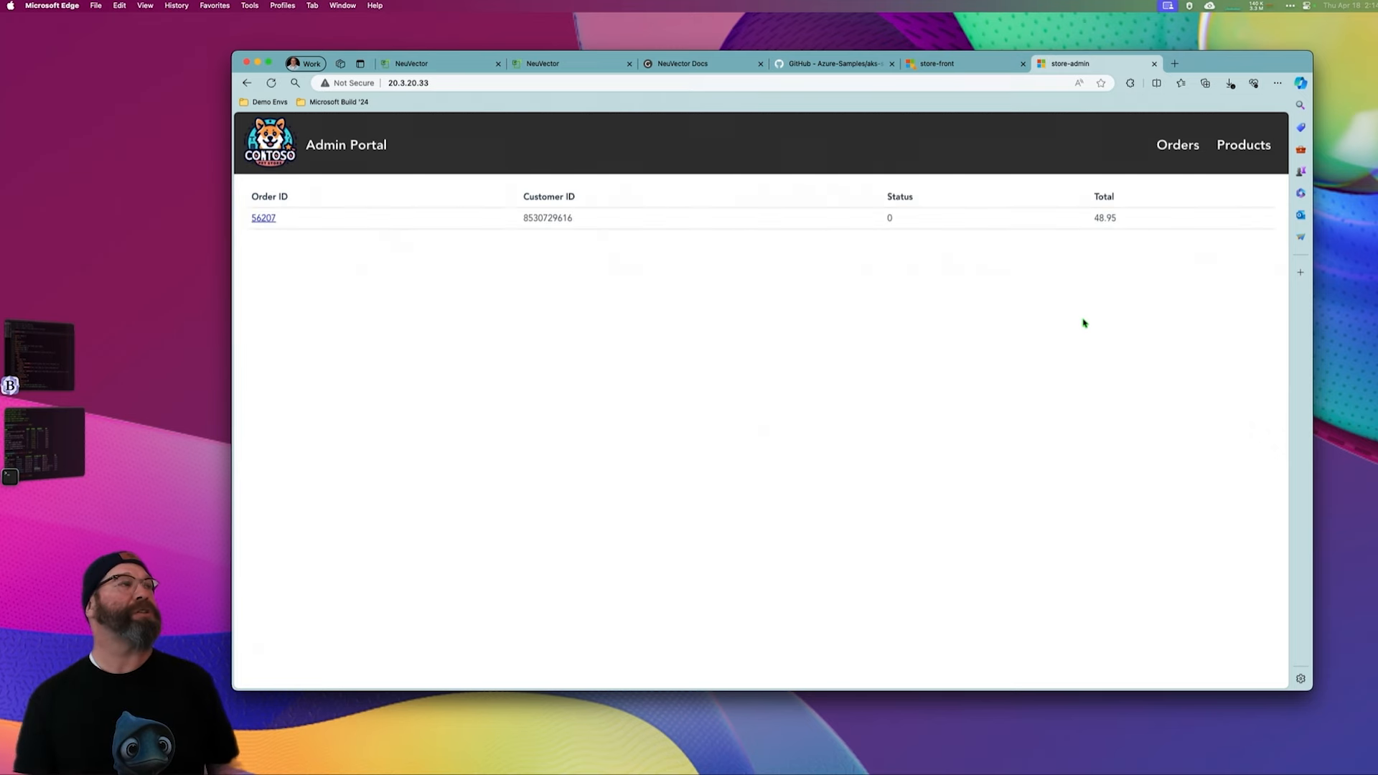
pyautogui.moveTo(1242, 145)
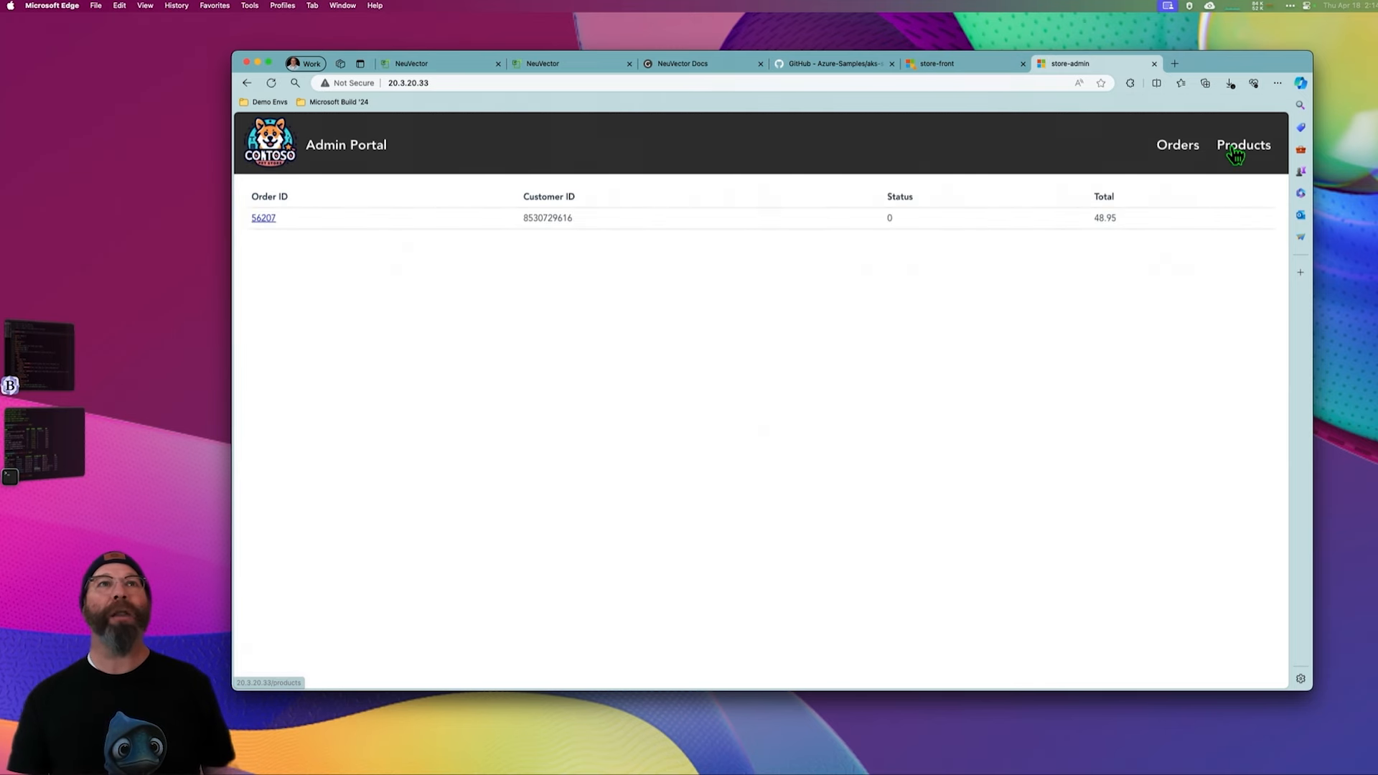
# - View the store-admin Orders page listing the new 48.95 order
pyautogui.click(1177, 145)
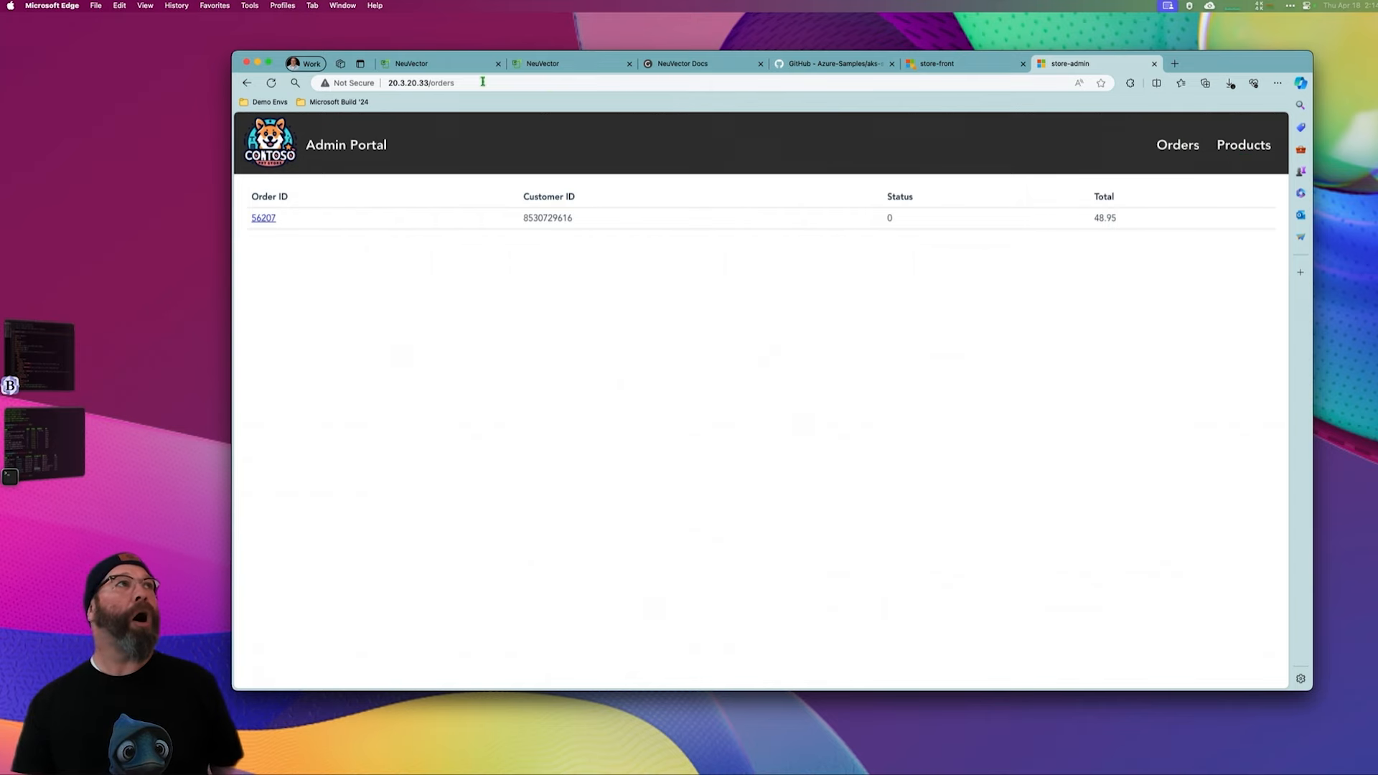
pyautogui.click(410, 64)
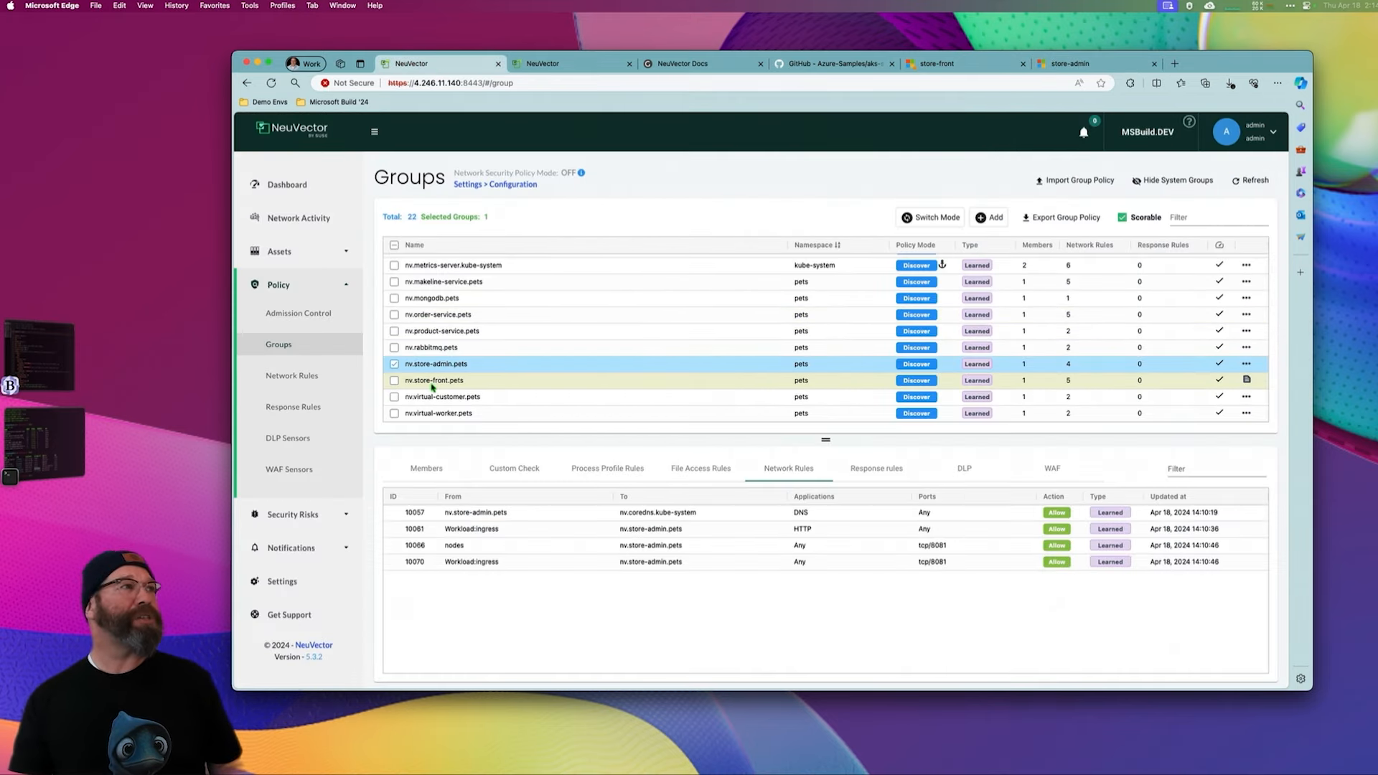
# - Show store-front.pets' learned network rules, including HTTP to product-service
pyautogui.click(432, 379)
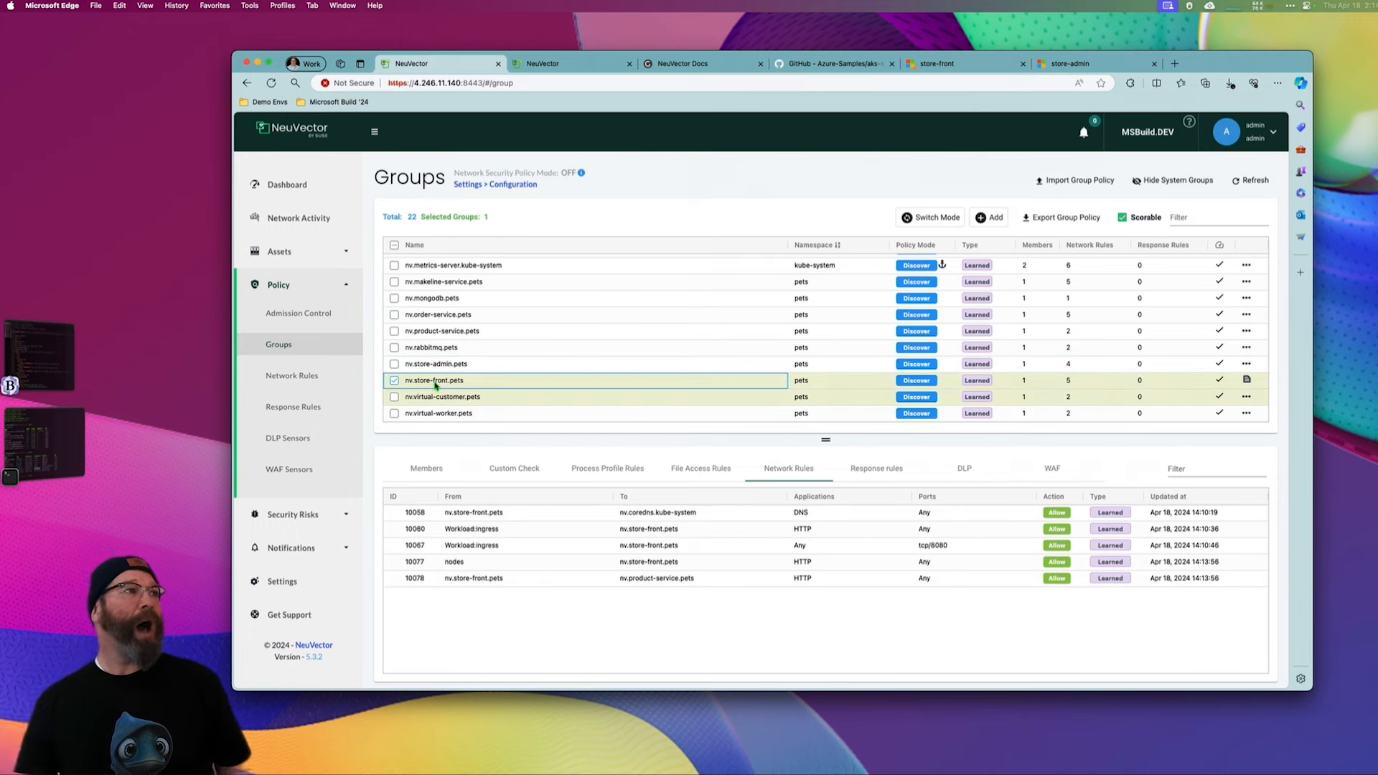
pyautogui.moveTo(636, 528)
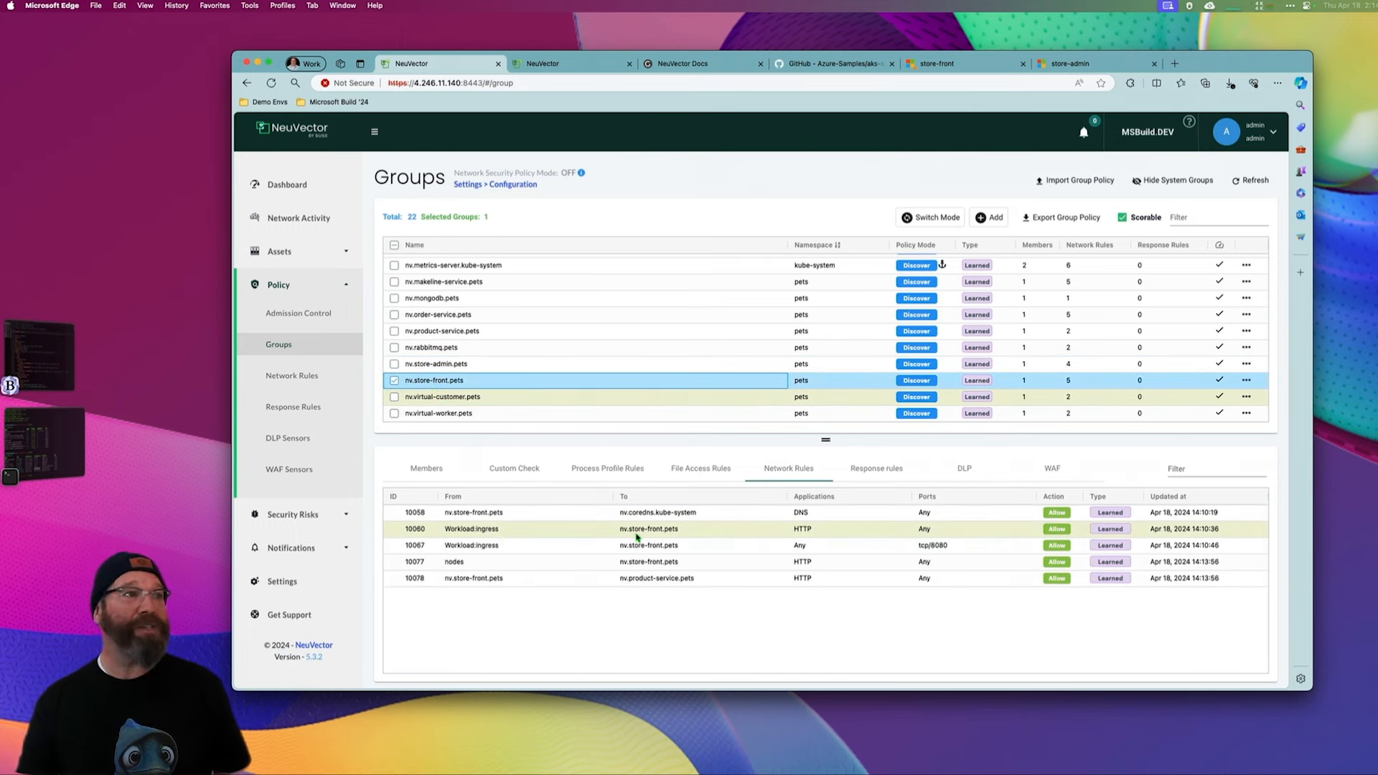
pyautogui.moveTo(820, 561)
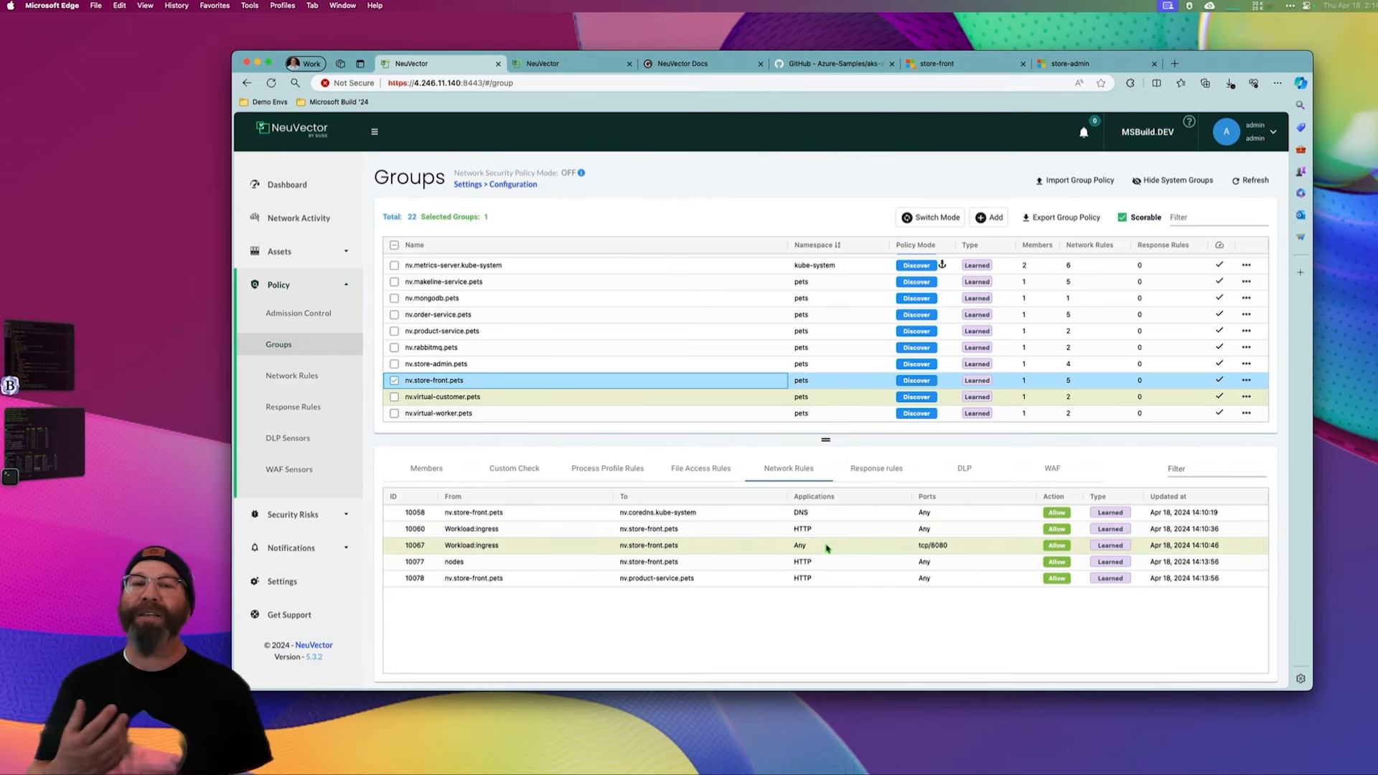
pyautogui.moveTo(604, 426)
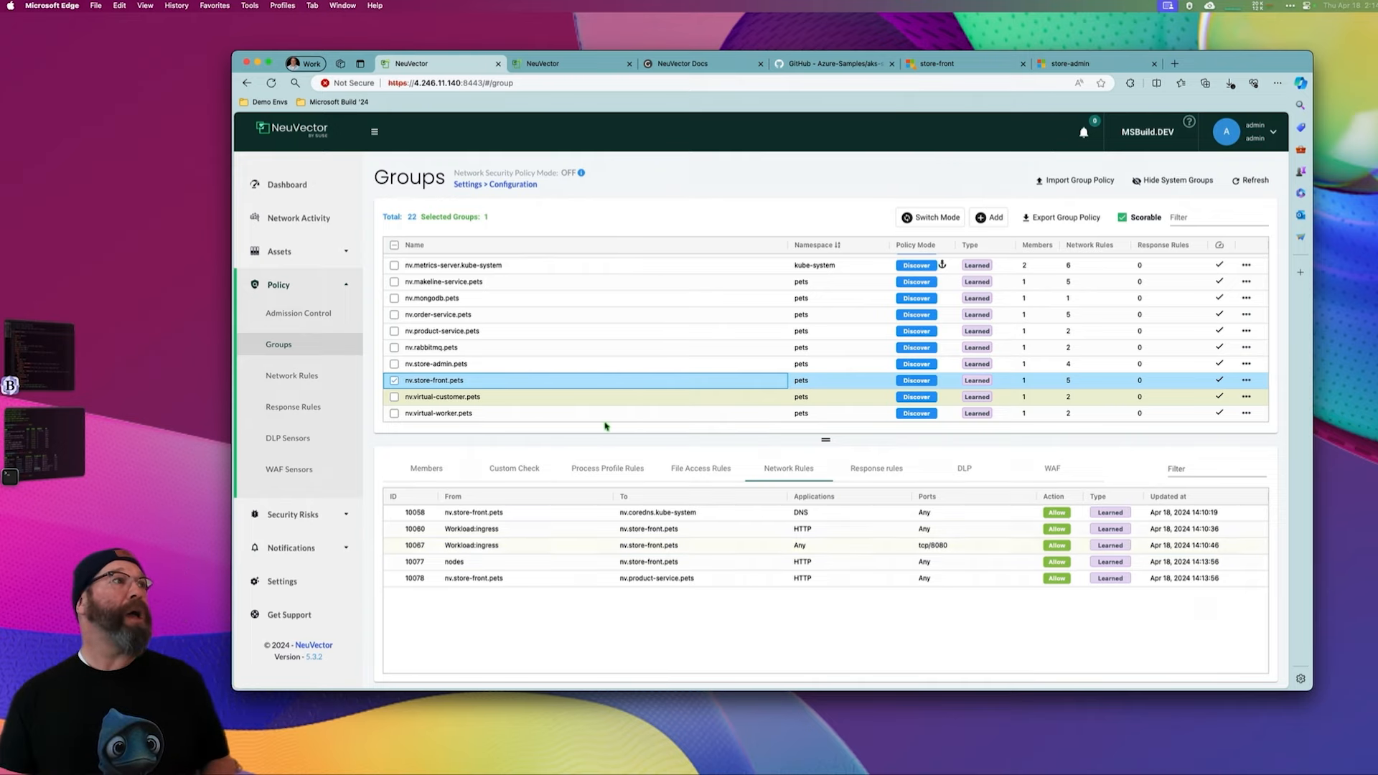
pyautogui.moveTo(604, 426)
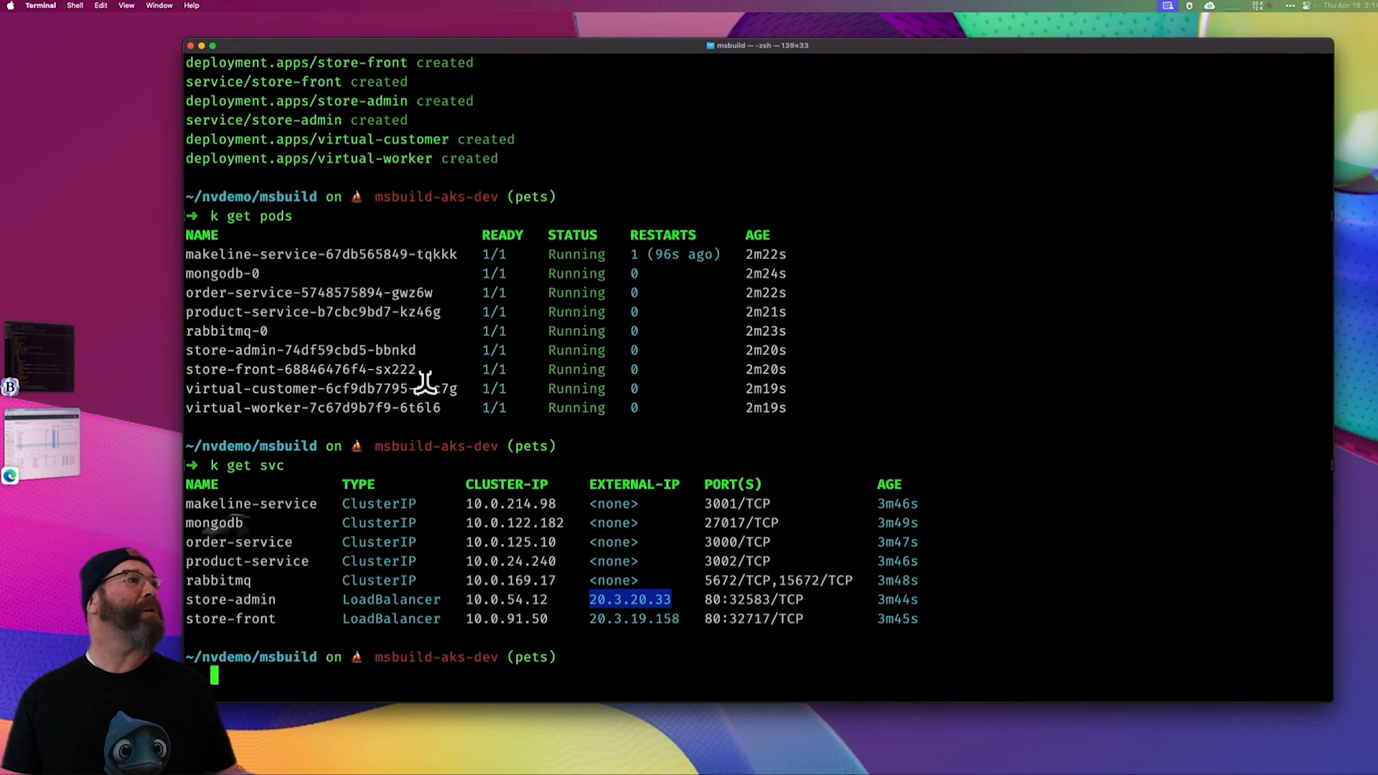
# - Run 'k exec -it store-front-68846476f4-sx222 -- /bin/sh' to get a shell in the pod
pyautogui.doubleClick(300, 369)
pyautogui.write('k')
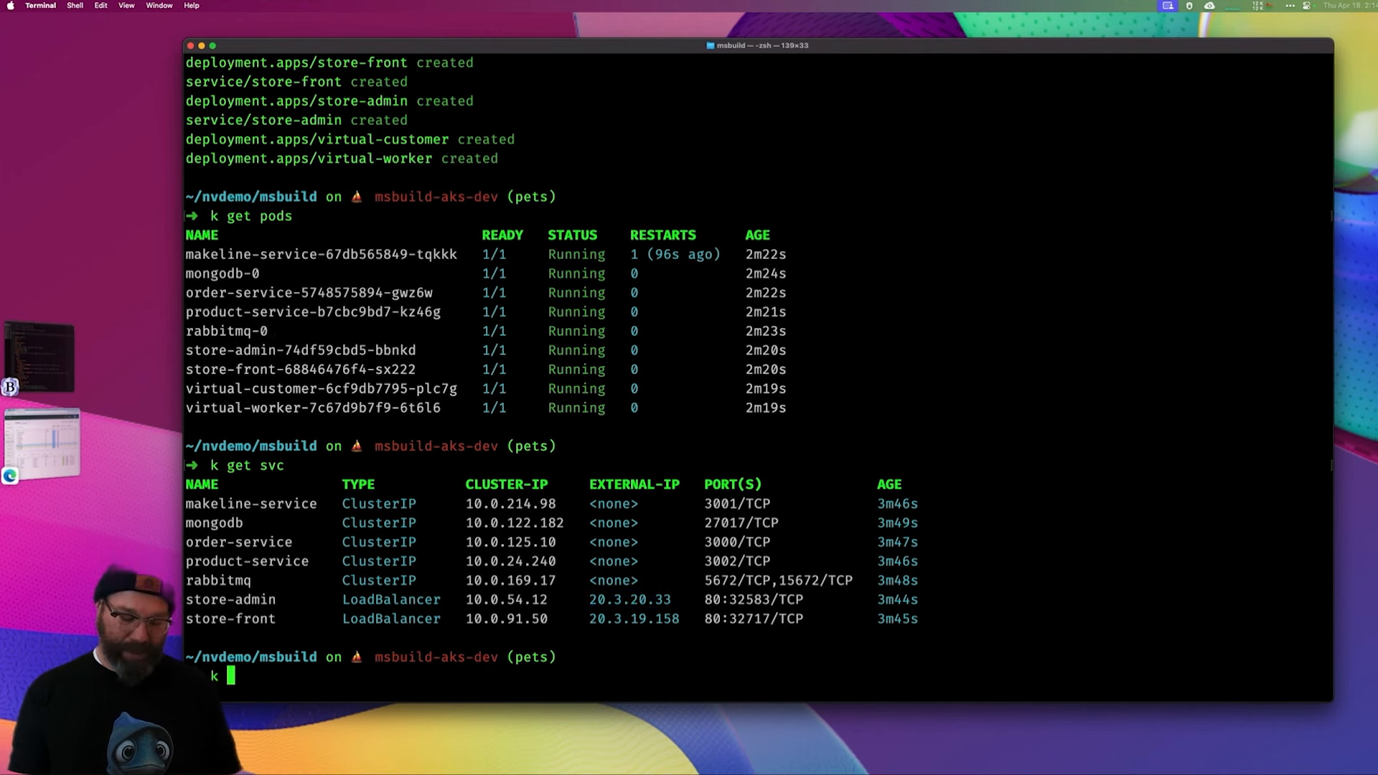
pyautogui.write('exec -it')
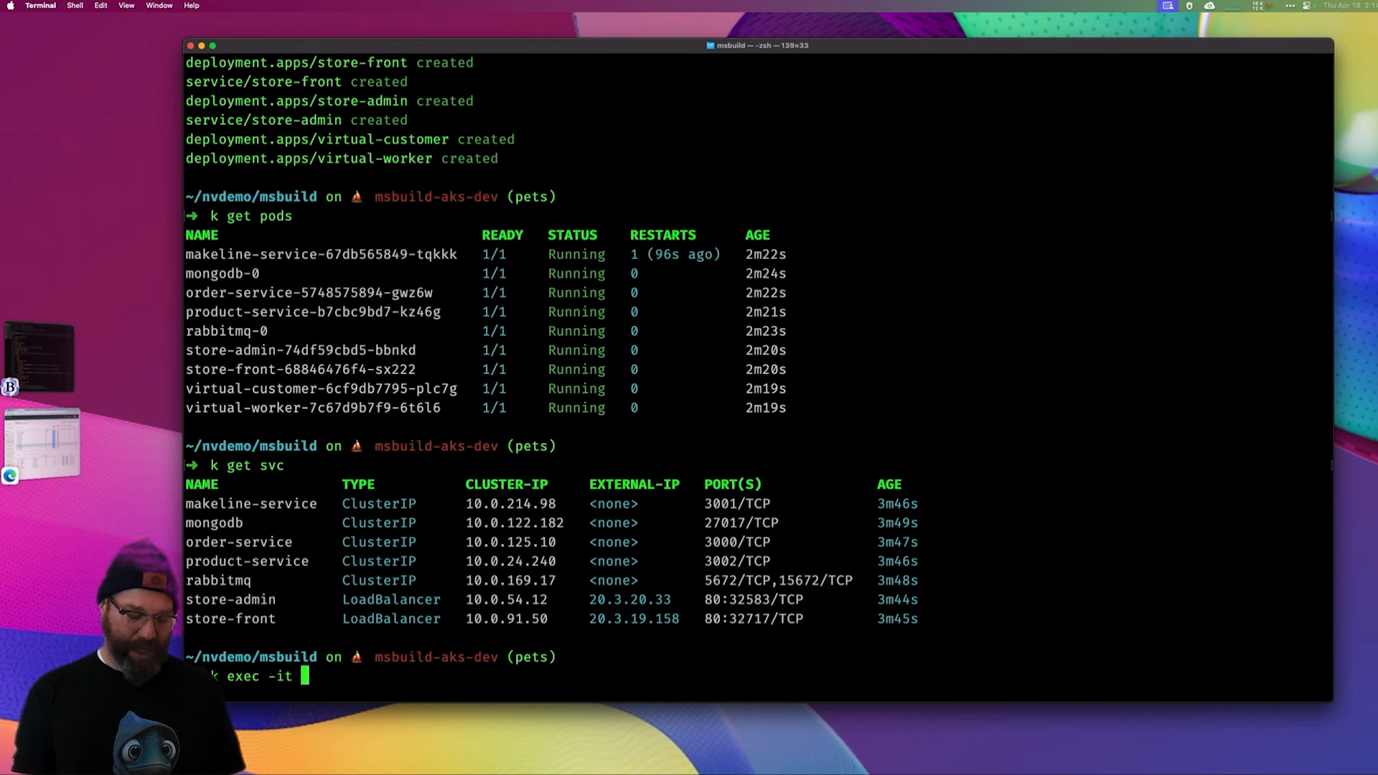
pyautogui.write('store-front-68846476f4-sx222 --')
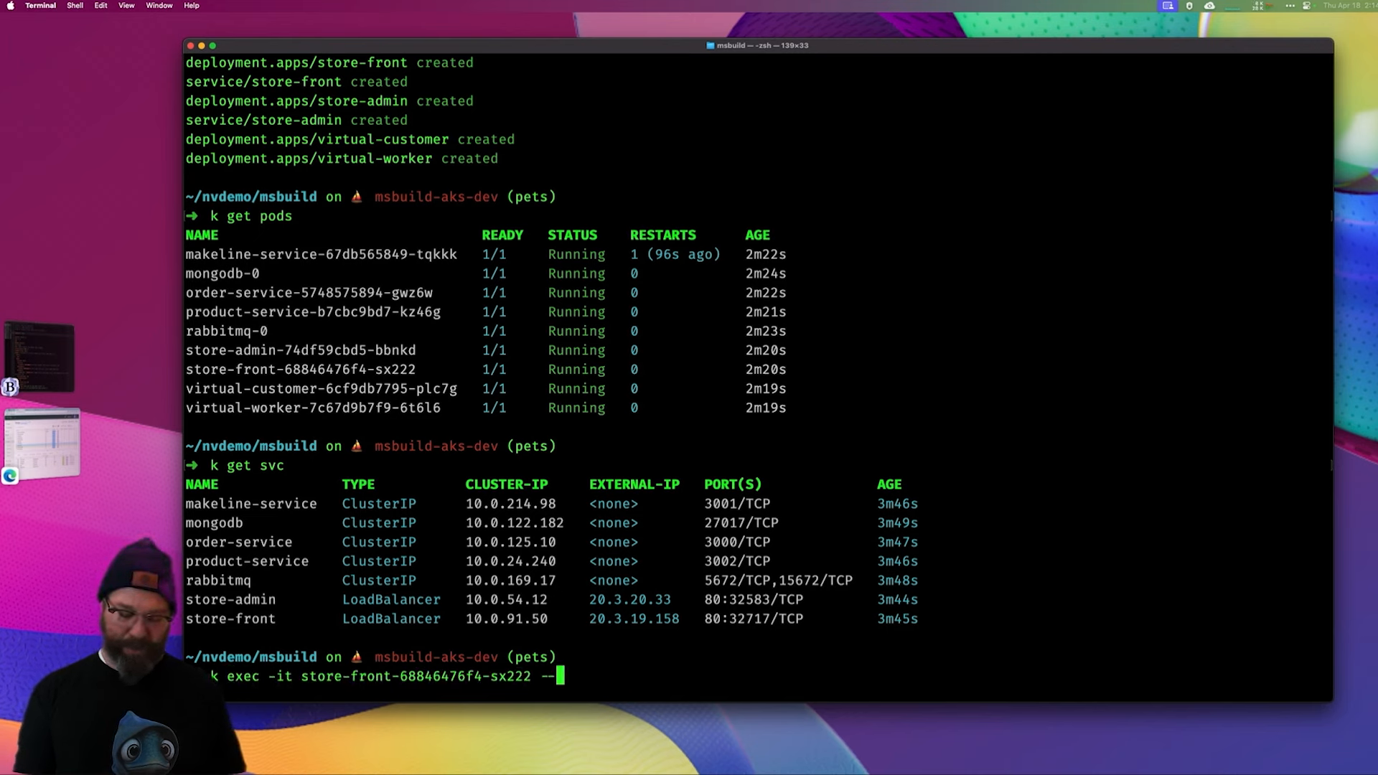
pyautogui.write('/bin/sh')
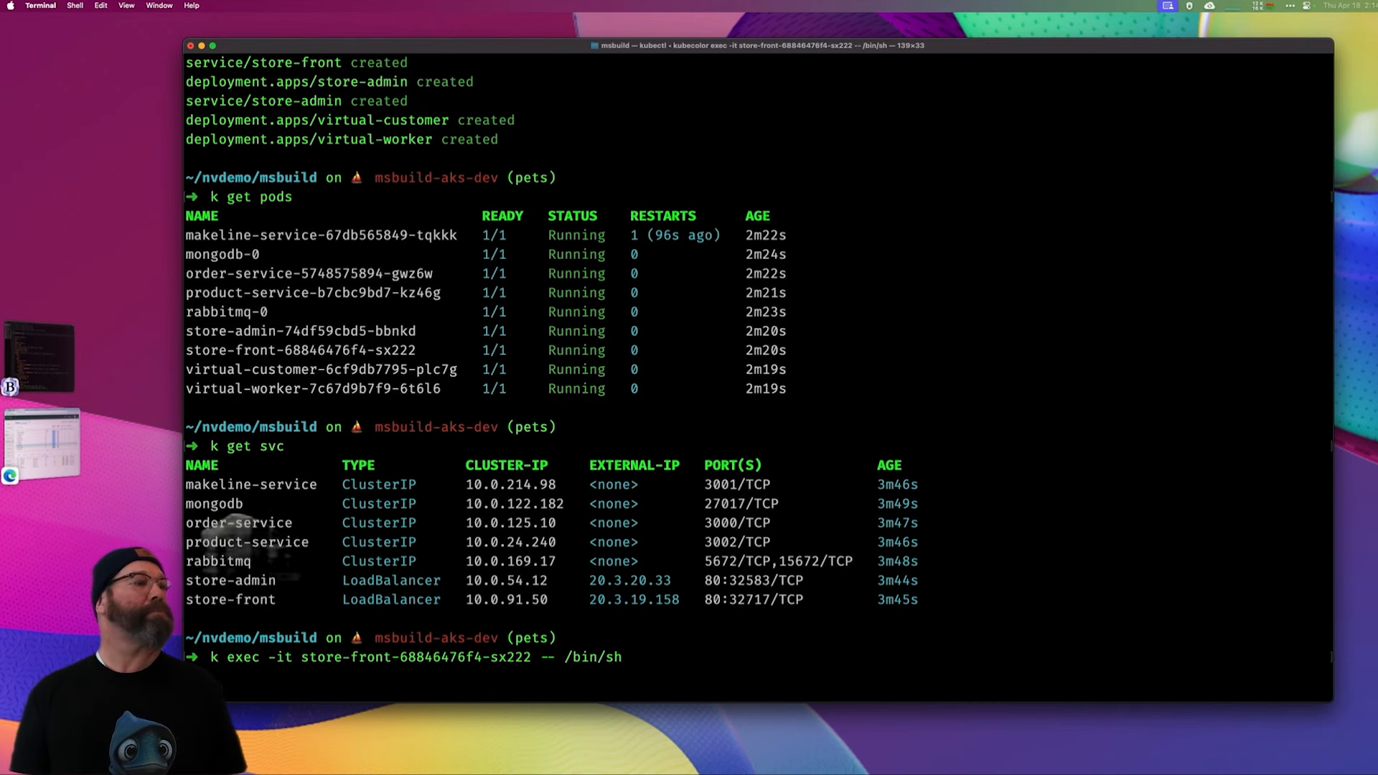
pyautogui.press('Return')
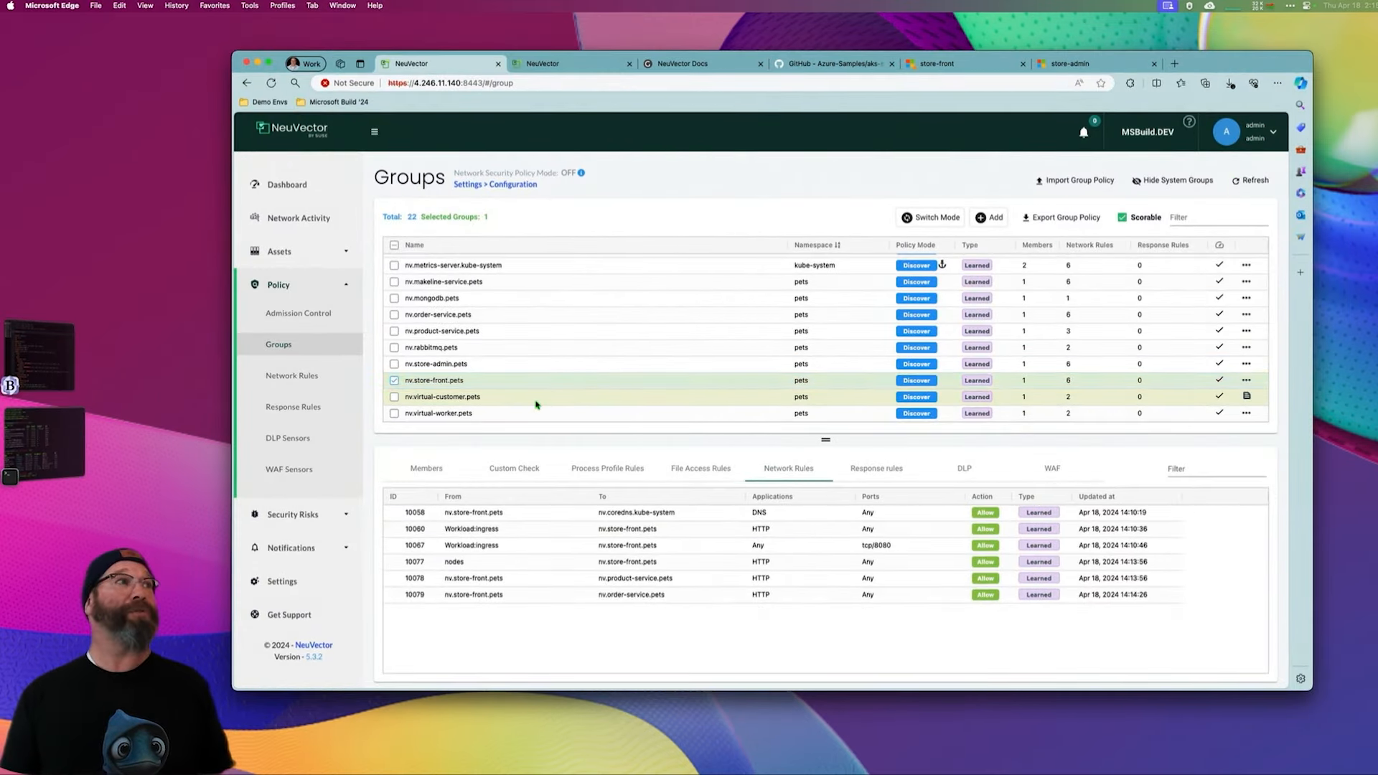
# - Refresh the Groups view so store-front.pets shows its sixth rule to order-service
pyautogui.click(608, 468)
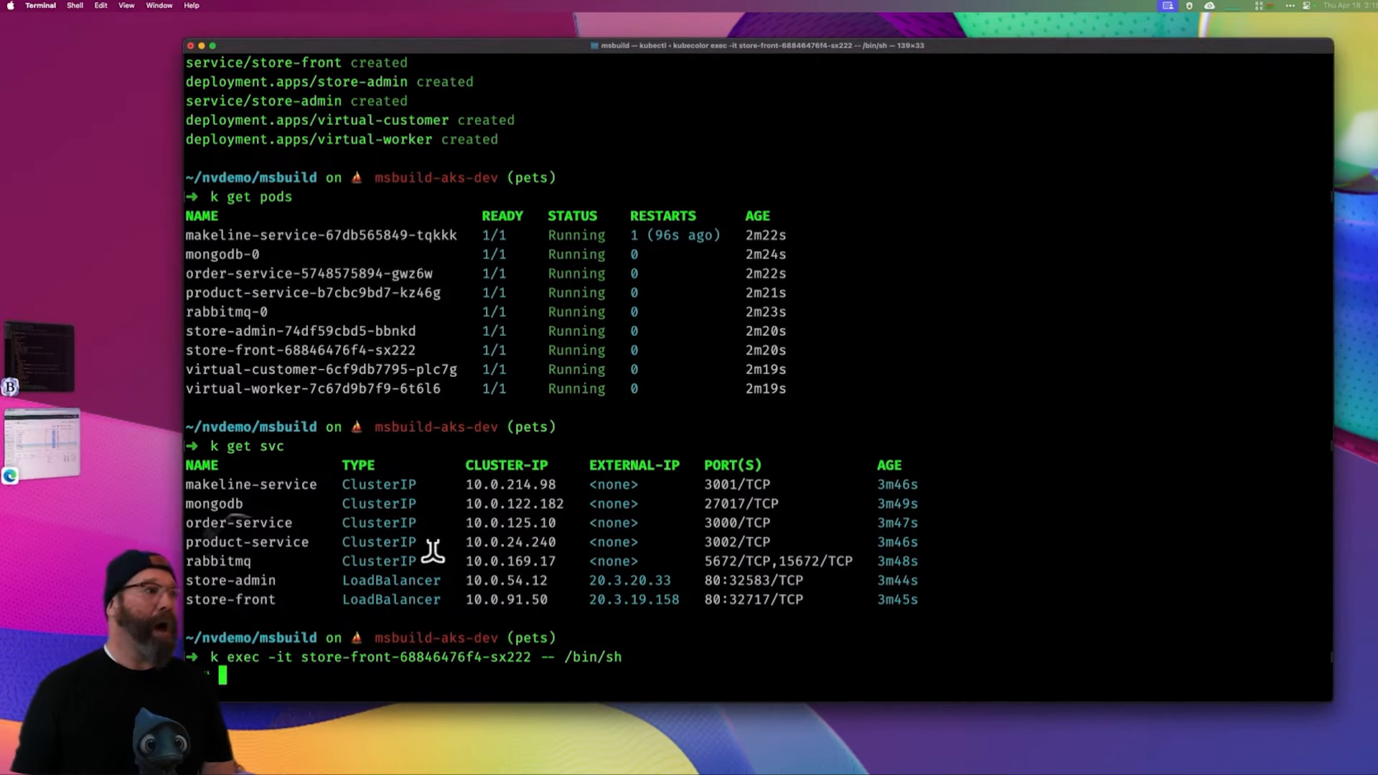
# - Run whoami, wget and su inside the store-front pod's root shell
pyautogui.write('whoami')
pyautogui.write('ls')
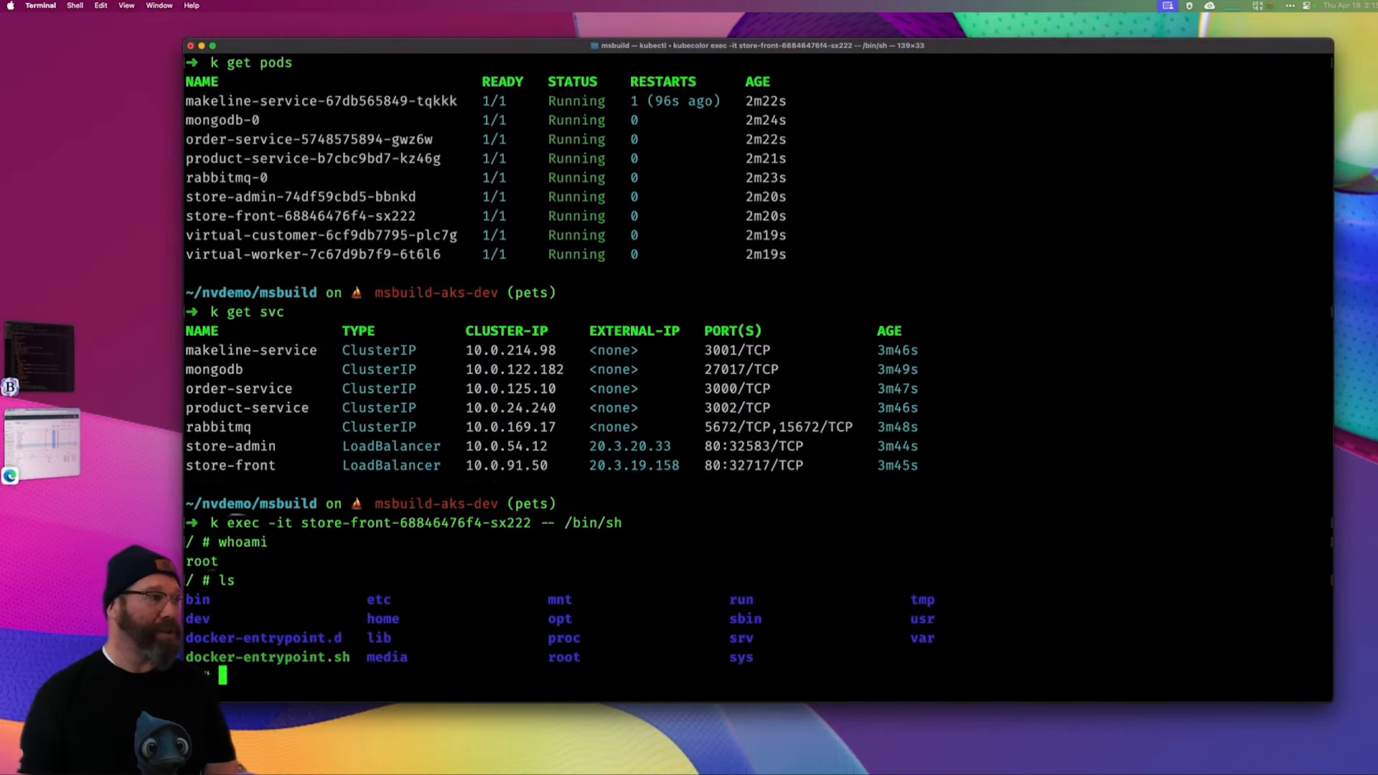
pyautogui.write('wge')
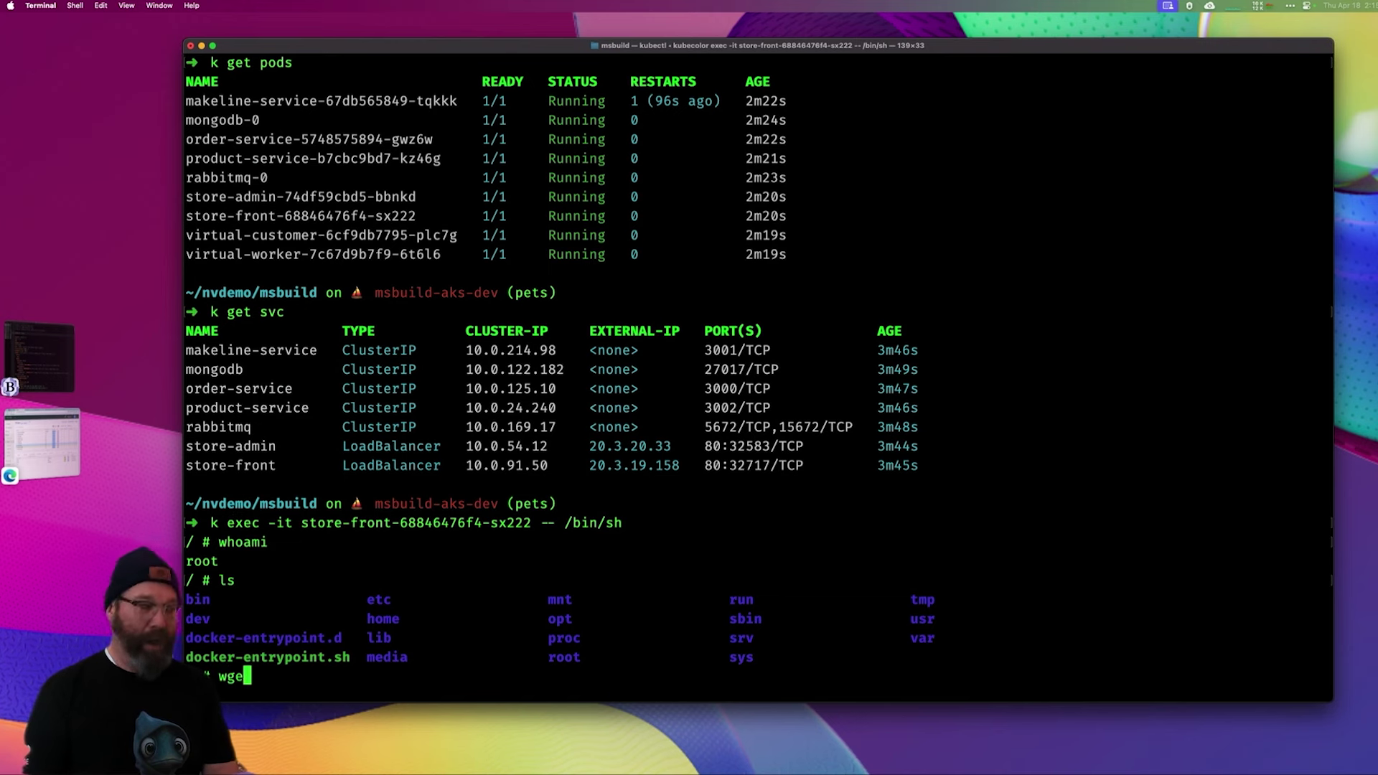
pyautogui.write('su')
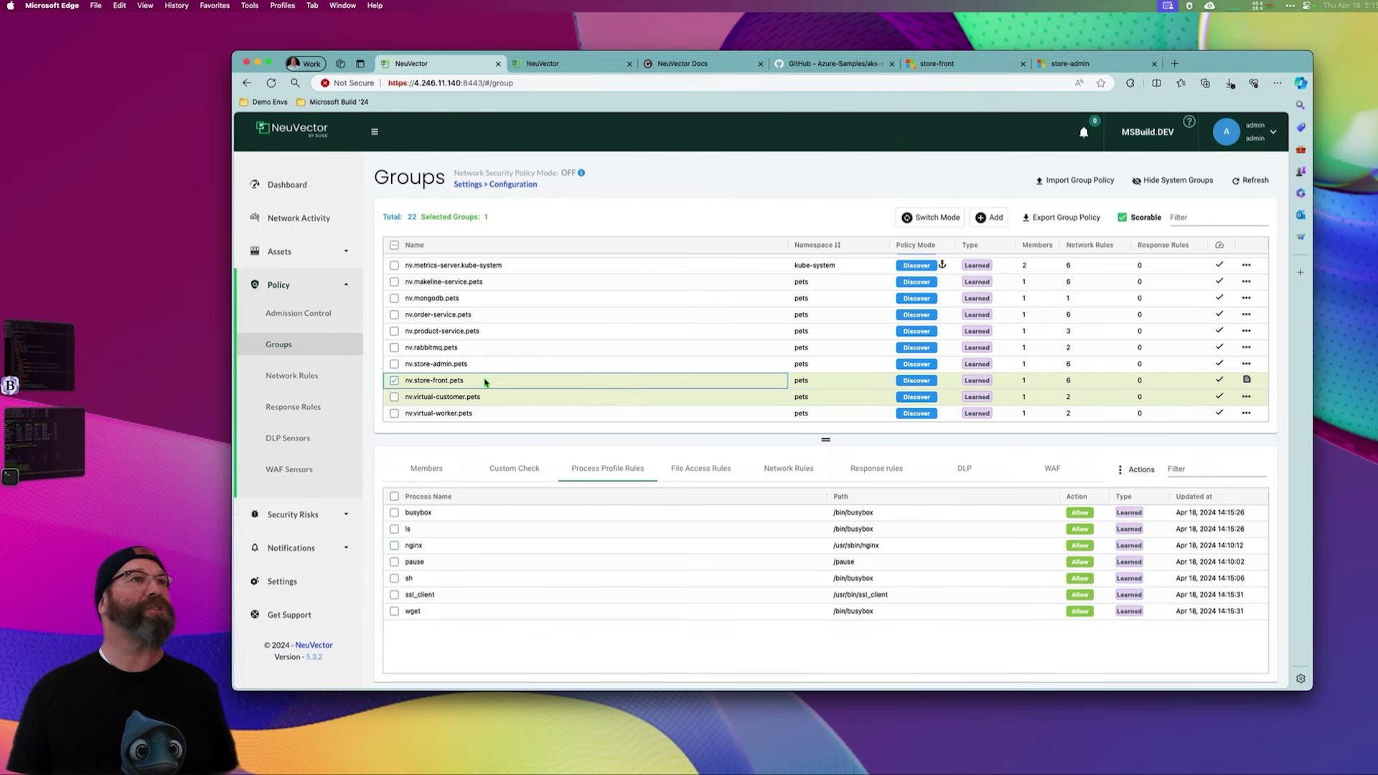
# - Switch nv.store-front.pets from Discover to Monitor mode and confirm the update
pyautogui.click(934, 217)
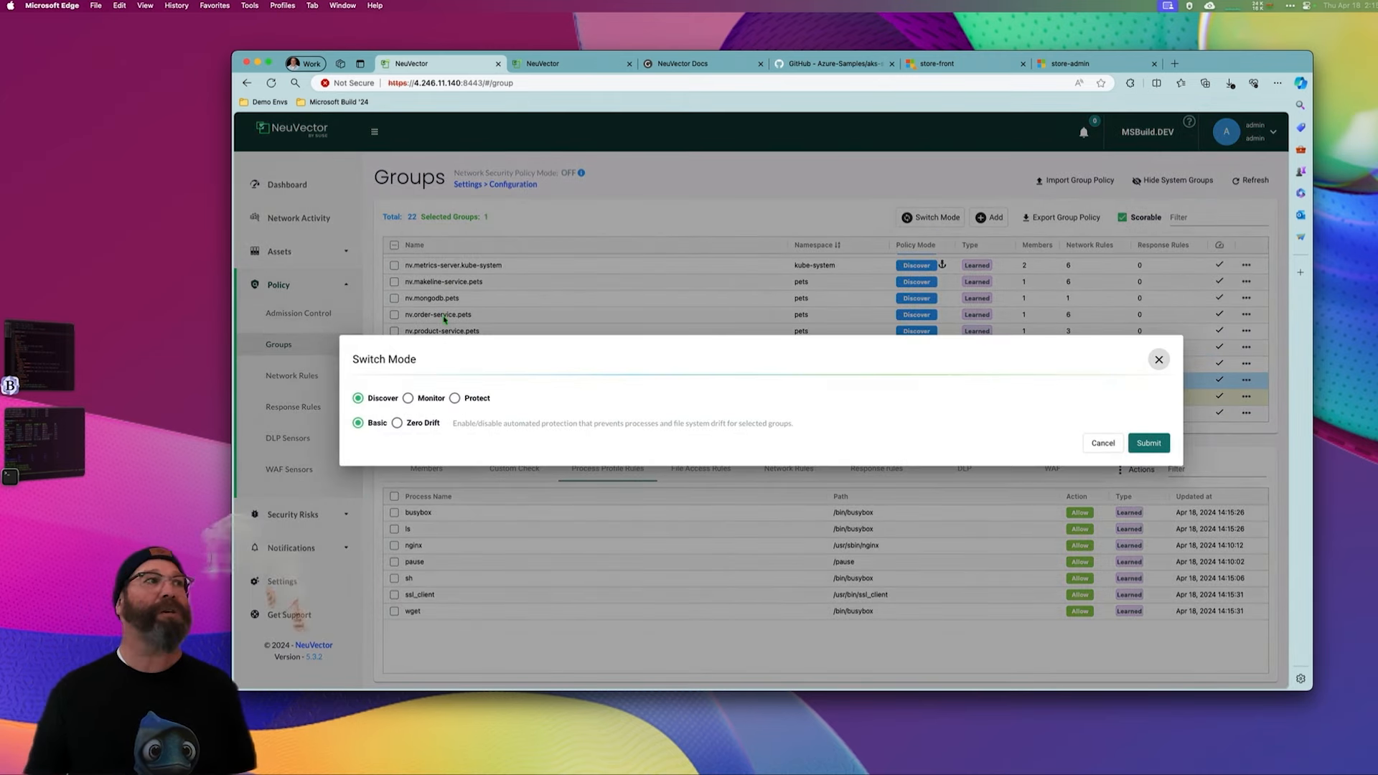
pyautogui.click(407, 398)
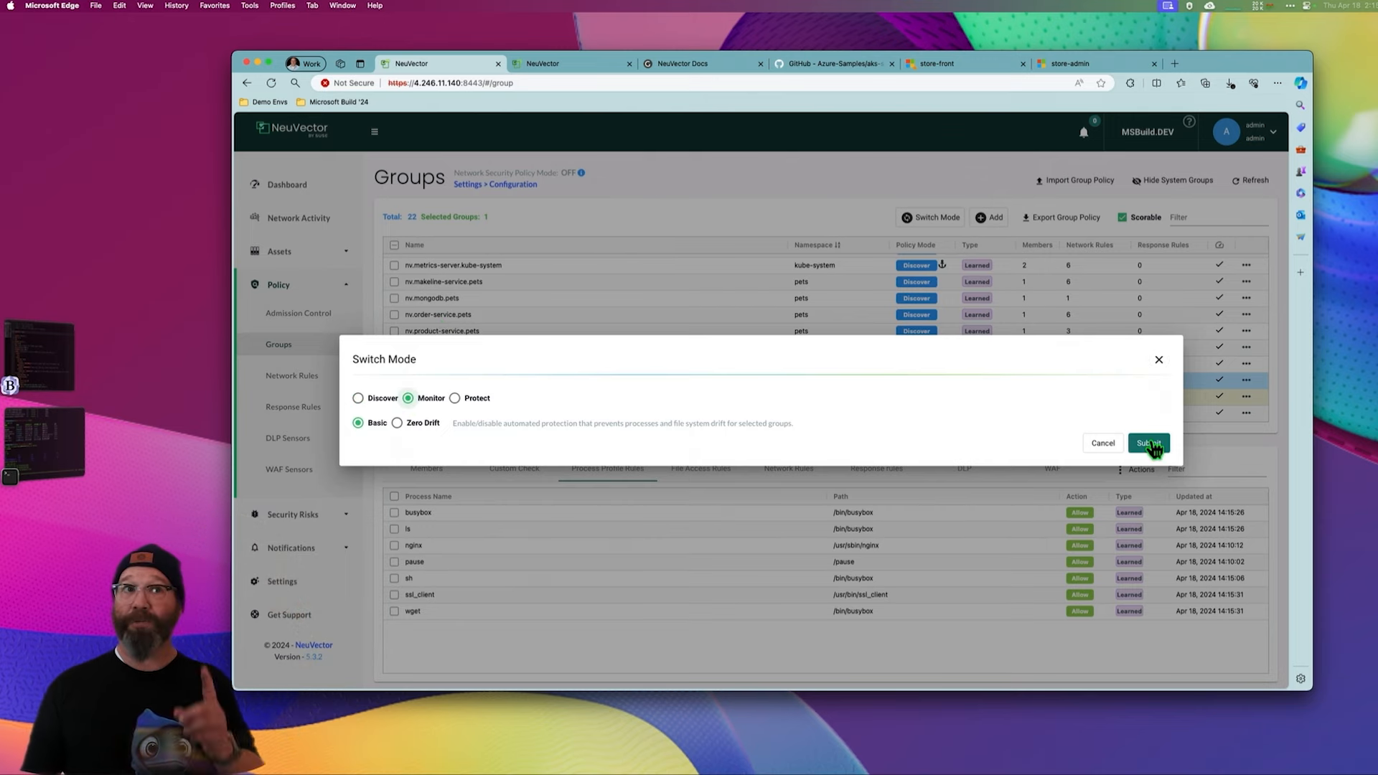
pyautogui.click(1148, 444)
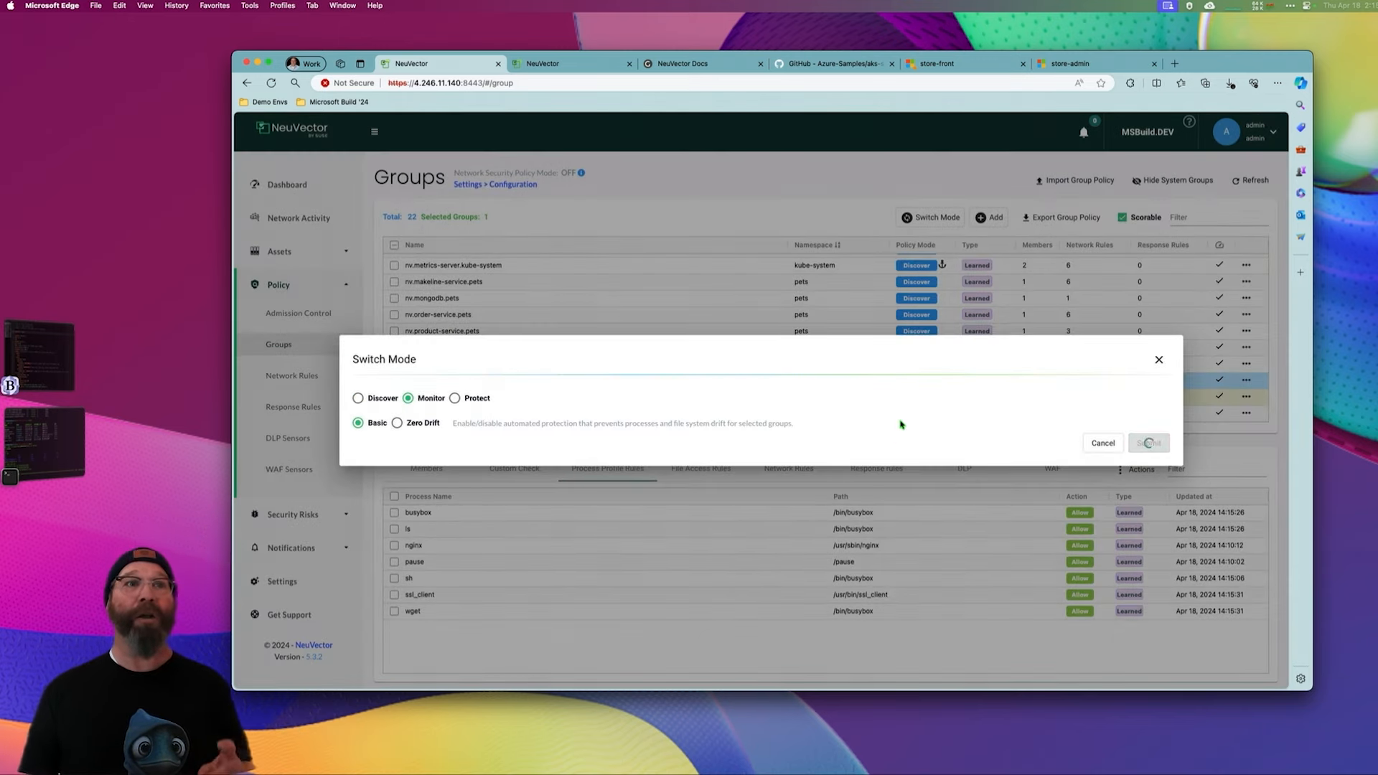
pyautogui.click(1148, 443)
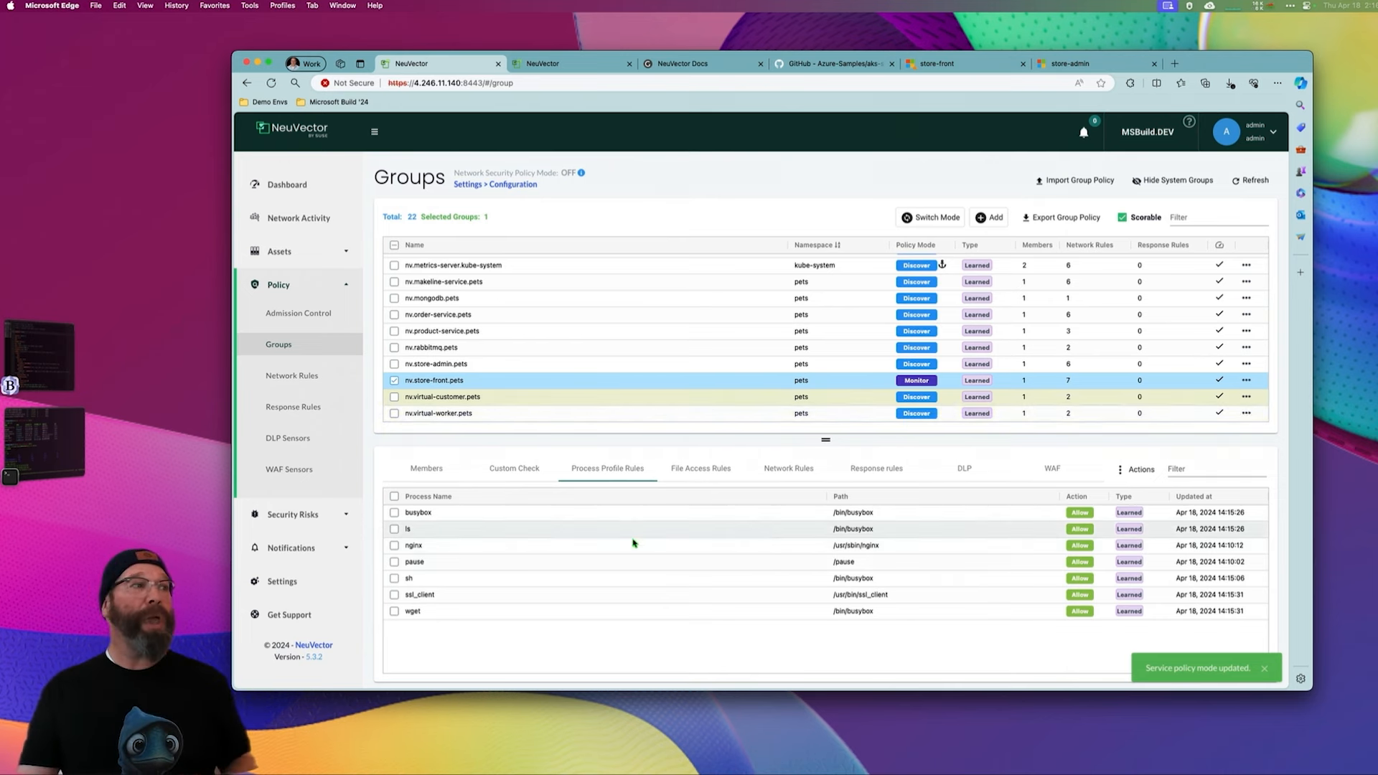
# - Delete the wget process rule from store-front.pets and view the Security Events list
pyautogui.click(393, 612)
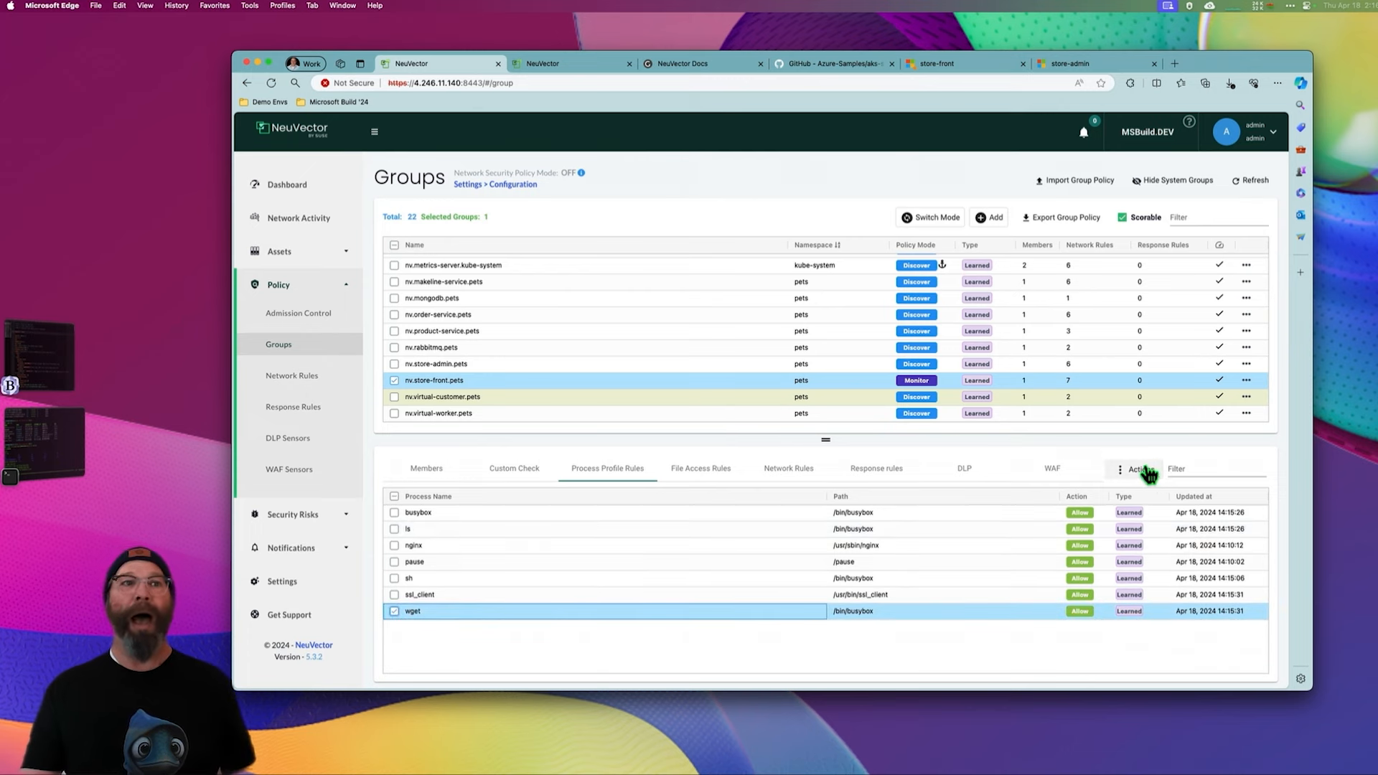
pyautogui.click(1140, 468)
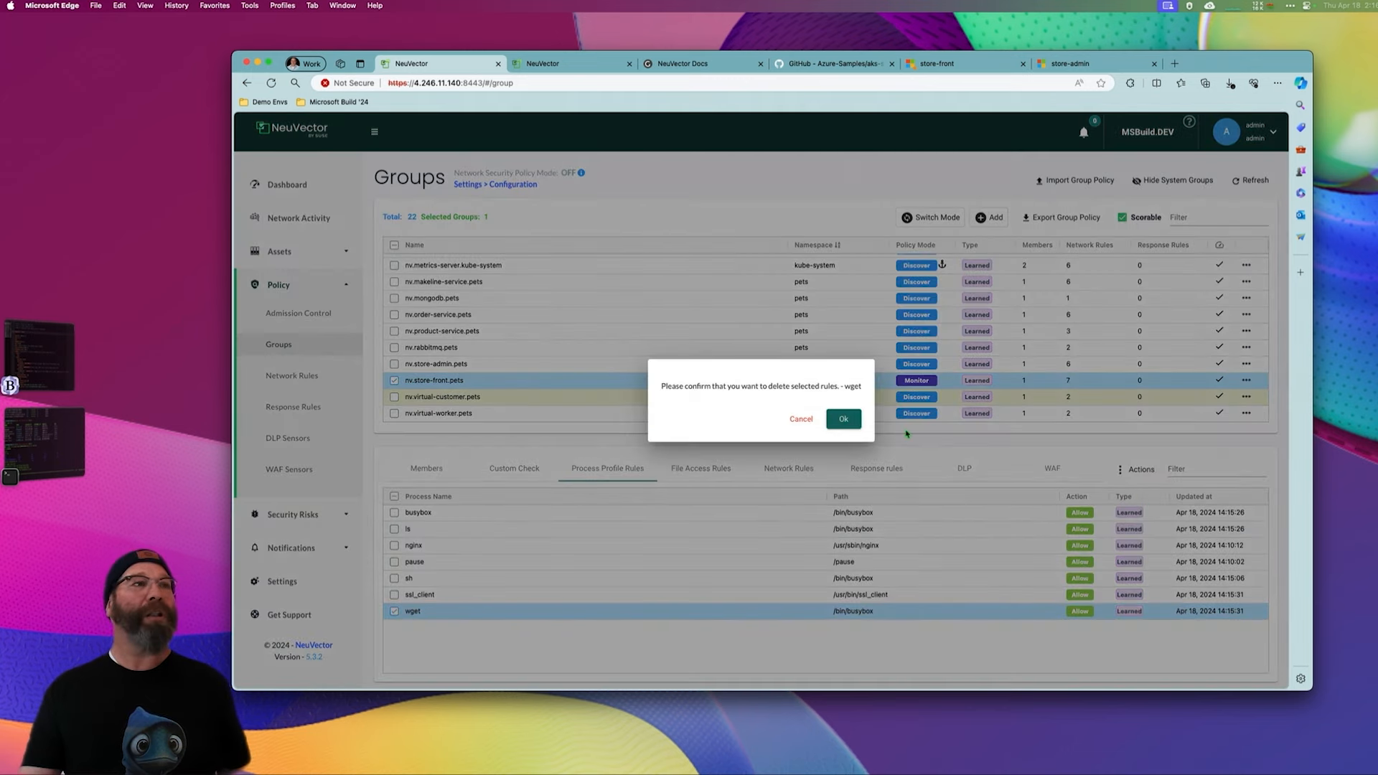
pyautogui.click(843, 418)
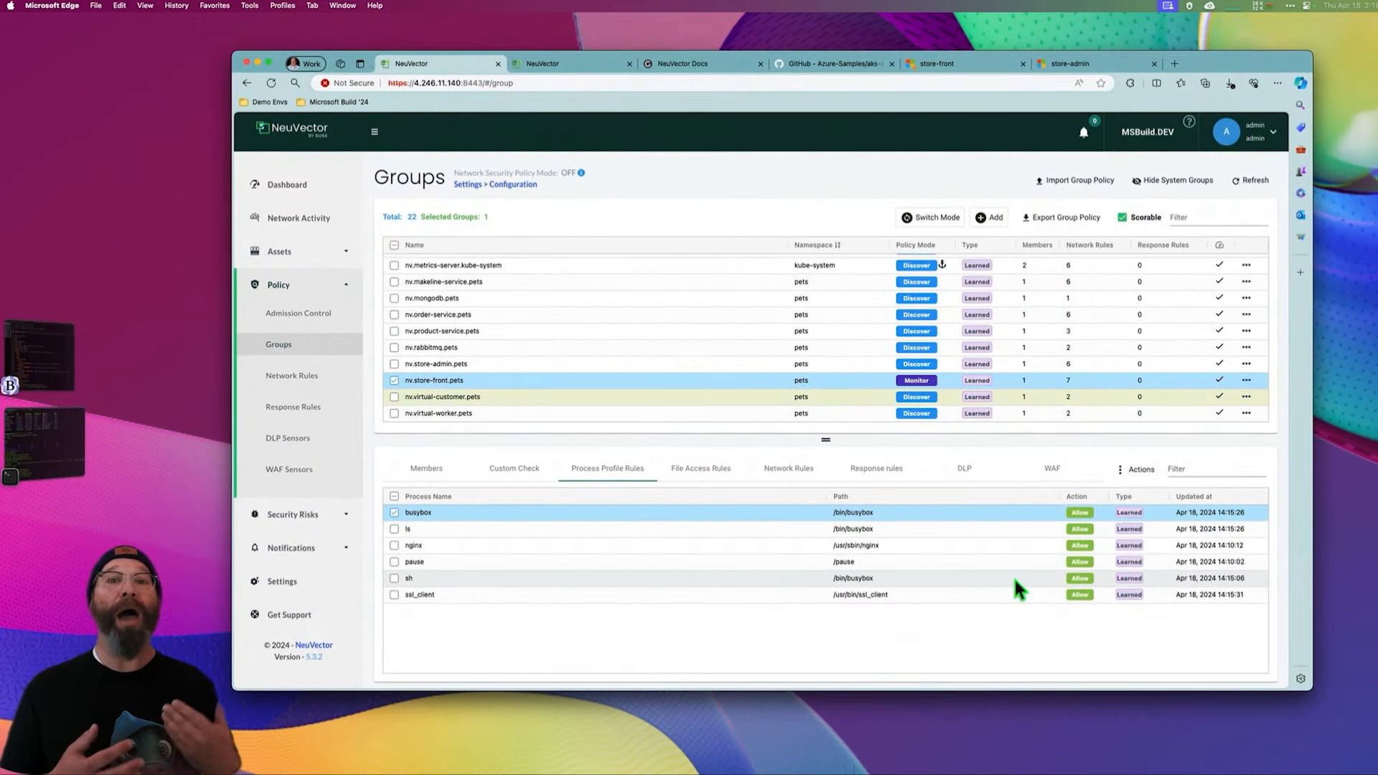
pyautogui.moveTo(774, 543)
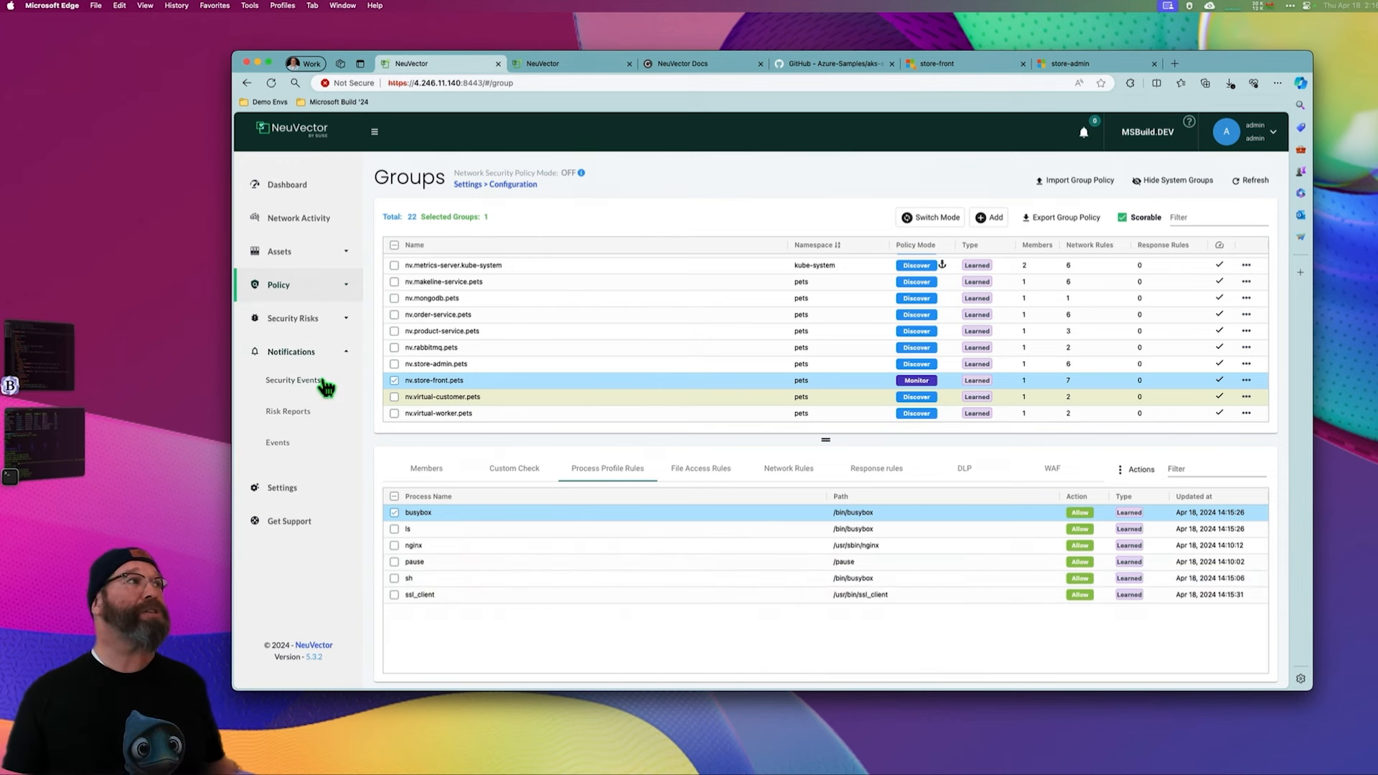
pyautogui.click(294, 379)
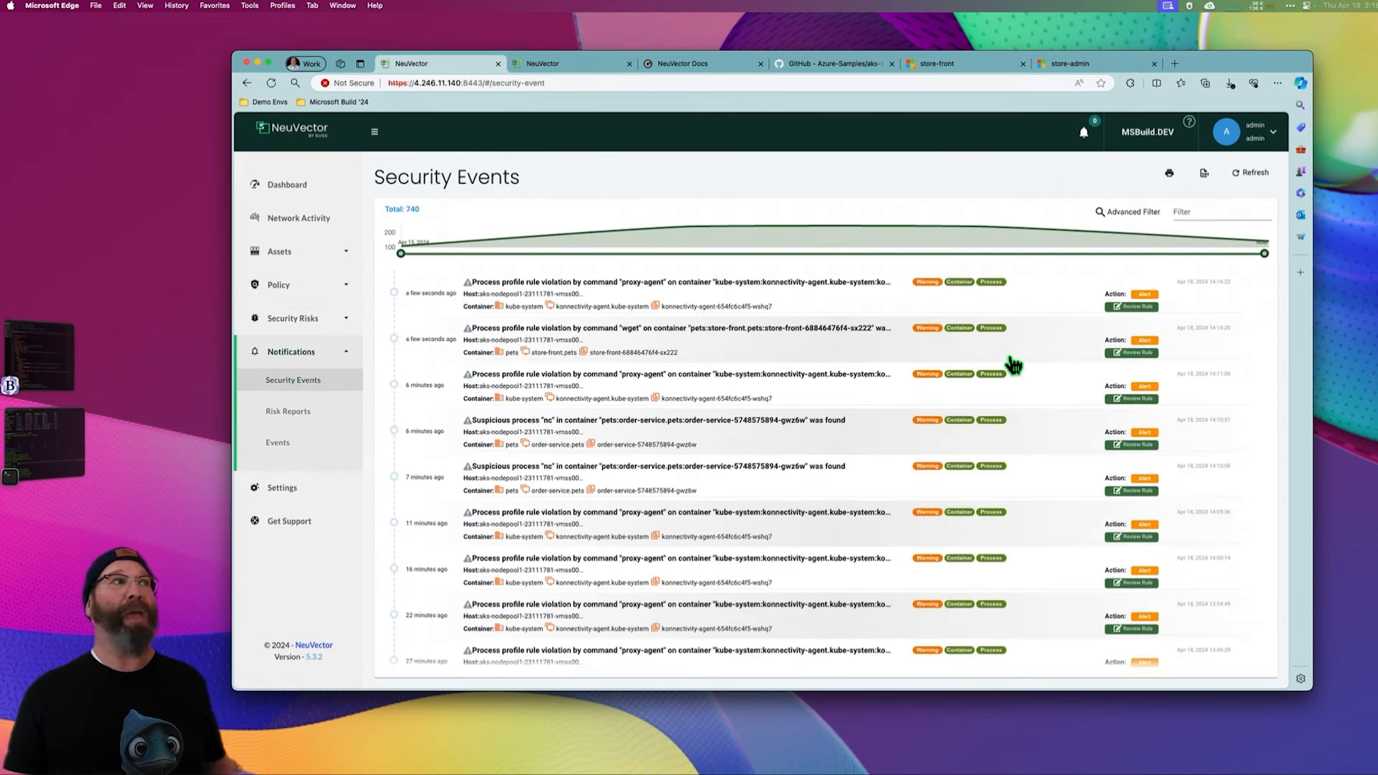
# - Review the wget violation event details and return to the Policy Groups list
pyautogui.click(676, 327)
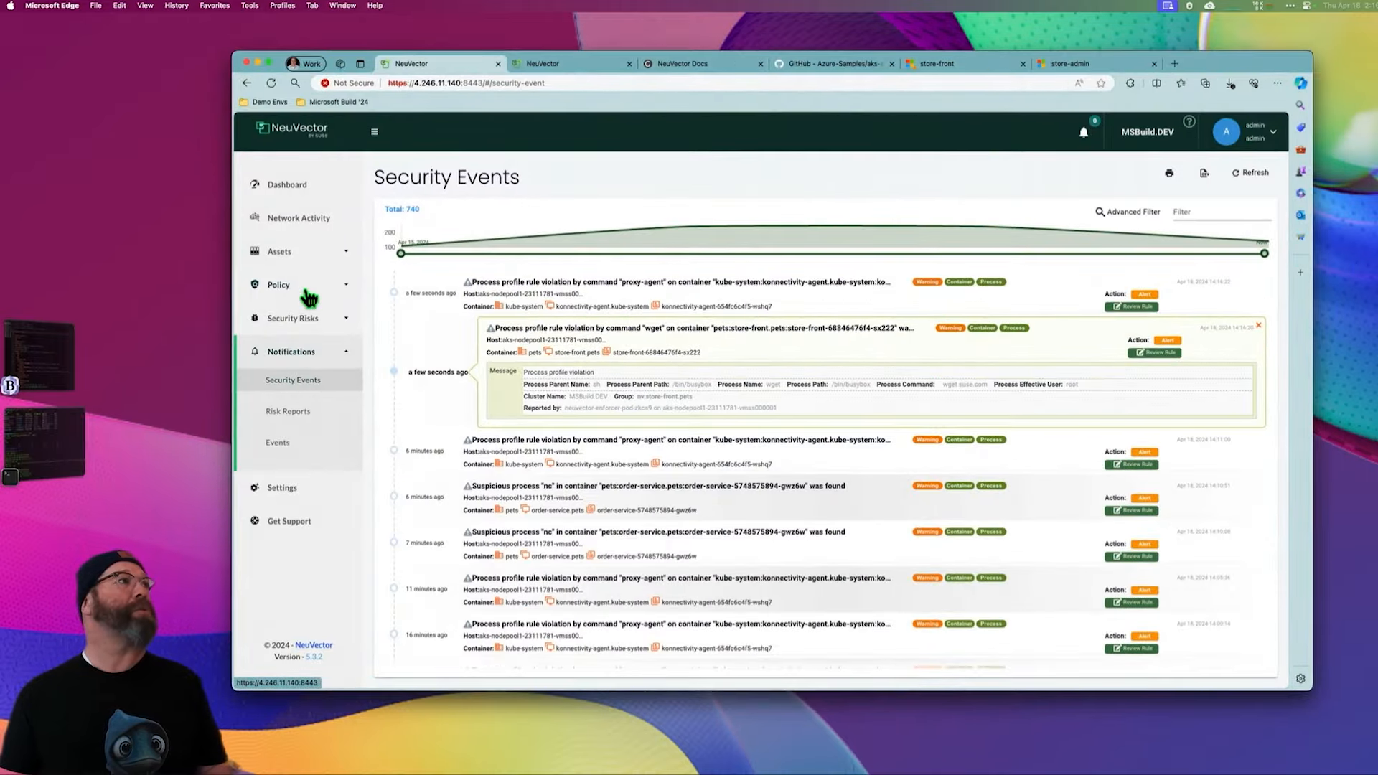
pyautogui.click(279, 284)
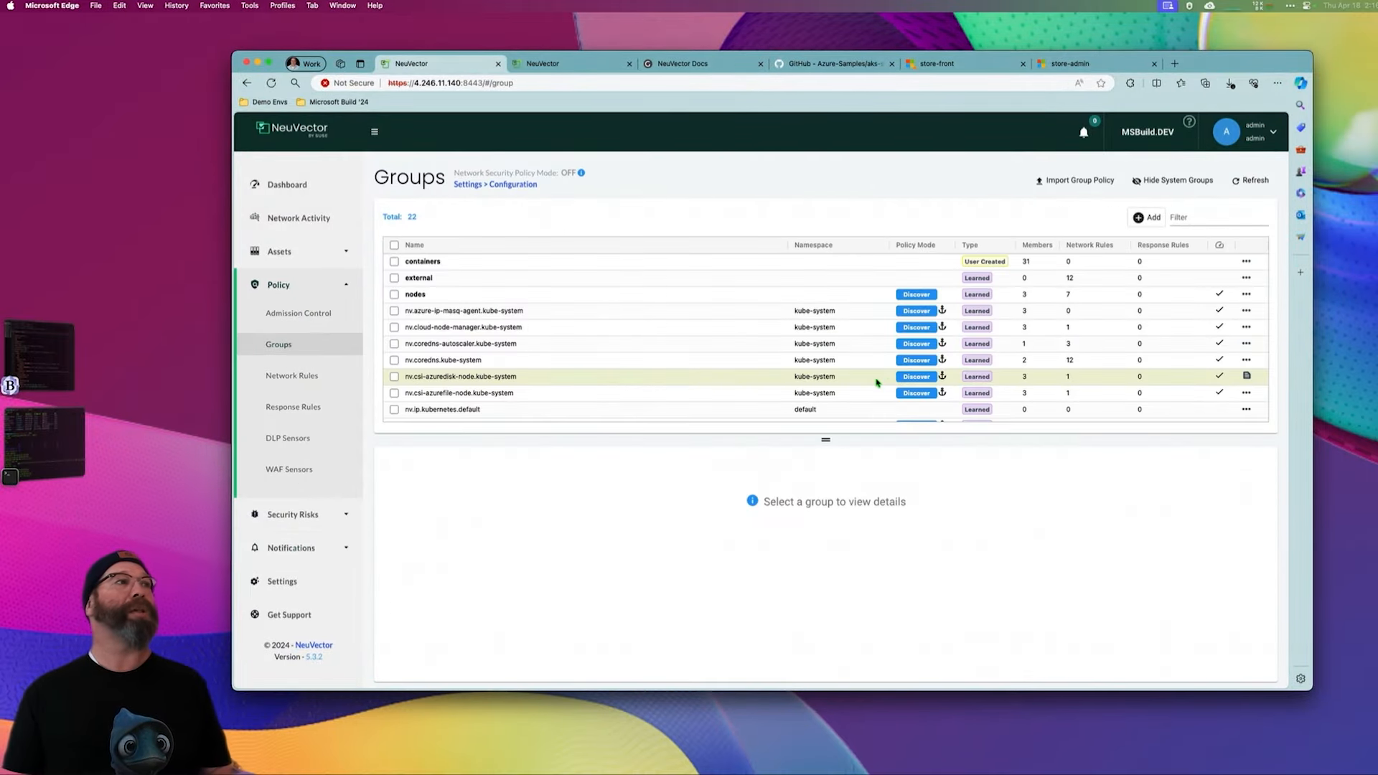
# - Filter groups by 'fron' and switch nv.store-front.pets to Protect mode, confirmed
pyautogui.click(1217, 216)
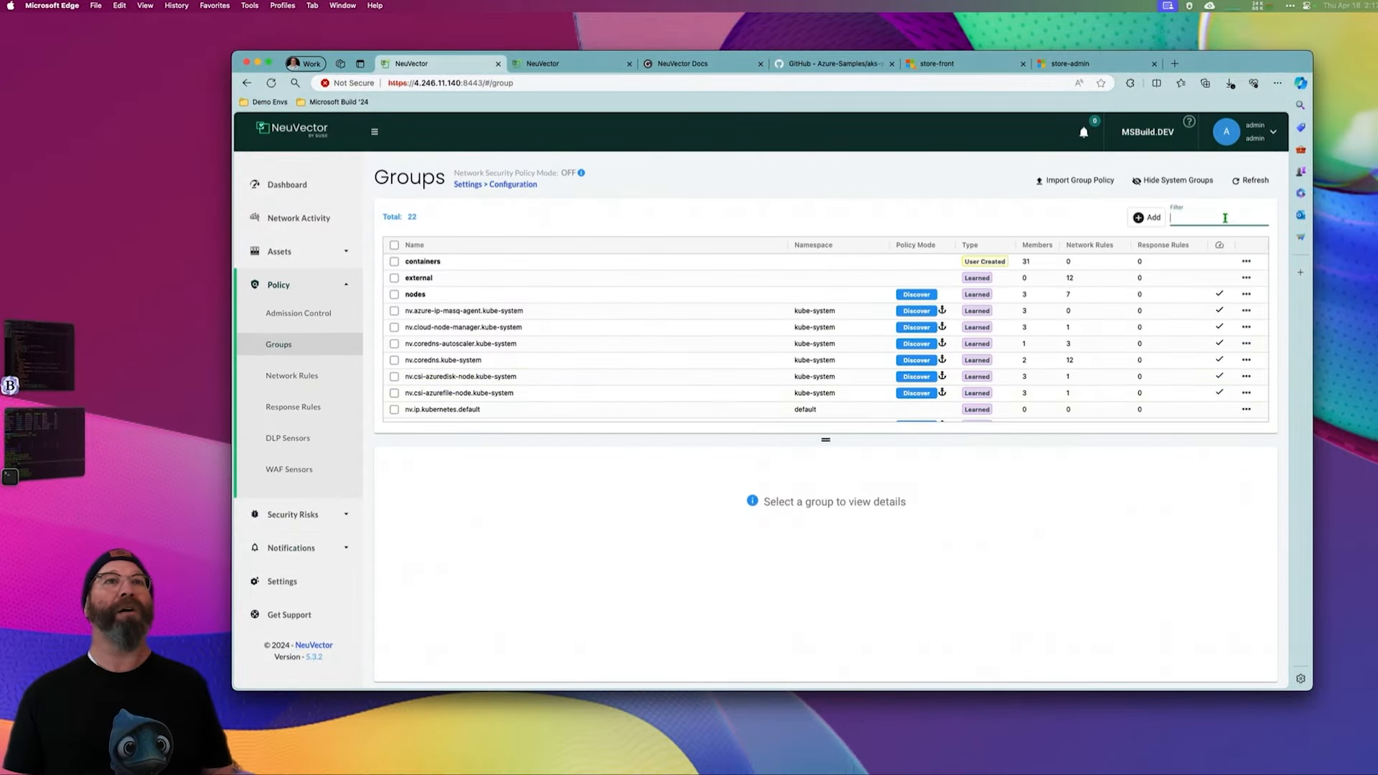
pyautogui.write('fron')
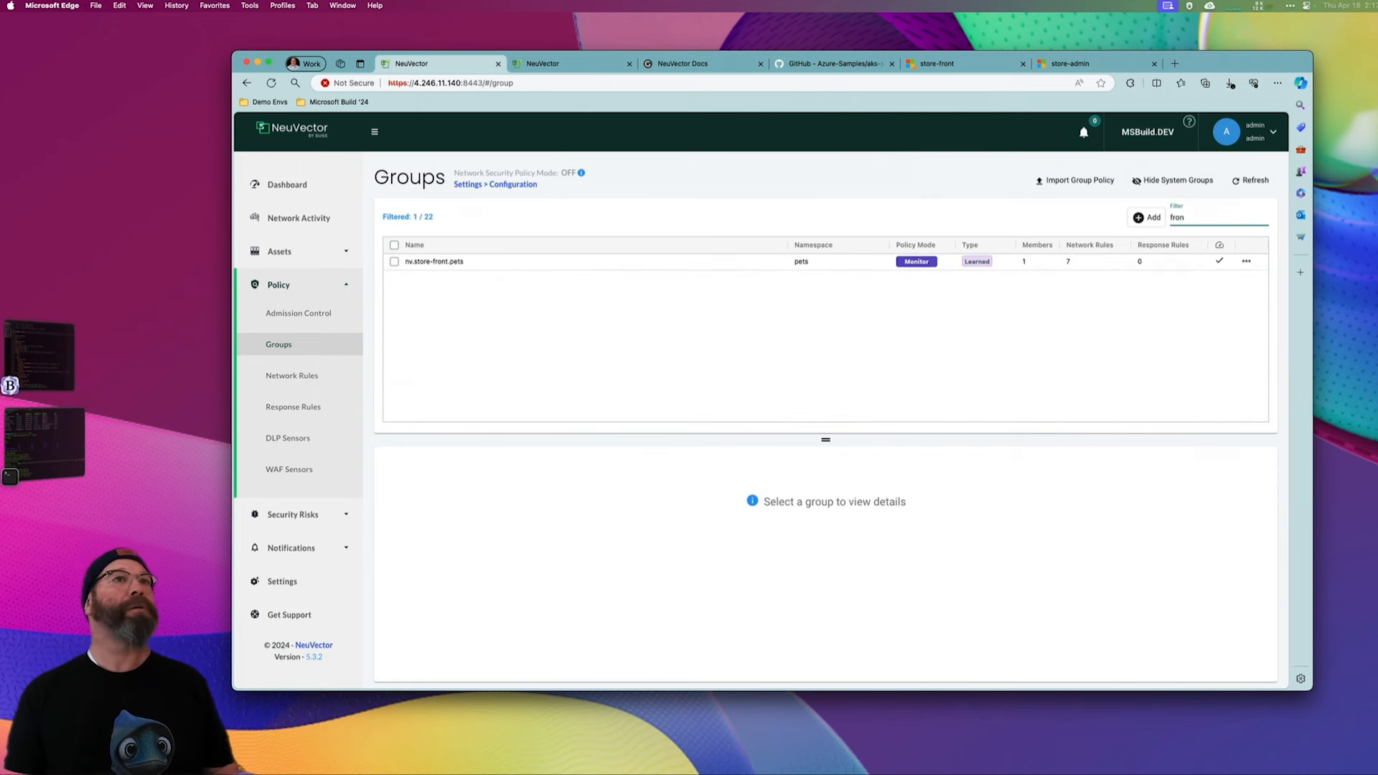
pyautogui.click(432, 262)
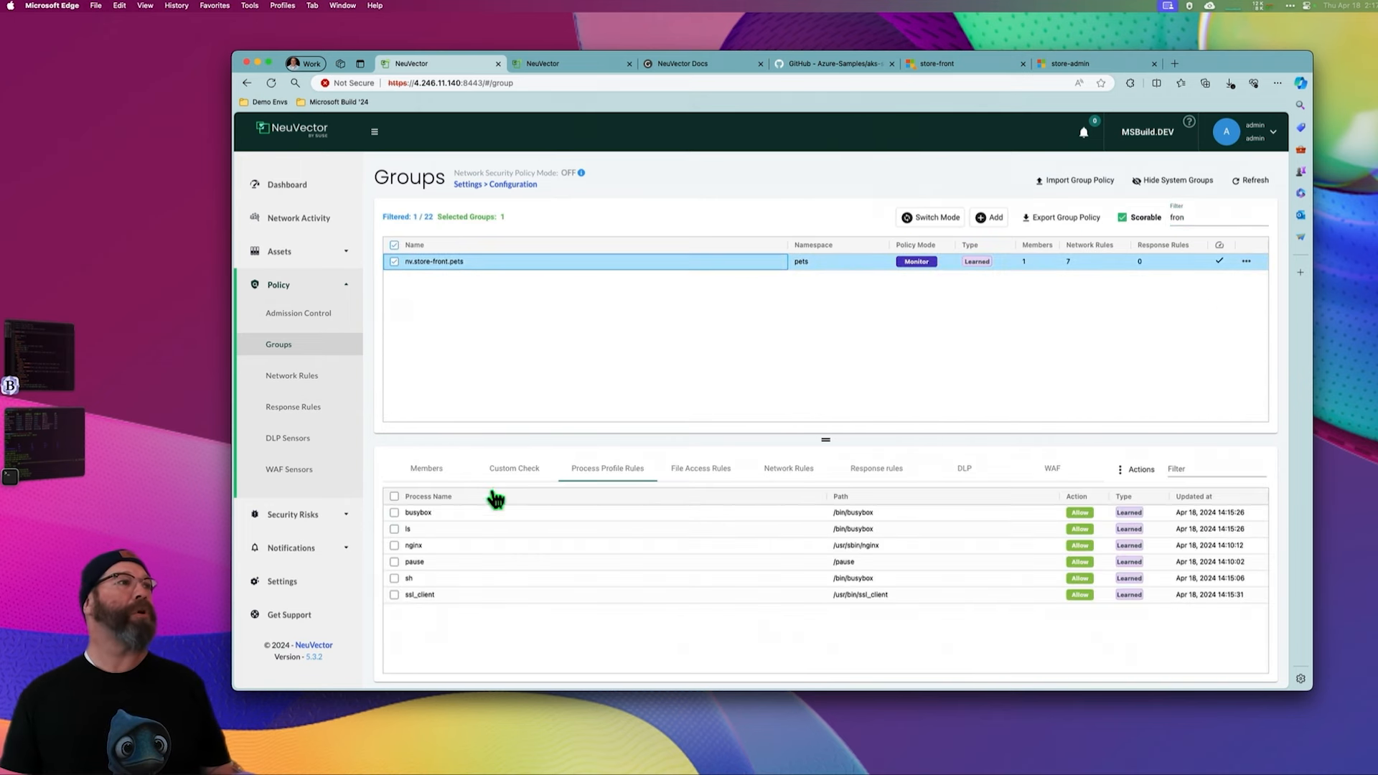
pyautogui.moveTo(894, 217)
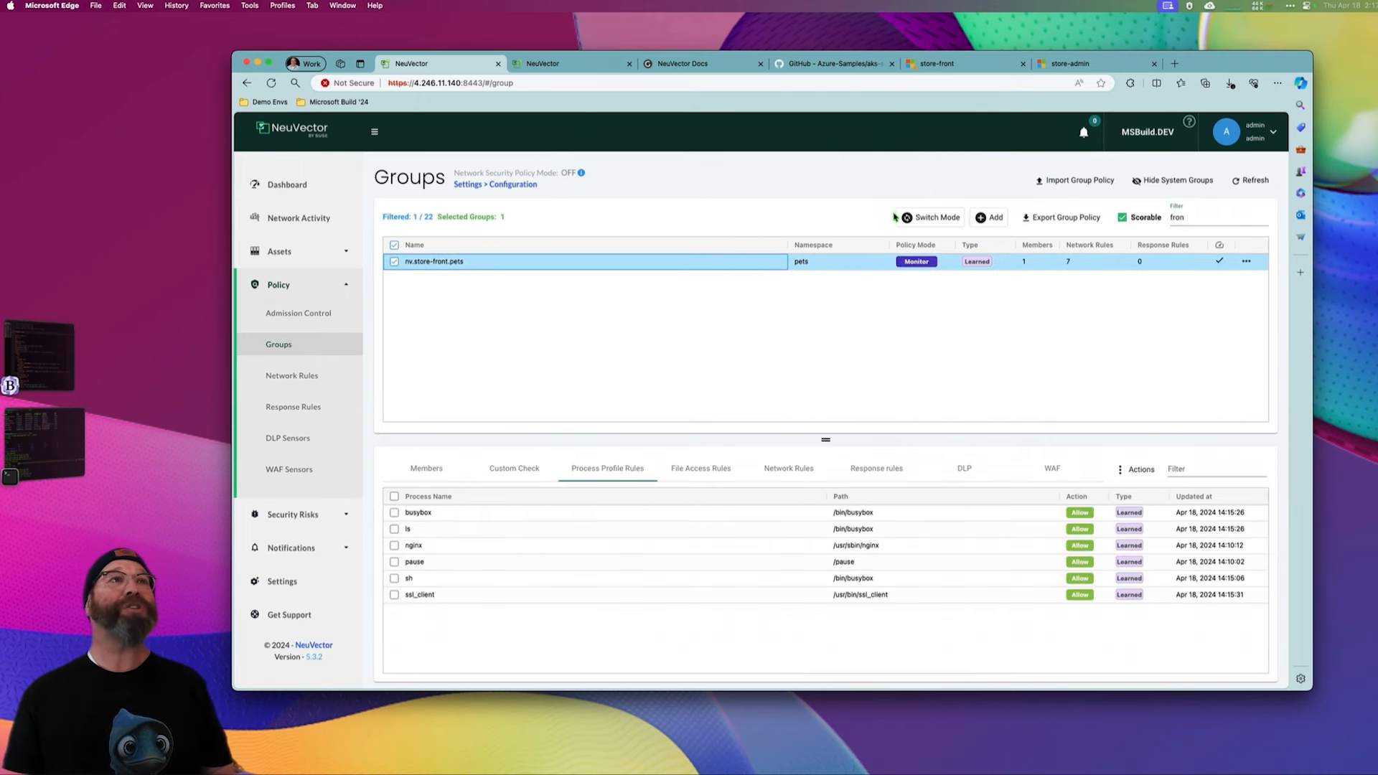
pyautogui.click(935, 216)
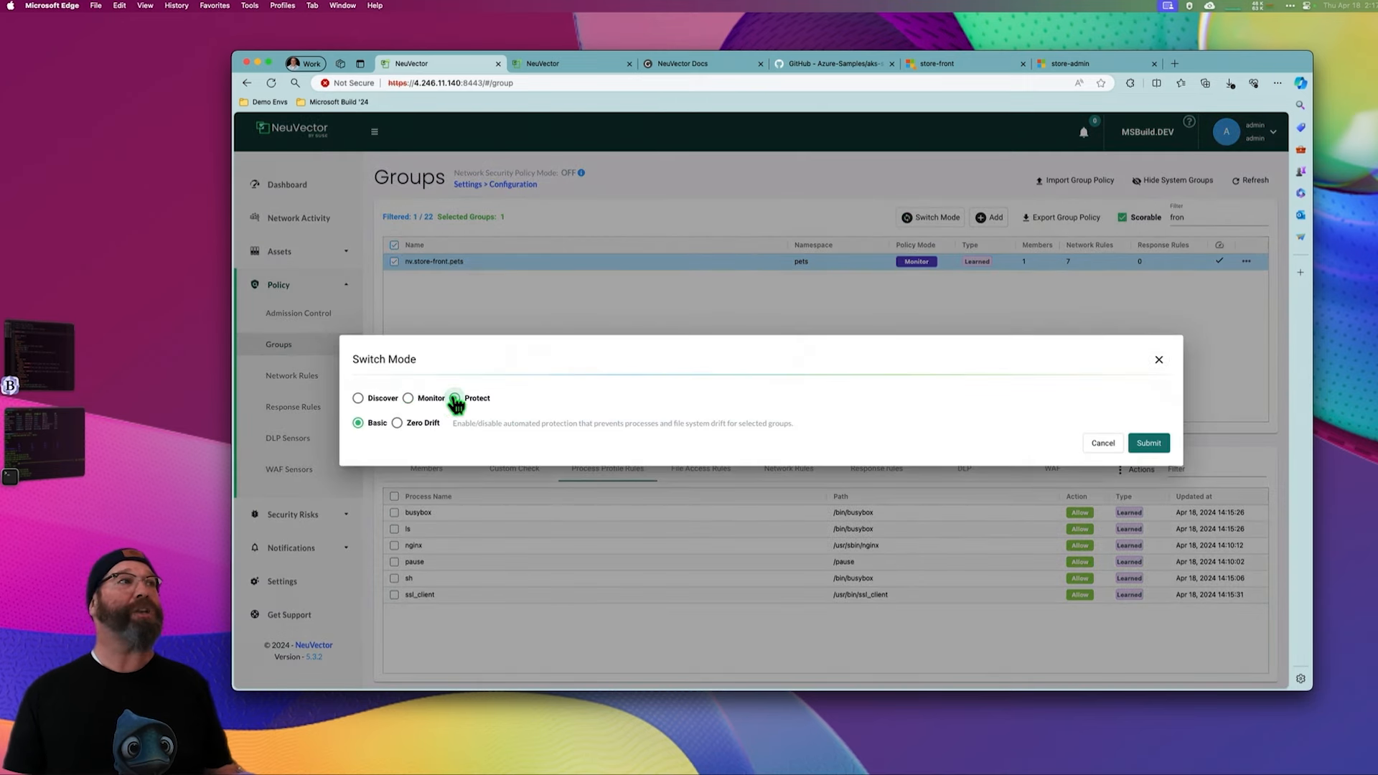
pyautogui.click(1148, 442)
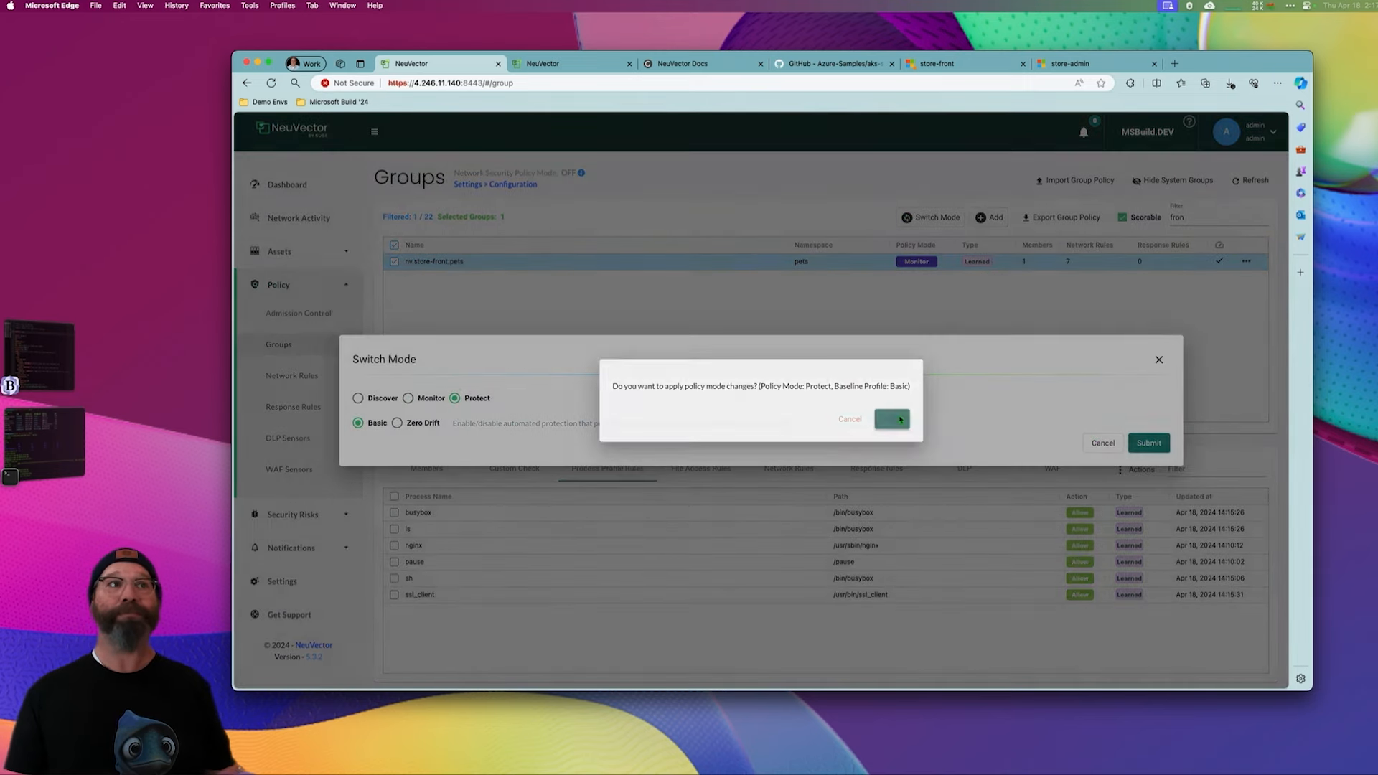
pyautogui.click(891, 419)
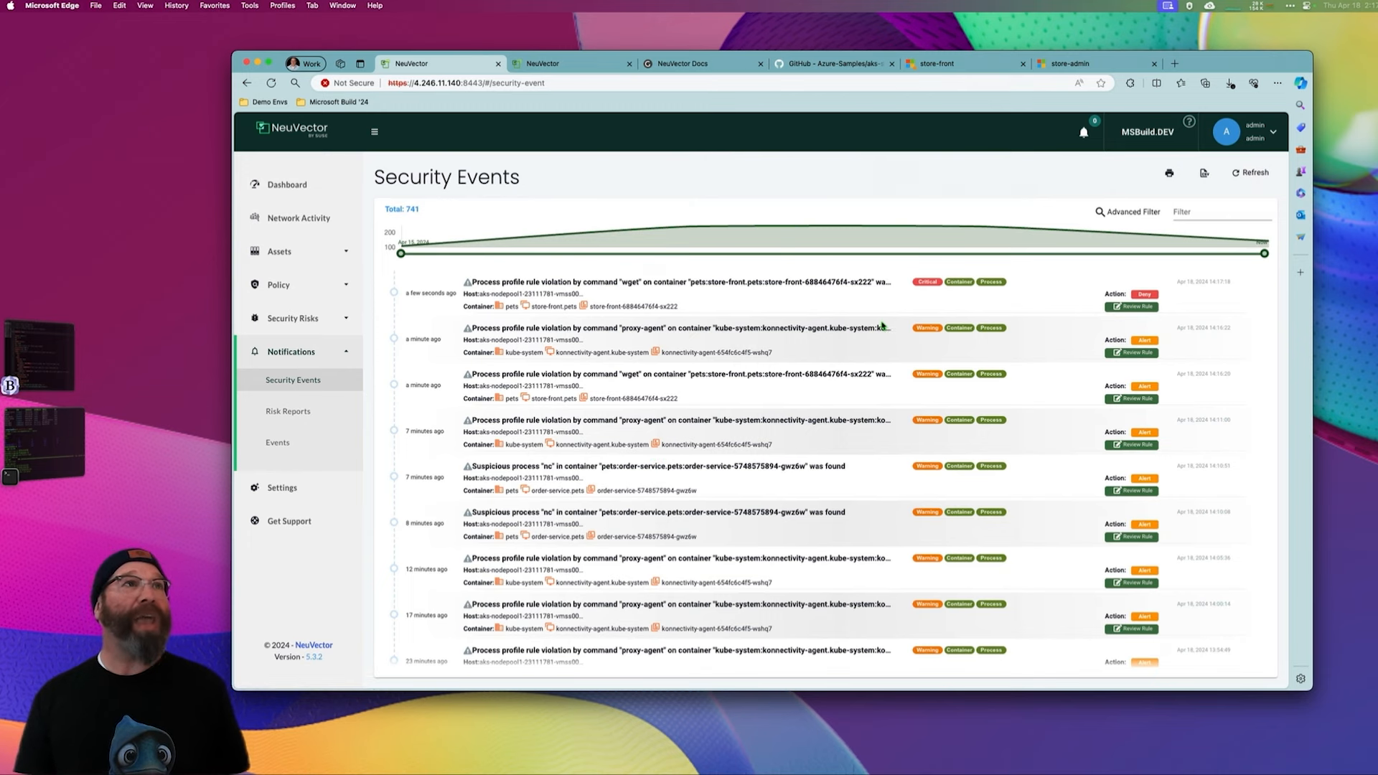
# - From the critical wget event, review and deploy the proposed rule allowing wget for nv.store-front.pets
pyautogui.click(687, 295)
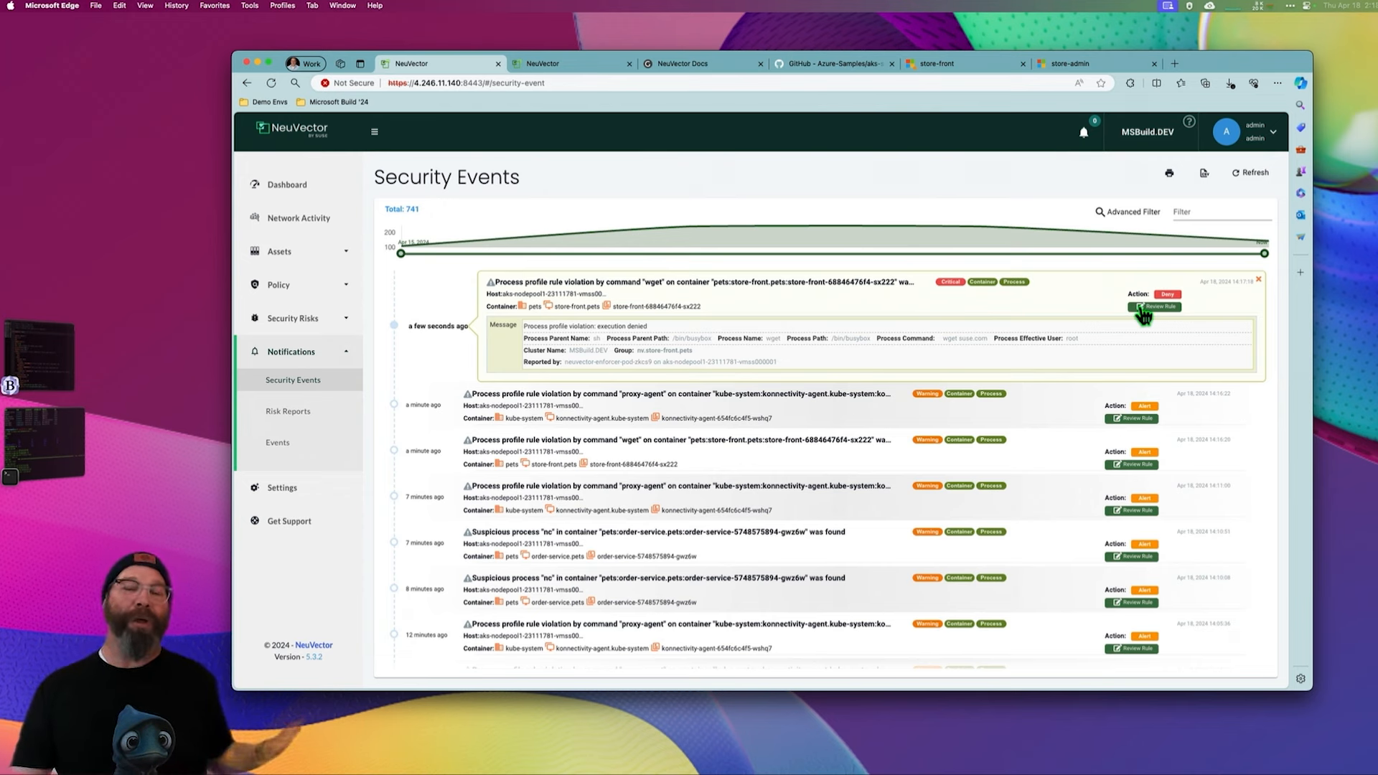
pyautogui.click(1154, 307)
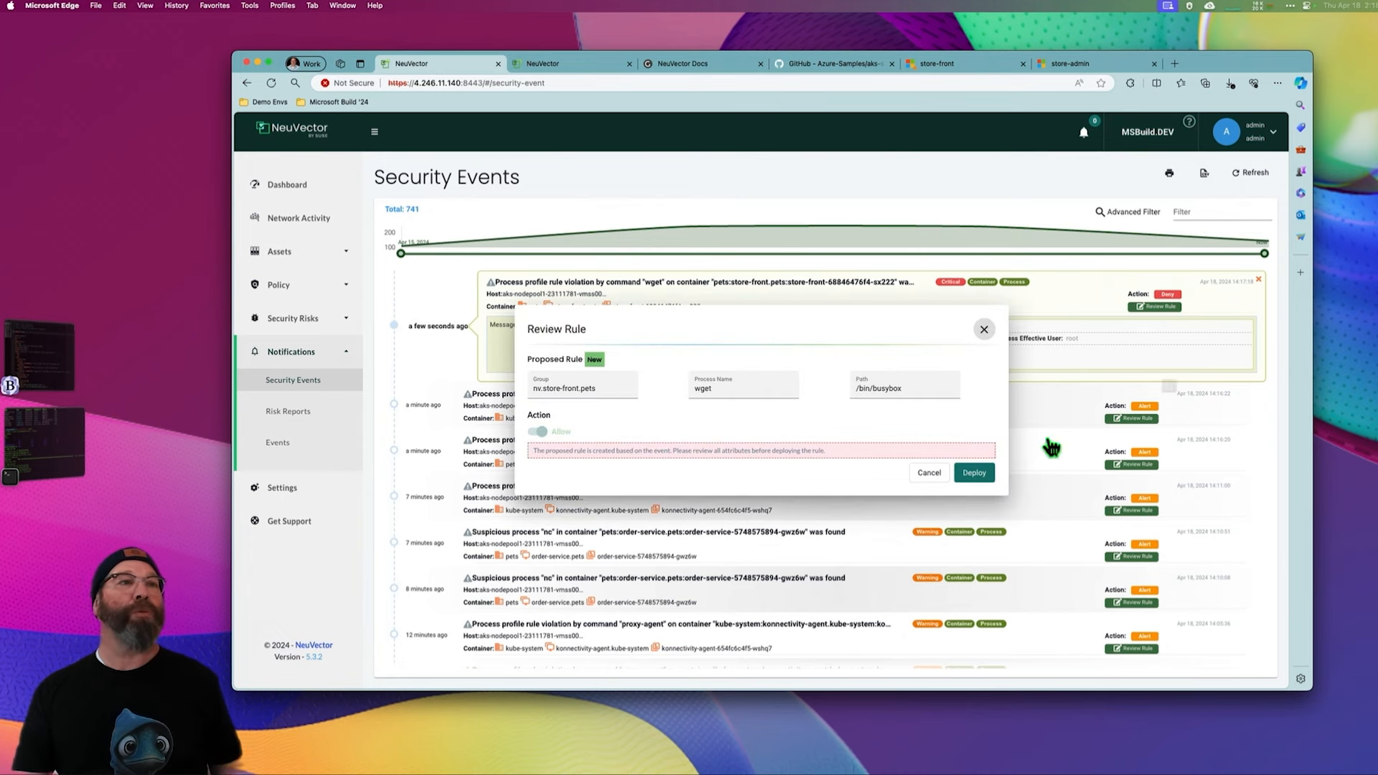
pyautogui.click(929, 472)
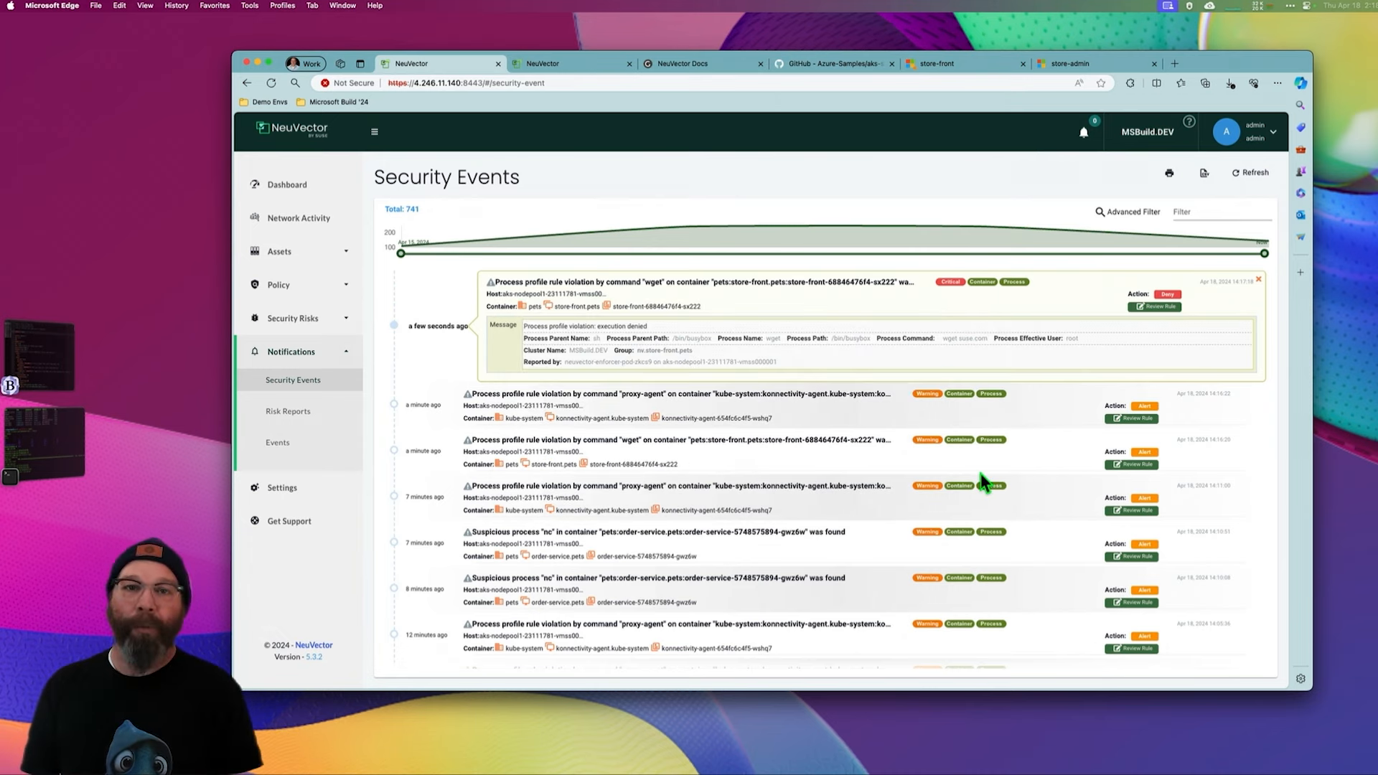
pyautogui.moveTo(290, 286)
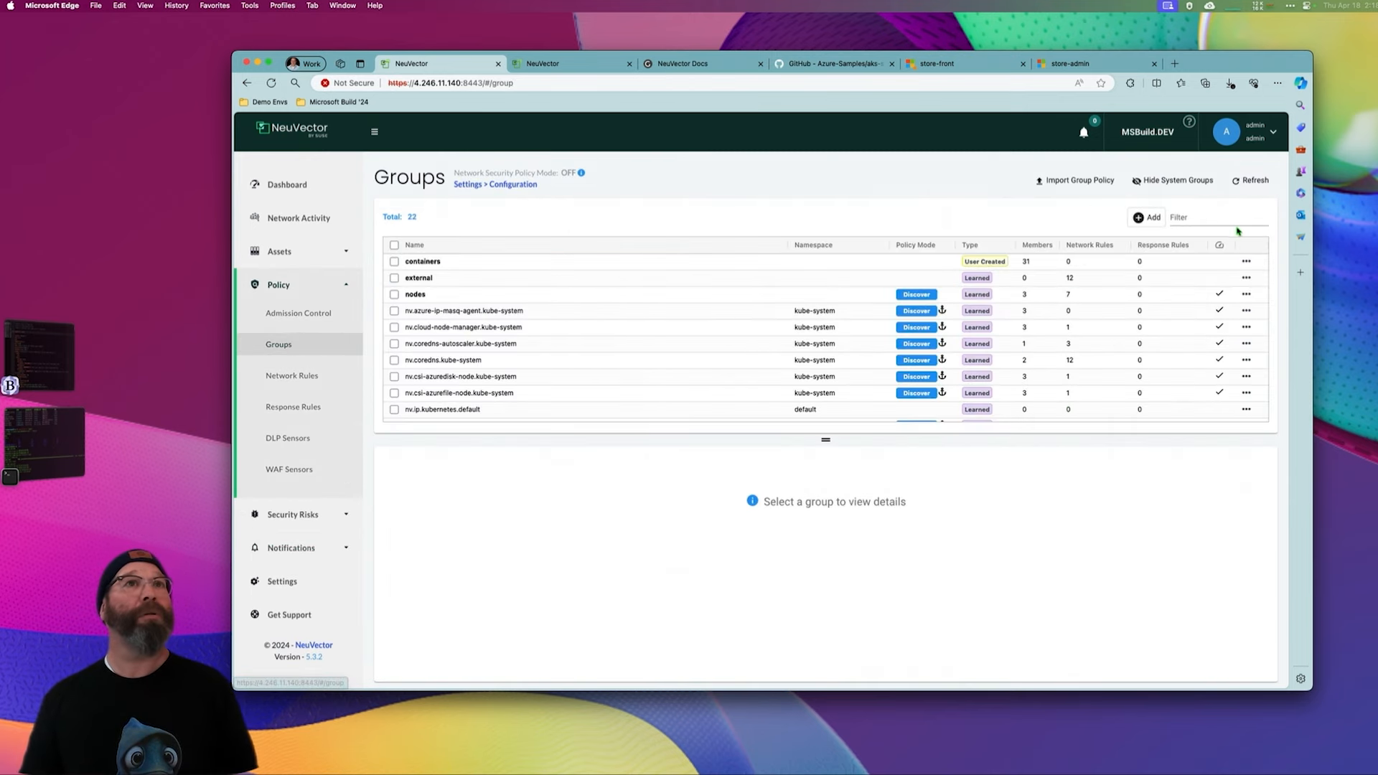
# - Filter the Groups list by 'pets' to show only the pets namespace groups
pyautogui.write('pets')
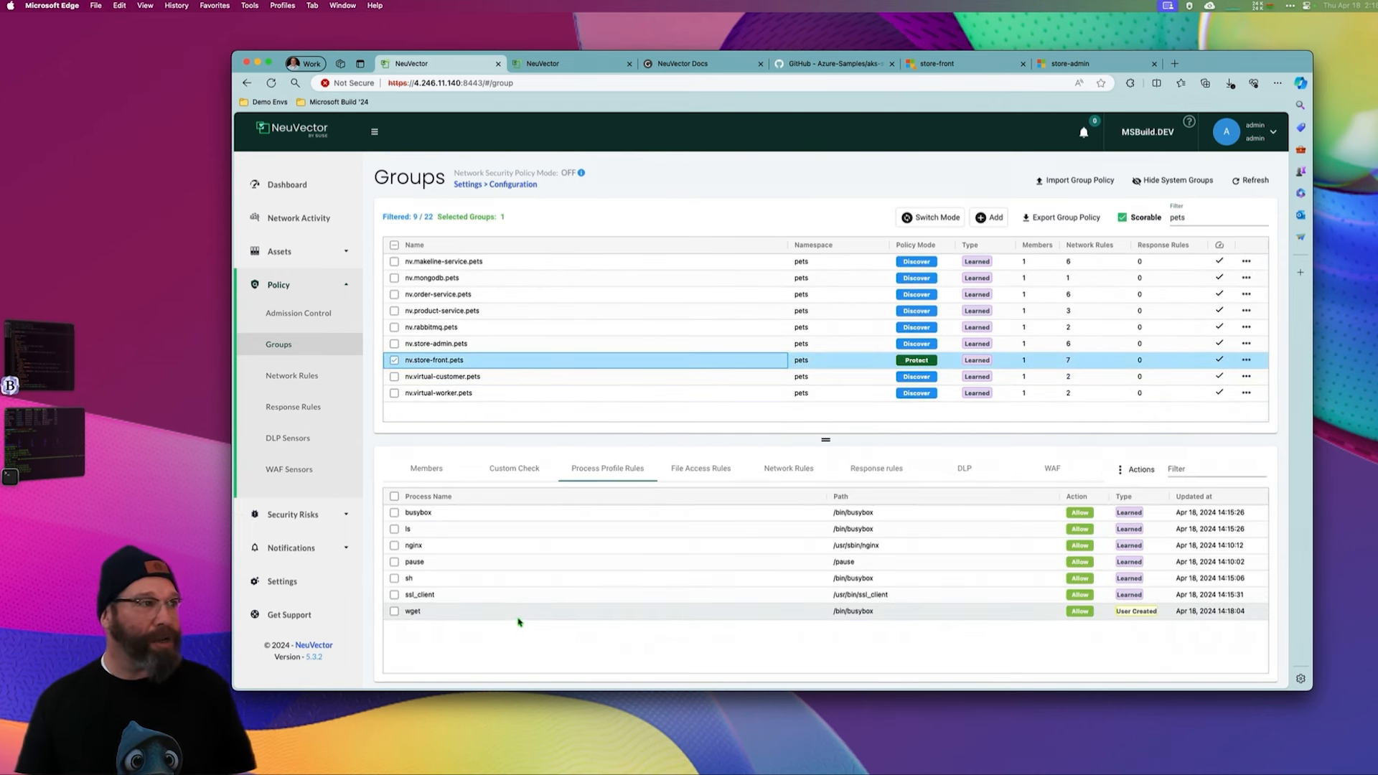
pyautogui.moveTo(1114, 616)
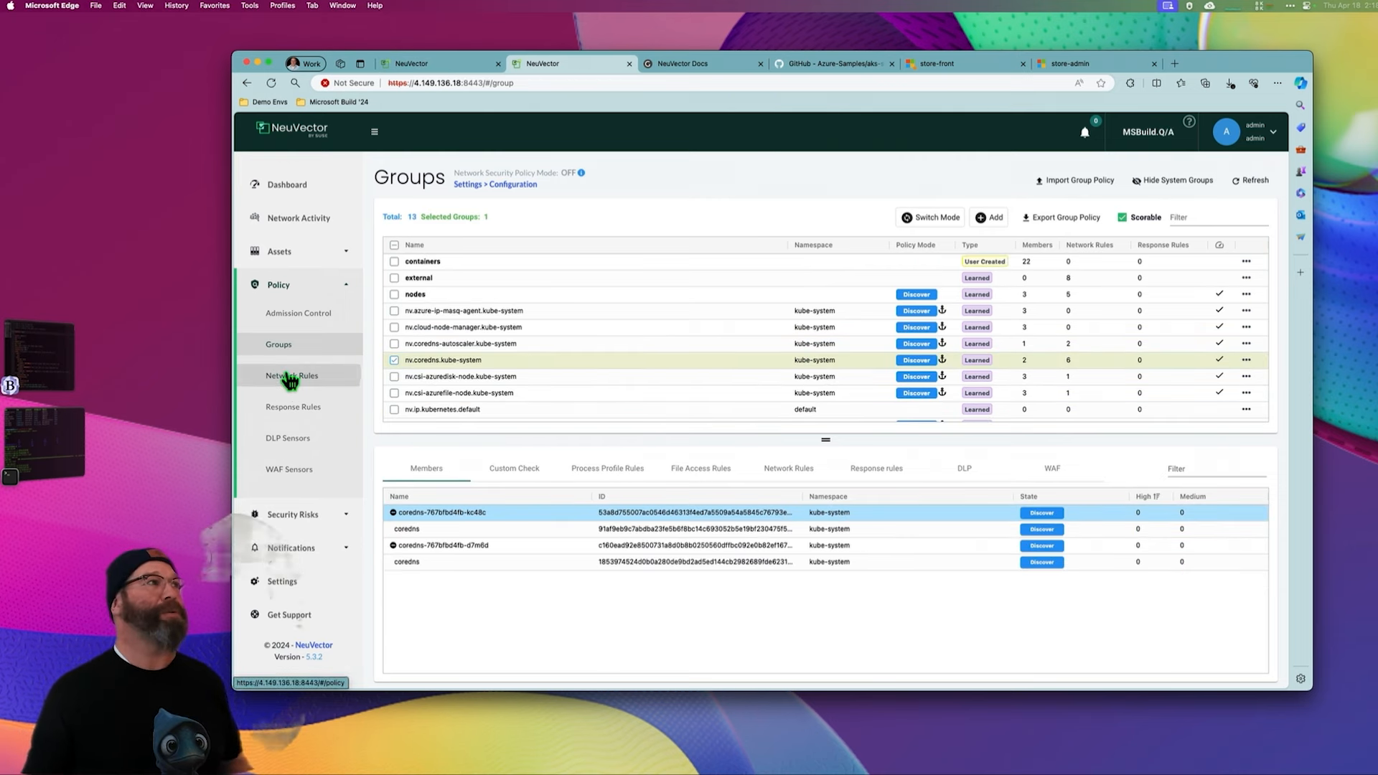
# - Clear the group selection and switch to the DEV cluster's NeuVector console
pyautogui.click(278, 343)
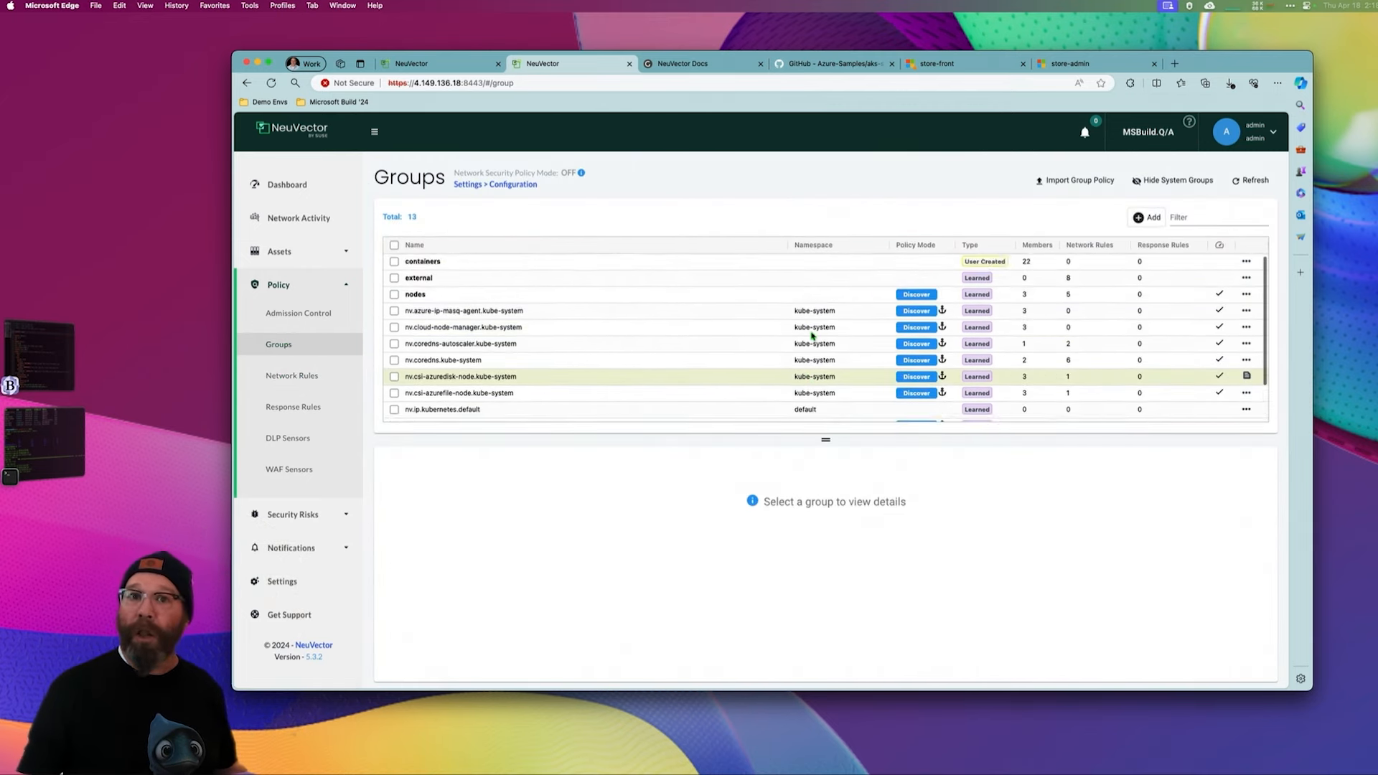
pyautogui.scroll(-3)
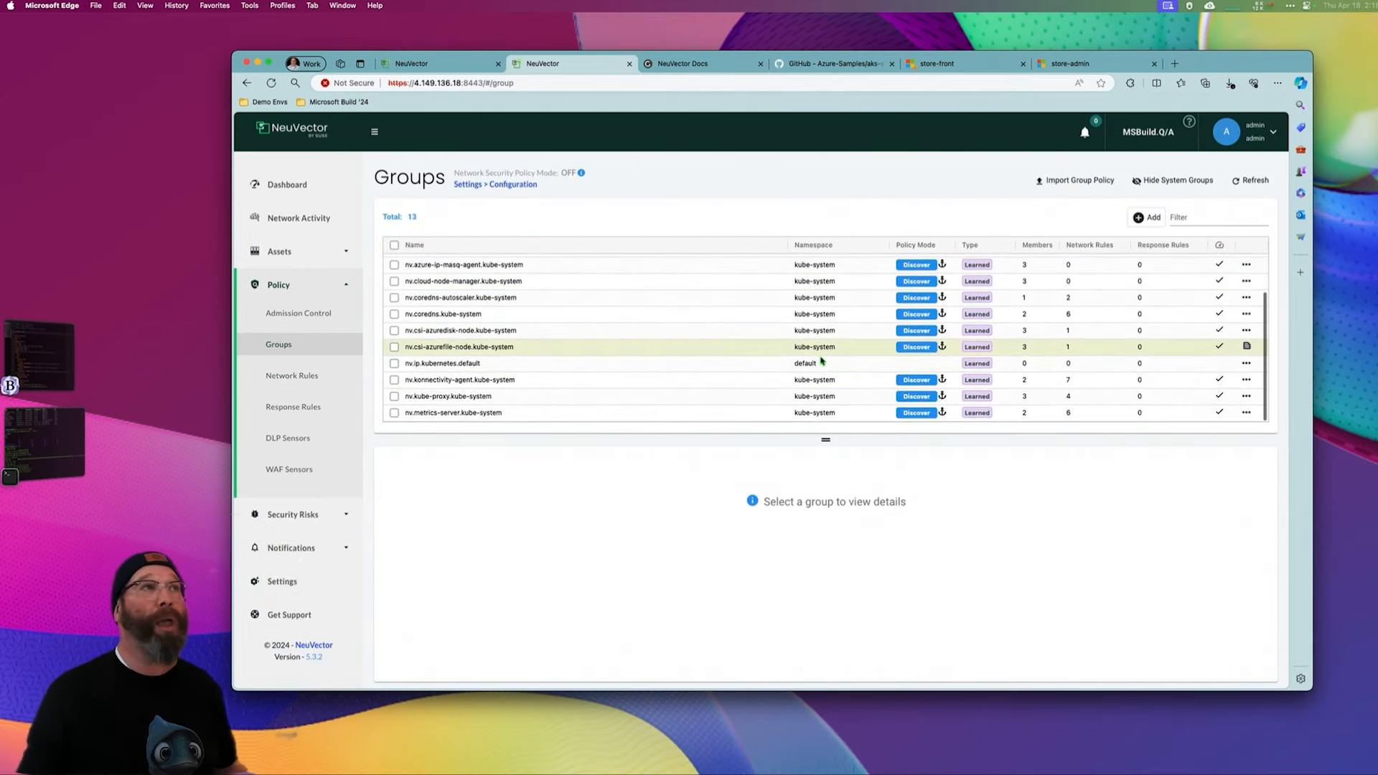
pyautogui.click(409, 63)
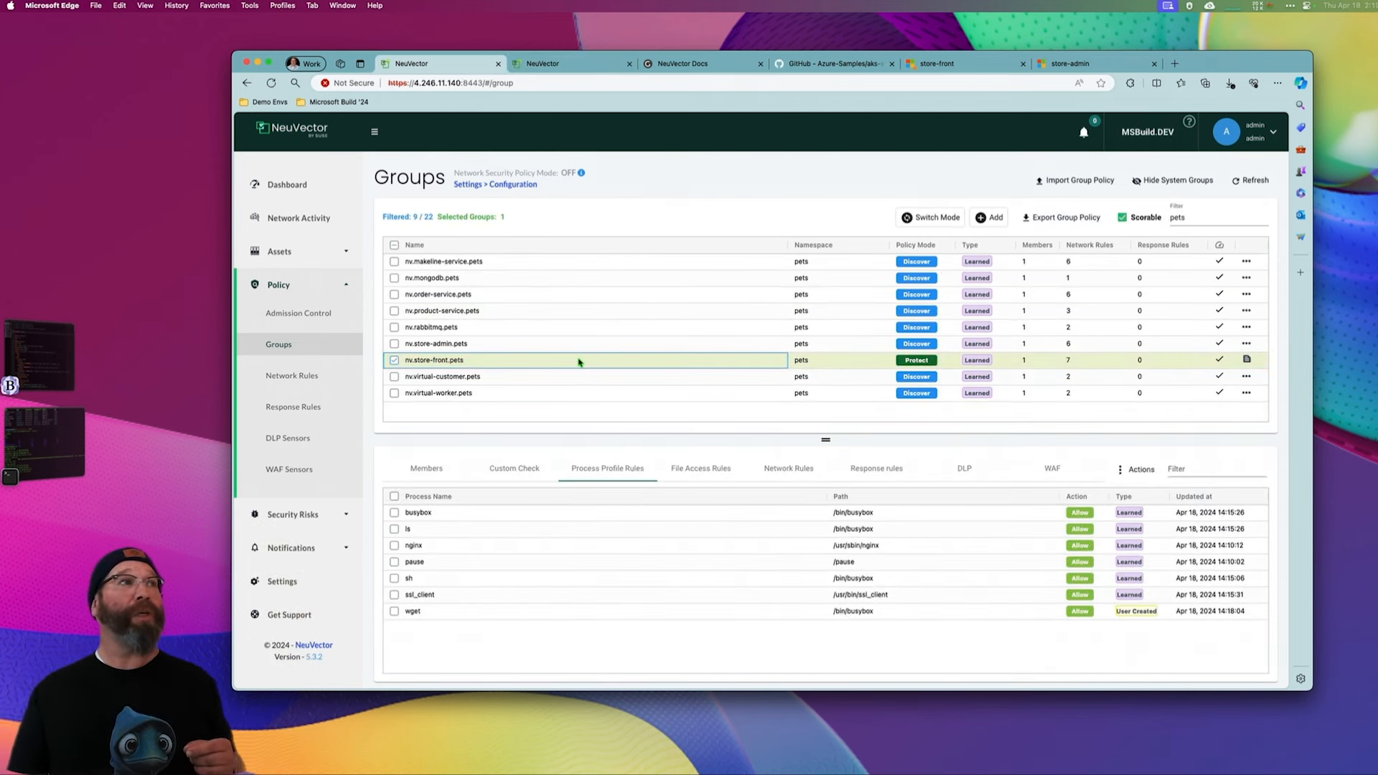
# - Export all nine pets groups' policy in Monitor mode, download locally, and open the YAML
pyautogui.click(393, 244)
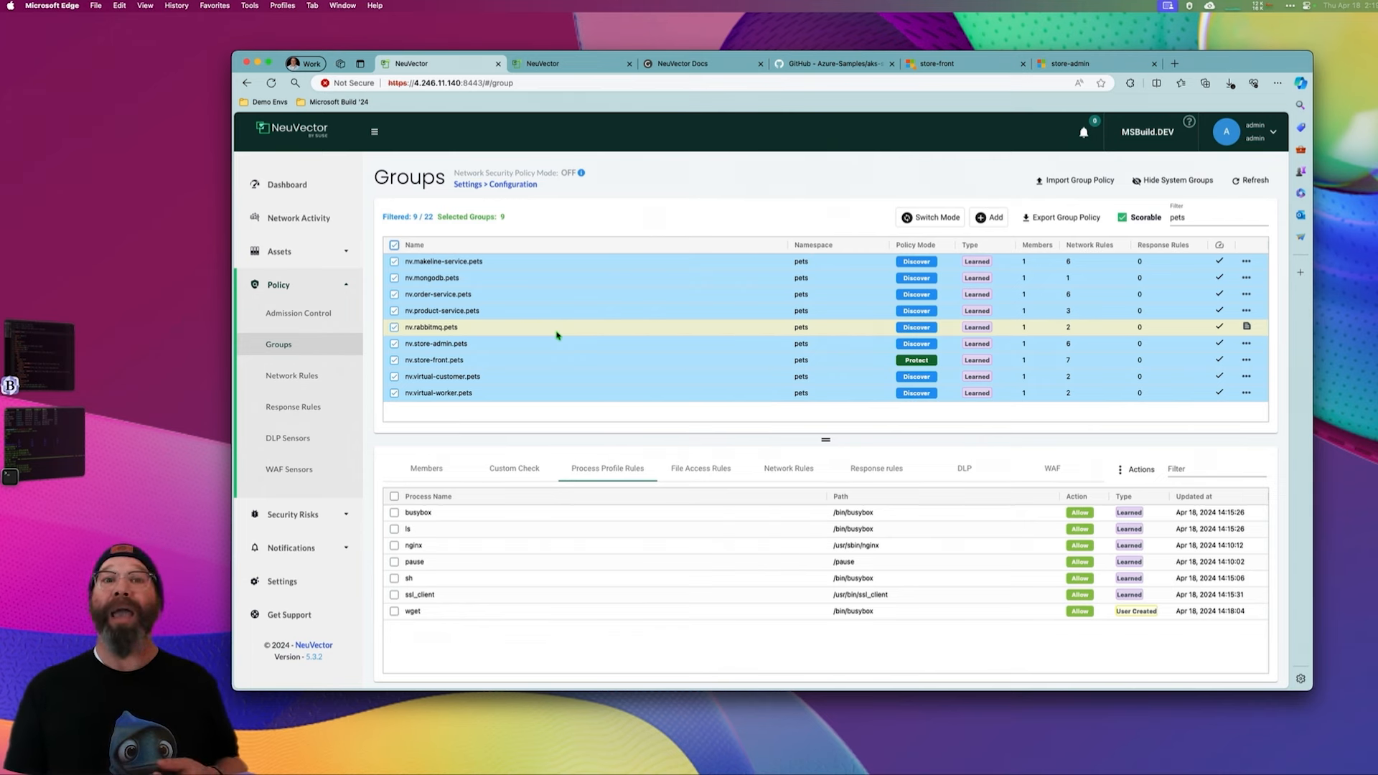
pyautogui.moveTo(1059, 217)
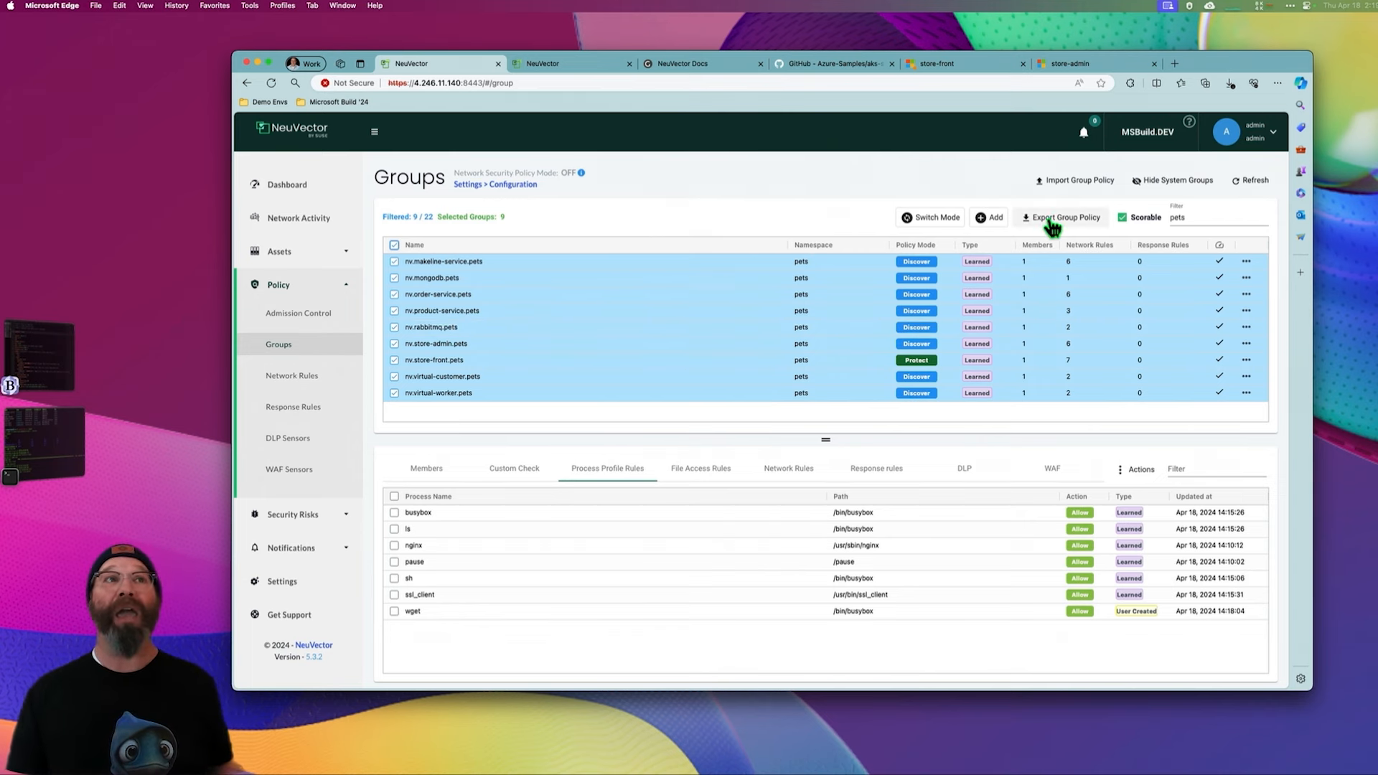
pyautogui.click(934, 216)
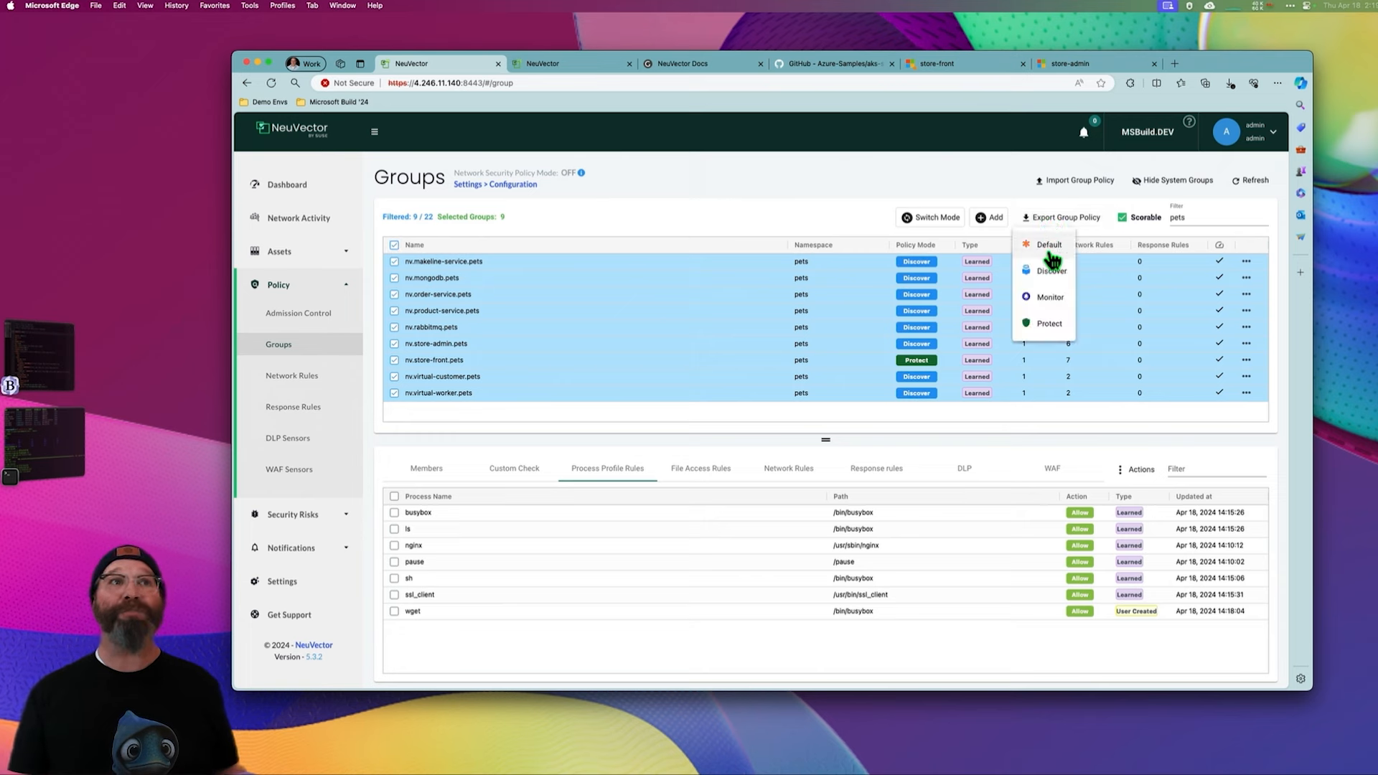
pyautogui.moveTo(1052, 290)
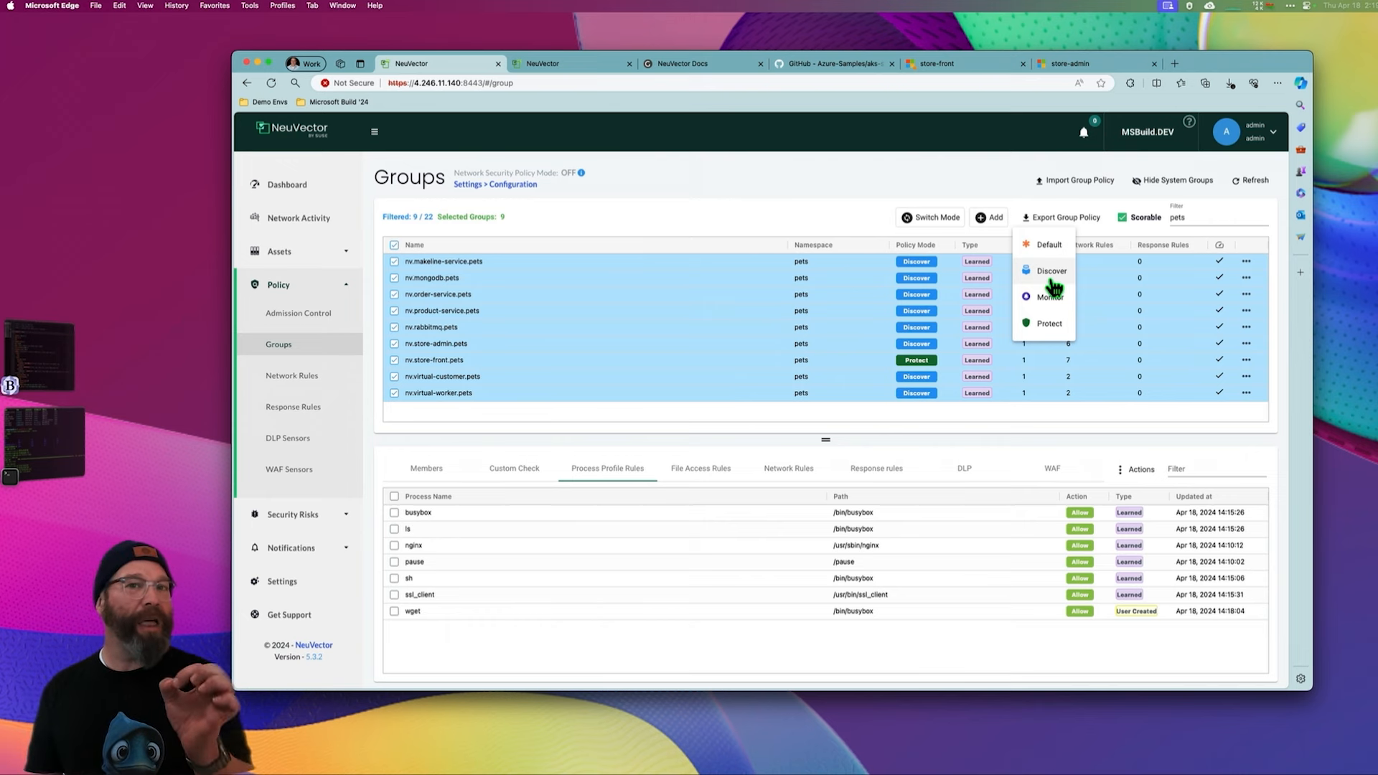
pyautogui.moveTo(1036, 222)
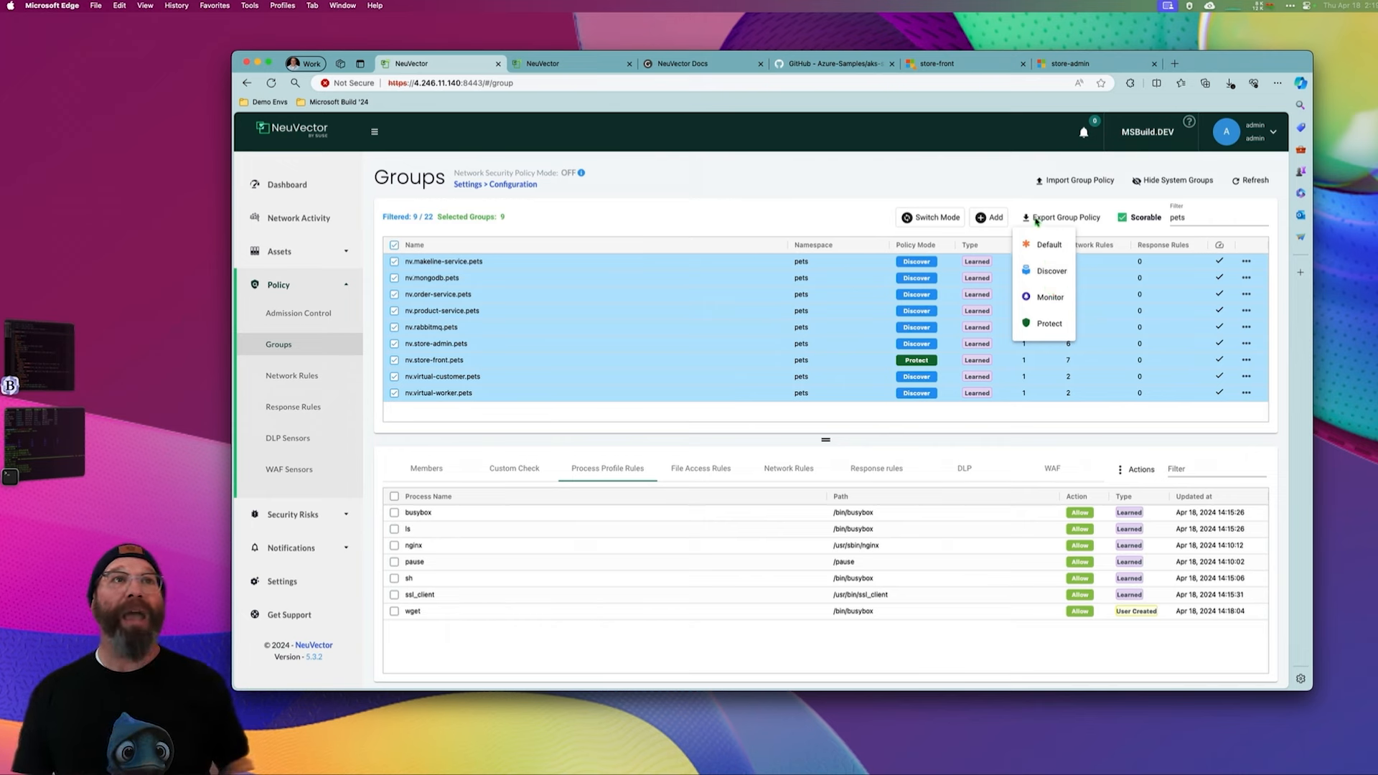
pyautogui.moveTo(1046, 246)
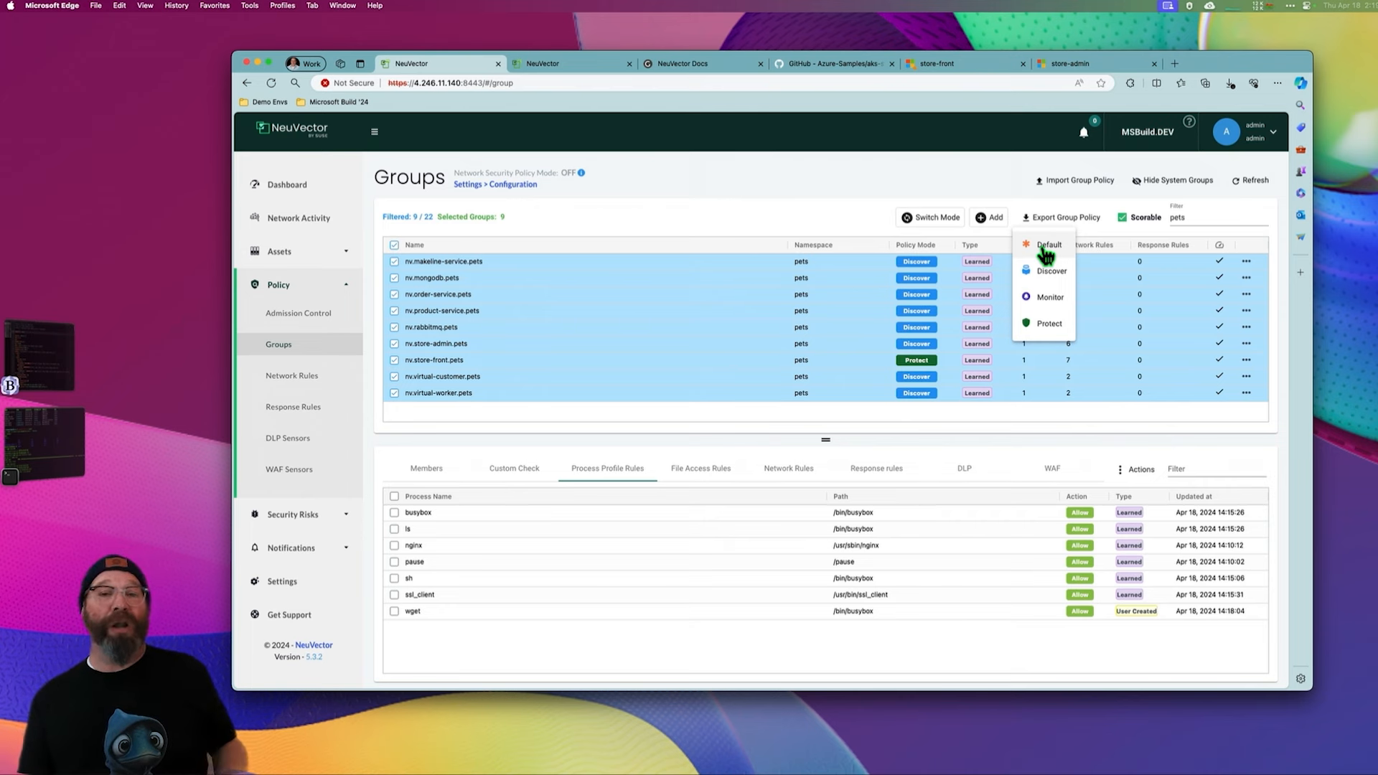
pyautogui.moveTo(1047, 305)
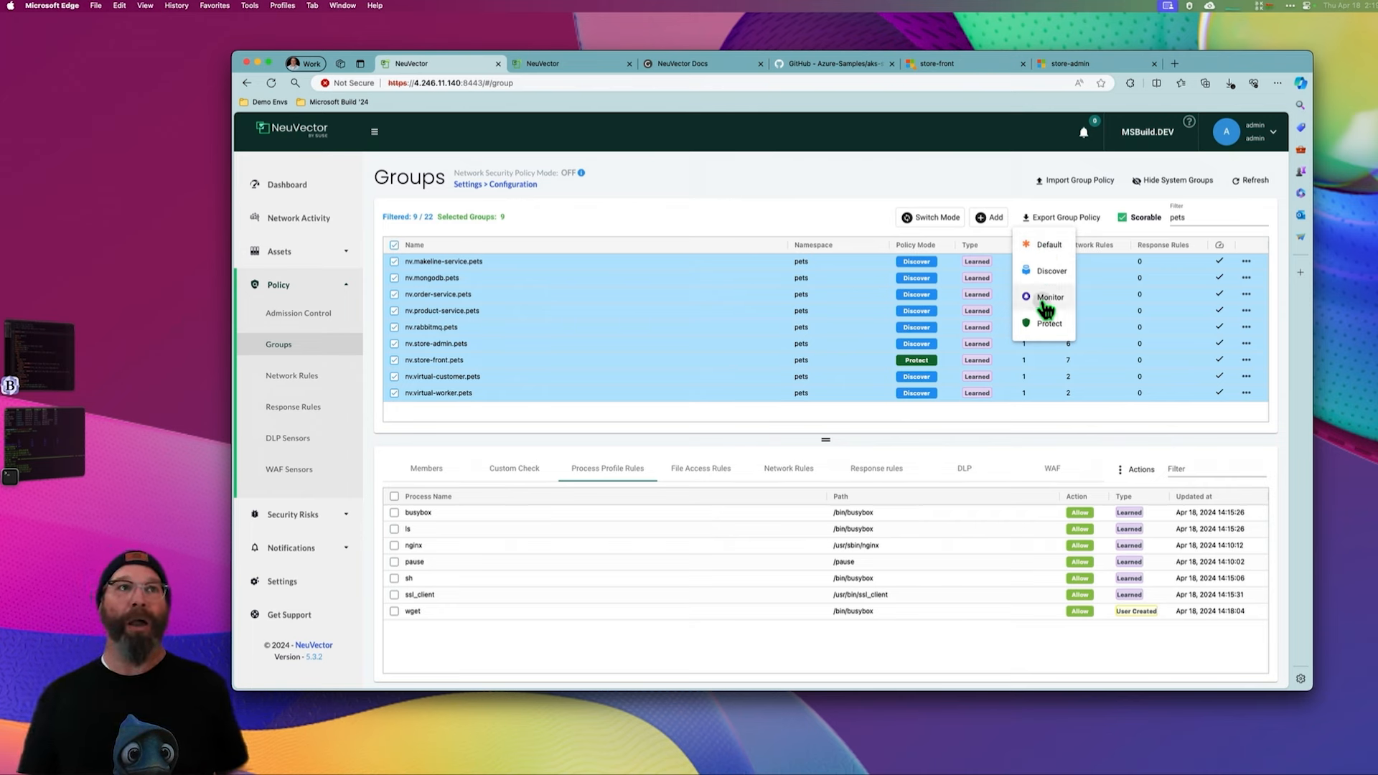
pyautogui.click(1064, 217)
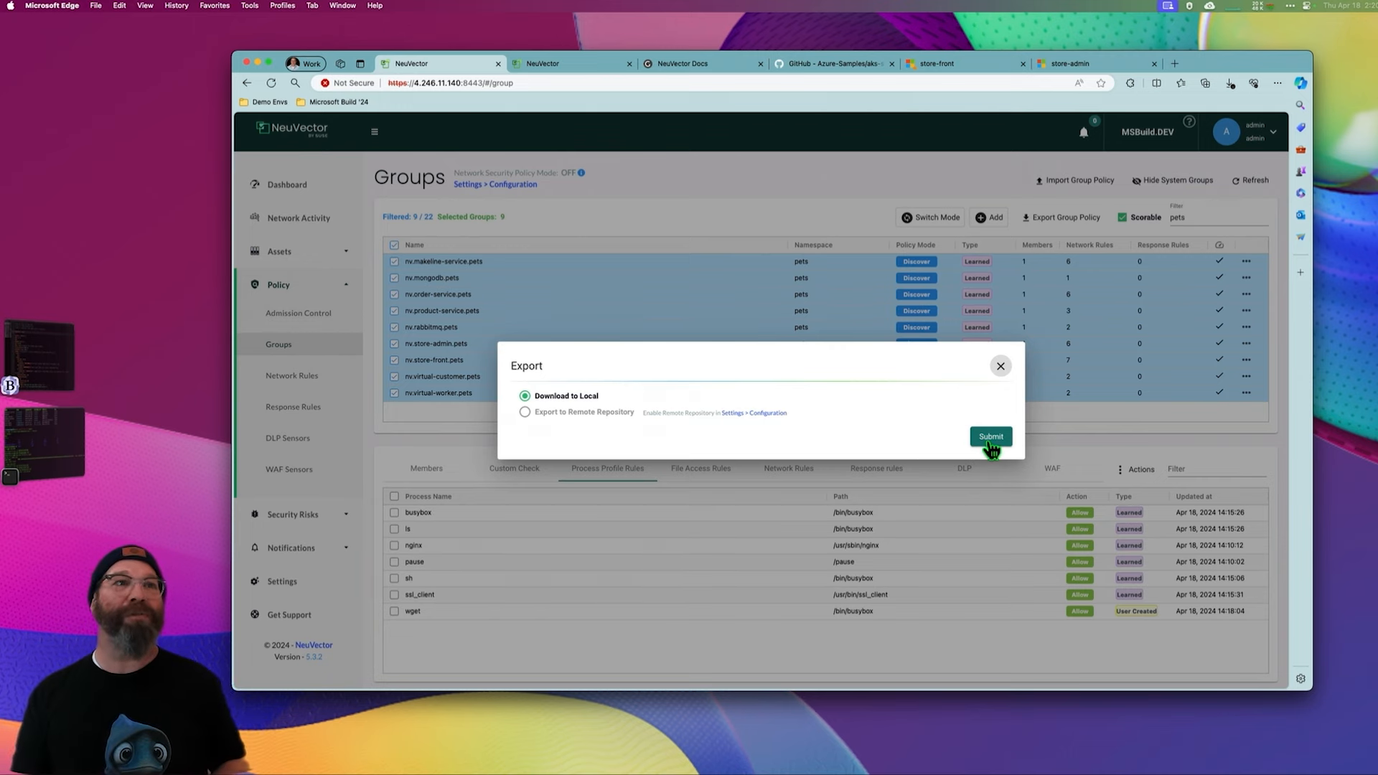
pyautogui.click(990, 437)
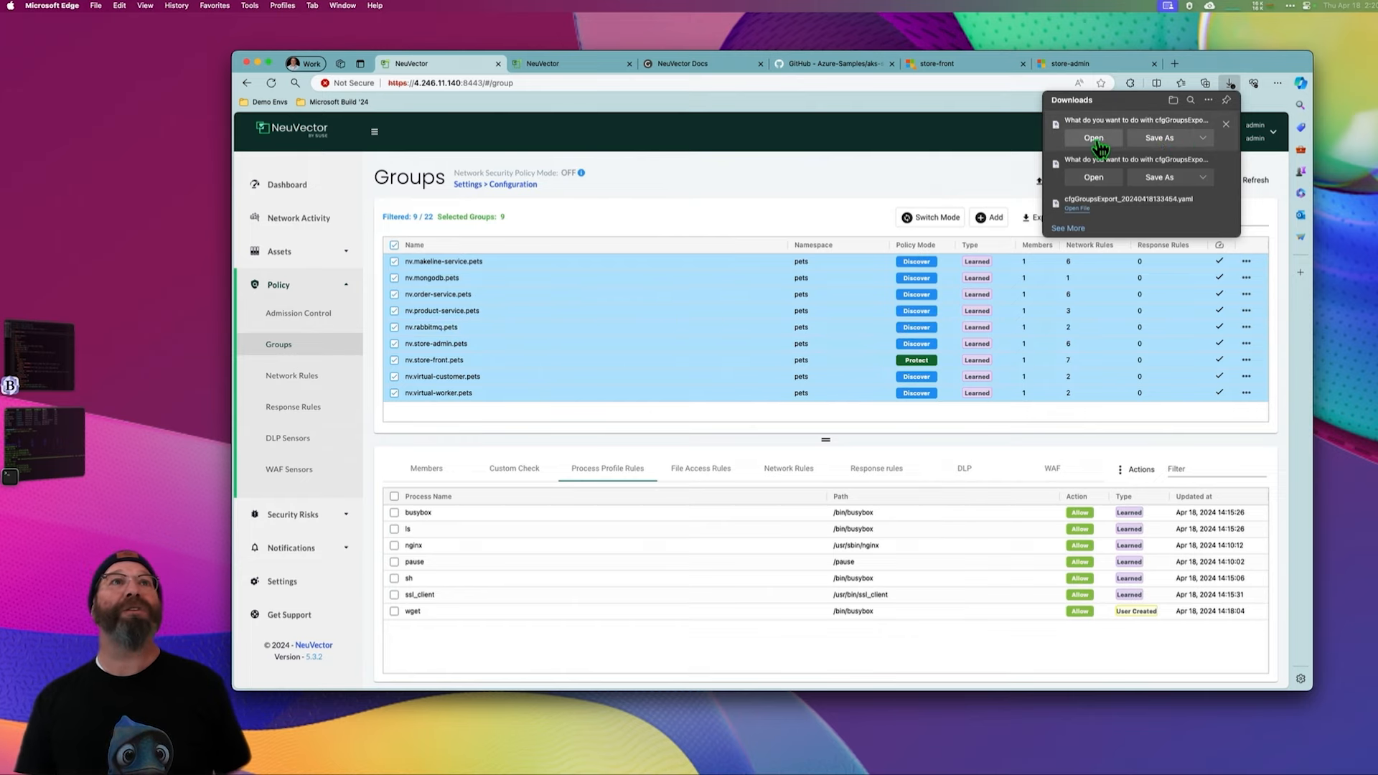
pyautogui.click(1092, 138)
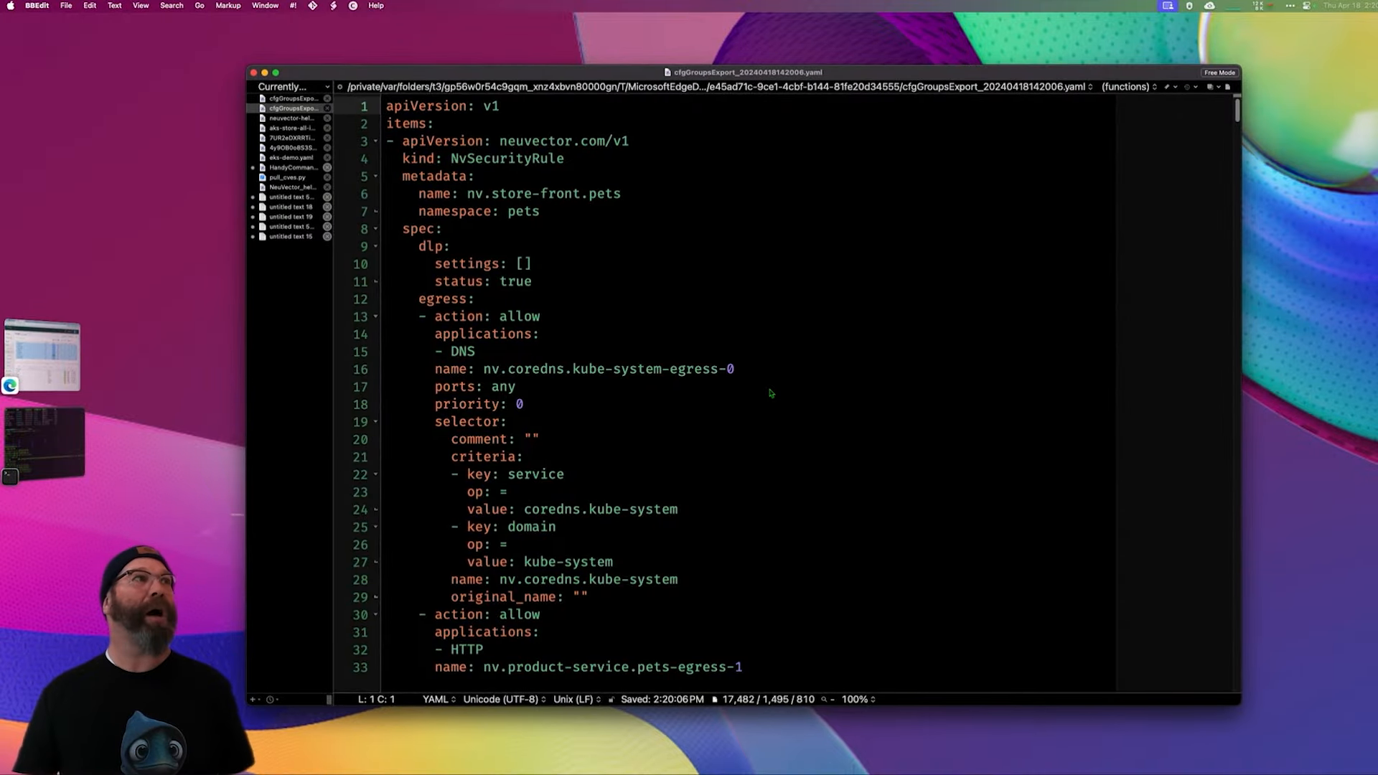
pyautogui.scroll(-3)
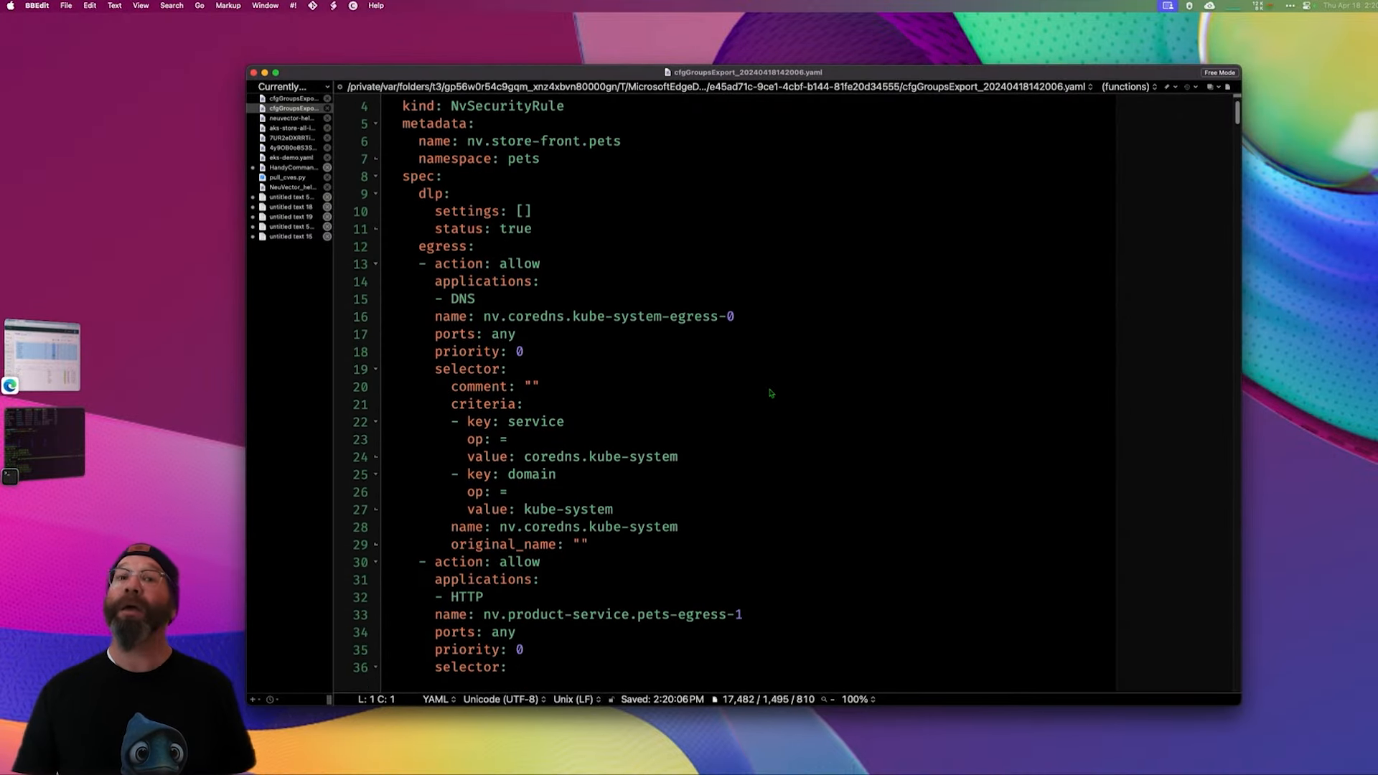
pyautogui.scroll(3)
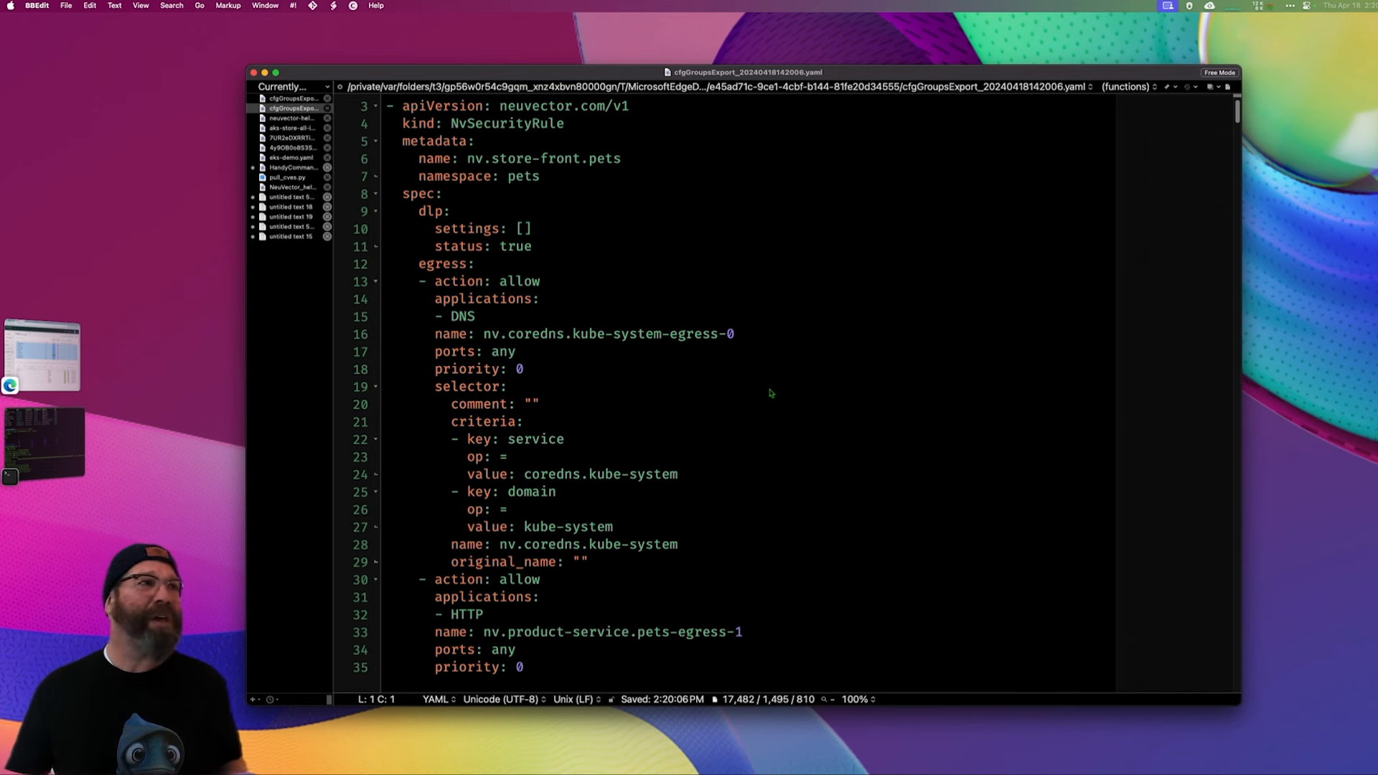
pyautogui.scroll(-3)
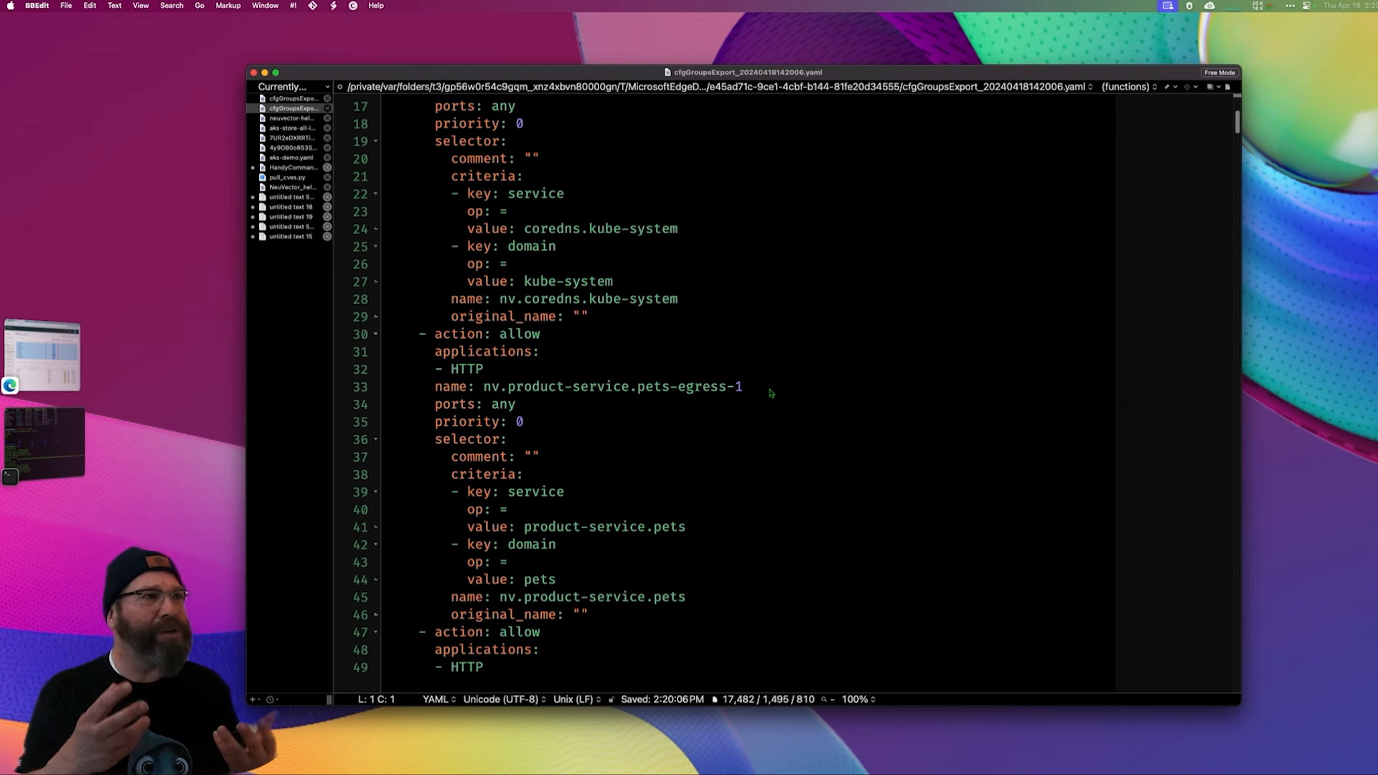
pyautogui.scroll(-3)
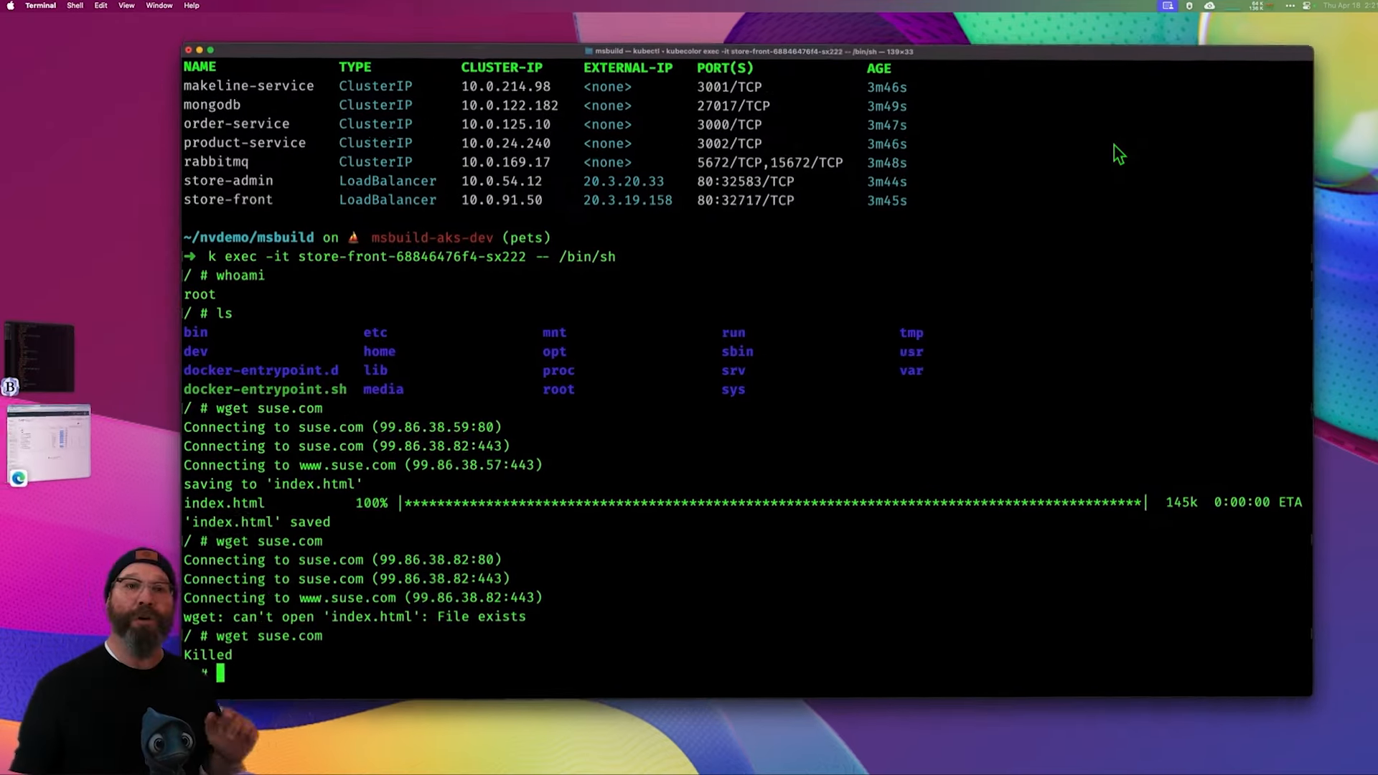
# - Exit the store-front pod shell and switch kubectl context to msbuild-aks-qa via kx
pyautogui.write('ex')
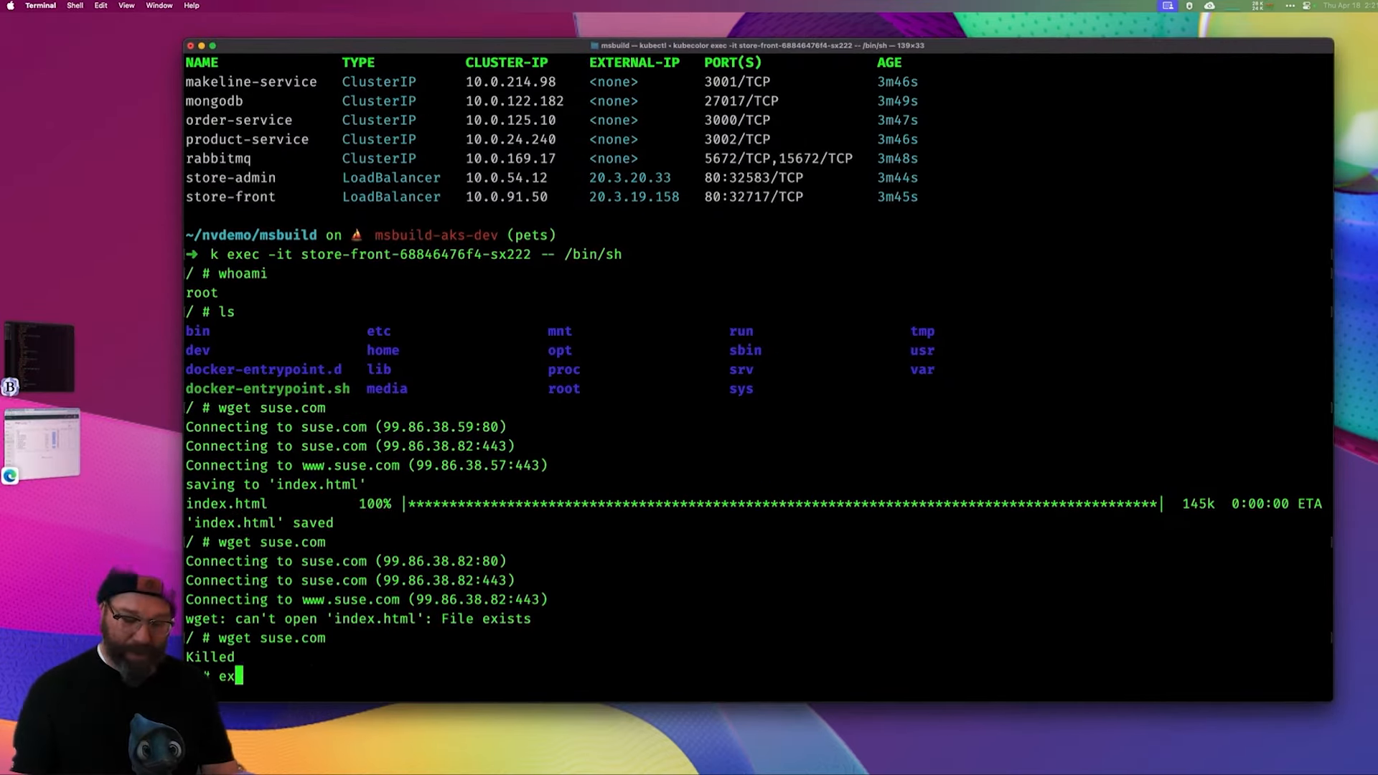
pyautogui.press('Return')
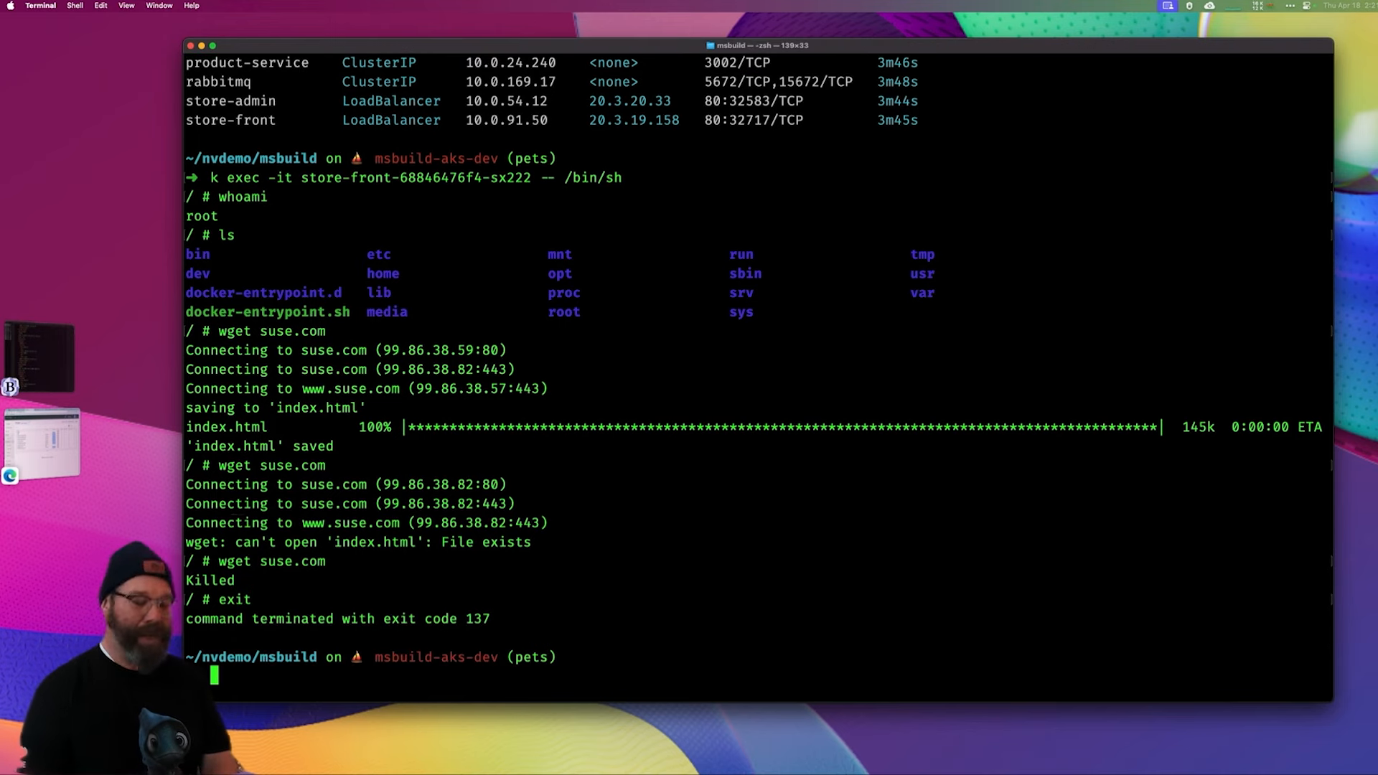
pyautogui.write('kx')
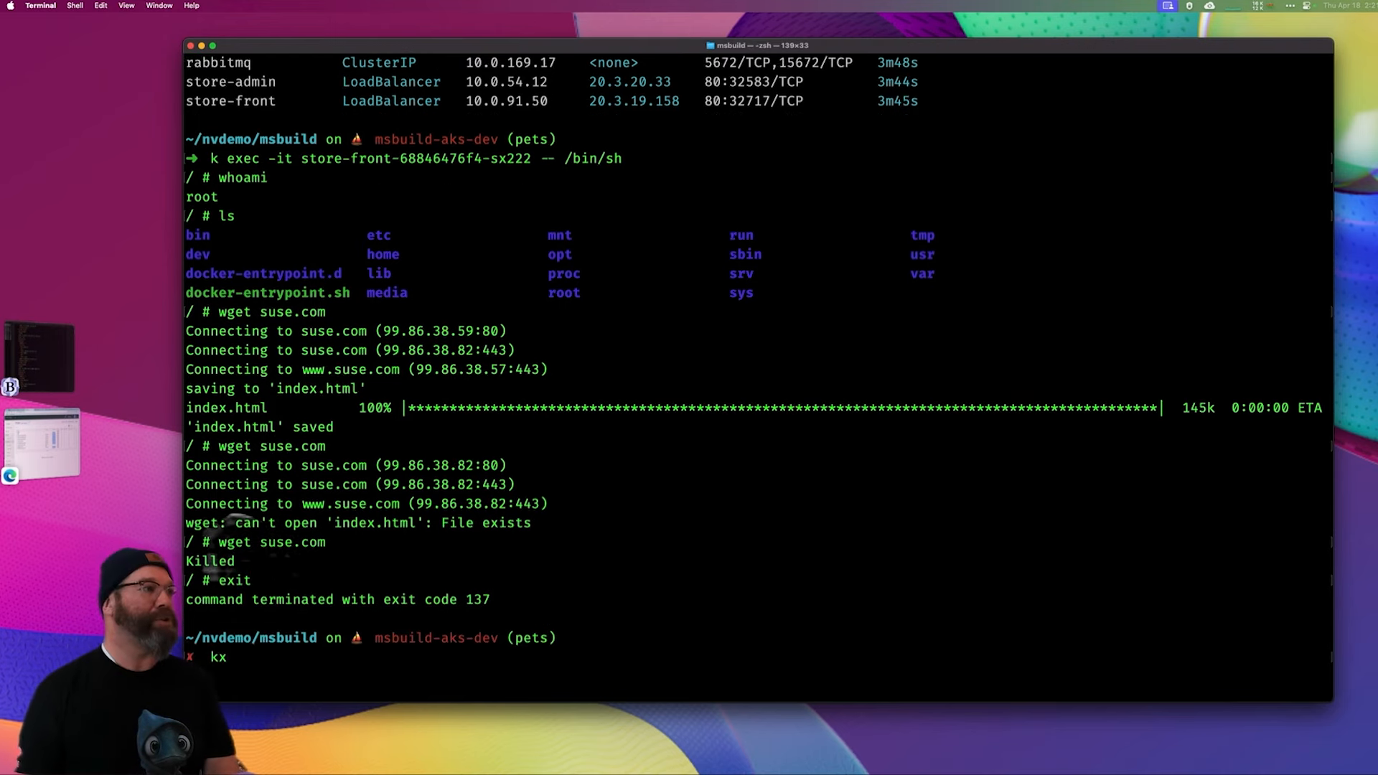
pyautogui.press('Return')
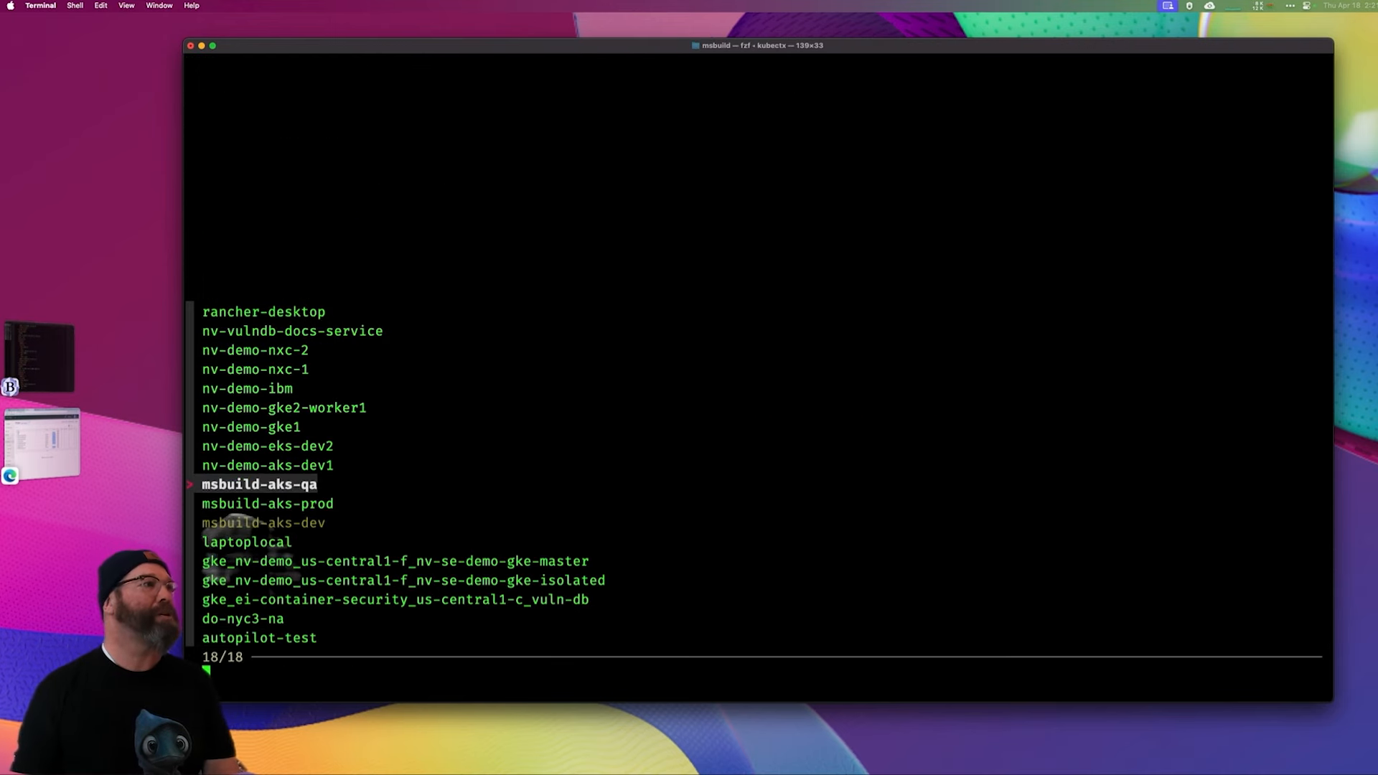
pyautogui.press('Return')
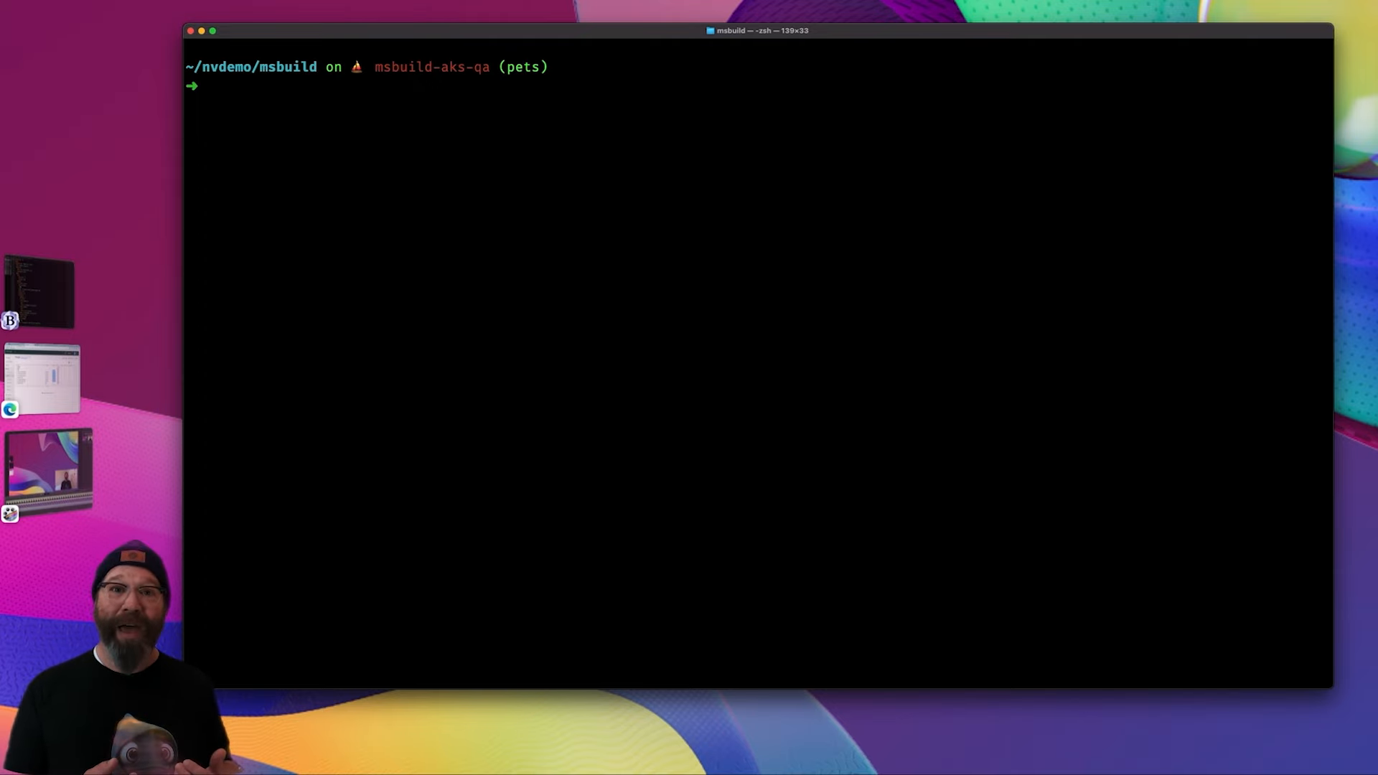
# - Apply the exported cfgGroupsExport YAML to the QA cluster with kubectl apply -f
pyautogui.write('k ap')
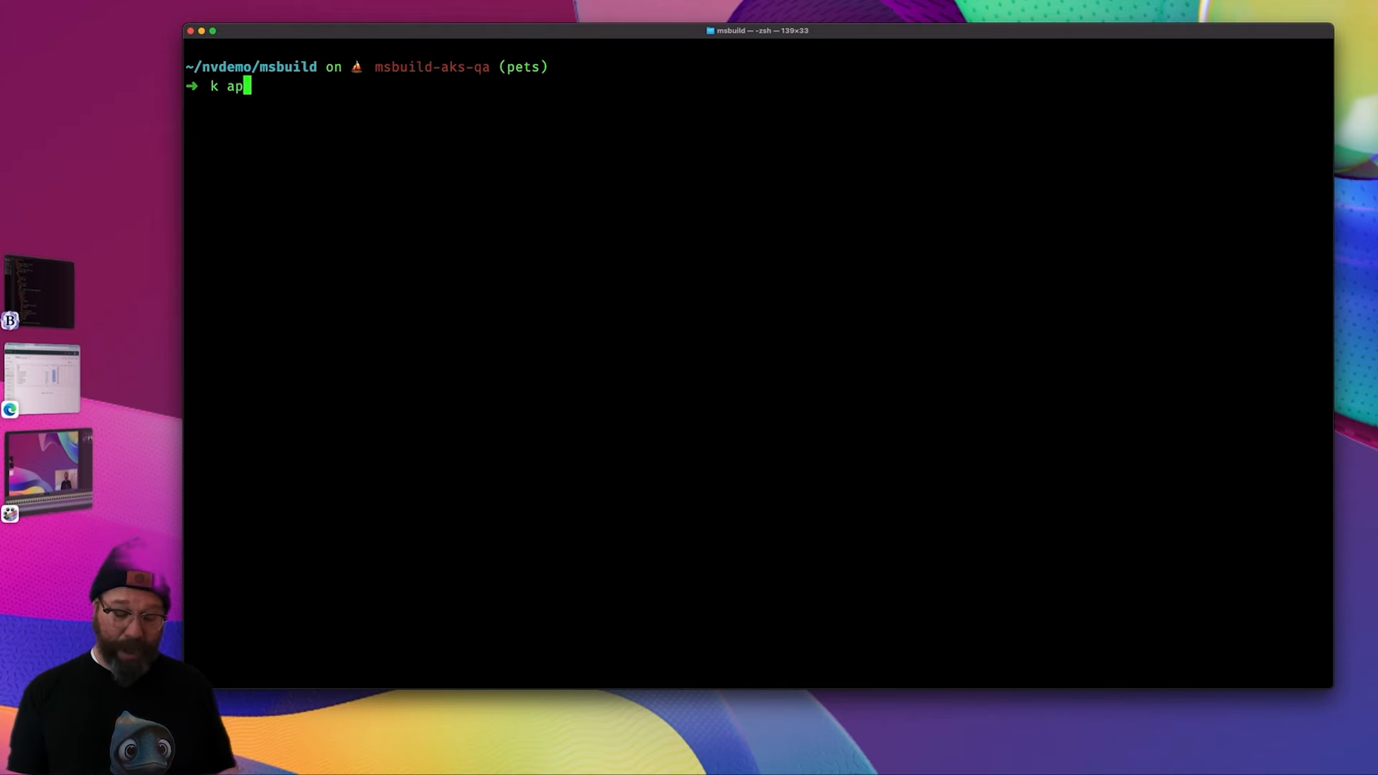
pyautogui.write('ply -f cfgGroupsExport_20240418142451.yaml')
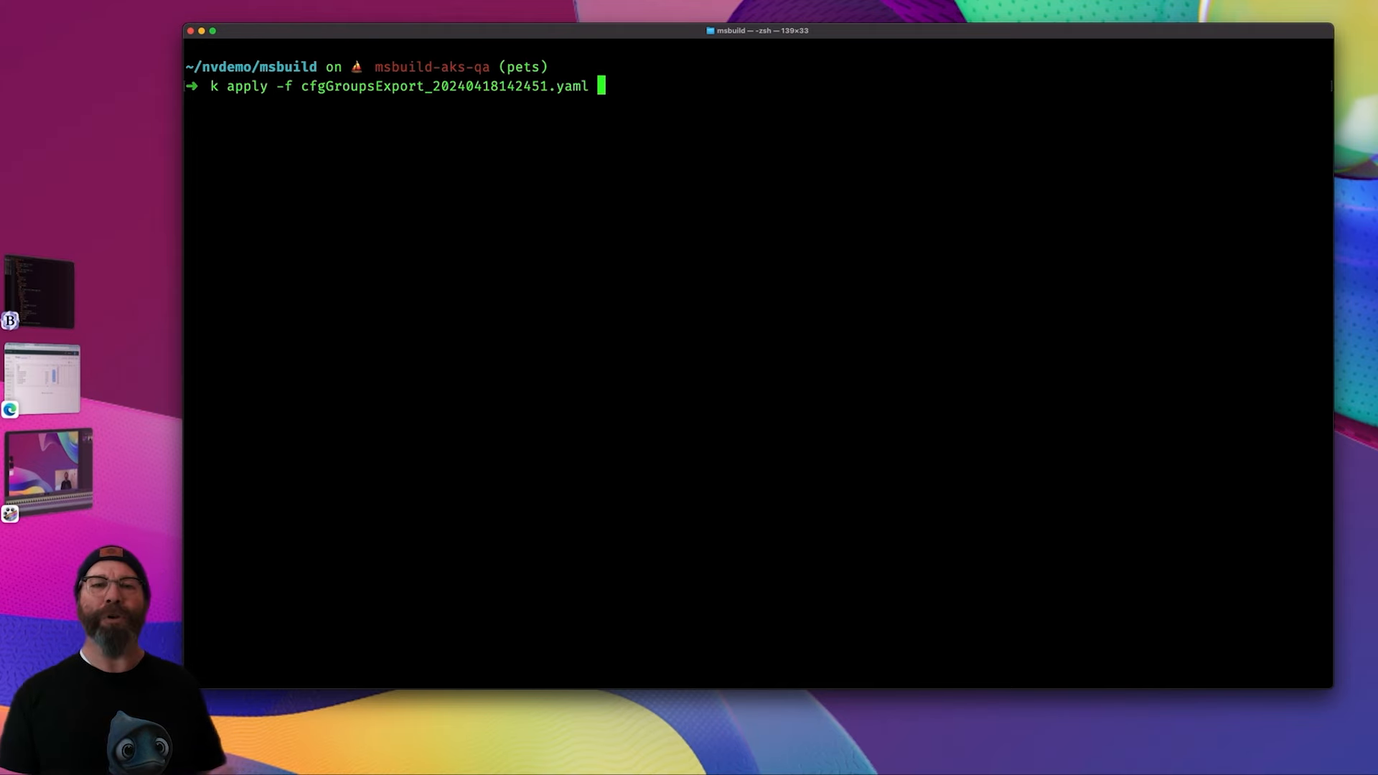
pyautogui.press('Return')
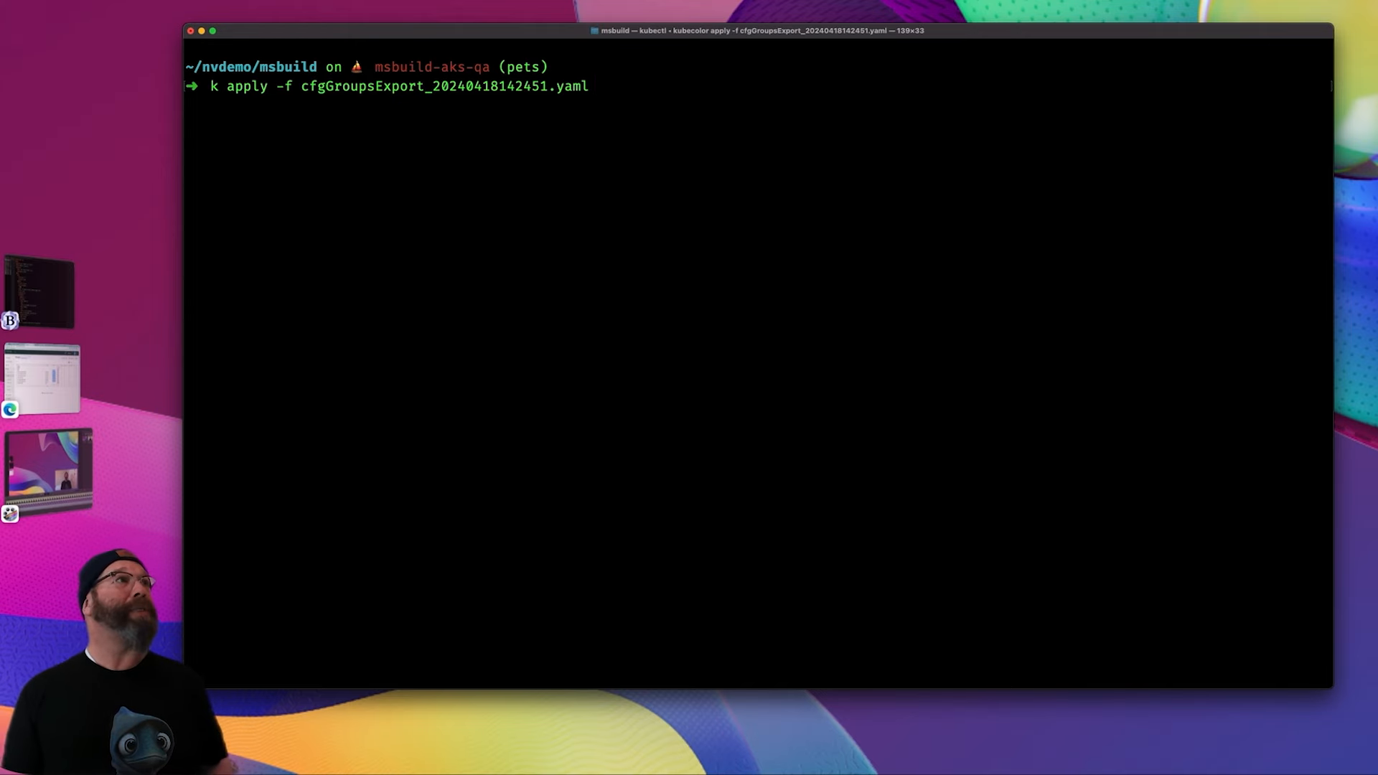
pyautogui.press('Return')
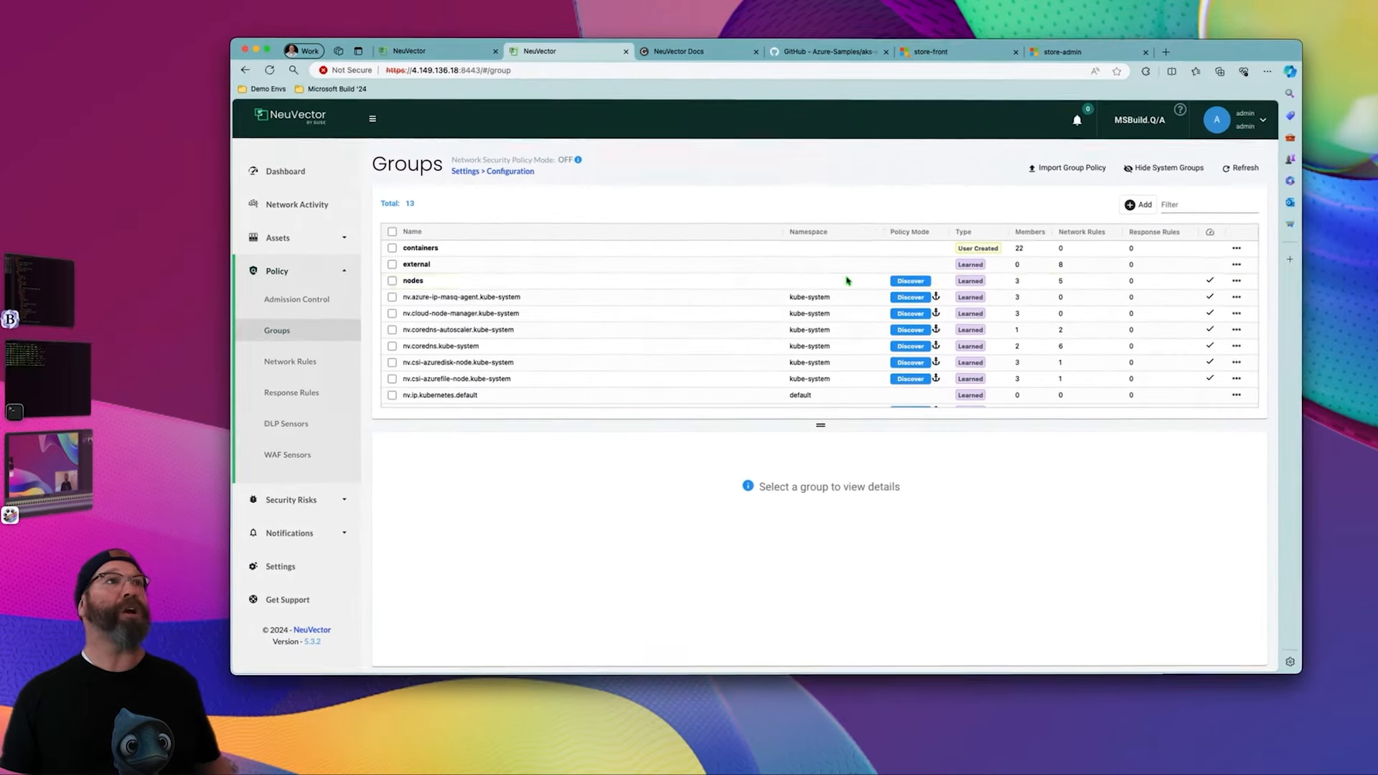
# - Refresh the Q/A console's Groups list and view the imported nv.mongodb.pets group details
pyautogui.click(1245, 168)
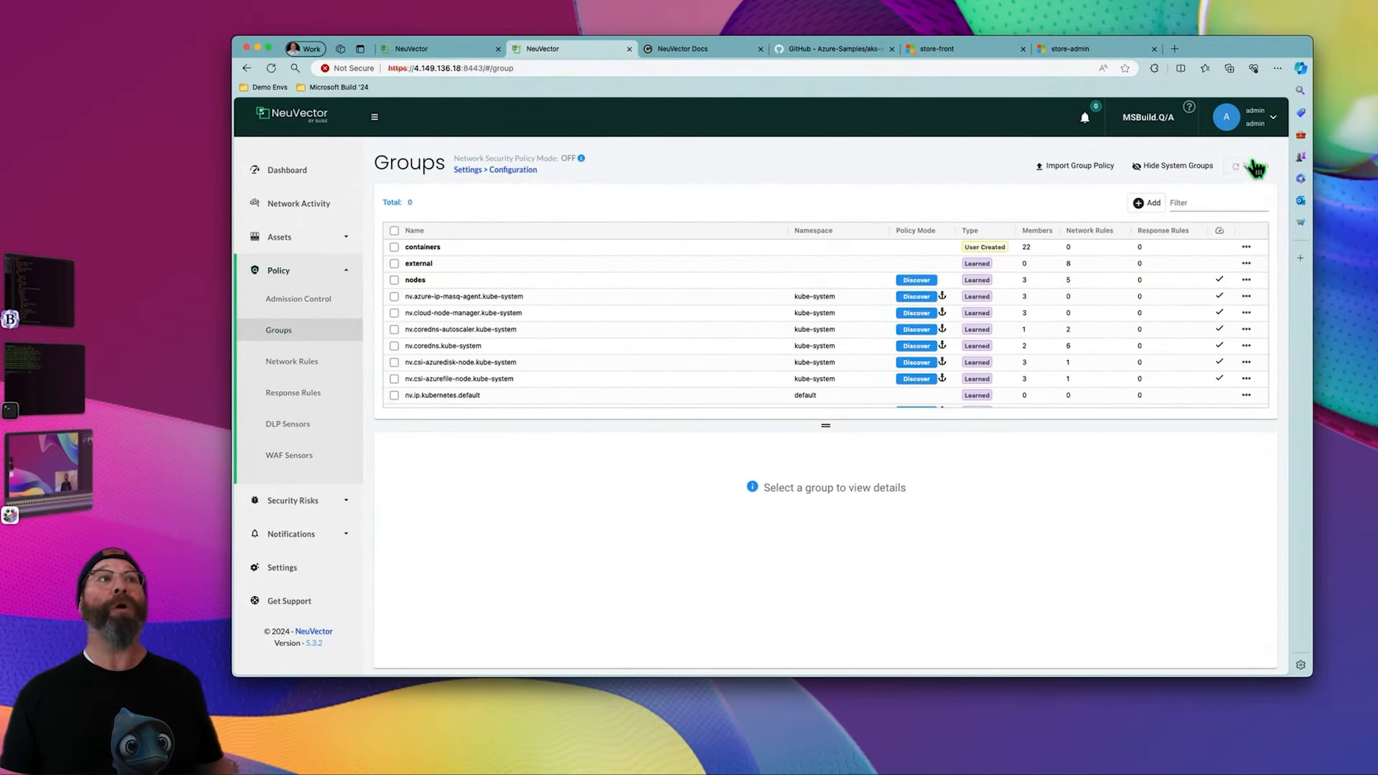
pyautogui.click(1251, 165)
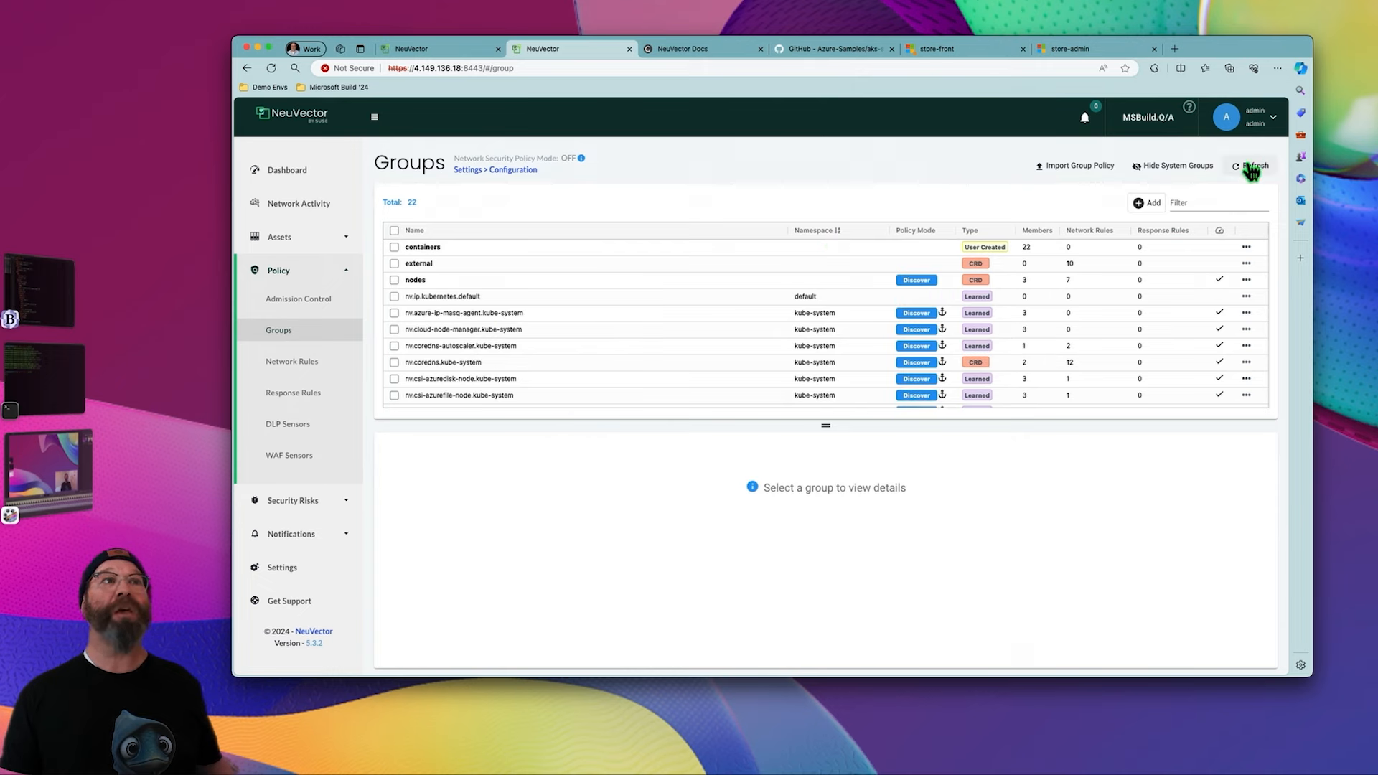
pyautogui.click(1252, 165)
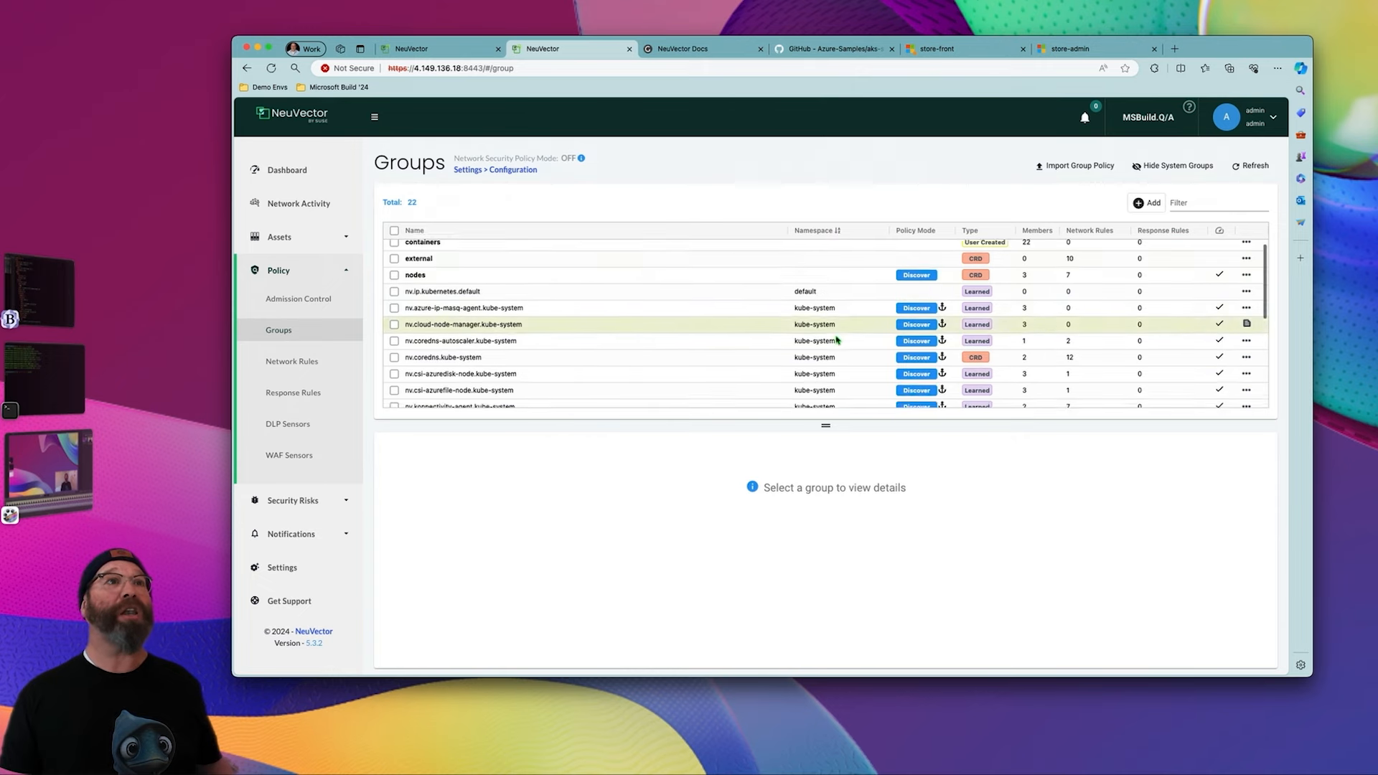
pyautogui.scroll(-3)
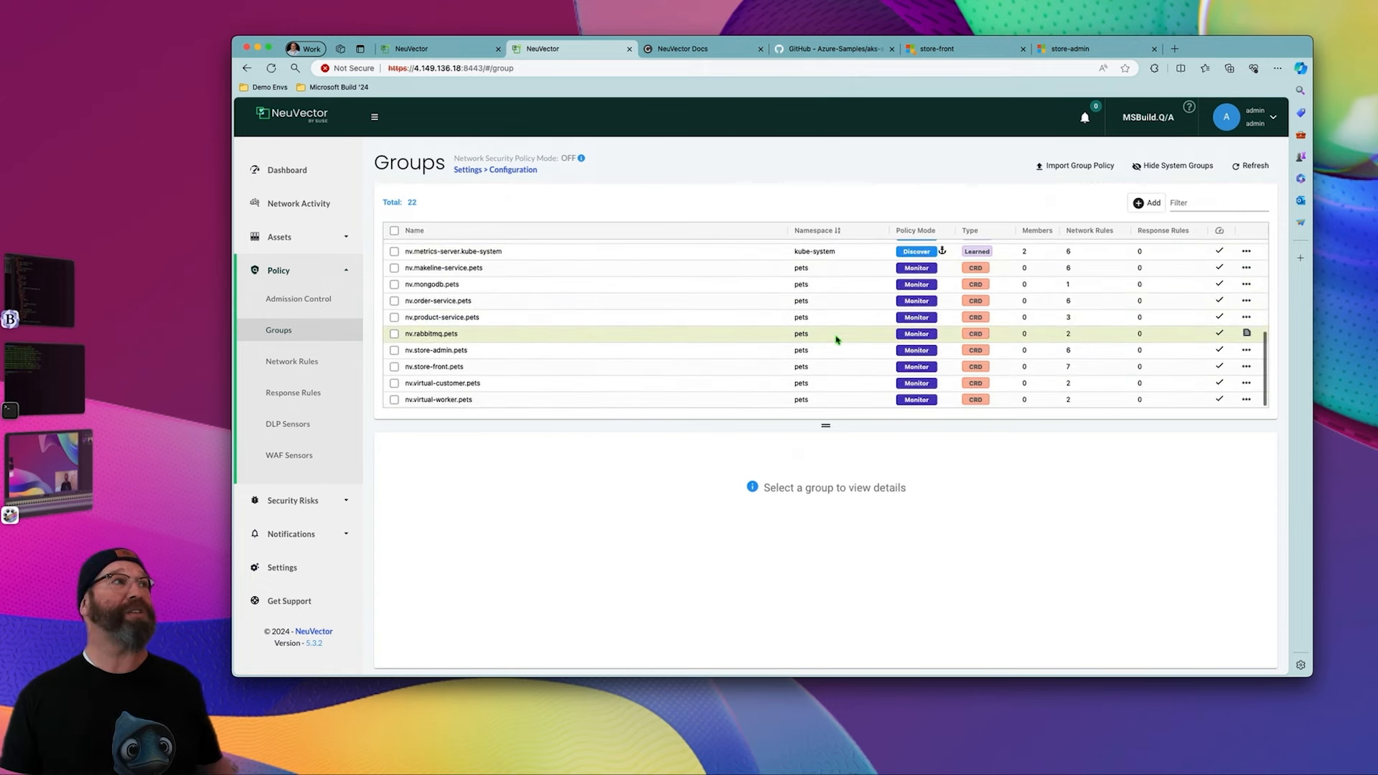
pyautogui.moveTo(960, 267)
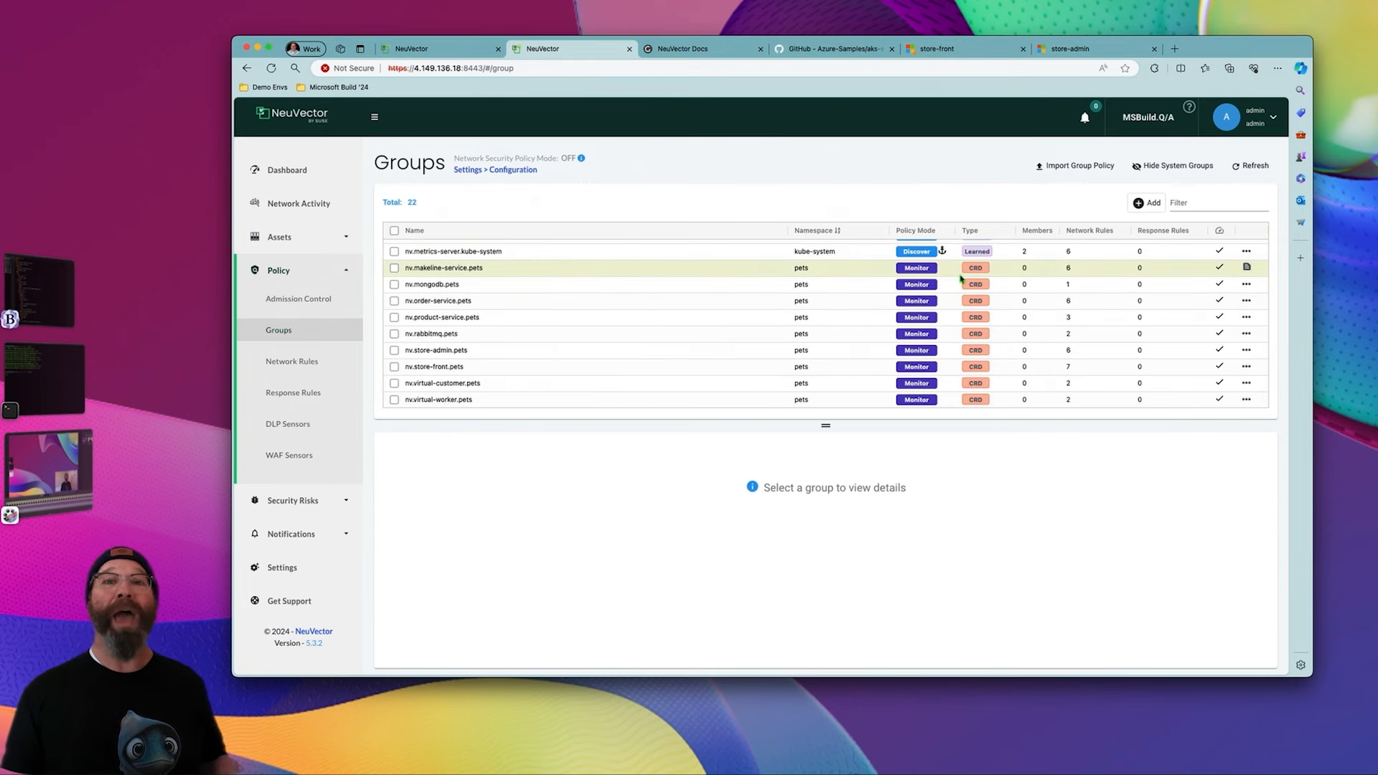
pyautogui.click(395, 284)
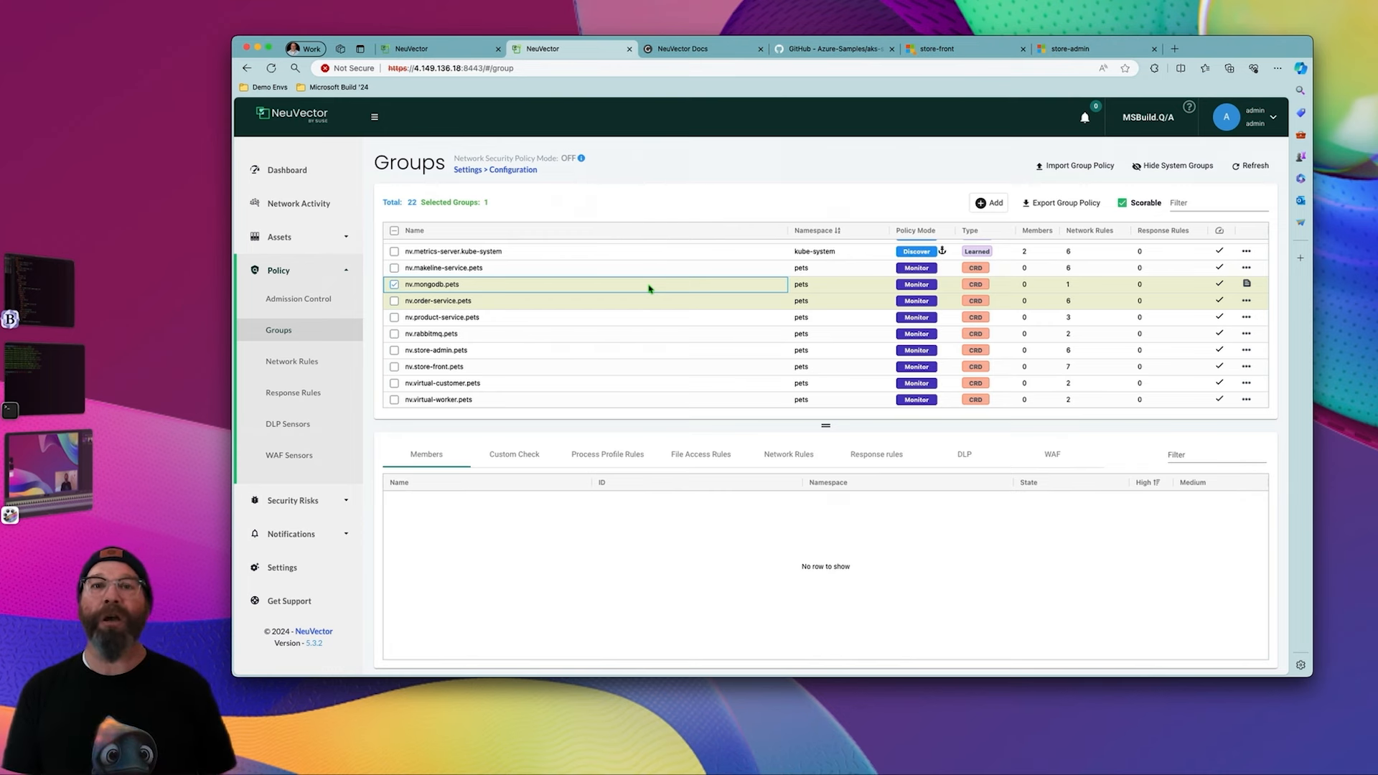
pyautogui.moveTo(558, 367)
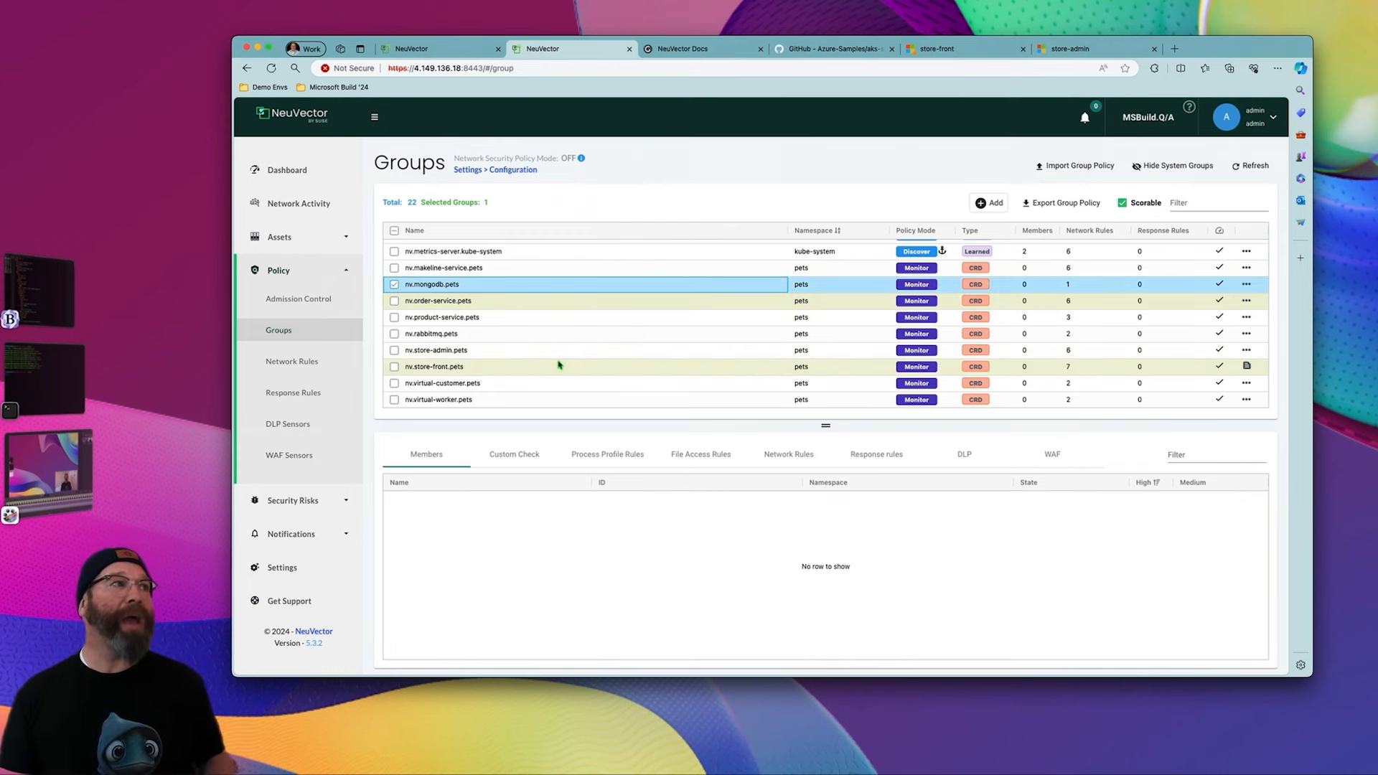
# - Review nv.store-front.pets' CRD process and network rules, then go to the NeuVector Docs
pyautogui.click(394, 366)
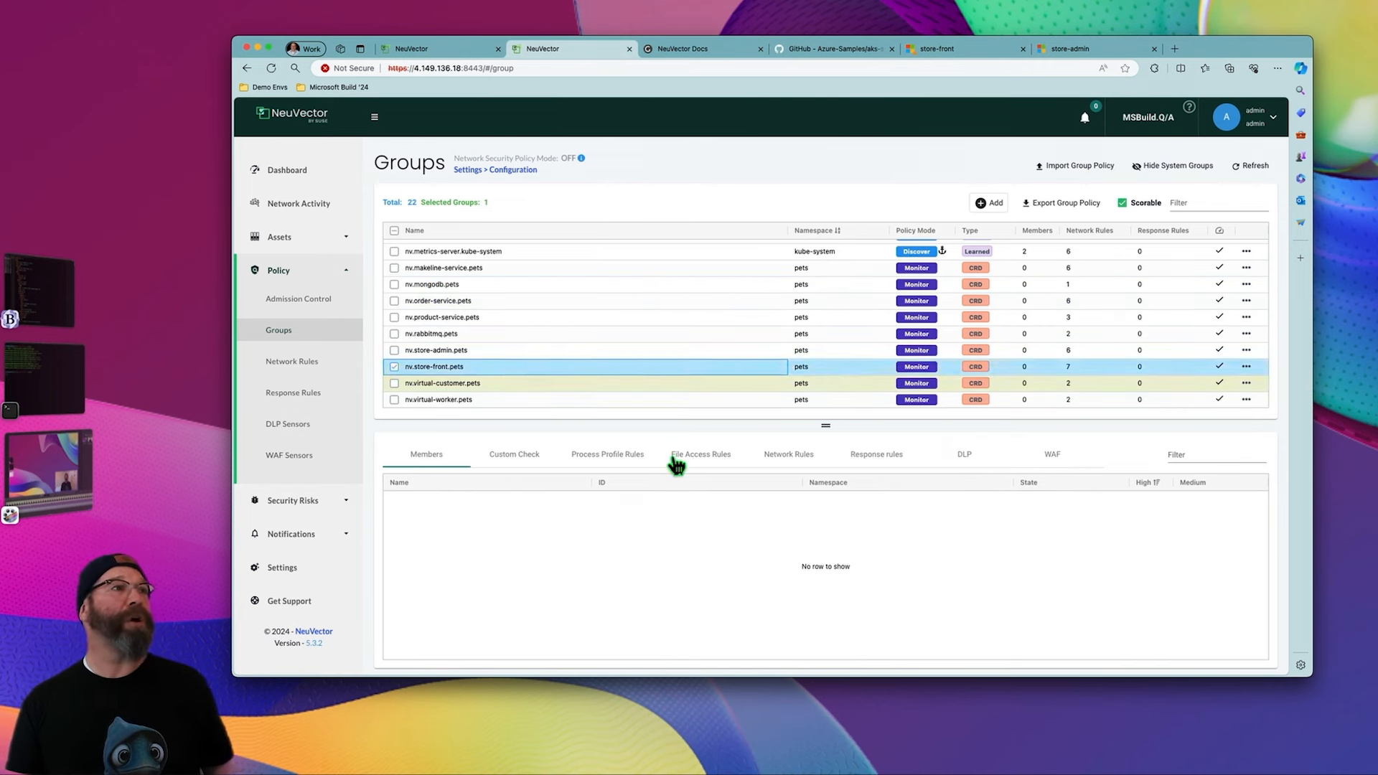
pyautogui.click(607, 455)
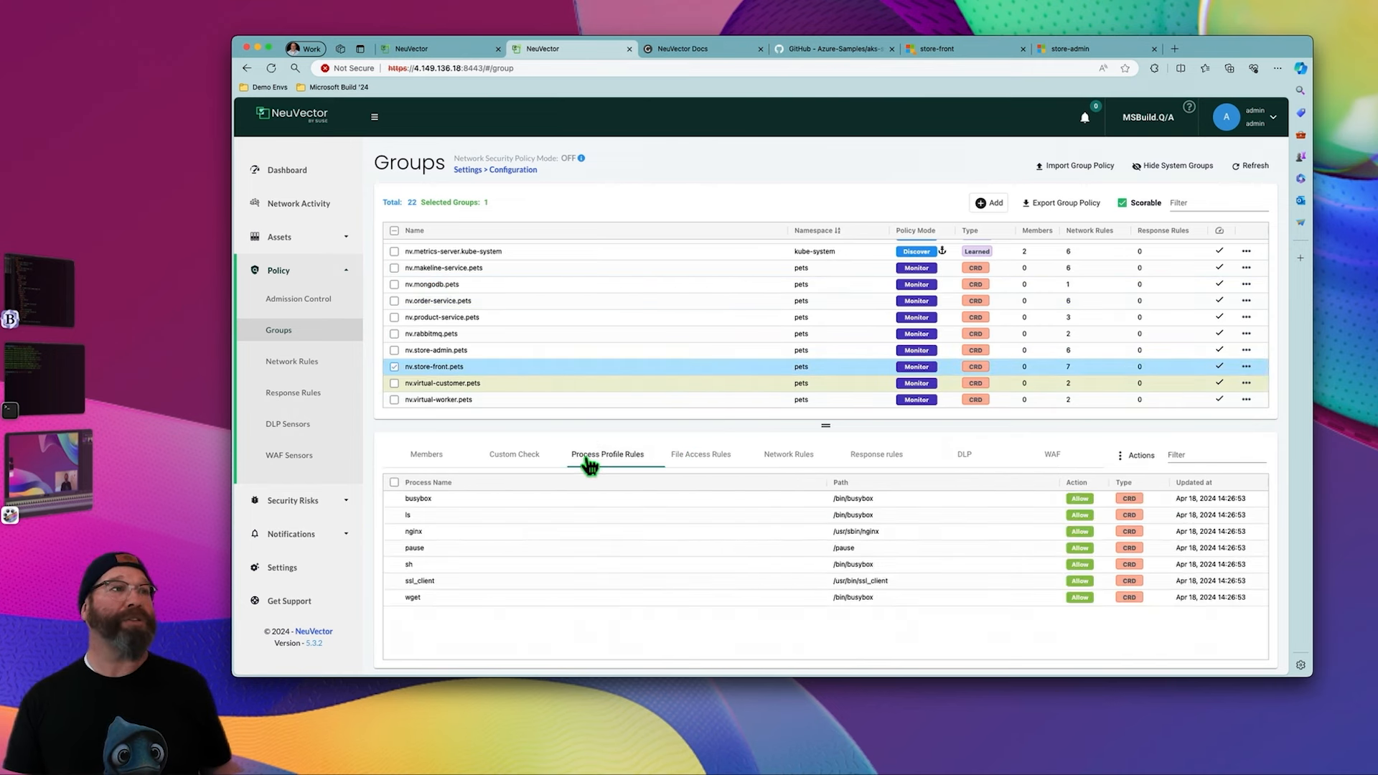
pyautogui.click(788, 455)
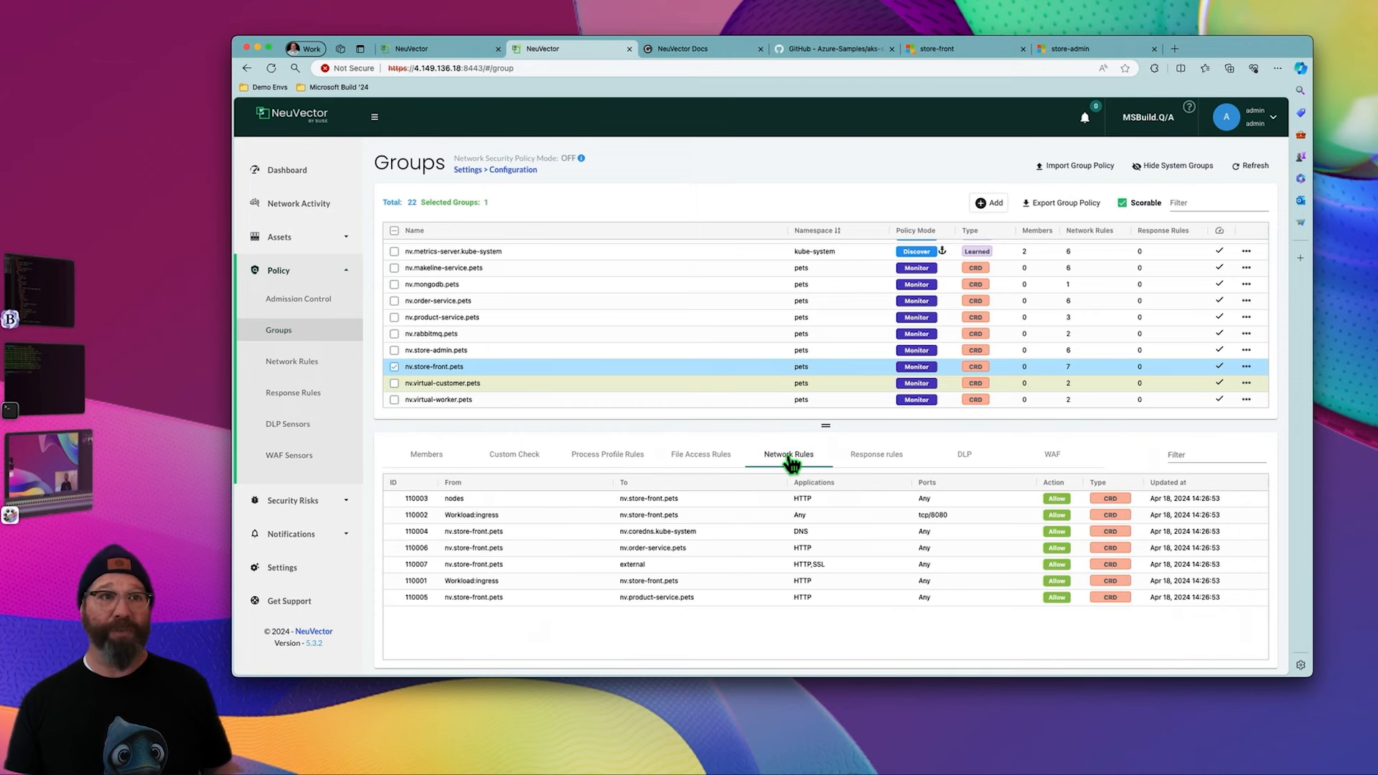
pyautogui.click(608, 455)
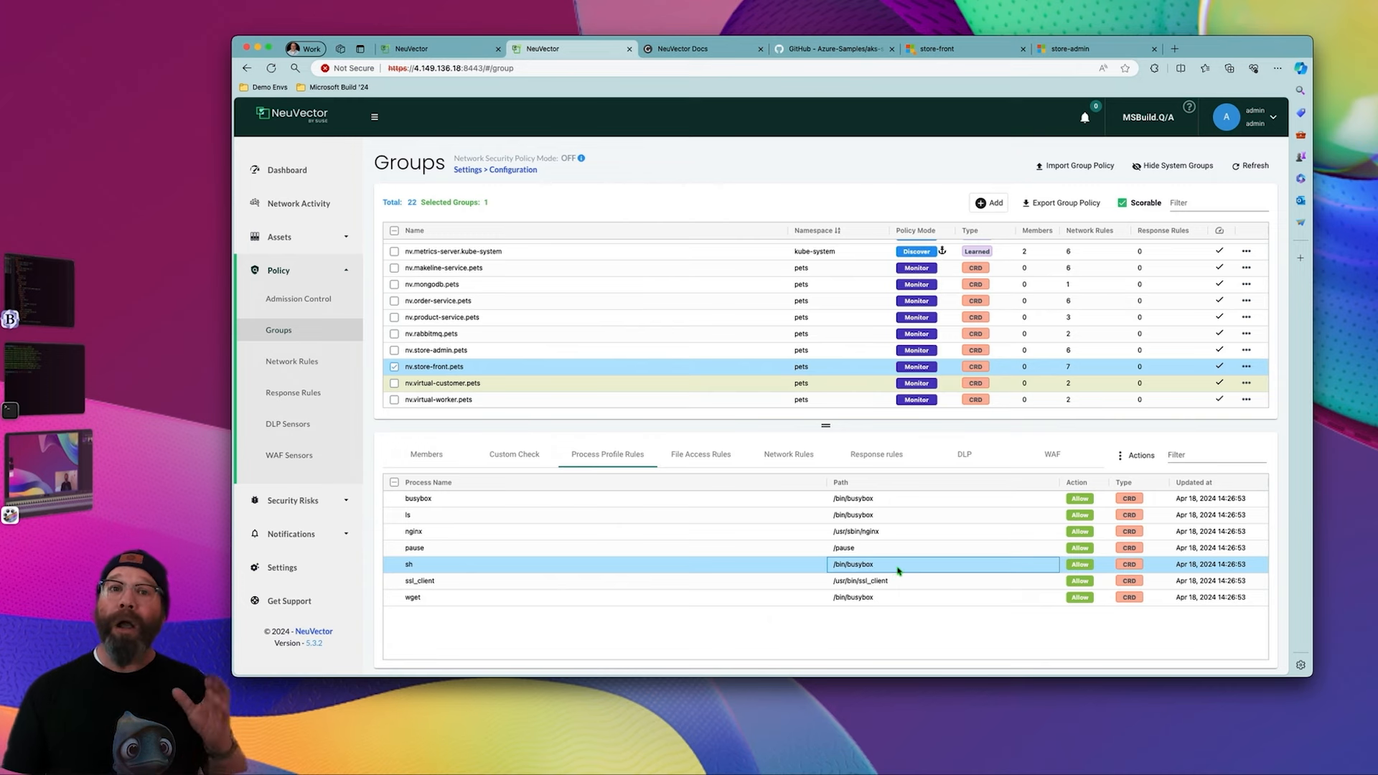
pyautogui.moveTo(1329, 532)
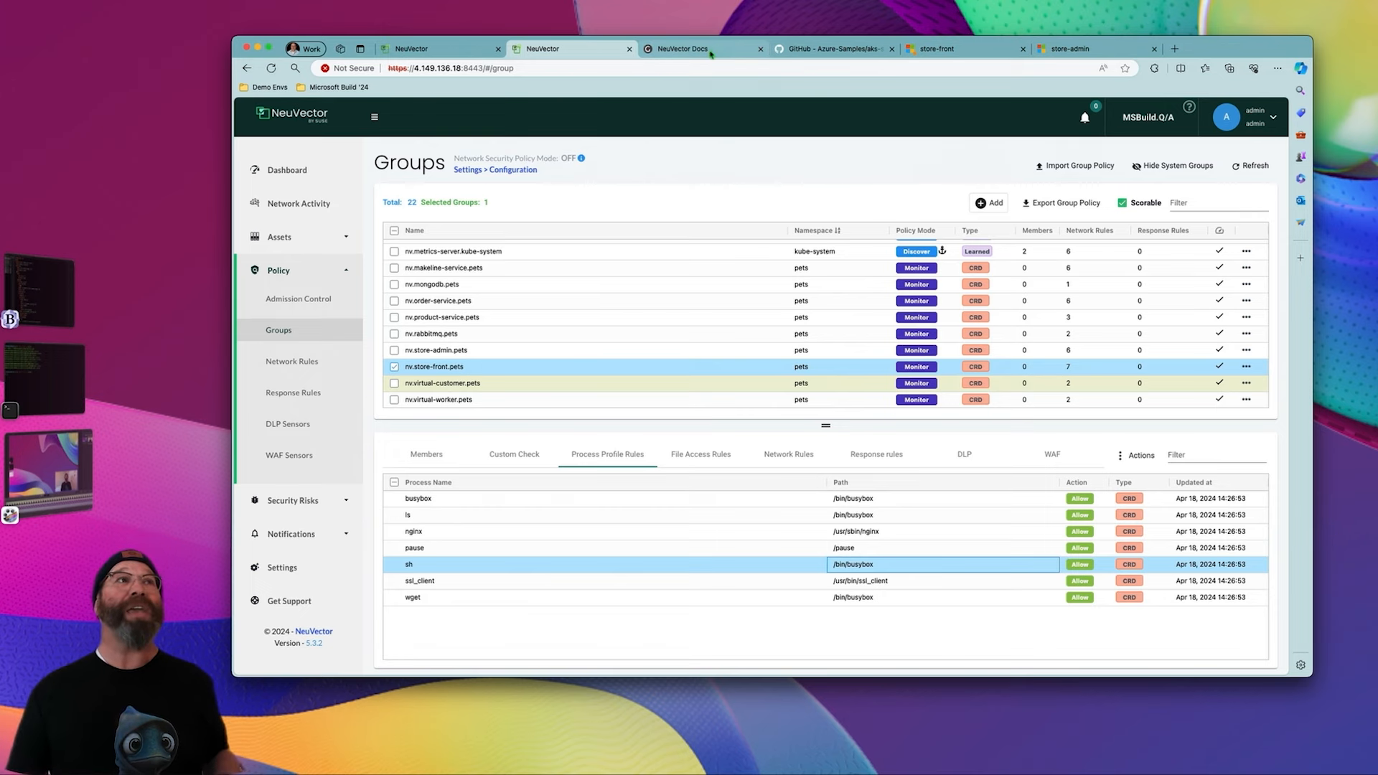
pyautogui.click(690, 49)
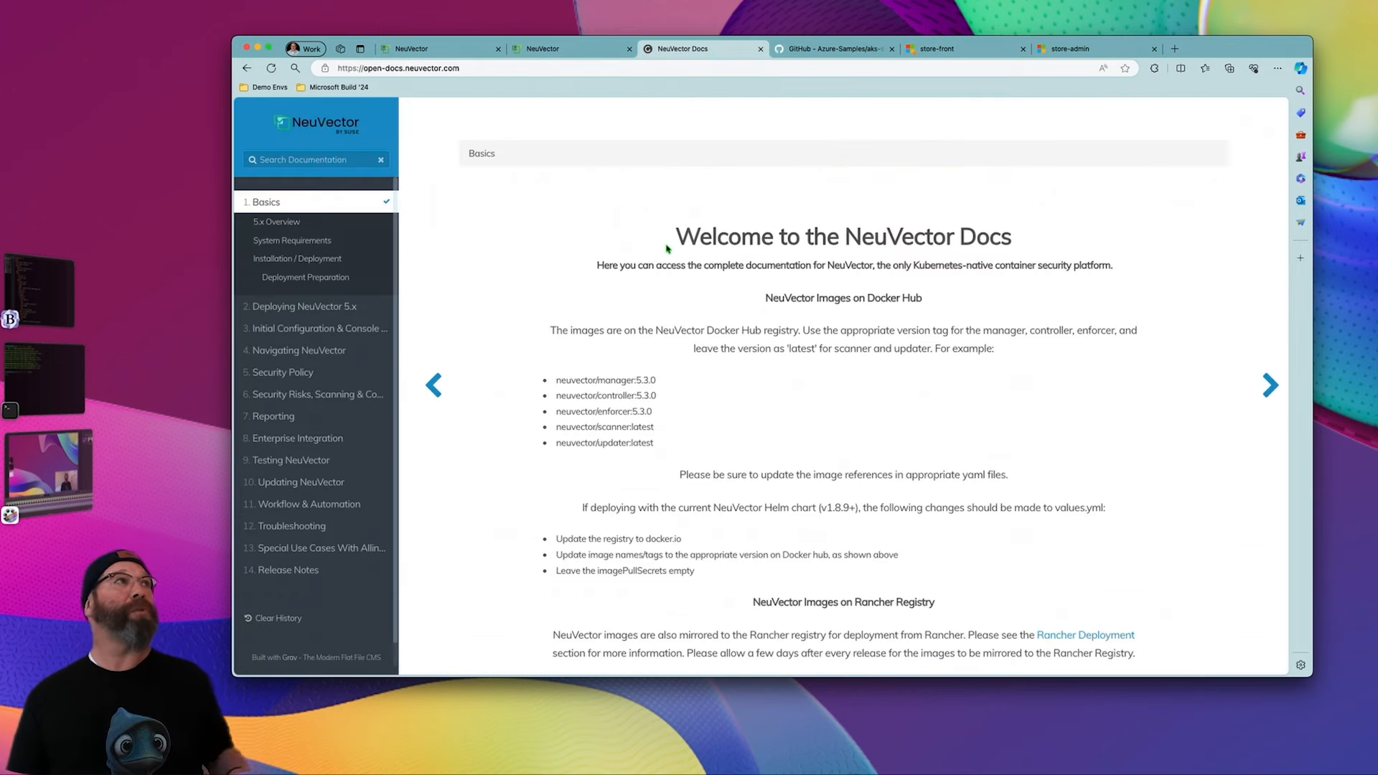
# - Scroll the Docs home down to the Kubernetes, Helm Charts and OpenShift Operator cards
pyautogui.scroll(-3)
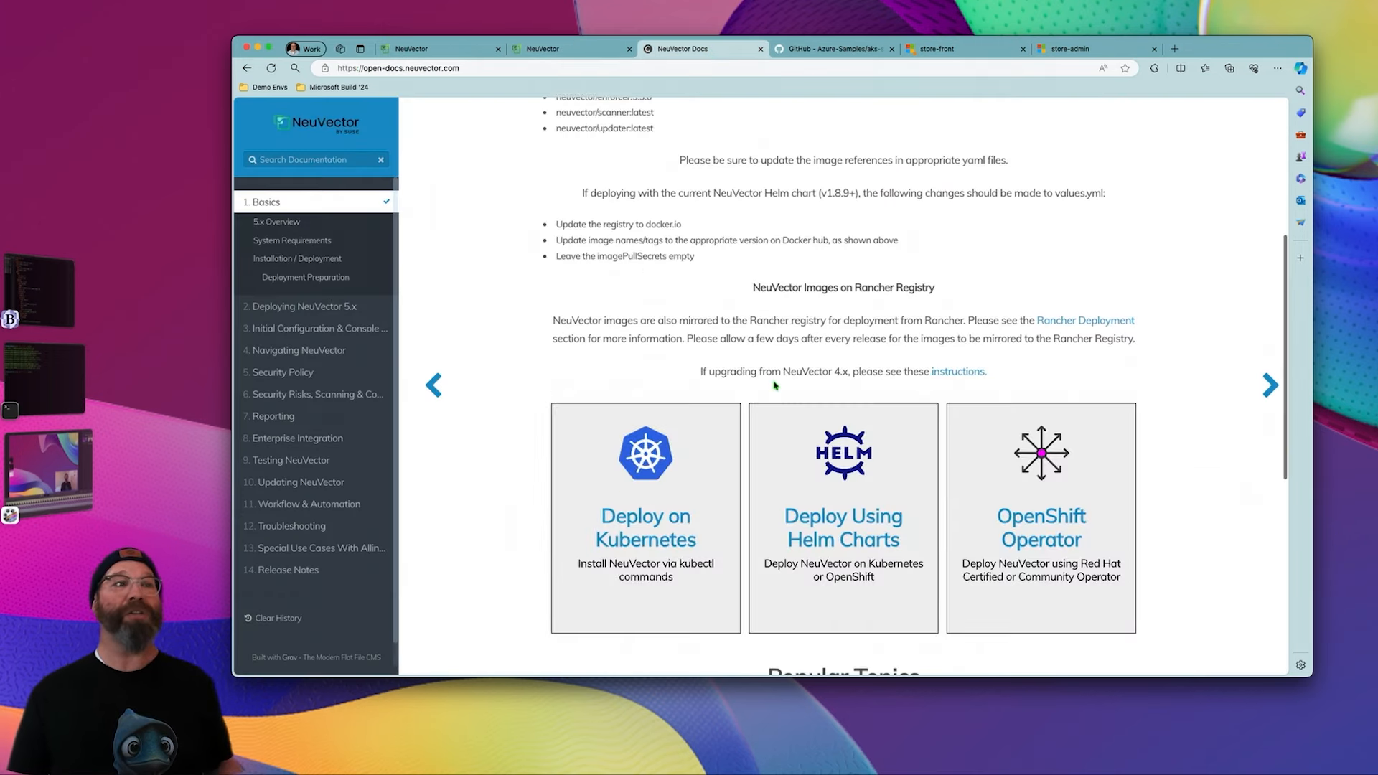
pyautogui.moveTo(883, 515)
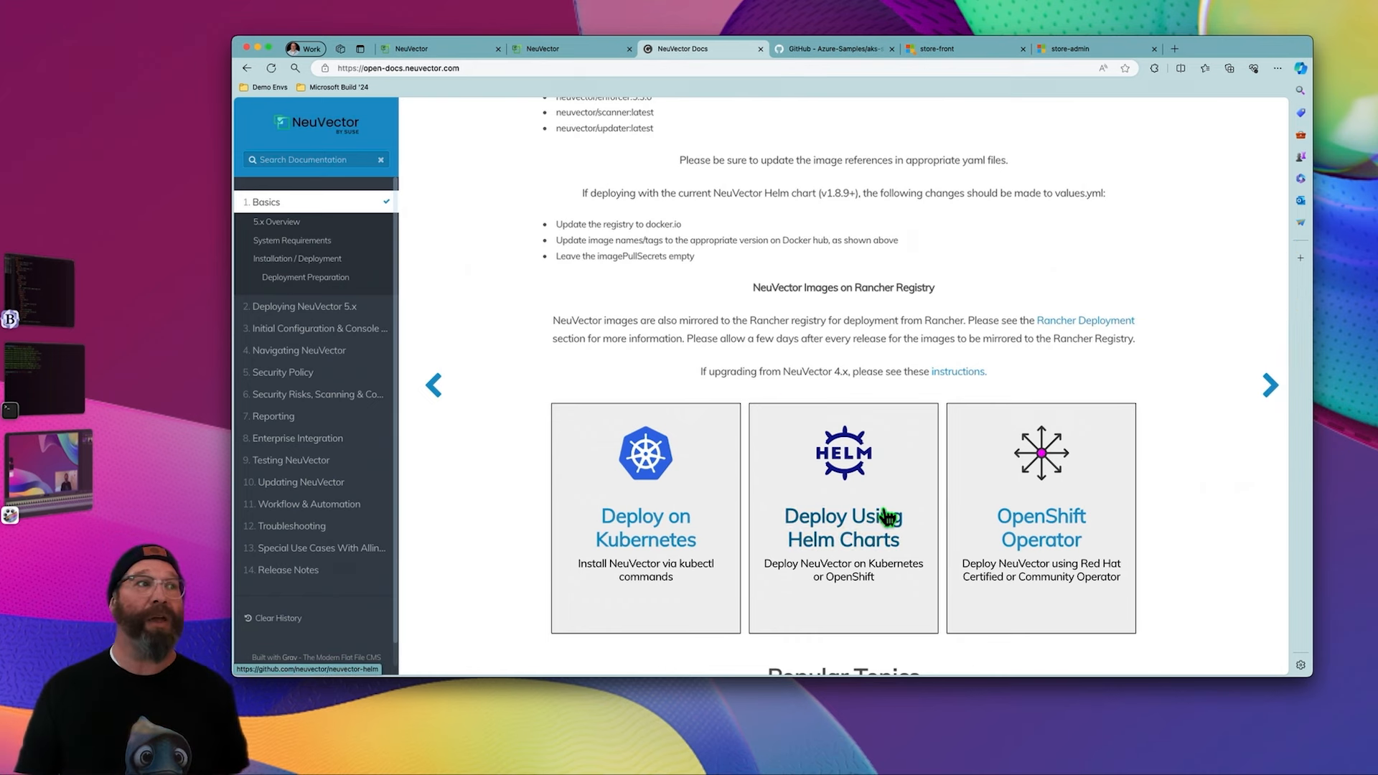
pyautogui.moveTo(644, 527)
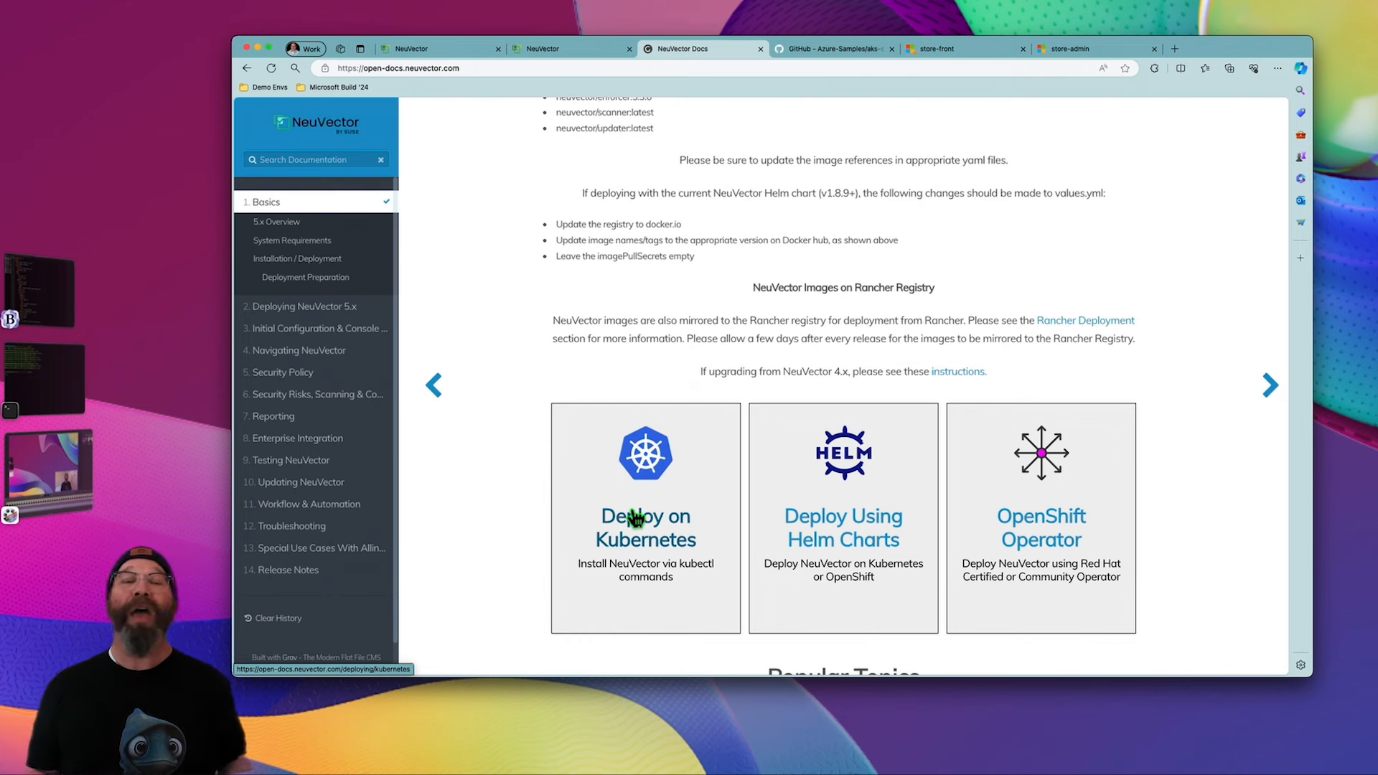
pyautogui.moveTo(911, 280)
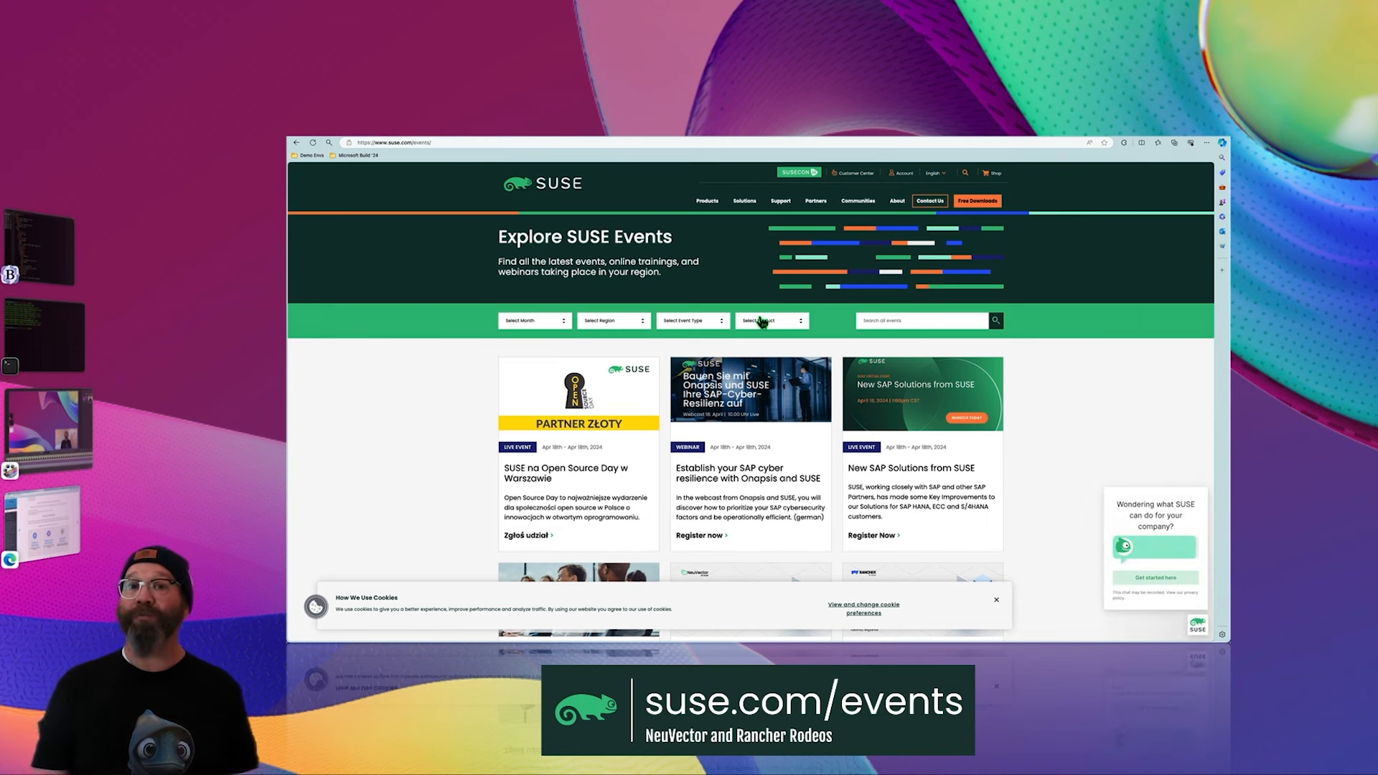
# - Filter SUSE events to Rodeos and open the Rancher Rodeo - North America event
pyautogui.click(690, 320)
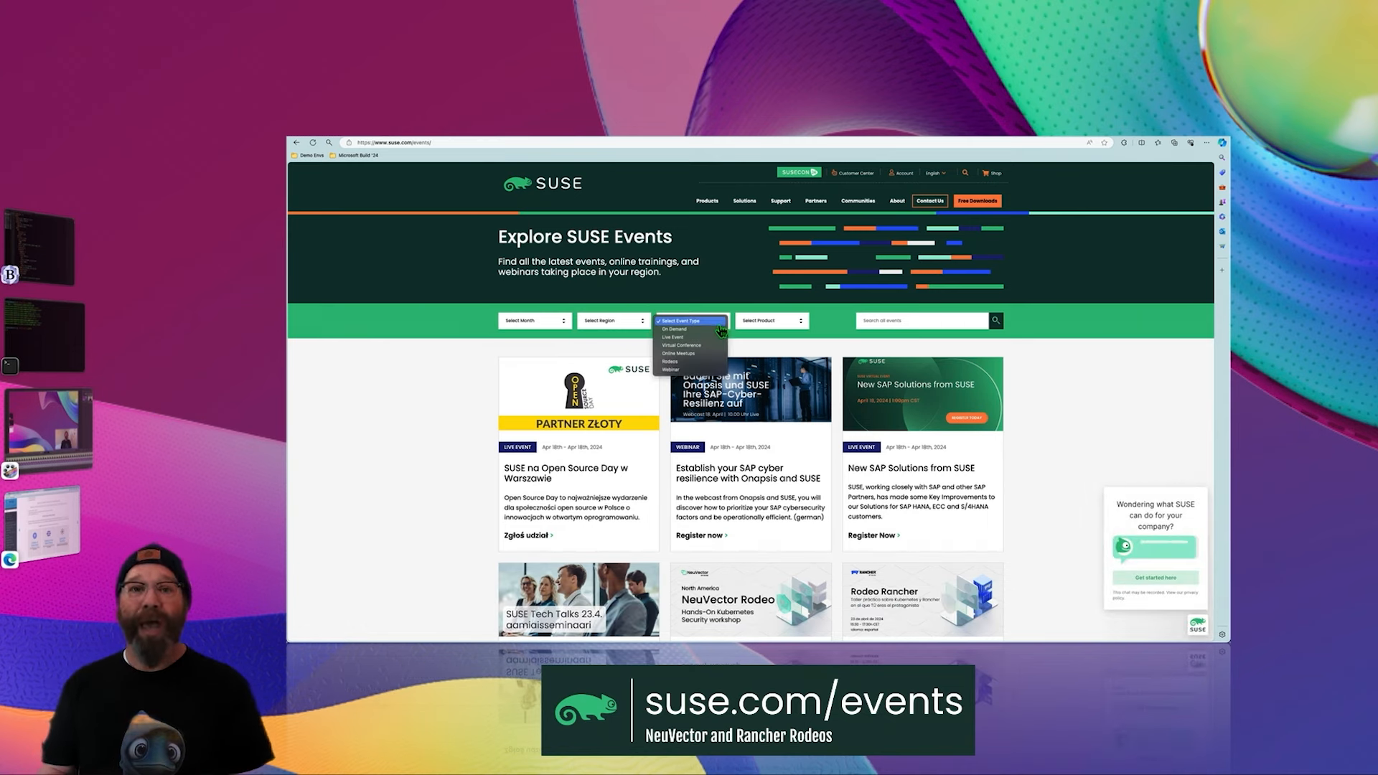
pyautogui.click(670, 360)
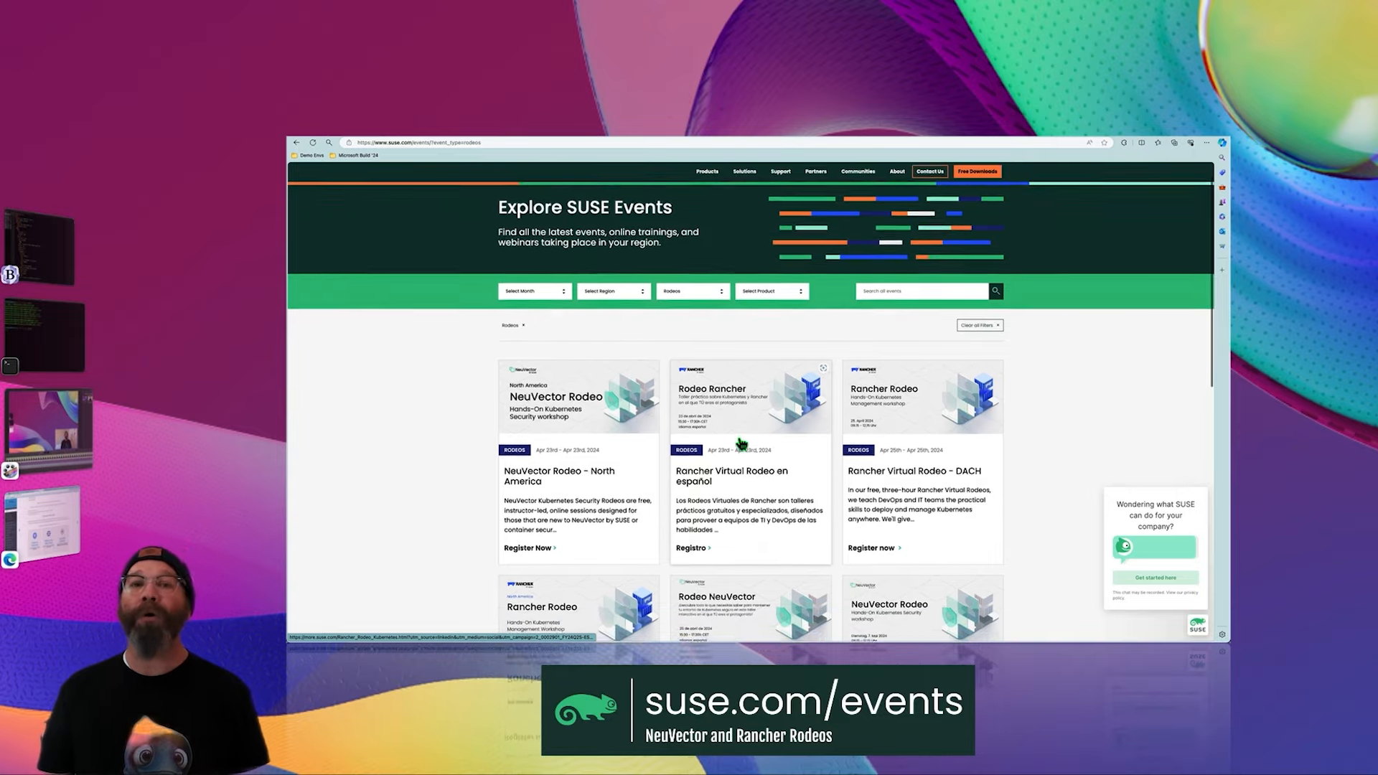
pyautogui.scroll(-3)
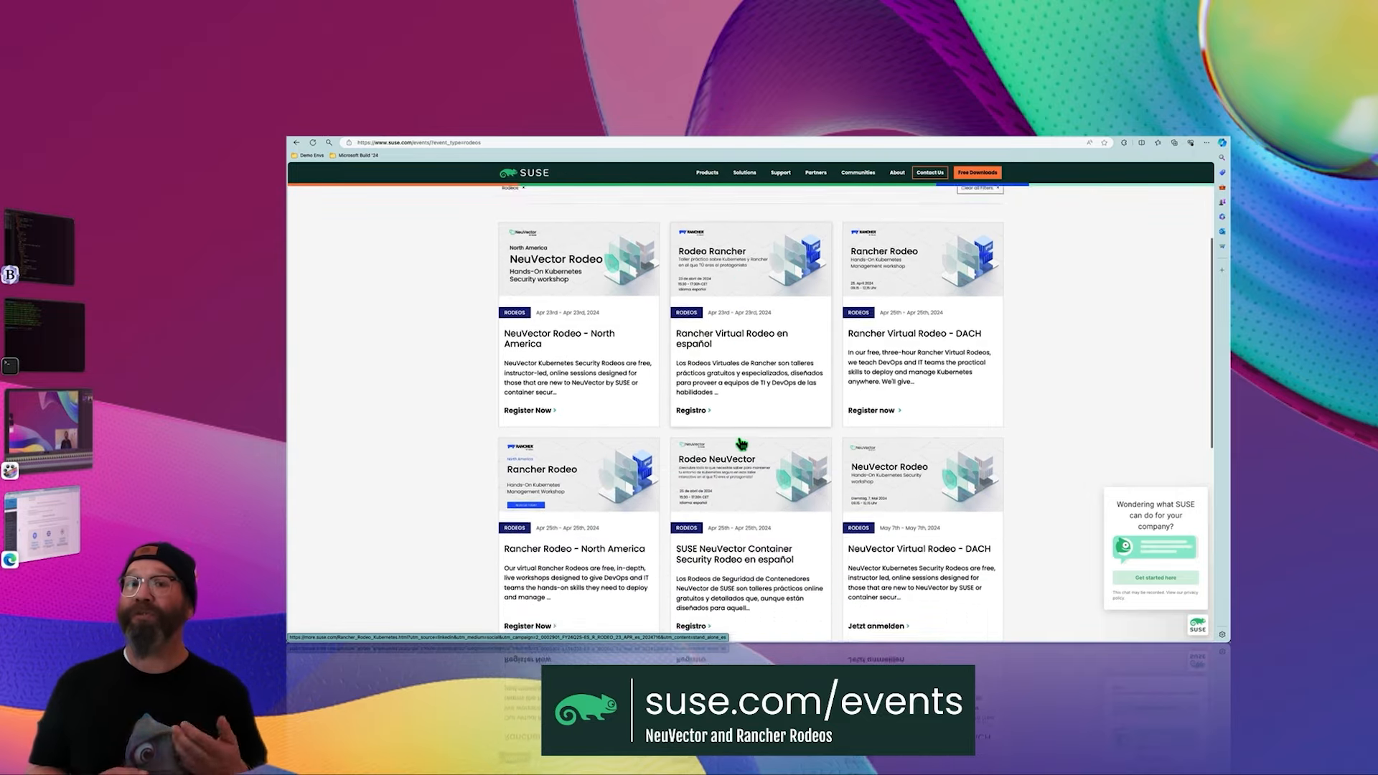
pyautogui.scroll(-3)
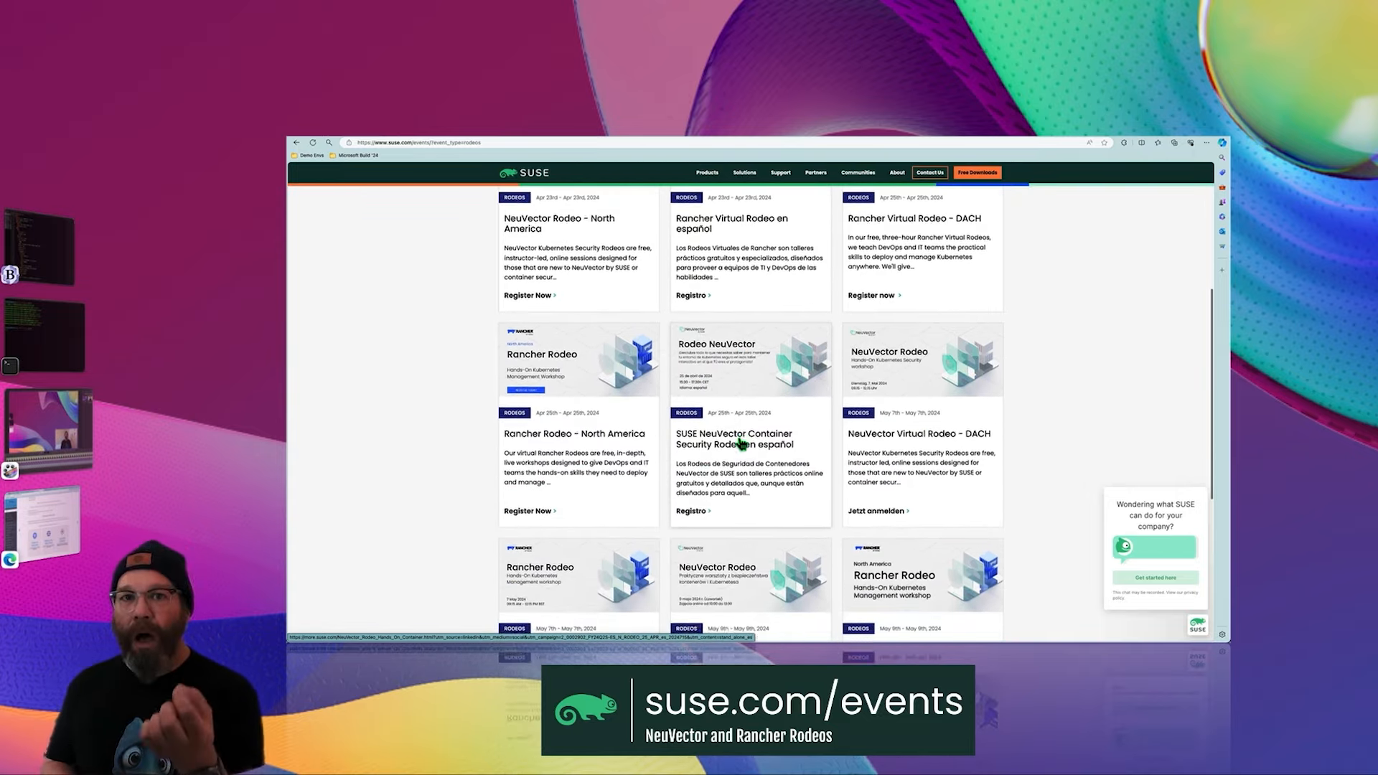
pyautogui.scroll(-3)
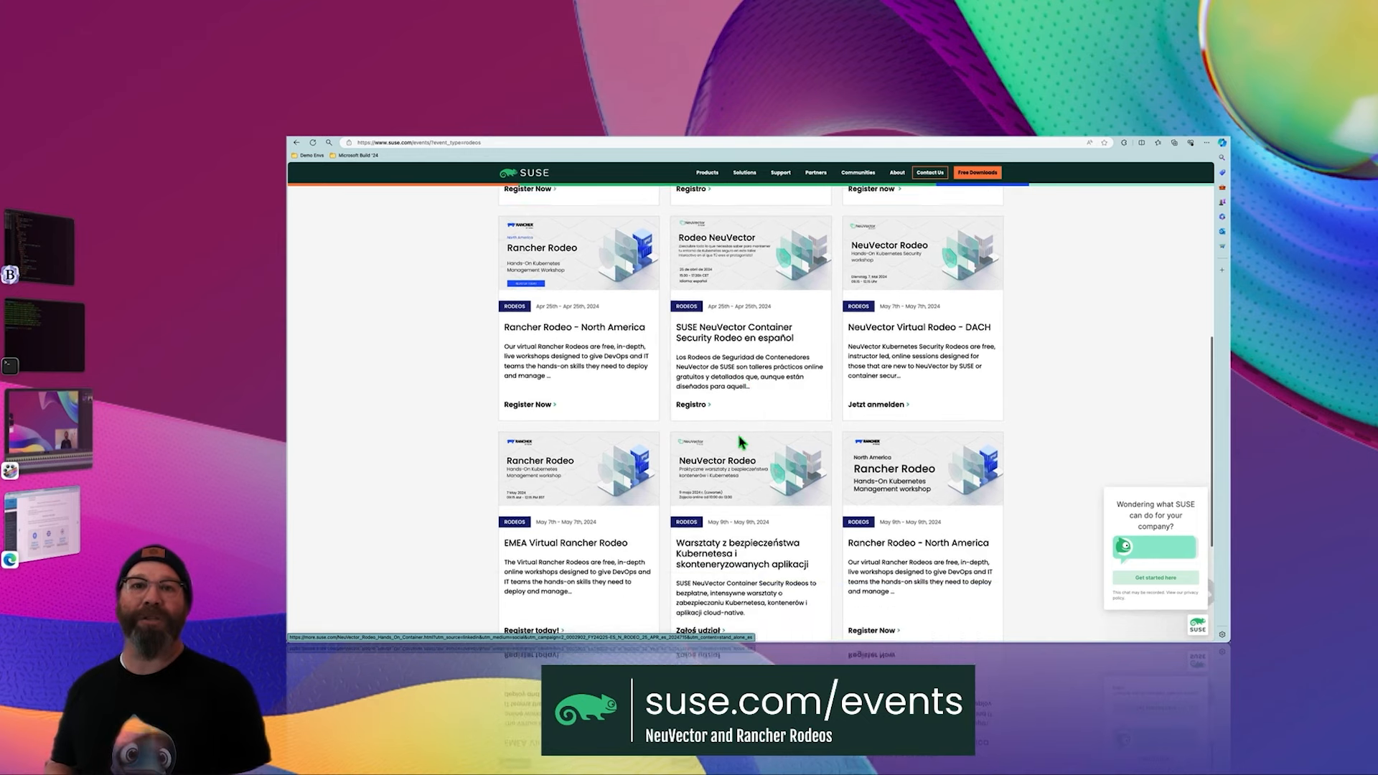
pyautogui.scroll(-3)
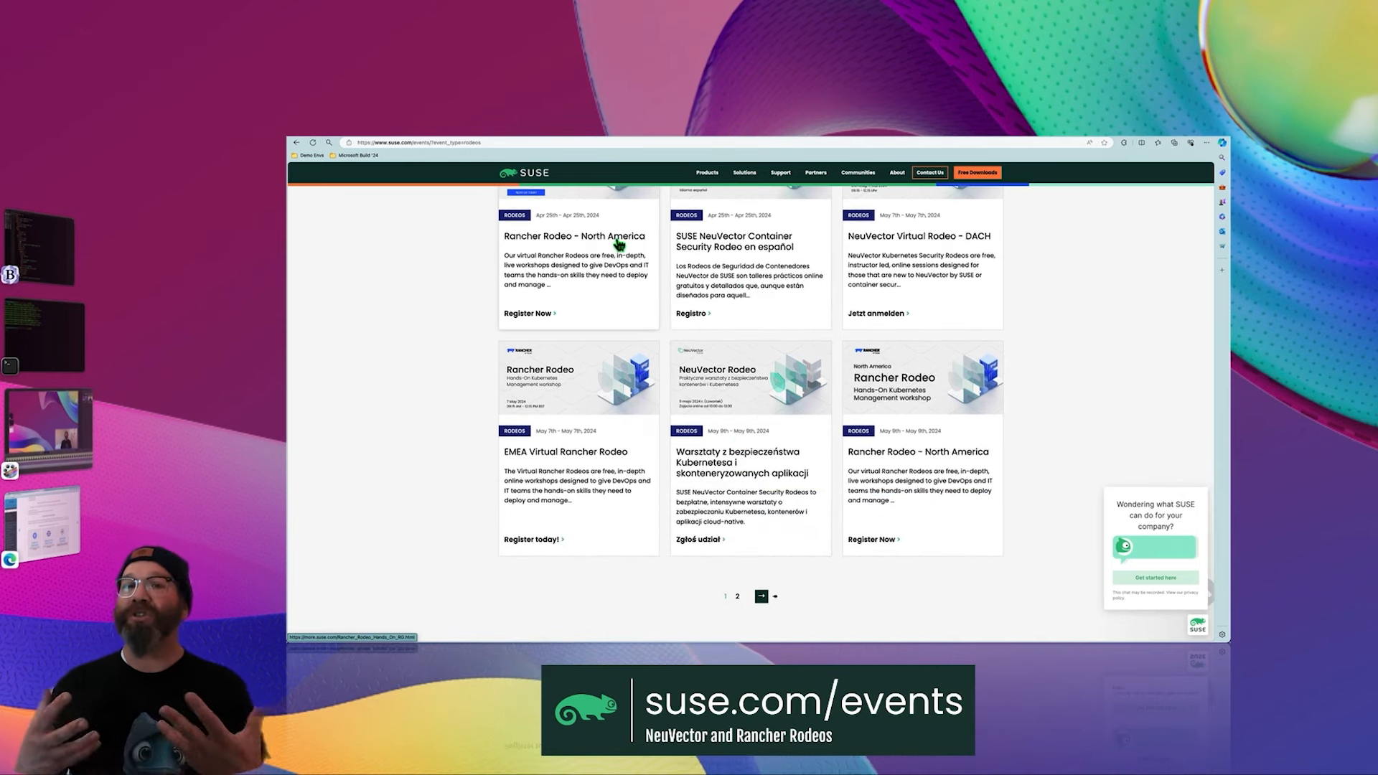
pyautogui.click(574, 241)
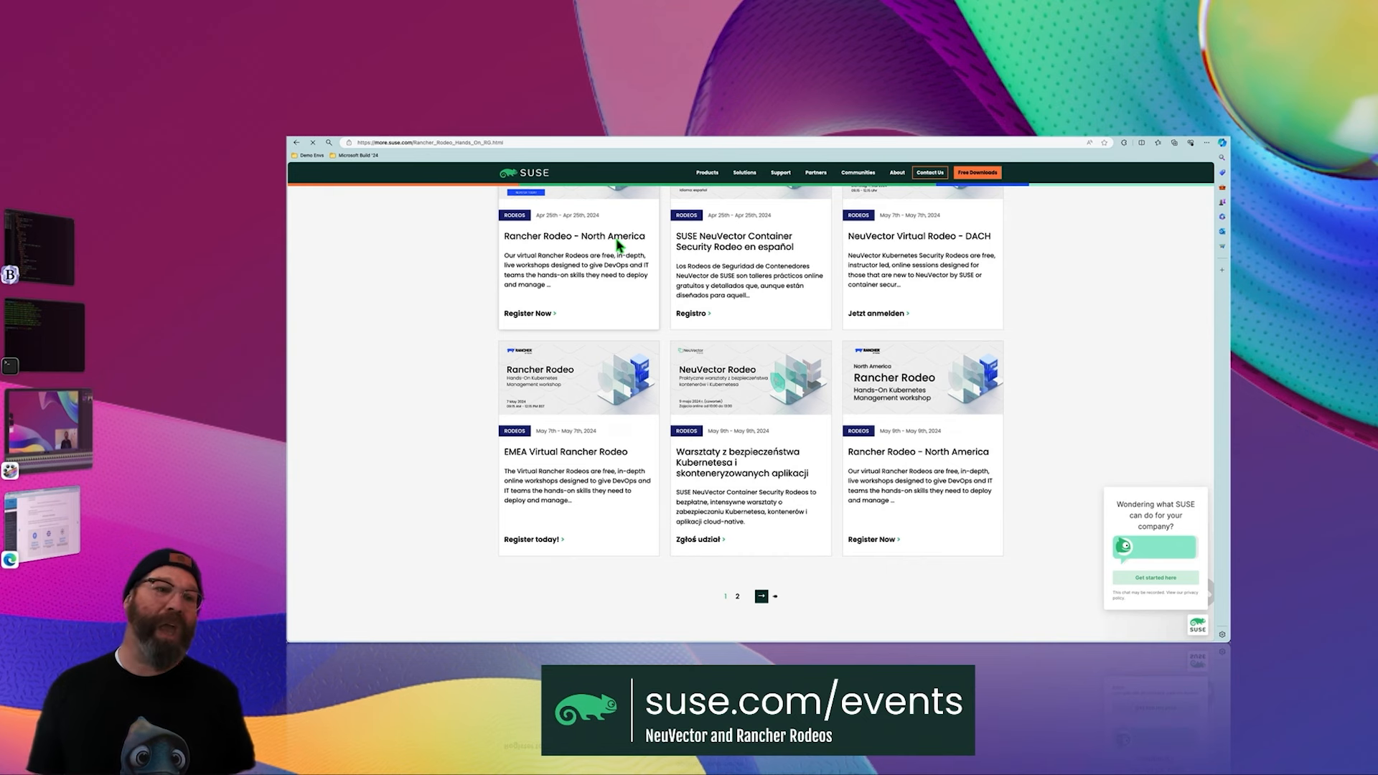